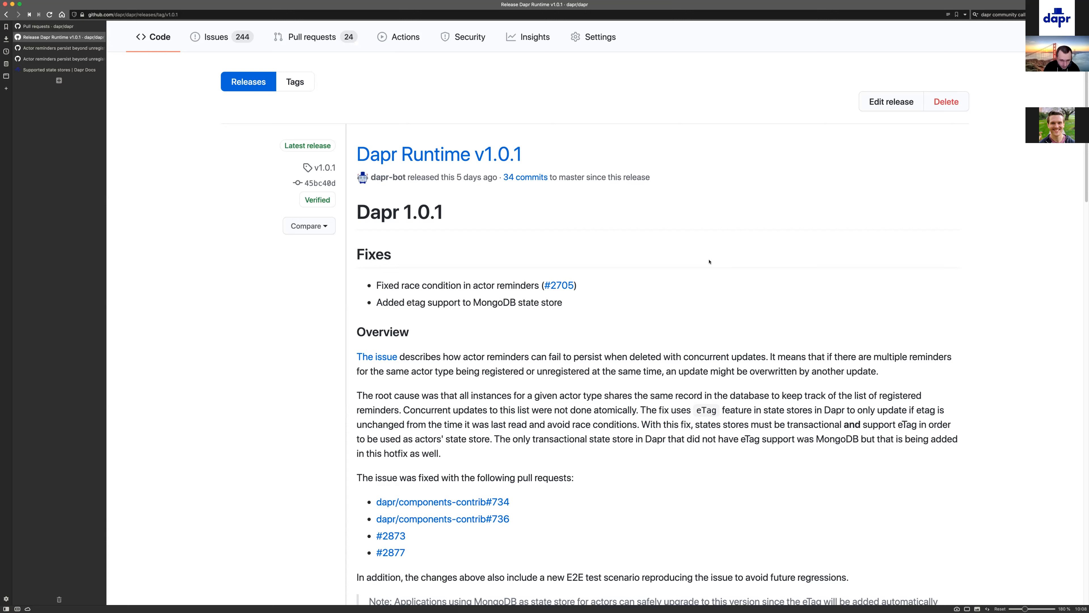
mouse_move(704, 312)
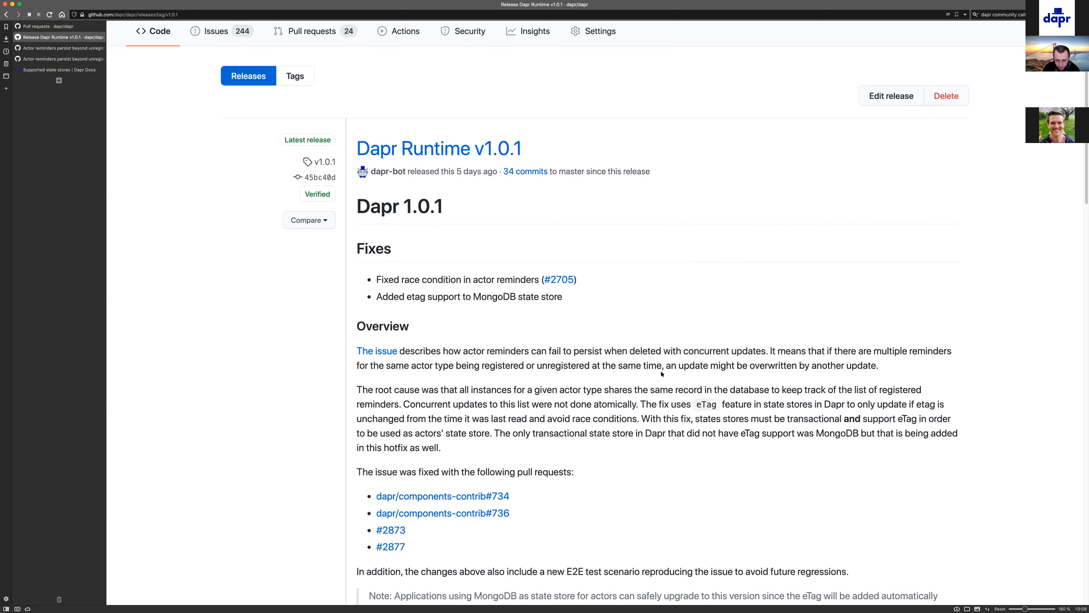
mouse_move(95, 87)
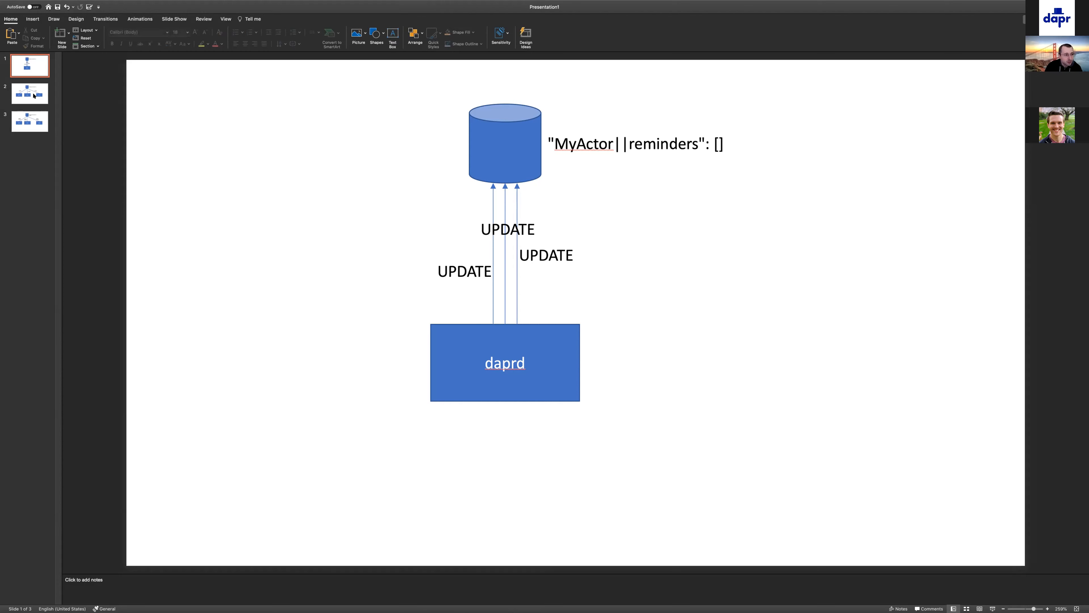
- Show slide 2 with three daprd instances each sending UPDATE to the reminders store
left_click(33, 94)
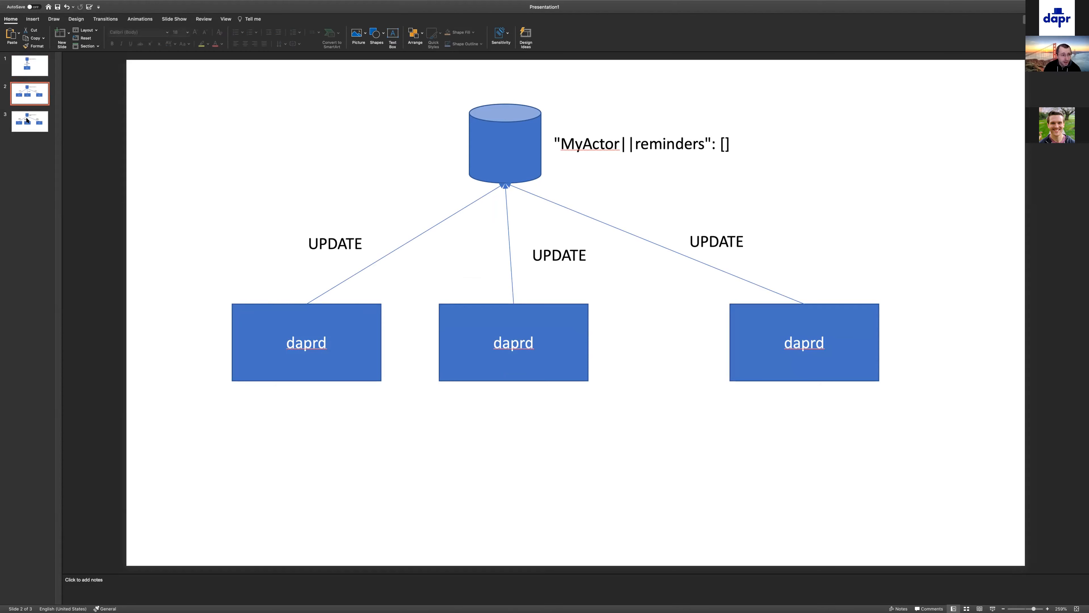
- Show slide 3 and set the store's _etag label to X so each update is conditional on ETAG=X
left_click(29, 121)
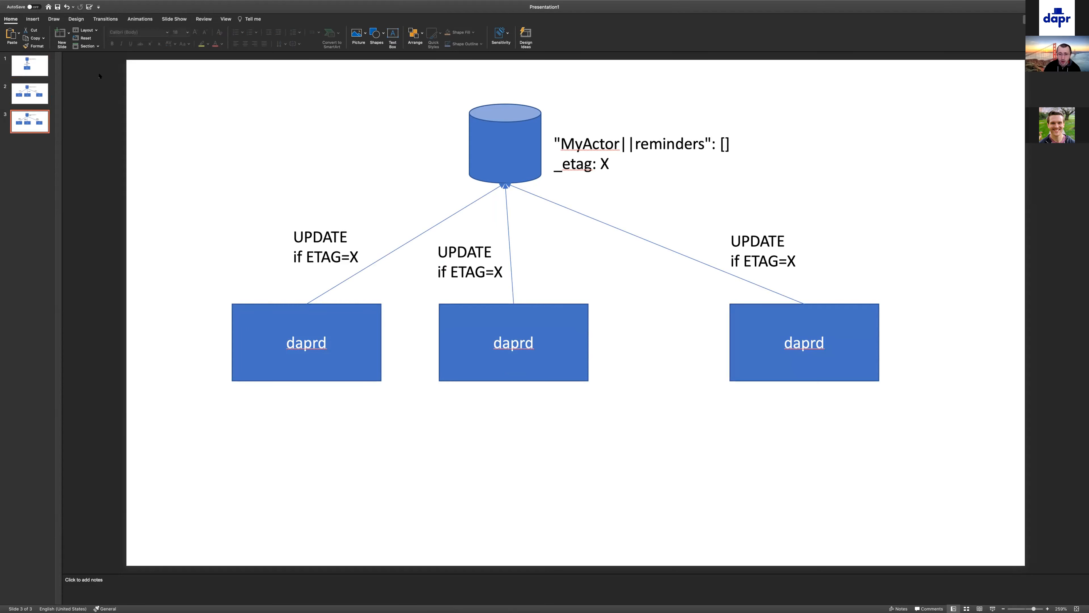
left_click(613, 165)
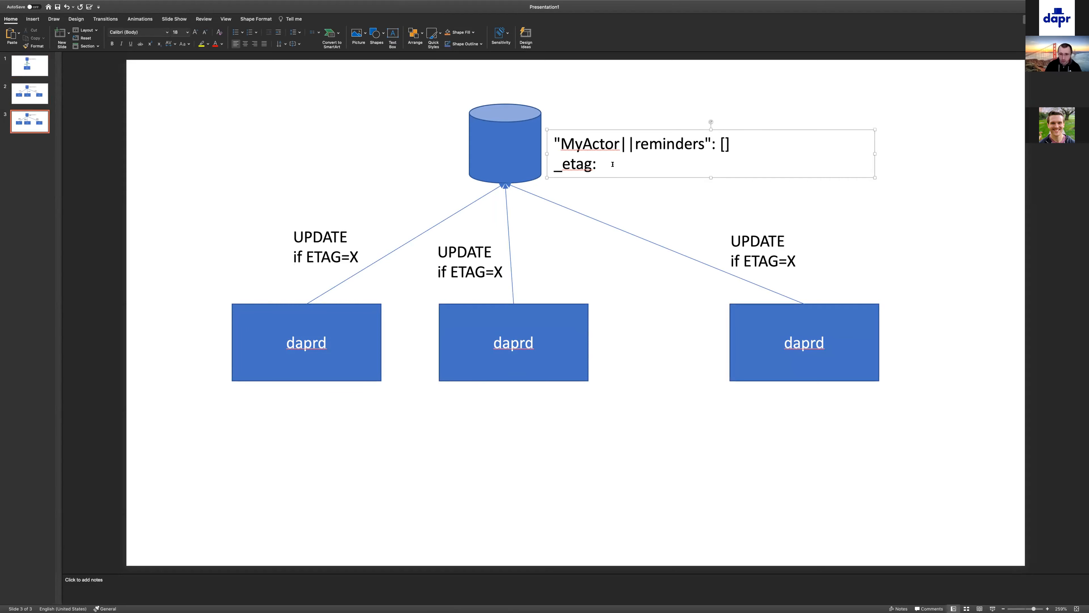
type("X")
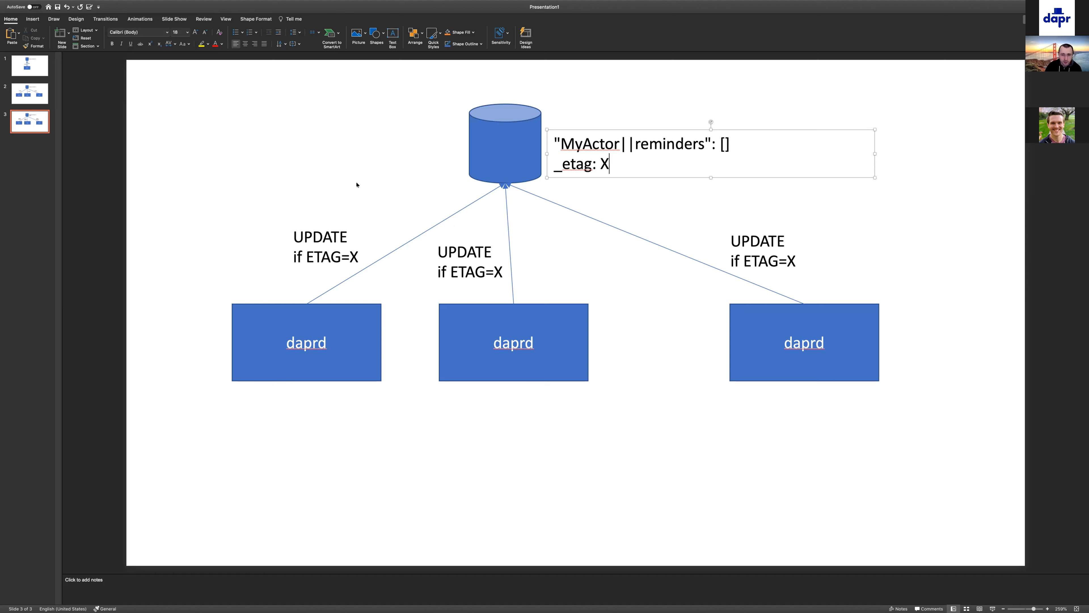
left_click(358, 185)
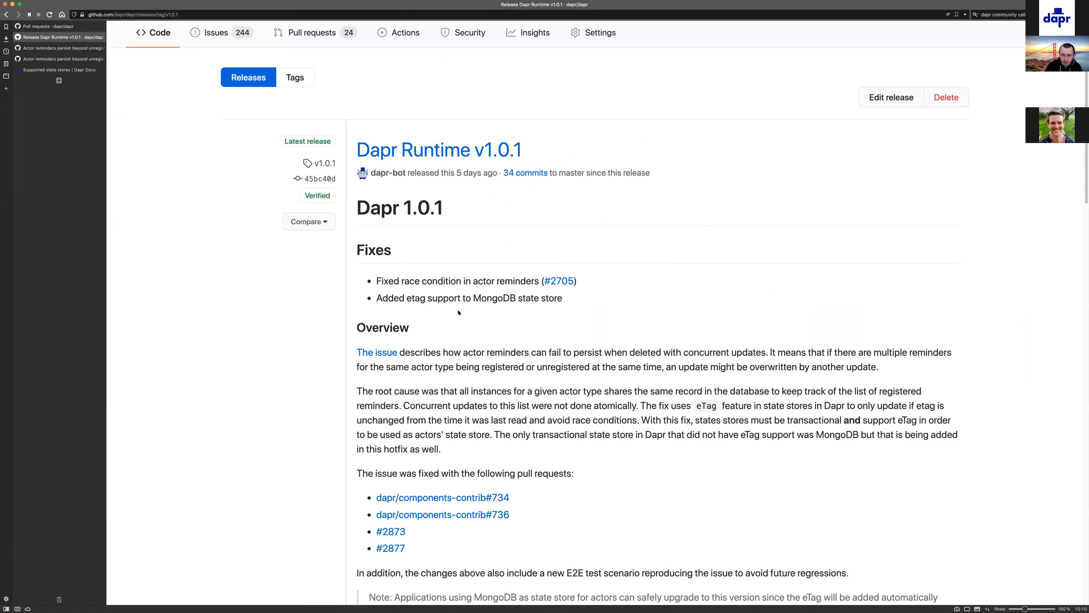
scroll("down", 3)
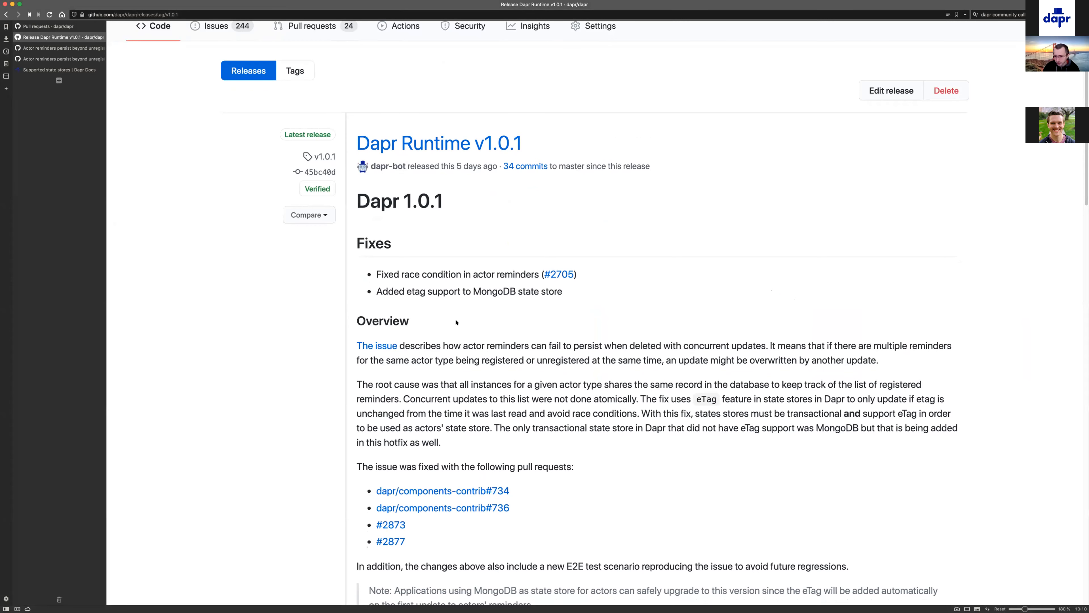
scroll("down", 3)
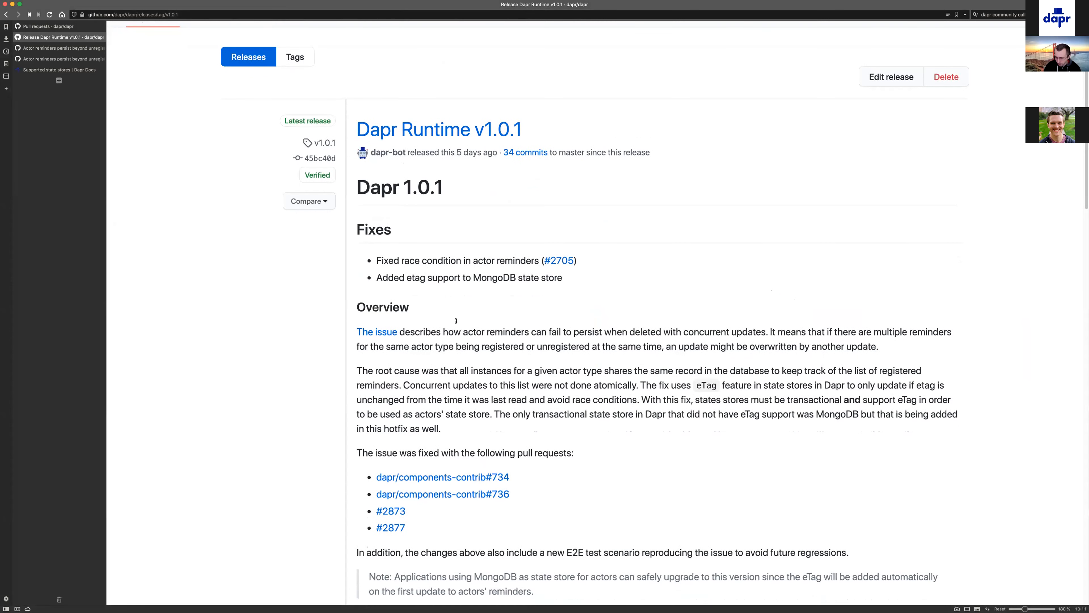
scroll("down", 3)
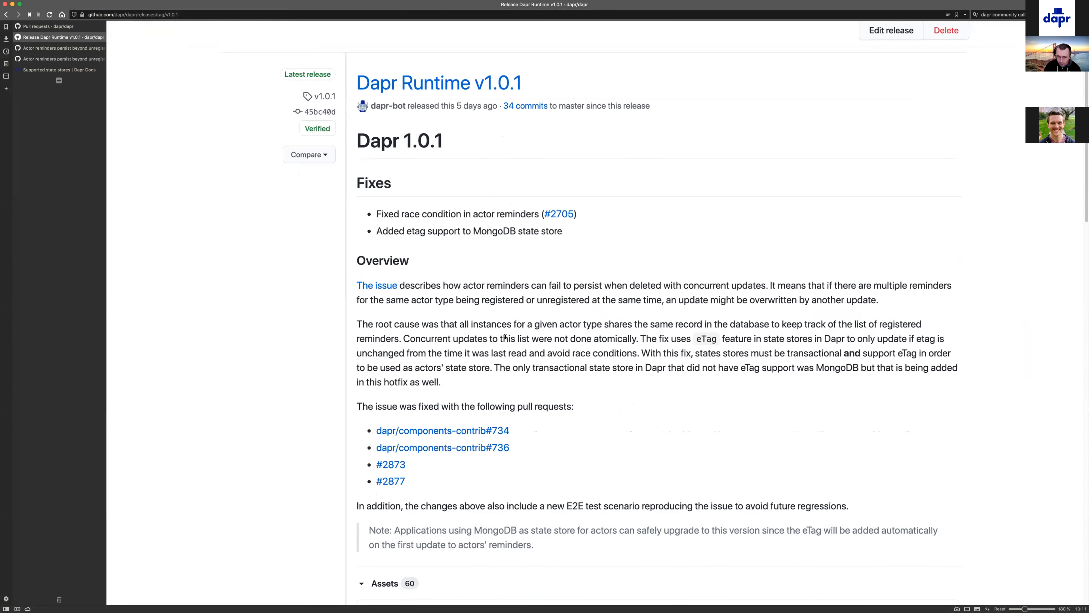
scroll("down", 3)
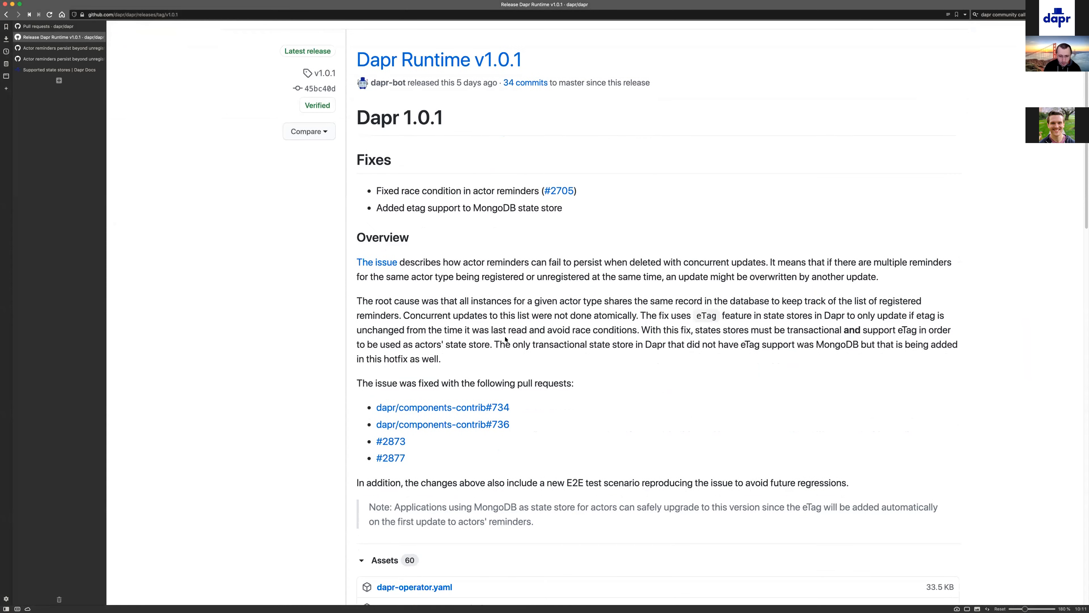
scroll("down", 3)
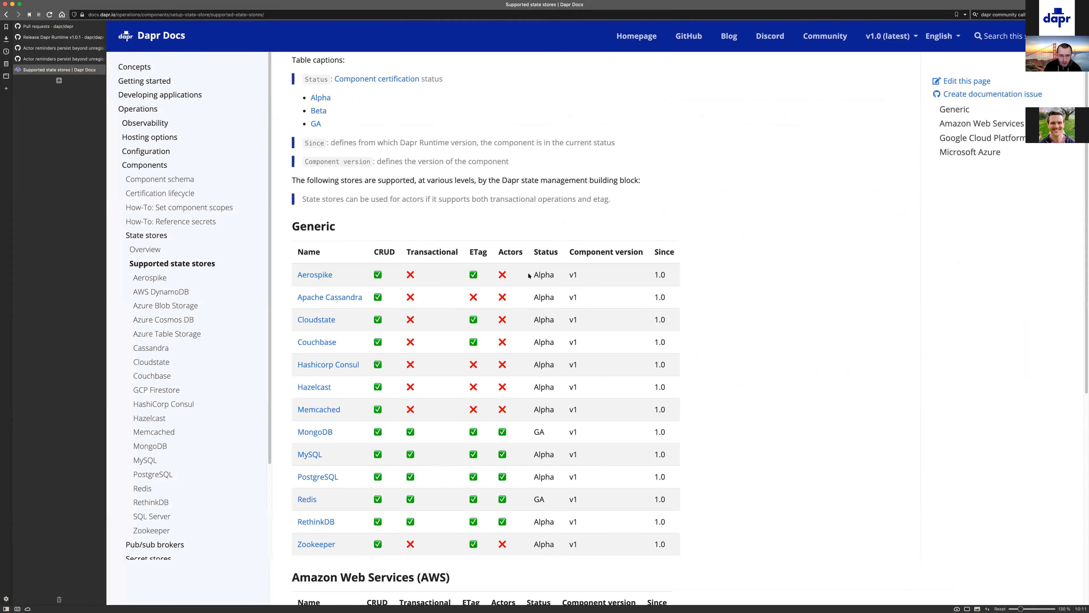
- Bring the Generic state stores table into view and highlight the Transactional column heading
scroll("down", 3)
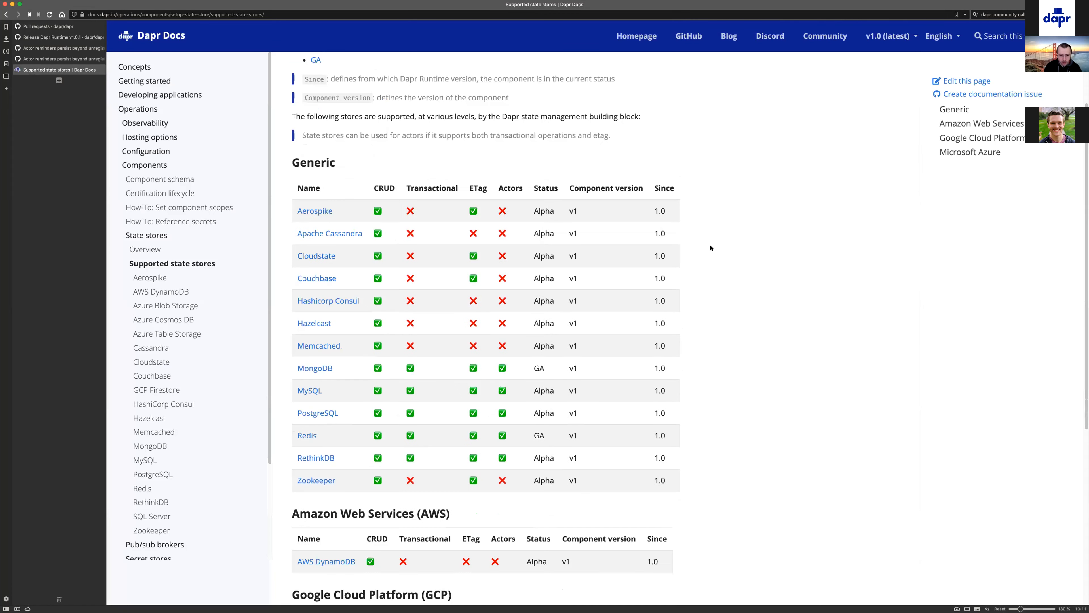
scroll("down", 3)
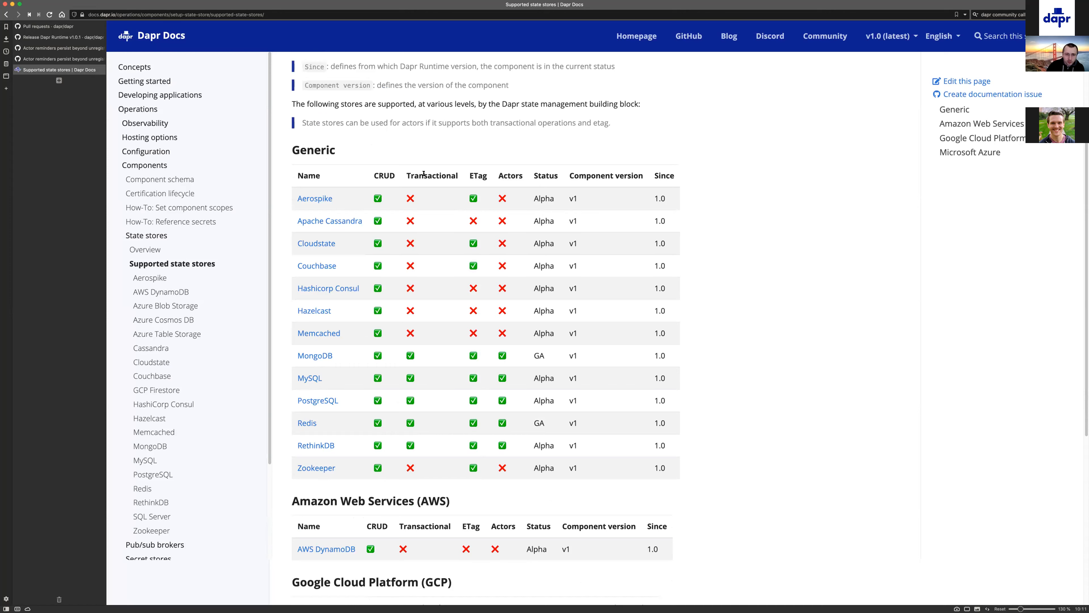
double_click(433, 175)
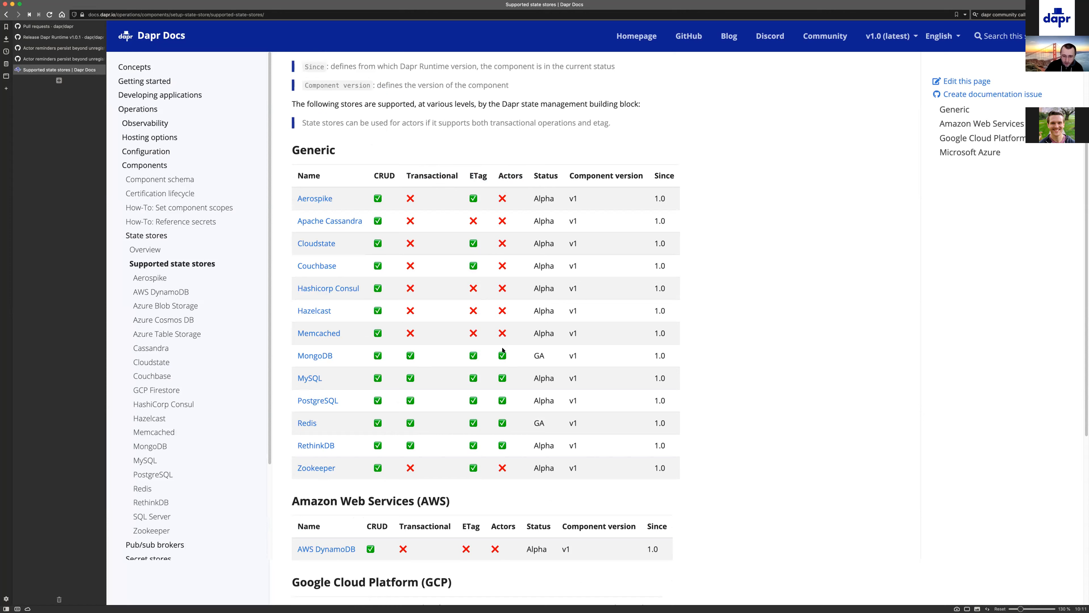
mouse_move(370, 358)
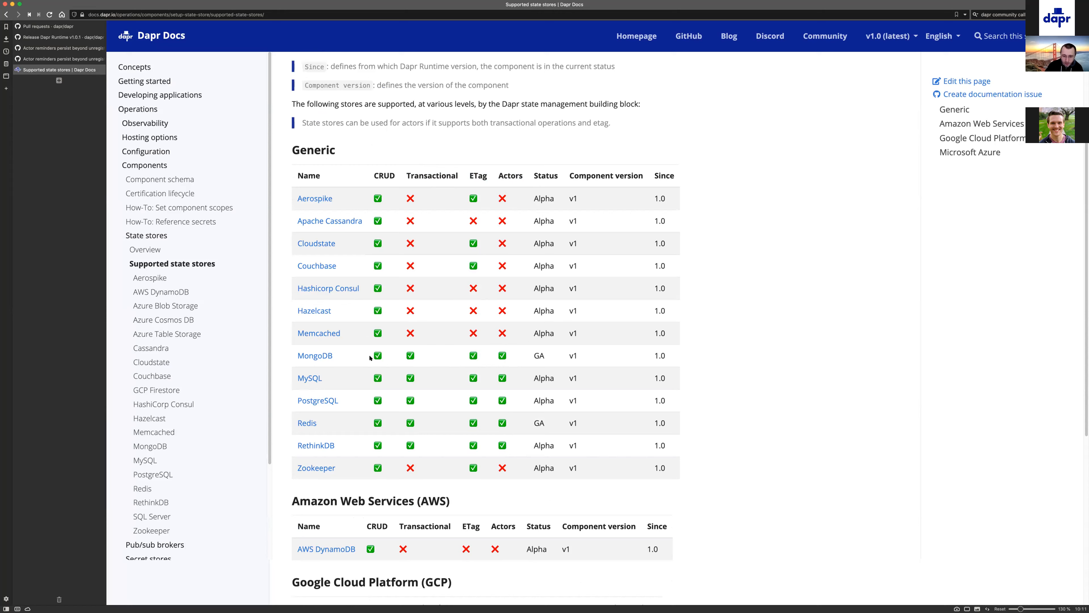
mouse_move(491, 360)
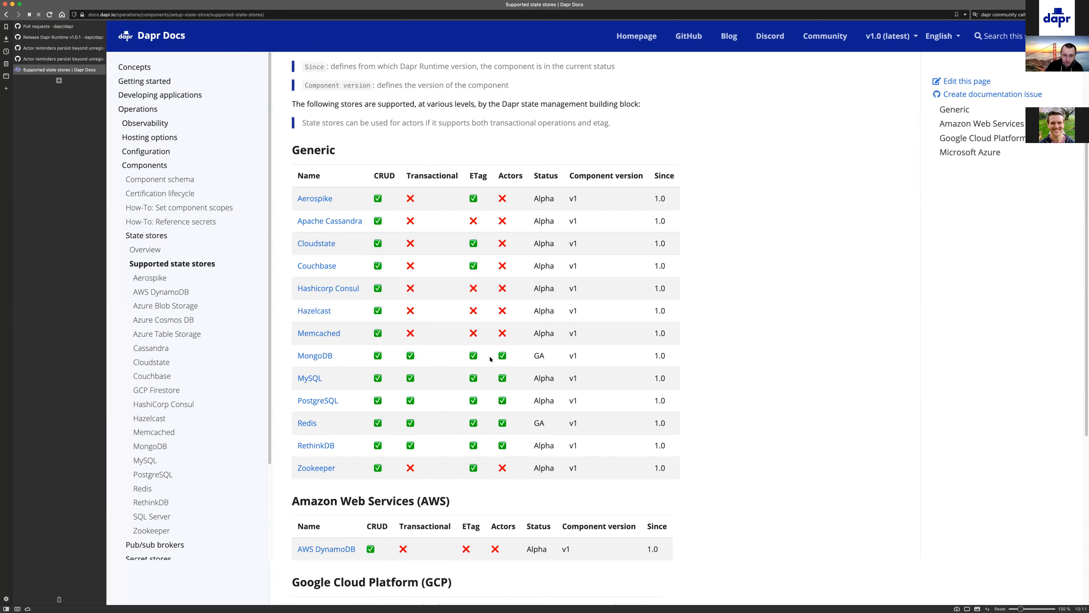
mouse_move(452, 362)
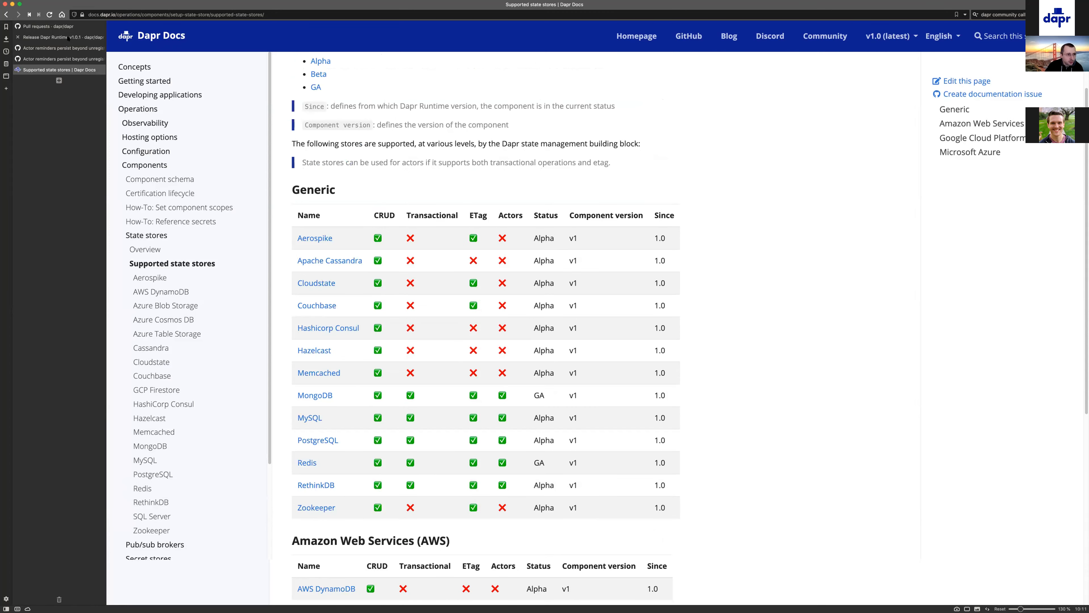
- Return to the Dapr Runtime v1.0.1 release notes tab
left_click(56, 38)
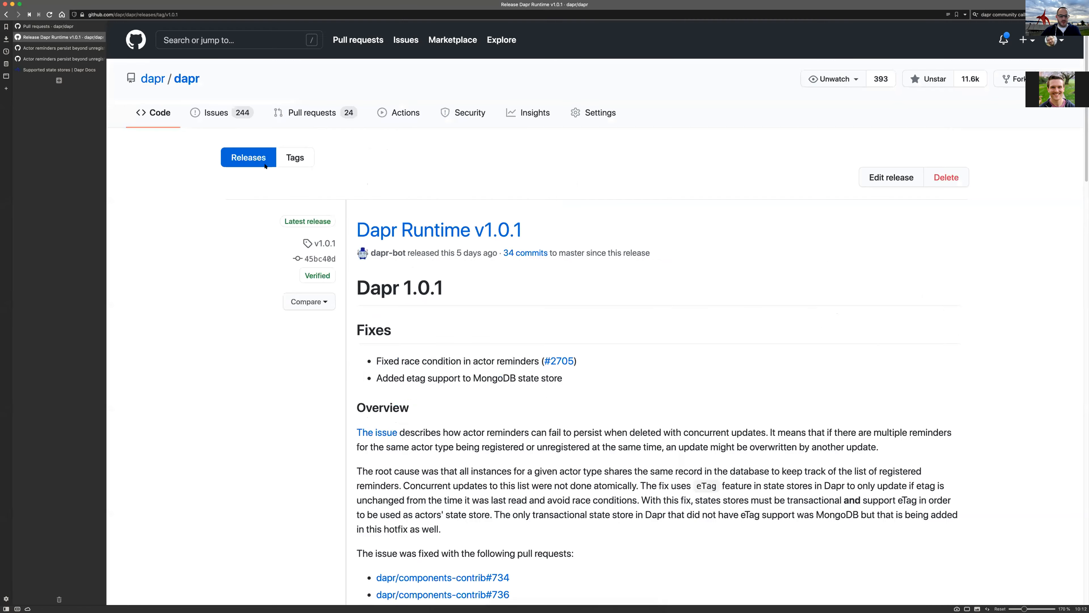
- Show the dapr repository's open issues list with the pinned 6 Month Plan issue
left_click(222, 113)
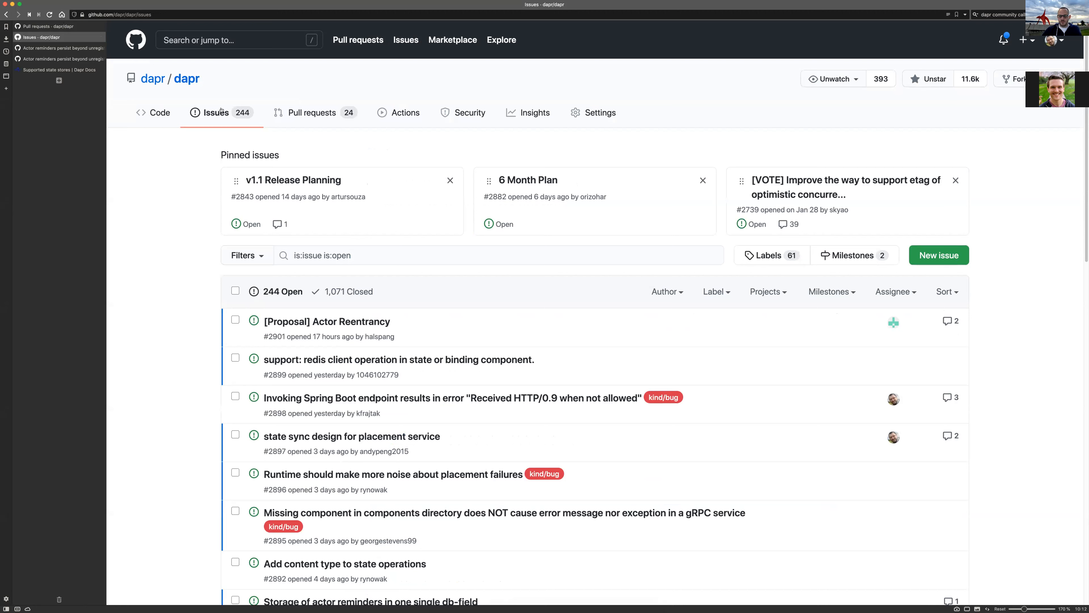
mouse_move(538, 179)
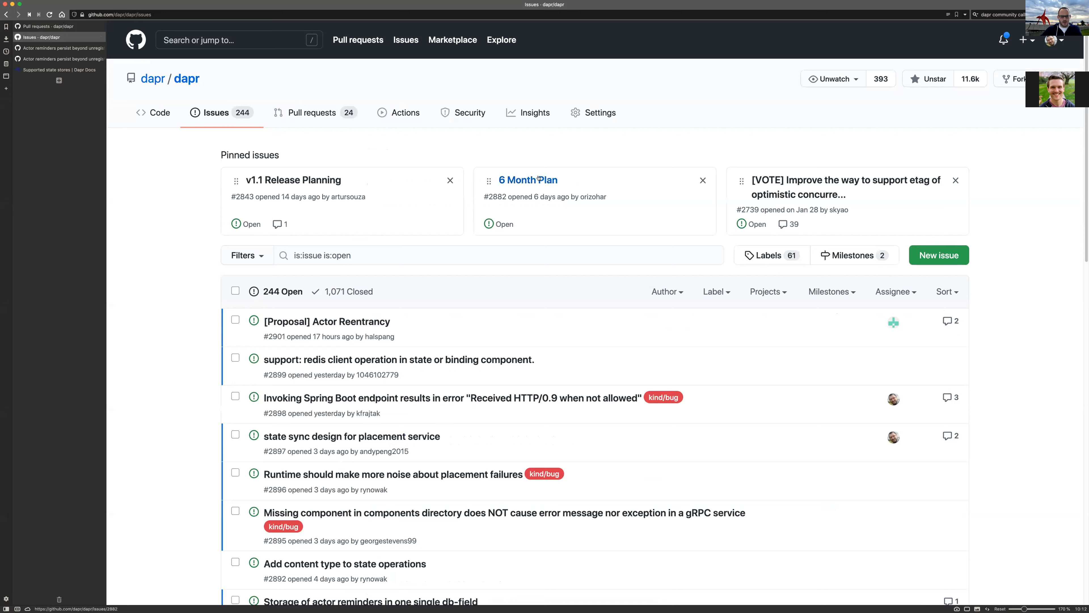
left_click(527, 180)
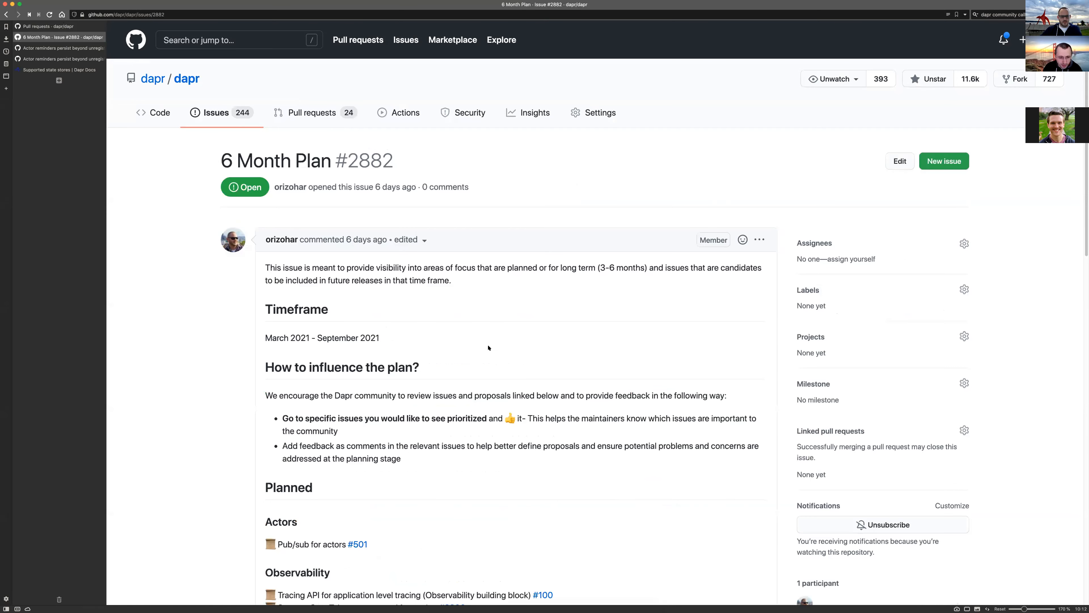
mouse_move(489, 313)
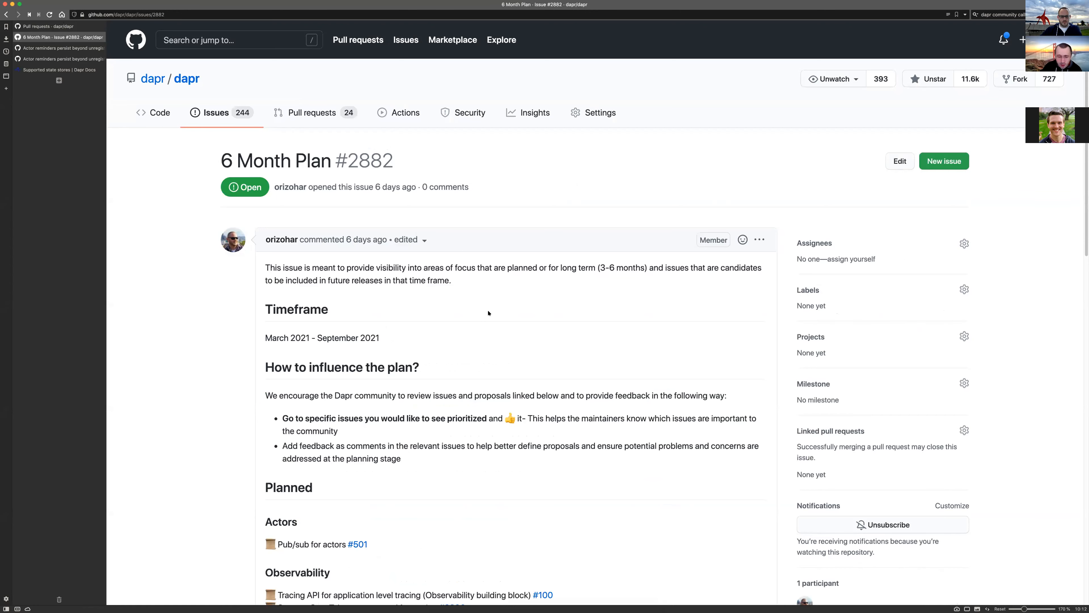
scroll("down", 3)
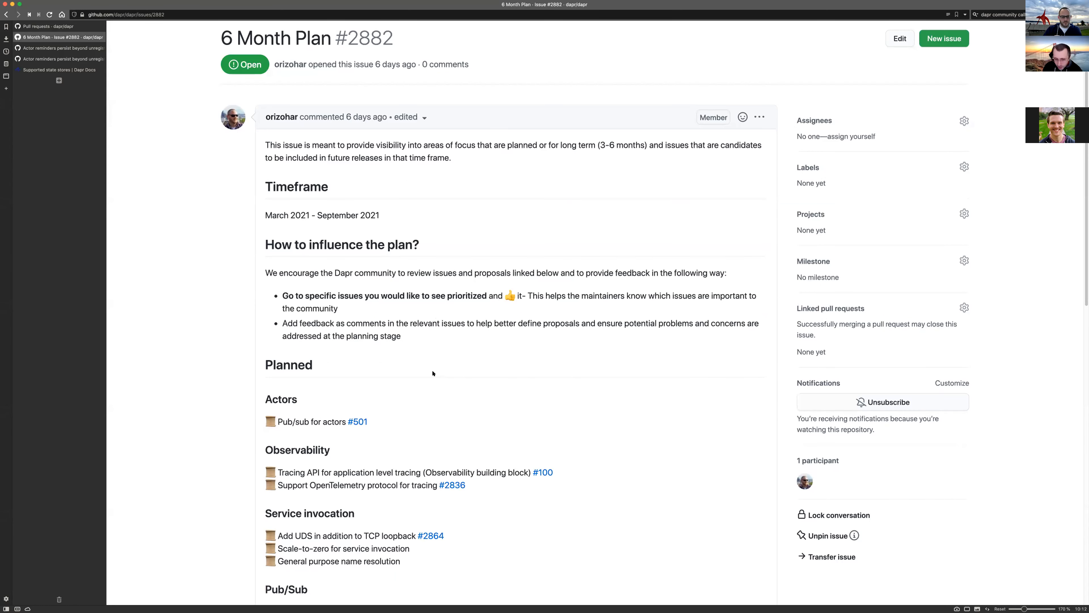
scroll("down", 3)
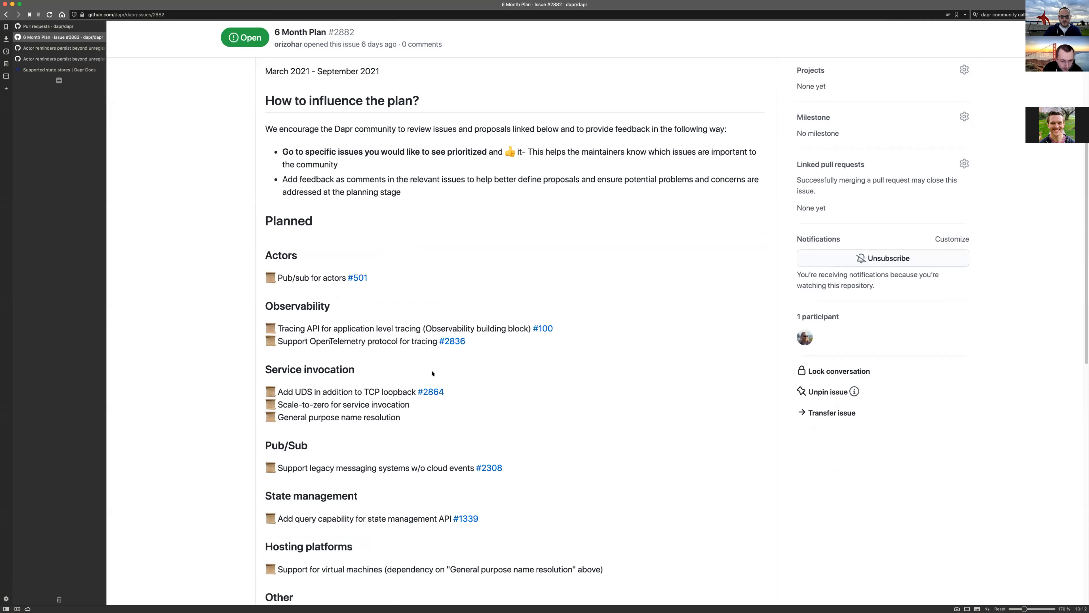
scroll("down", 3)
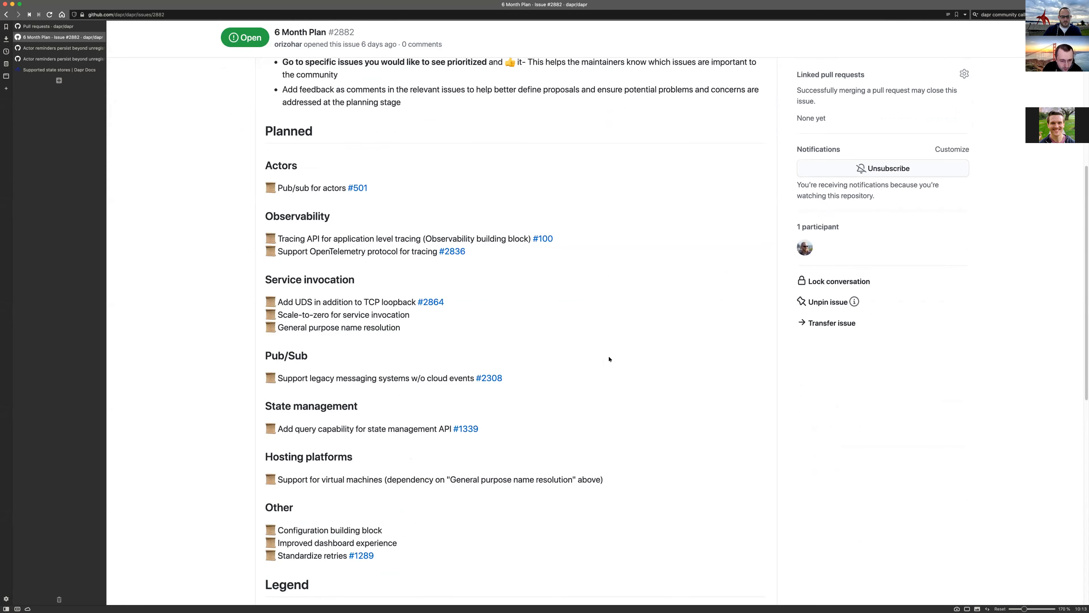
scroll("down", 3)
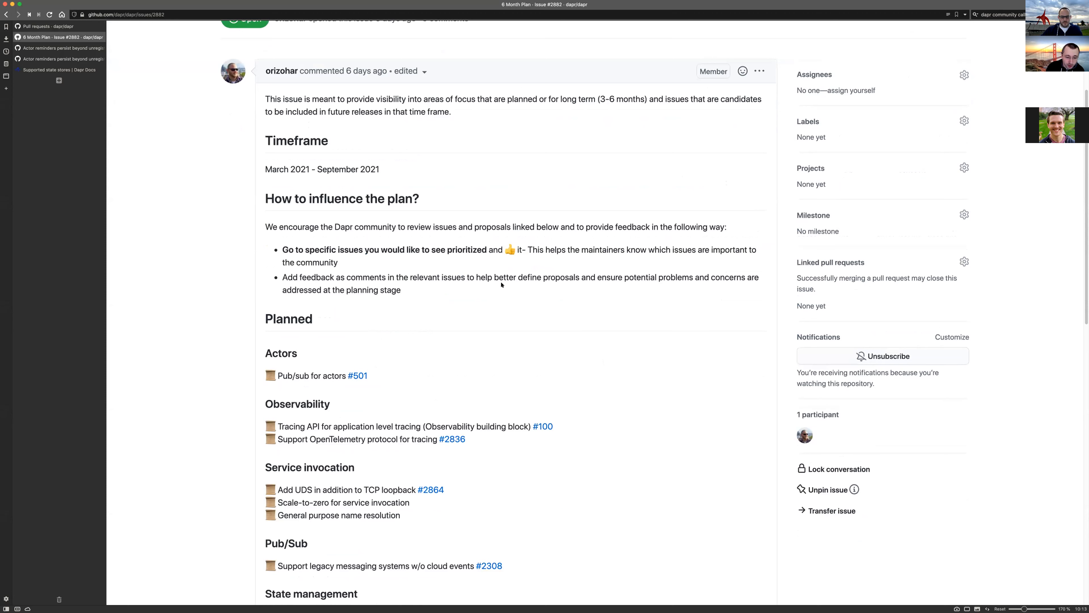
mouse_move(382, 264)
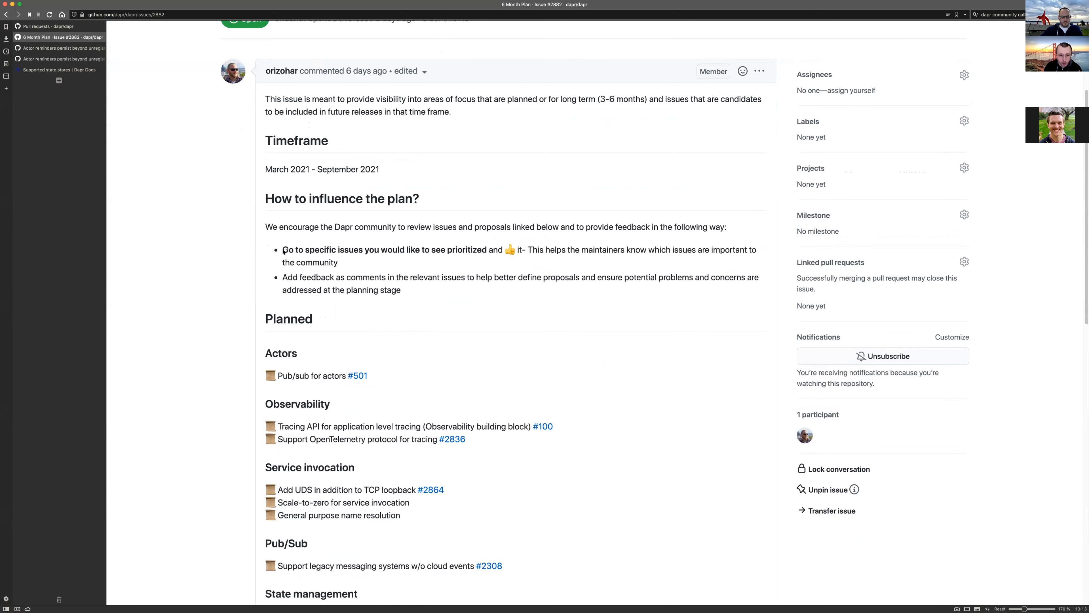
scroll("down", 3)
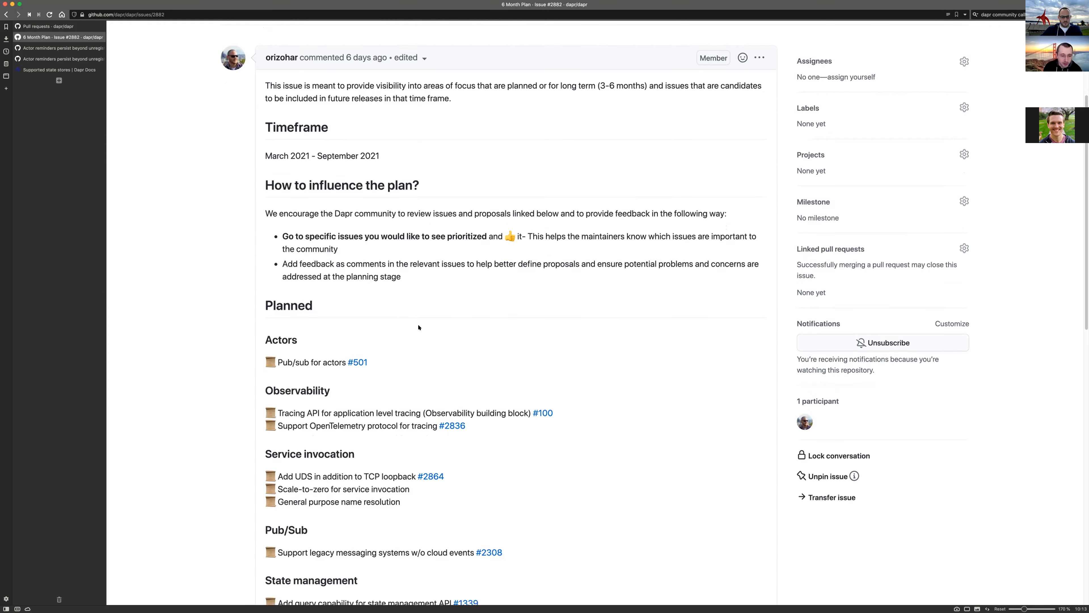
scroll("down", 3)
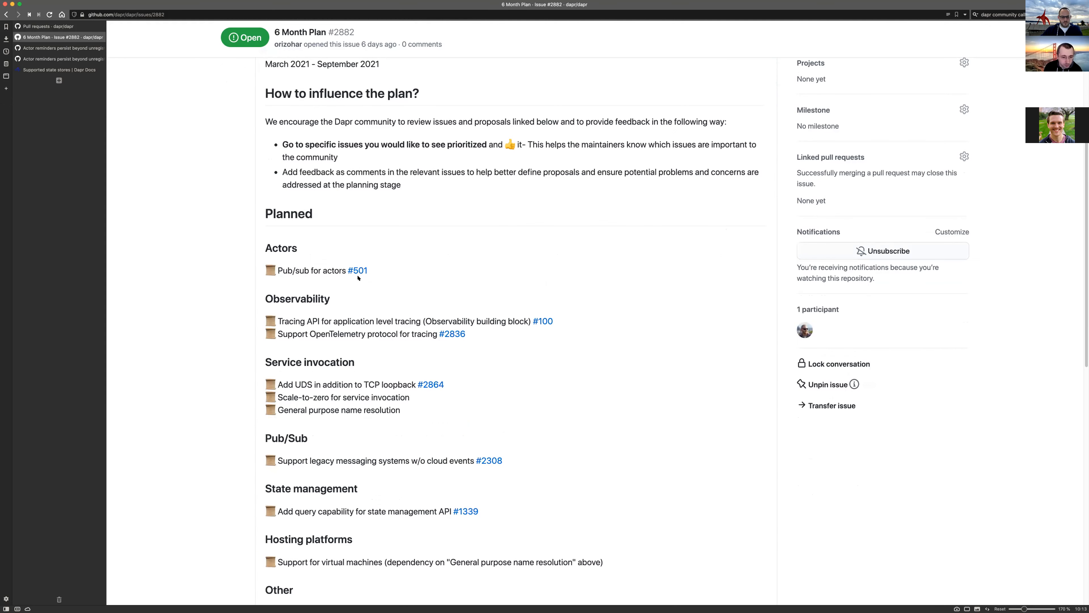
- Open the linked Support pubsub for Actors issue #501 in a new tab
right_click(357, 270)
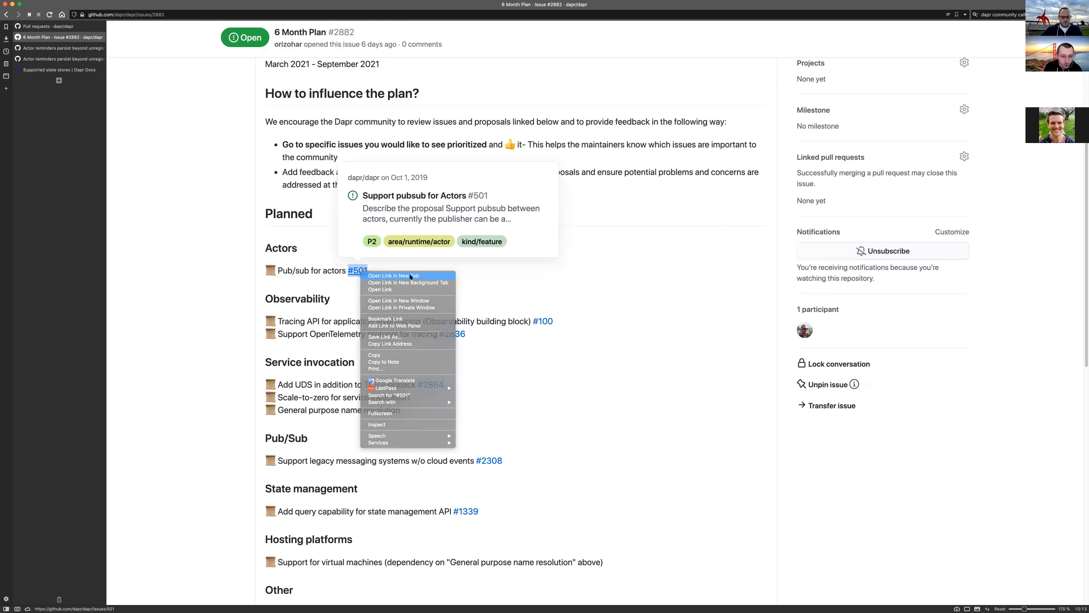
left_click(394, 276)
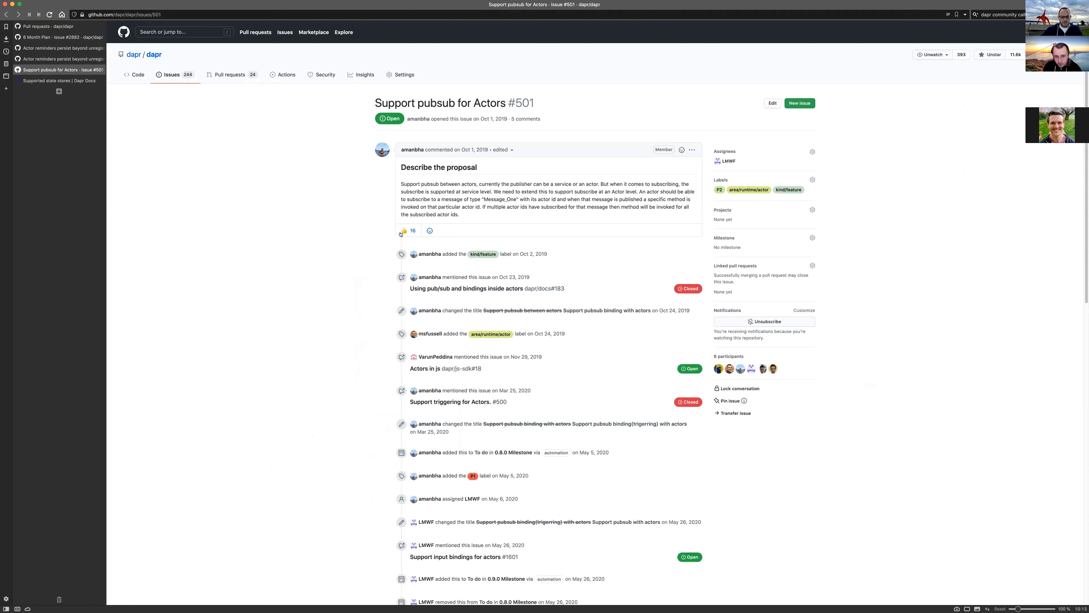
mouse_move(404, 232)
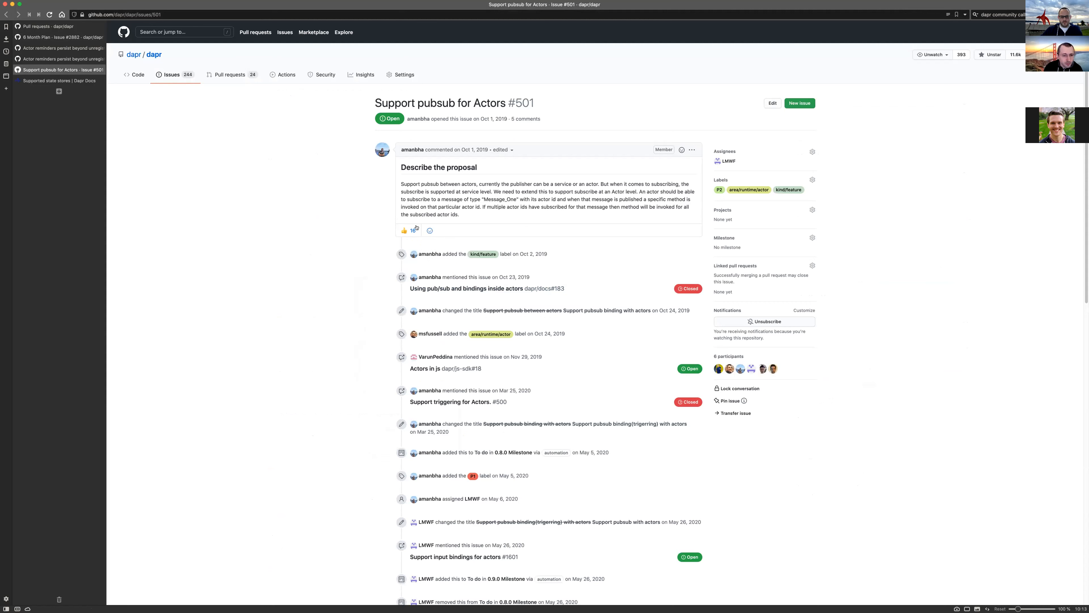
mouse_move(404, 230)
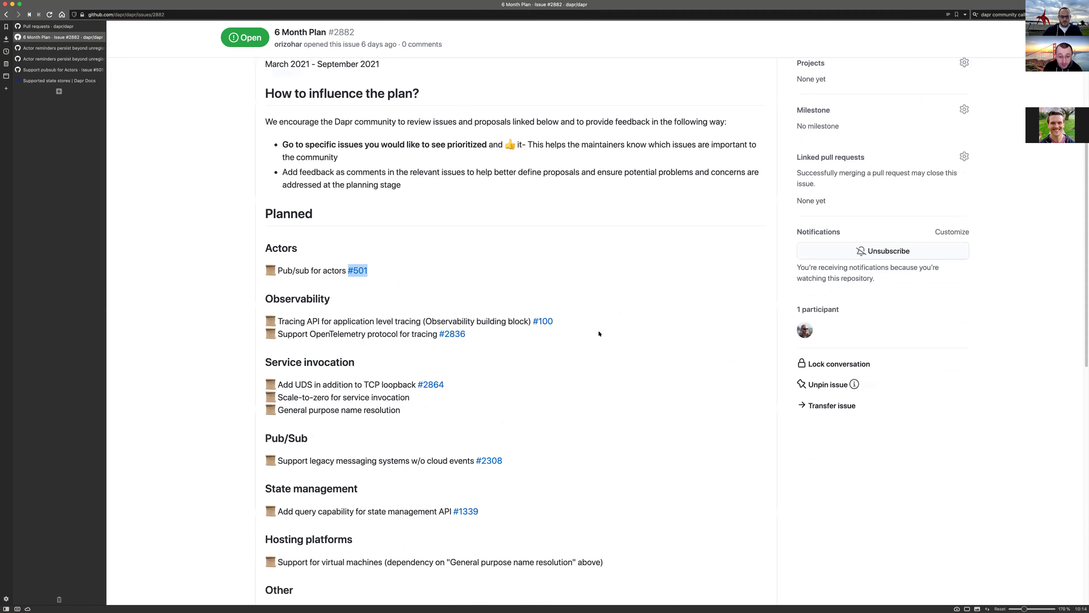
- Read down the 6 Month Plan issue to its status legend and rename from Long term planning
scroll("down", 3)
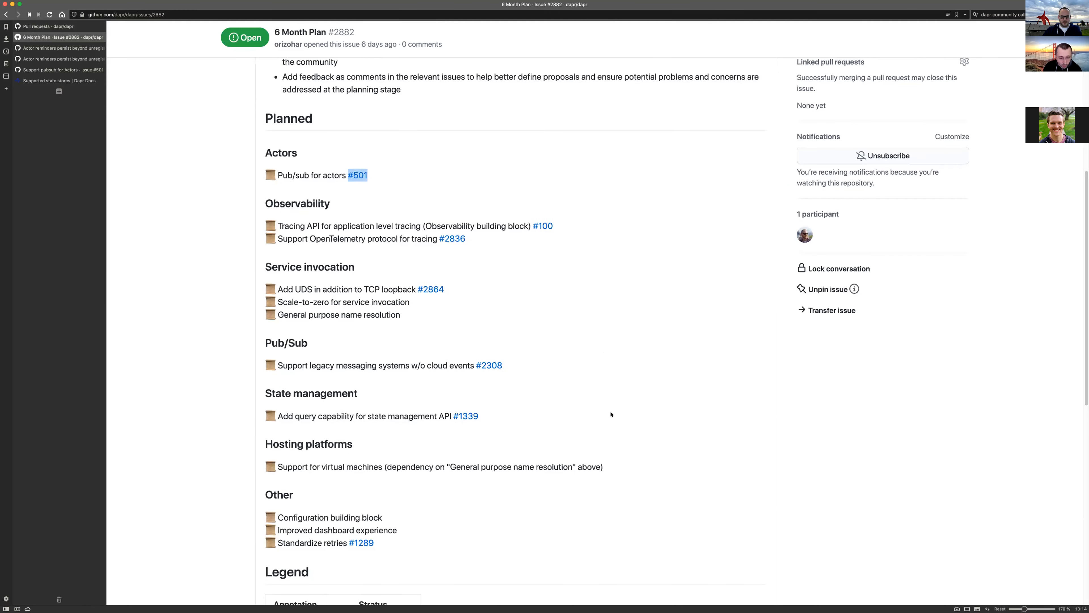
mouse_move(616, 399)
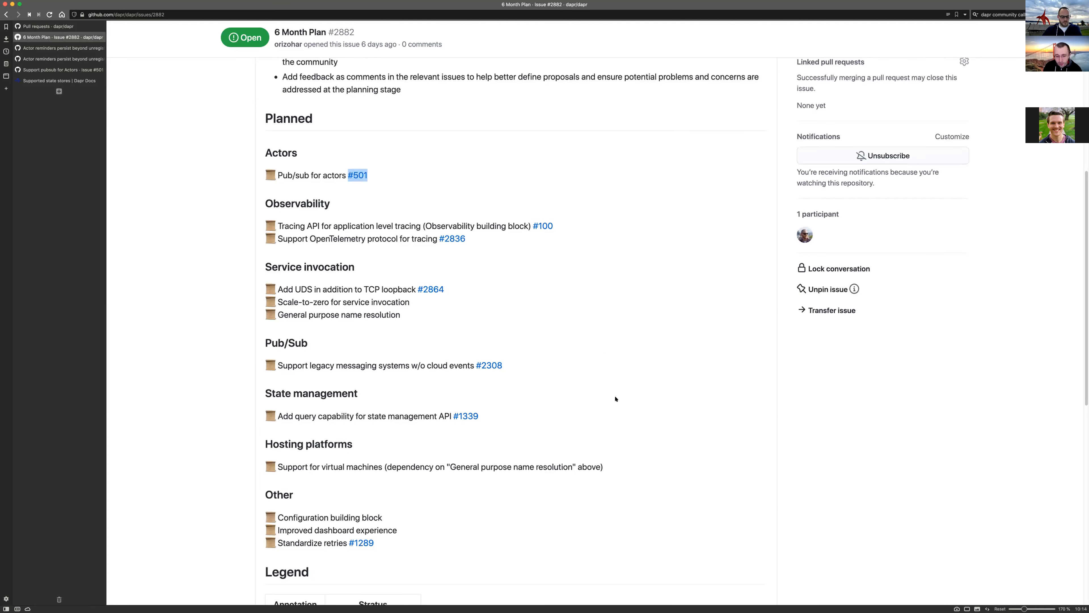
scroll("down", 3)
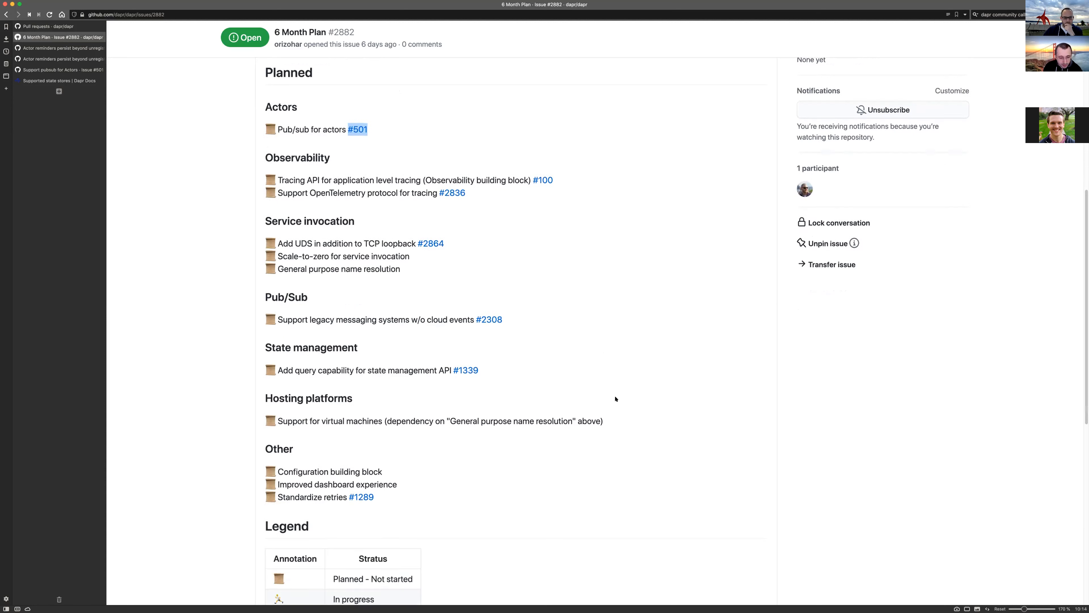
scroll("down", 3)
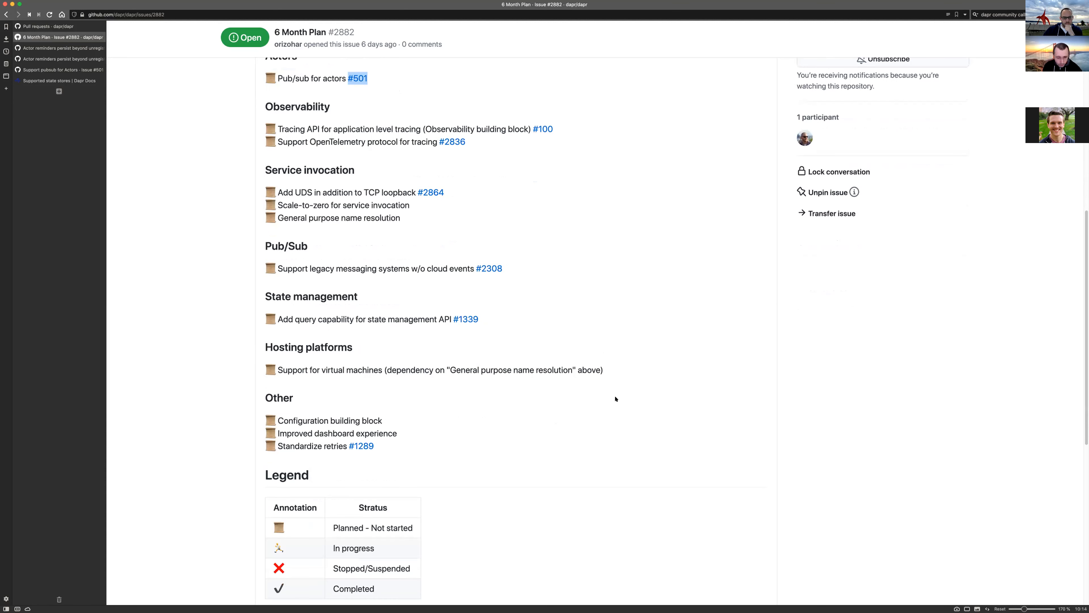
scroll("down", 3)
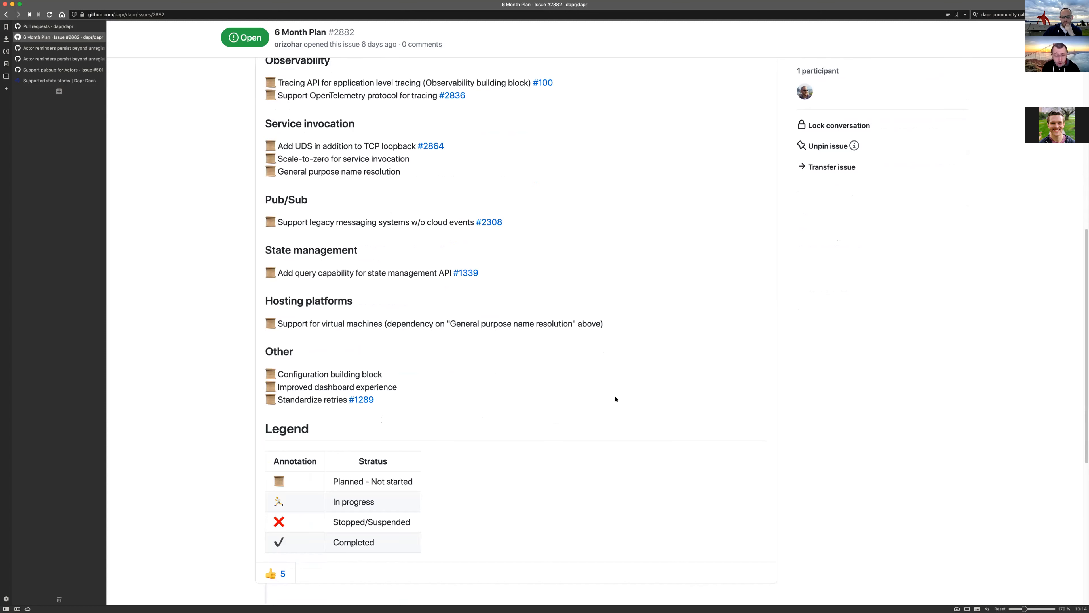
scroll("down", 3)
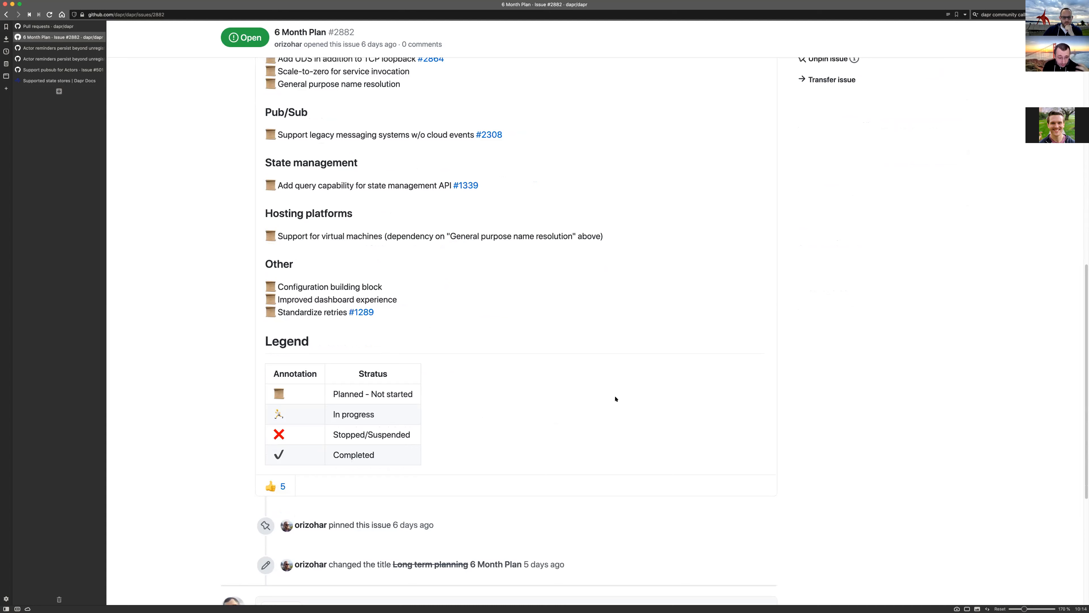
scroll("down", 3)
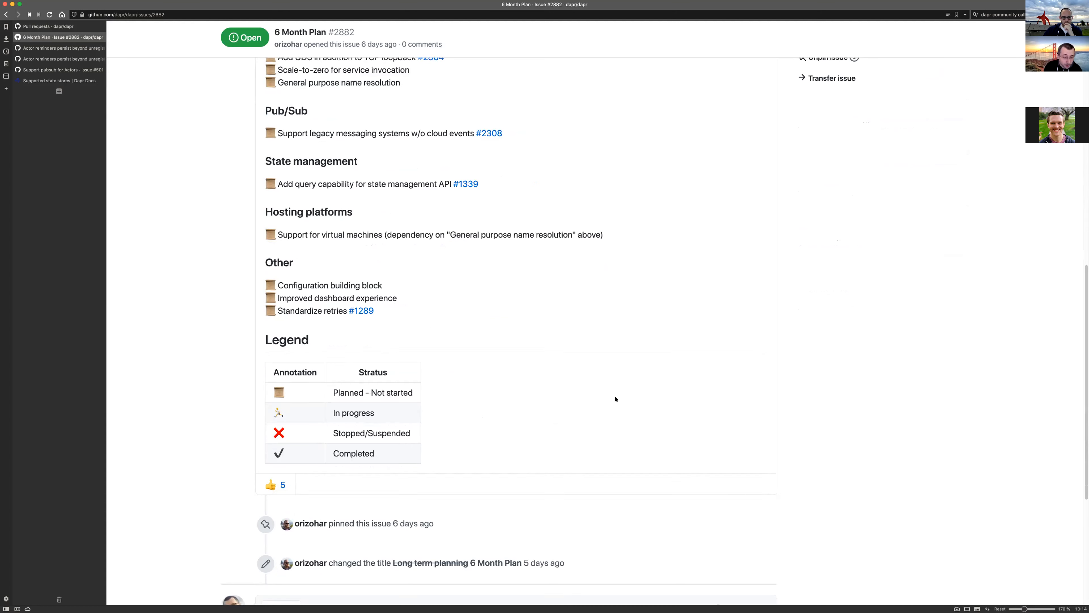
scroll("down", 3)
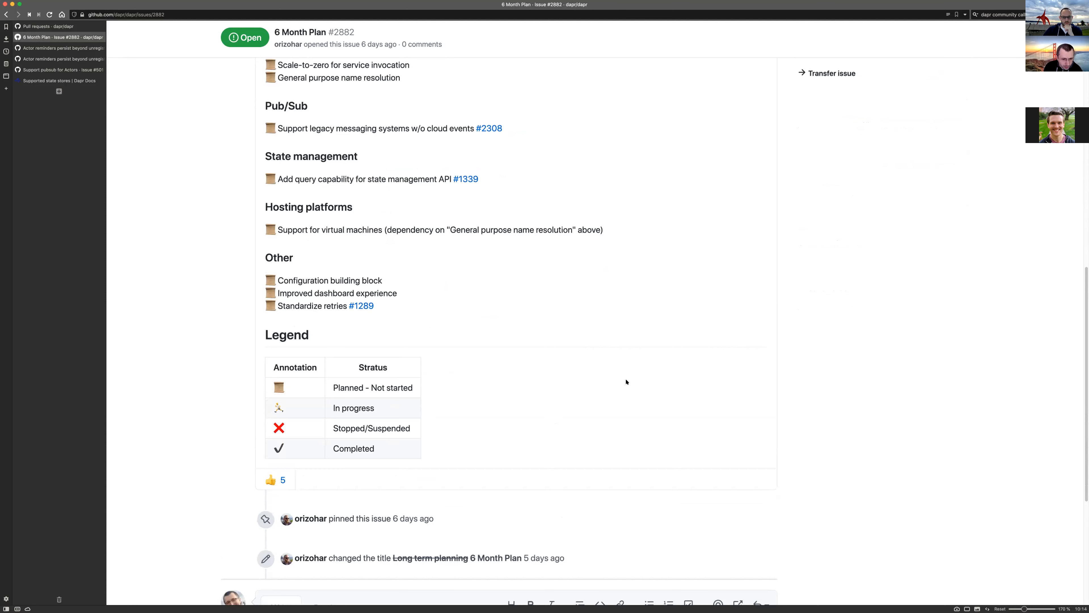
scroll("up", 3)
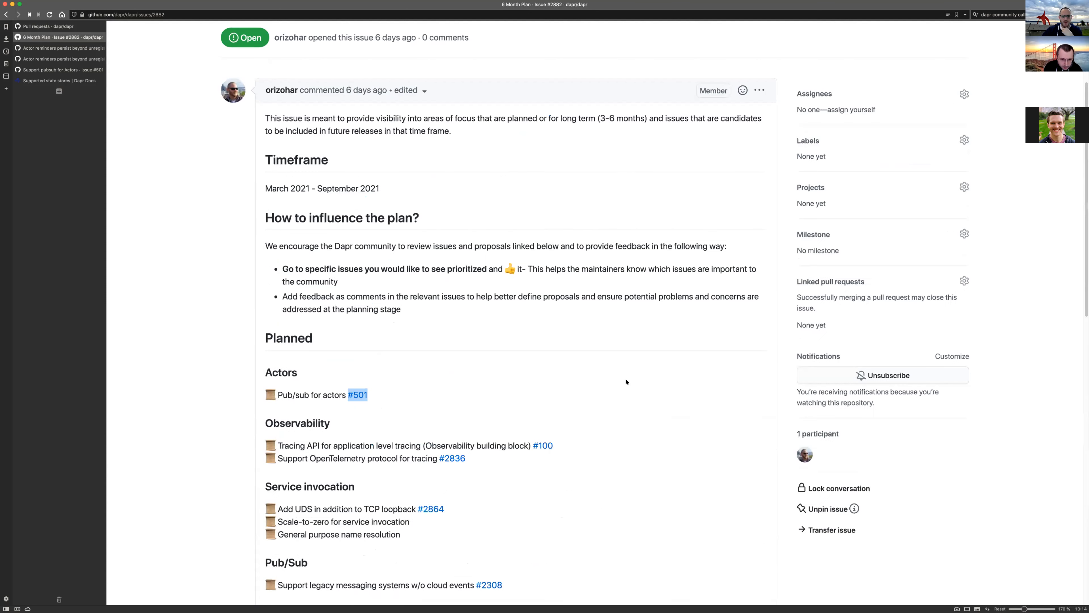
scroll("down", 3)
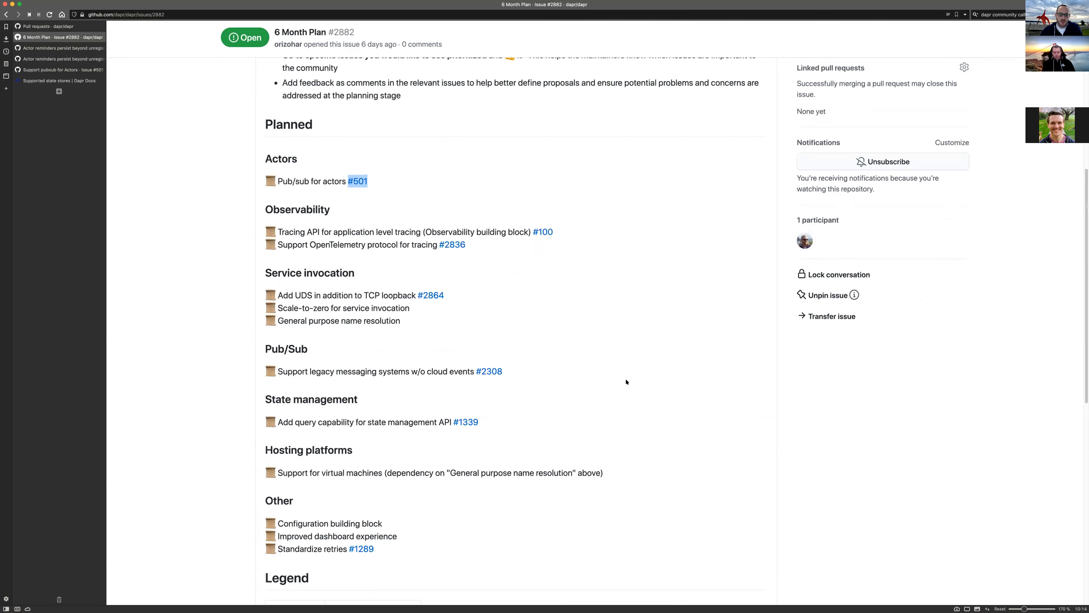
scroll("down", 3)
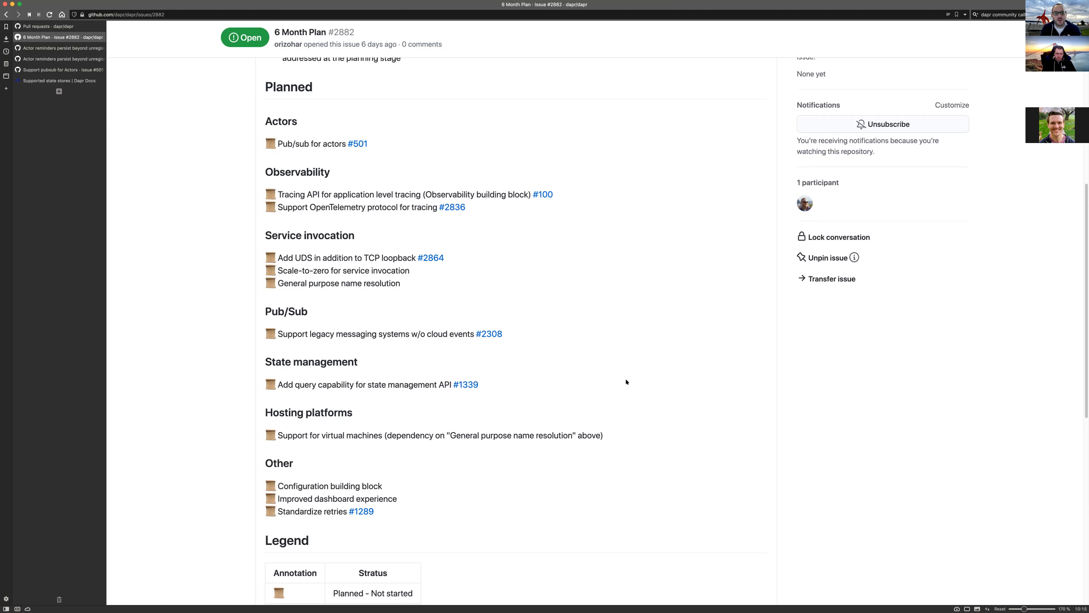
mouse_move(633, 403)
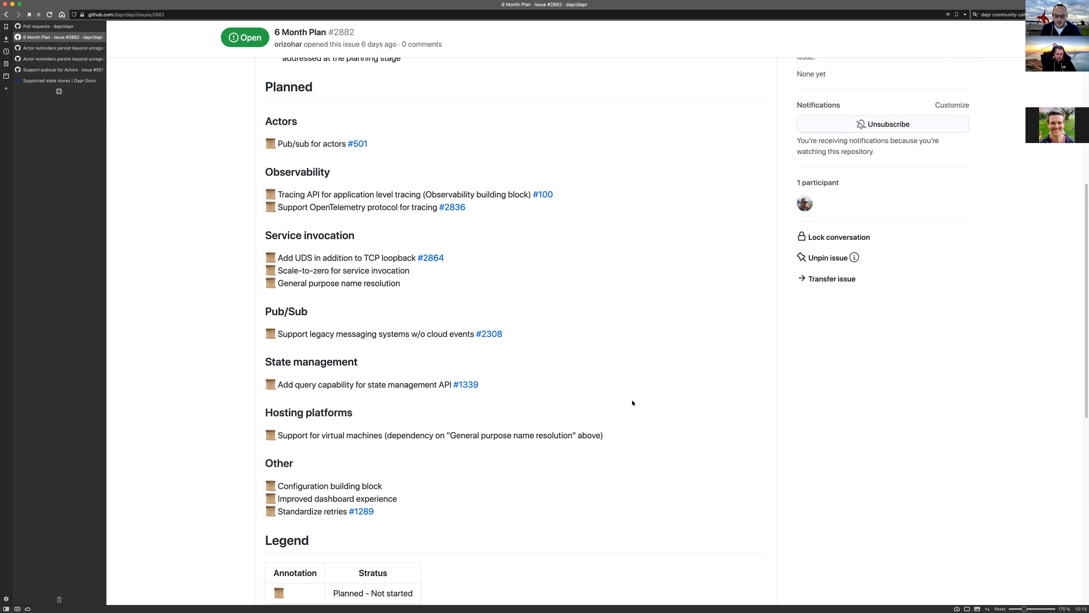
mouse_move(674, 432)
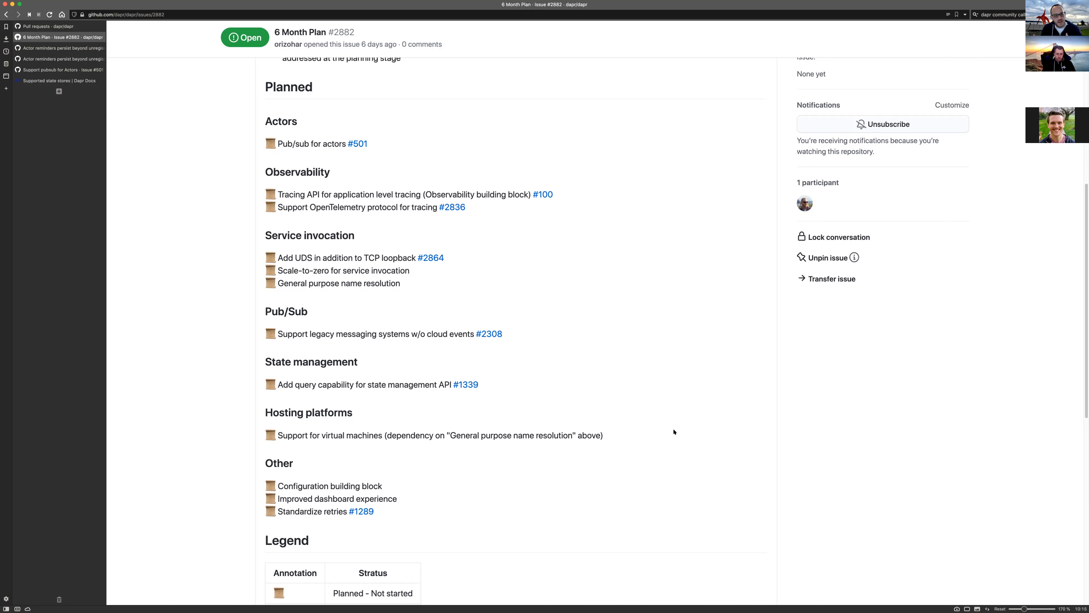
mouse_move(677, 434)
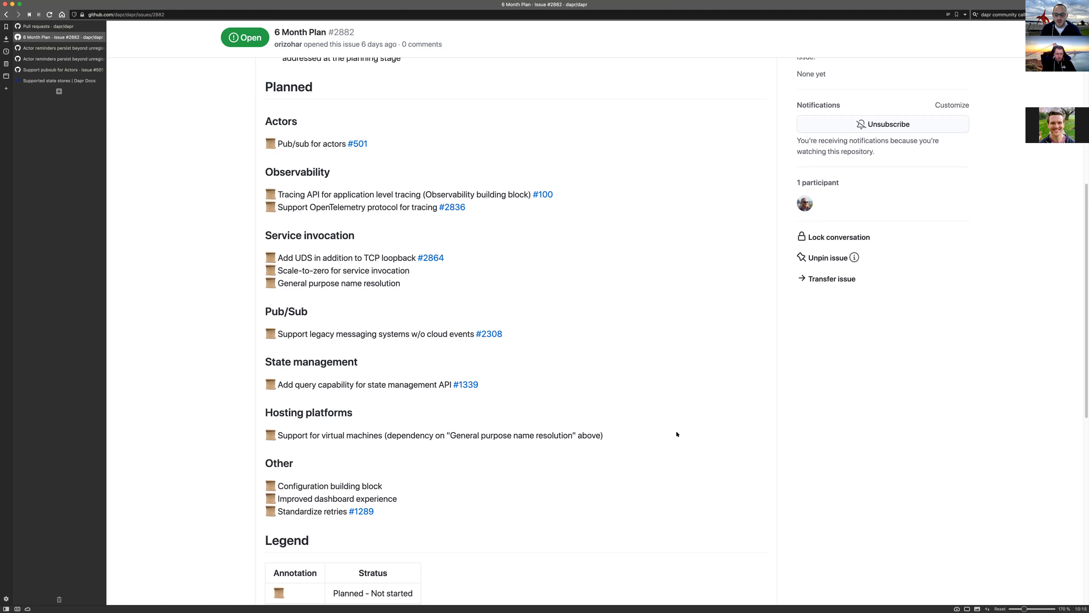
mouse_move(626, 323)
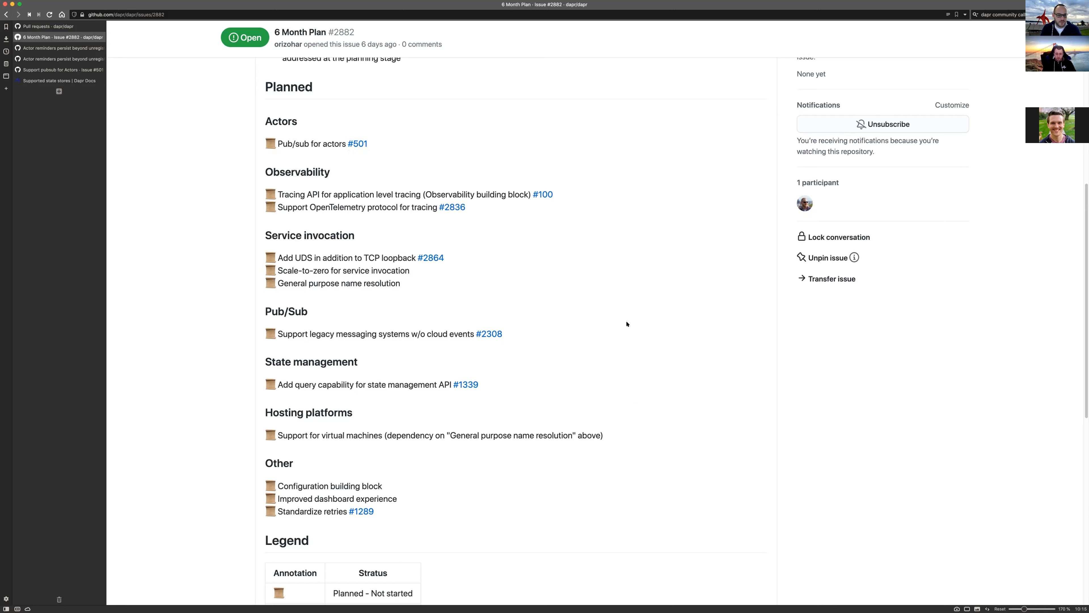
mouse_move(791, 266)
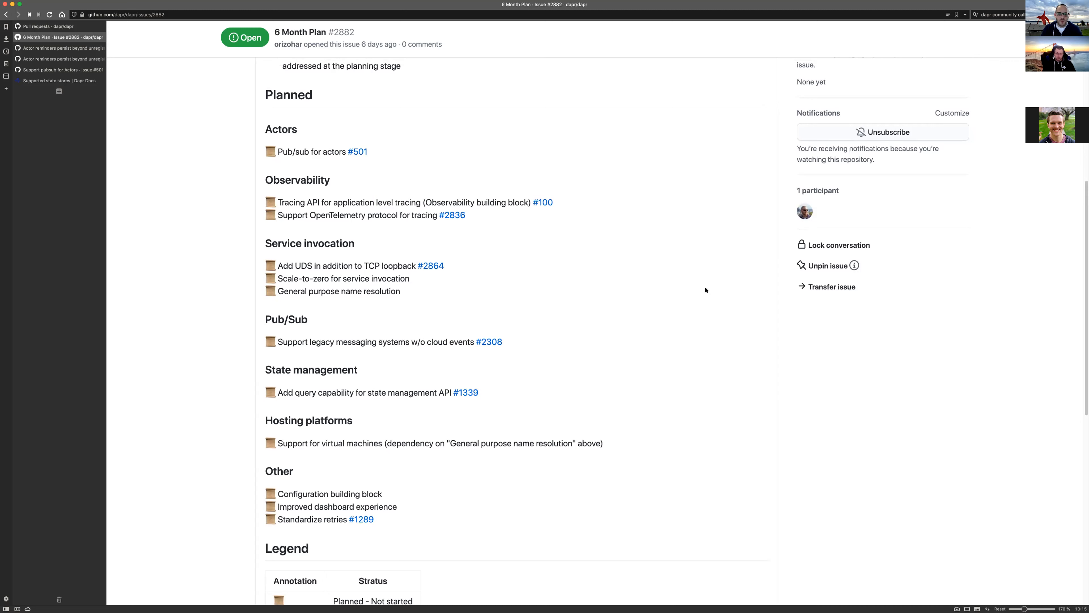
mouse_move(710, 291)
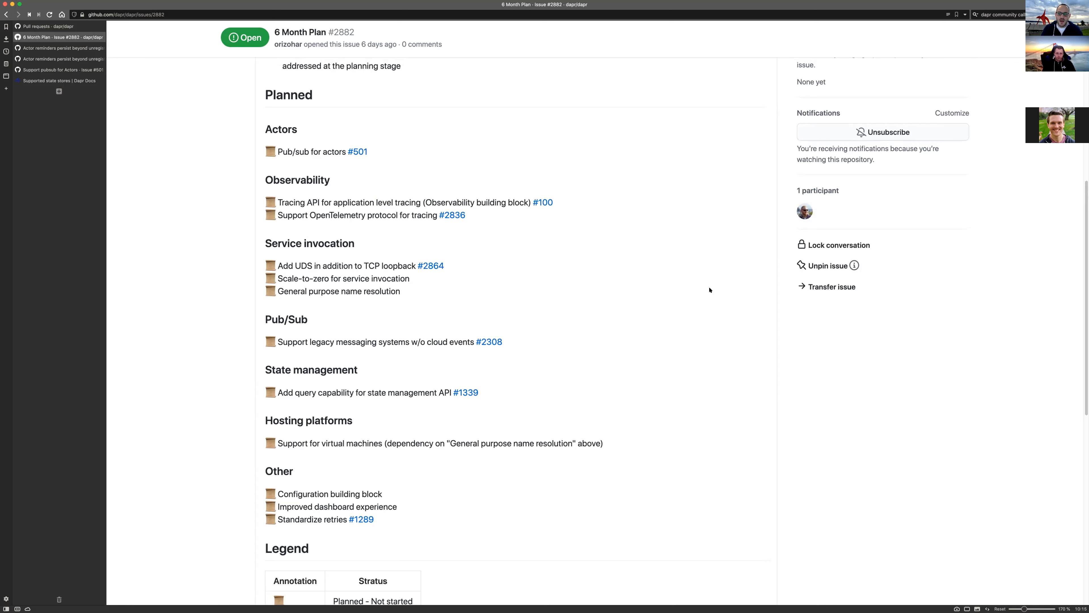
mouse_move(678, 317)
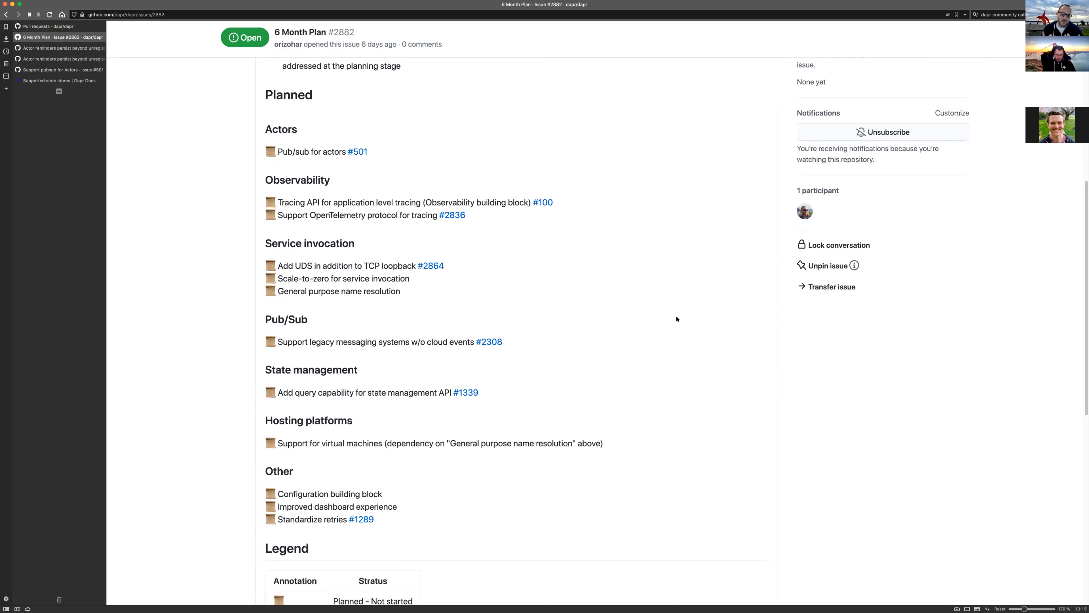
mouse_move(678, 323)
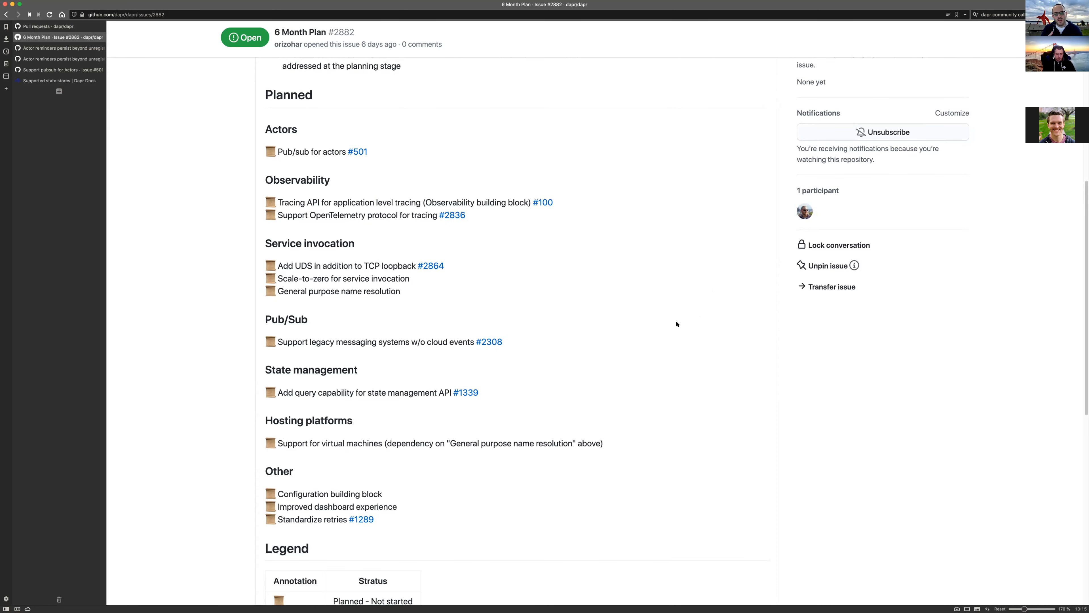
- Glance at the Planned items and return to the top of issue #2882 with its timeframe guidance
scroll("down", 3)
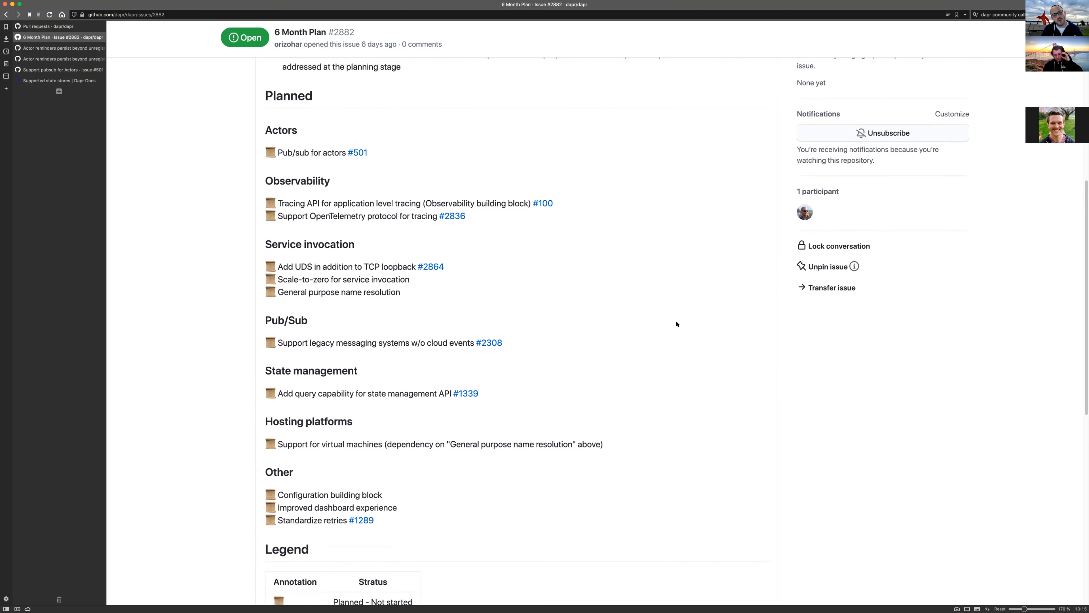
mouse_move(659, 333)
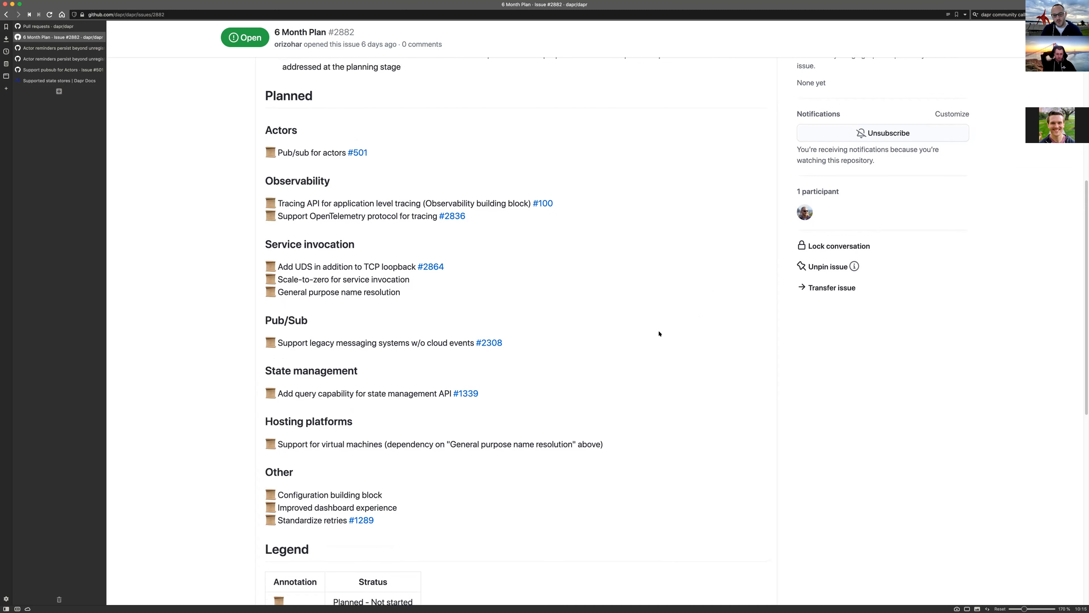
mouse_move(657, 297)
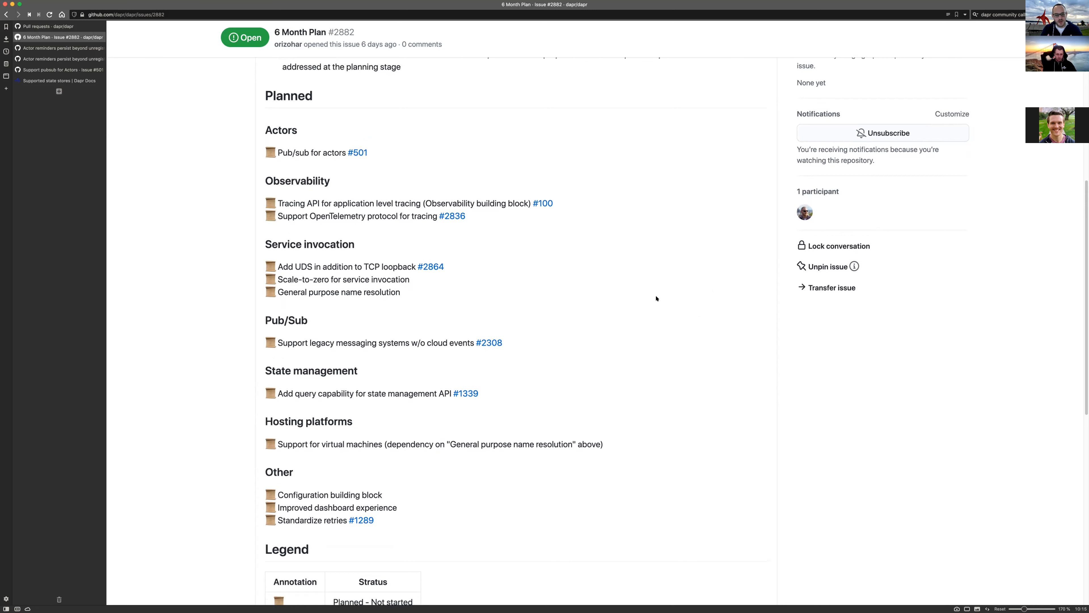
scroll("up", 3)
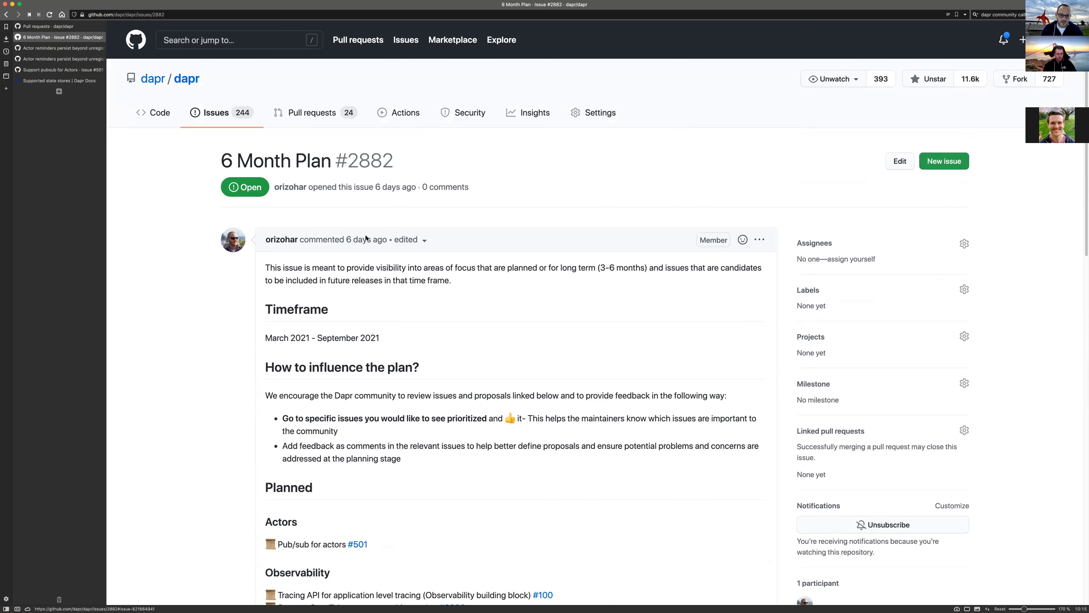
- Read down to the remaining planned items, status legend and thumbs-up reactions
scroll("down", 3)
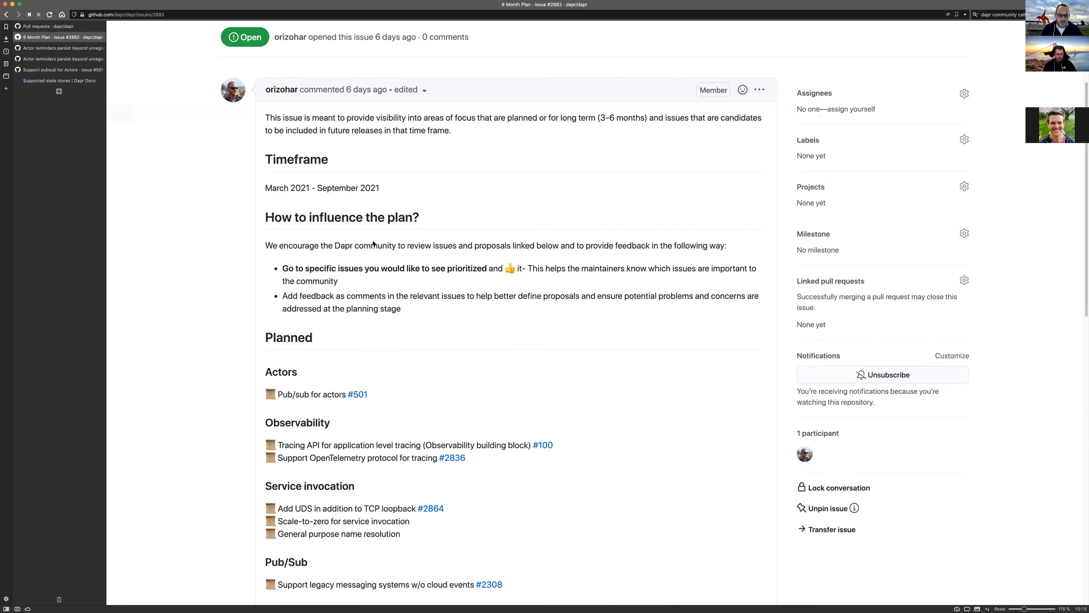
scroll("down", 3)
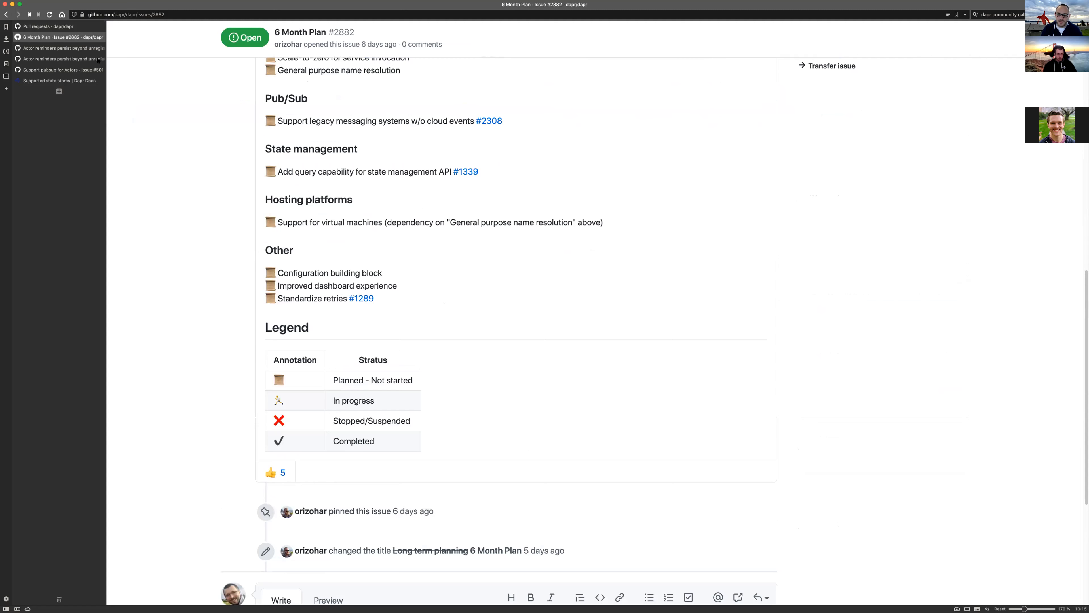
mouse_move(638, 291)
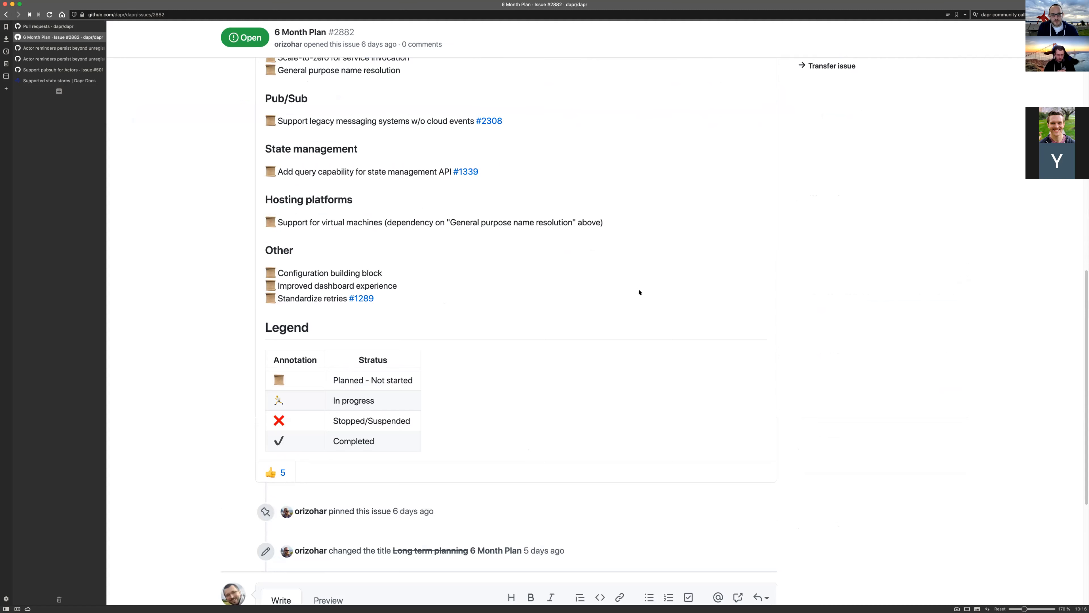
mouse_move(622, 308)
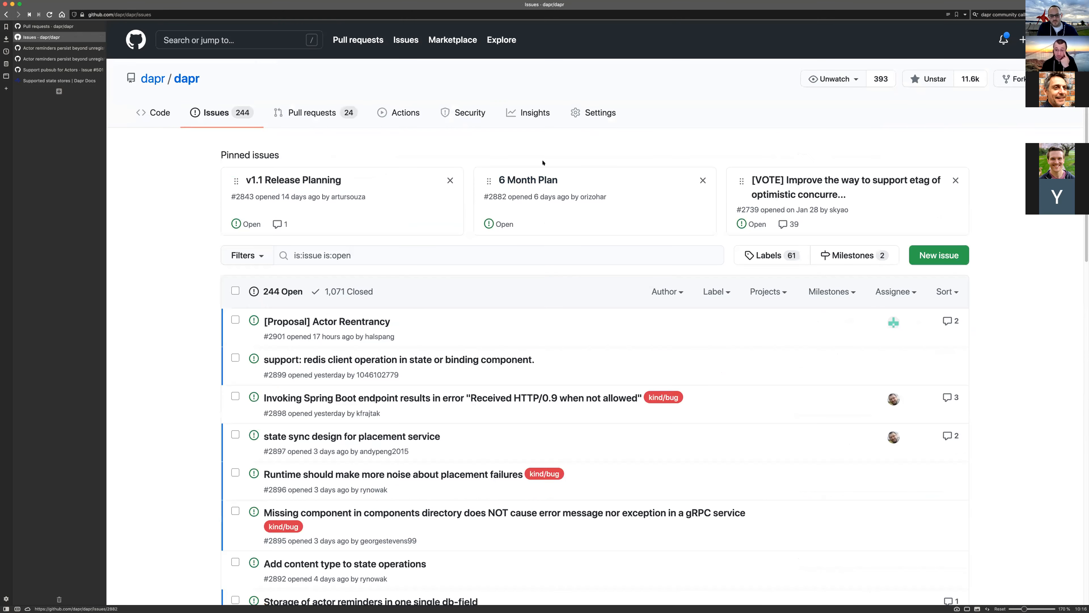
- Reopen the pinned 6 Month Plan issue from the issues page
left_click(515, 180)
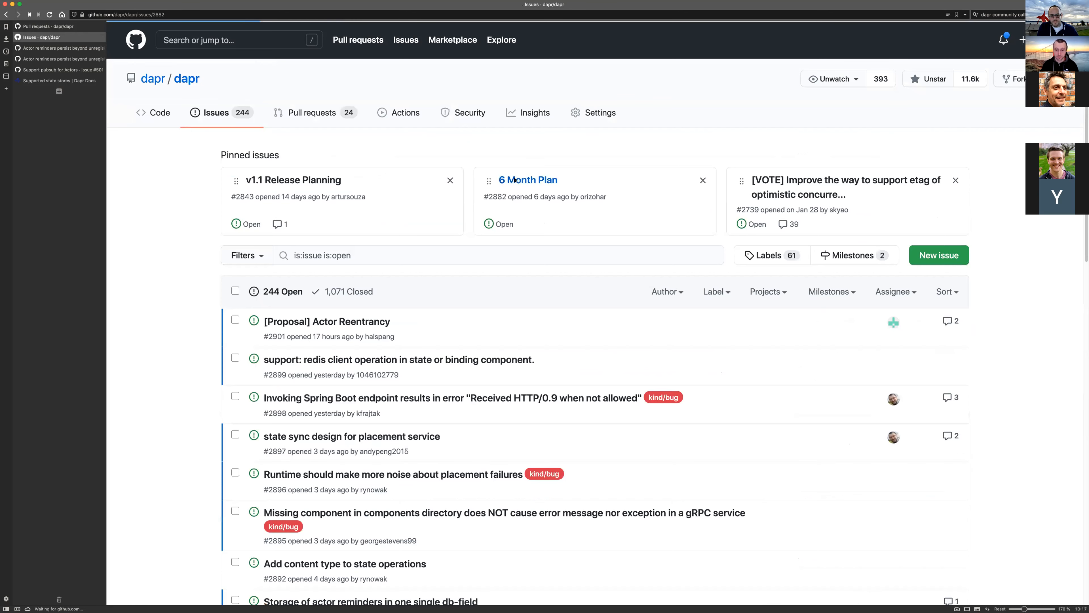
left_click(528, 180)
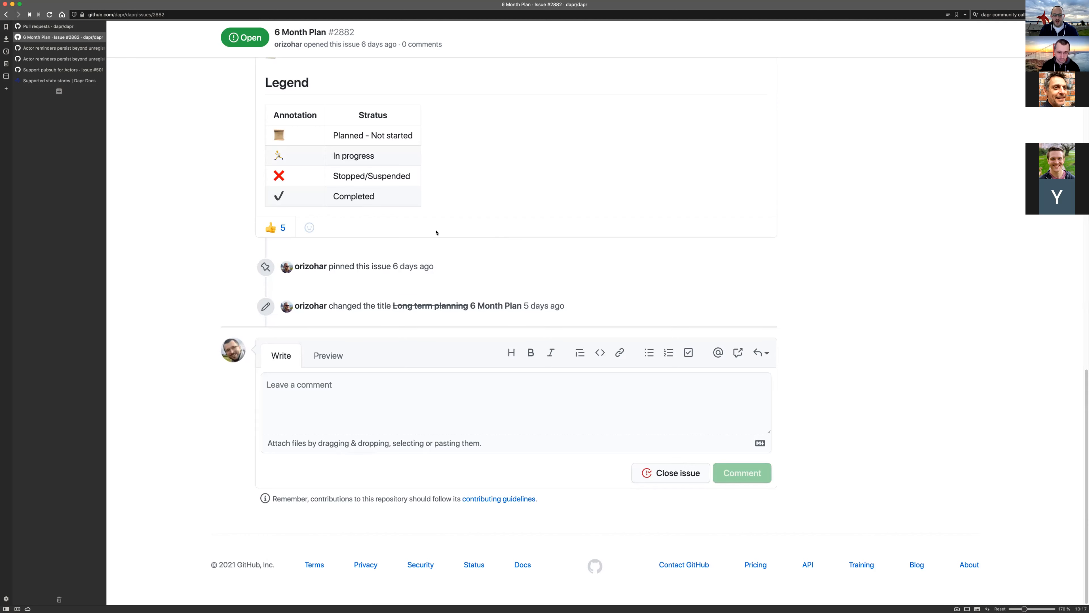
left_click(514, 409)
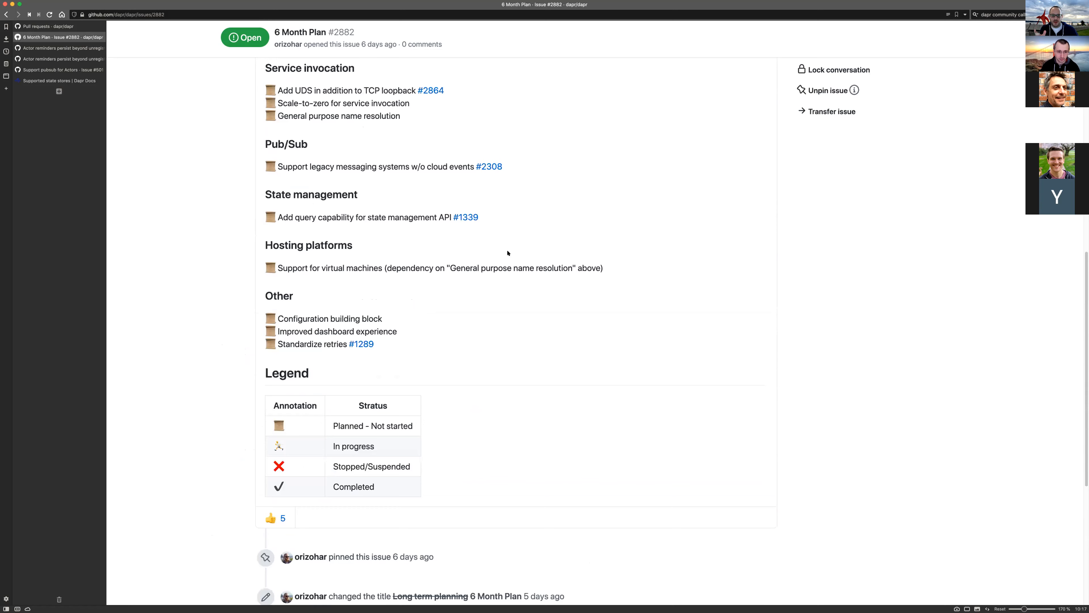
scroll("down", 3)
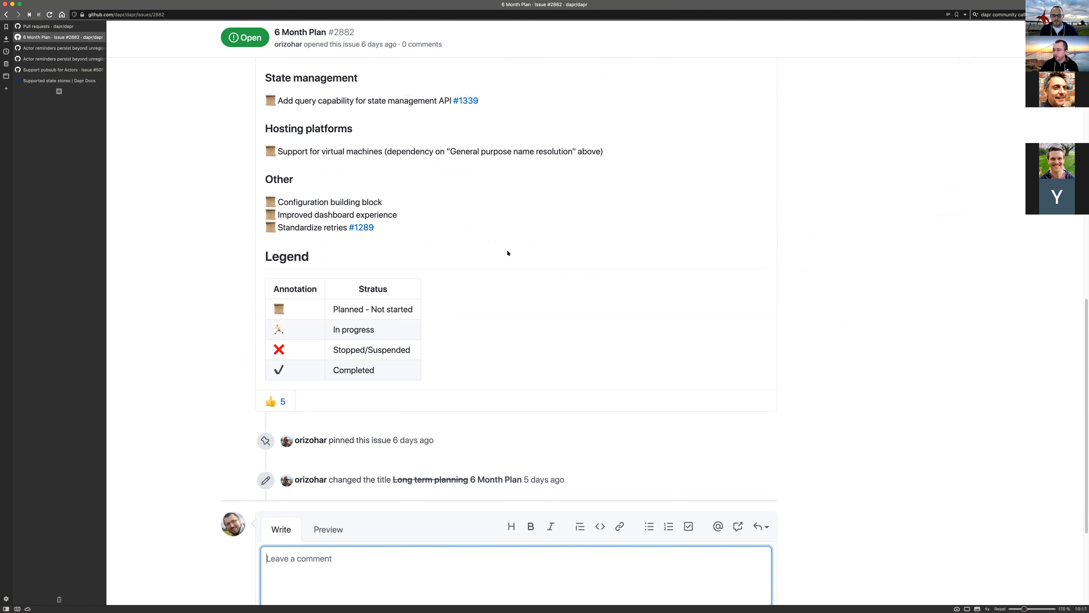
mouse_move(467, 311)
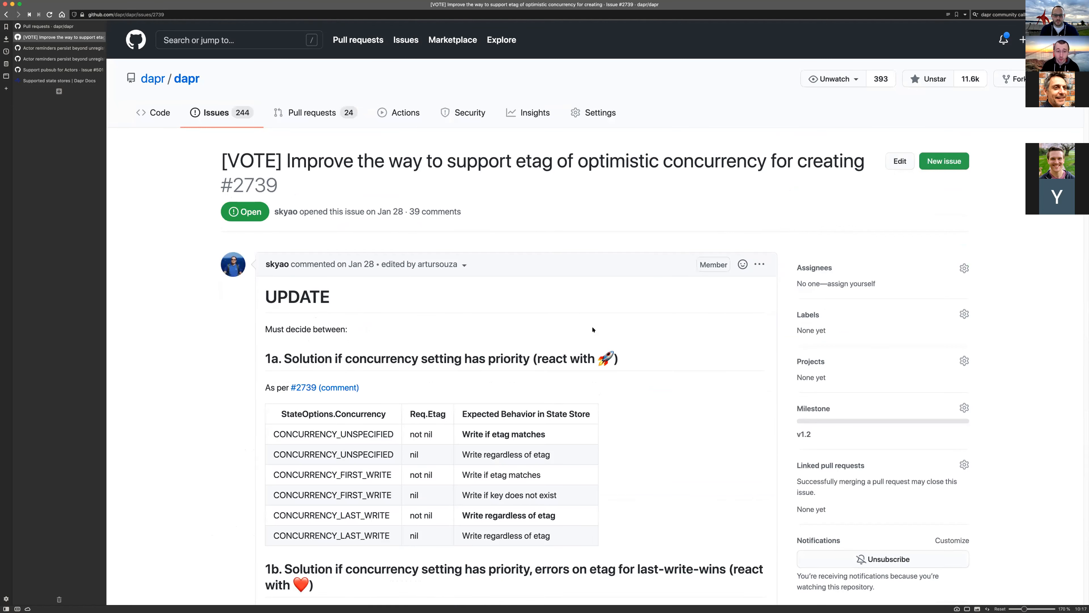
- Read through issue #2739's proposed etag solution tables down to the ORIGINAL proposal section
scroll("down", 3)
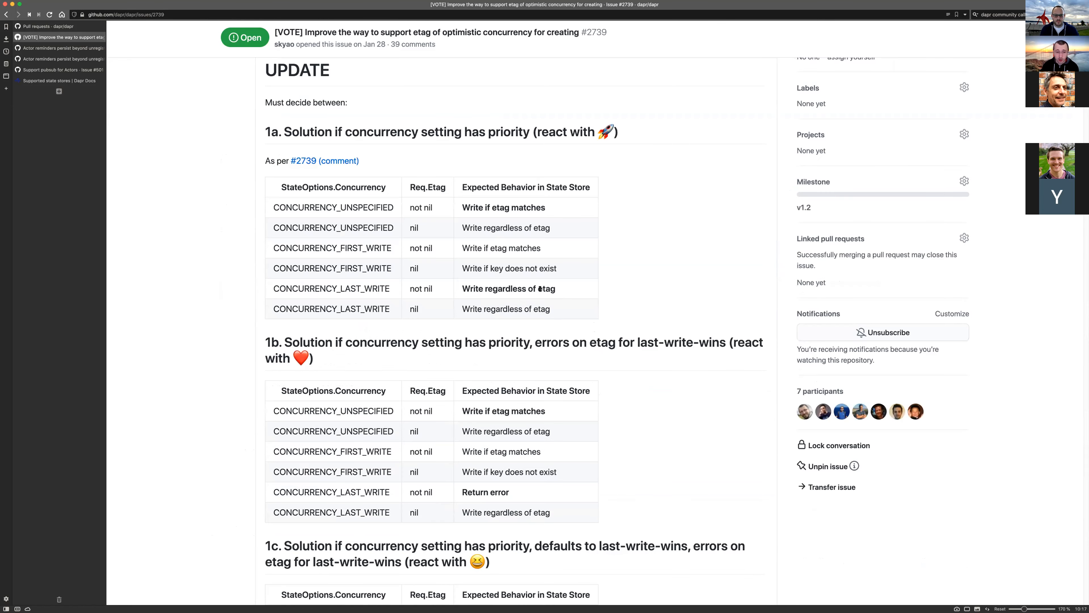
scroll("down", 3)
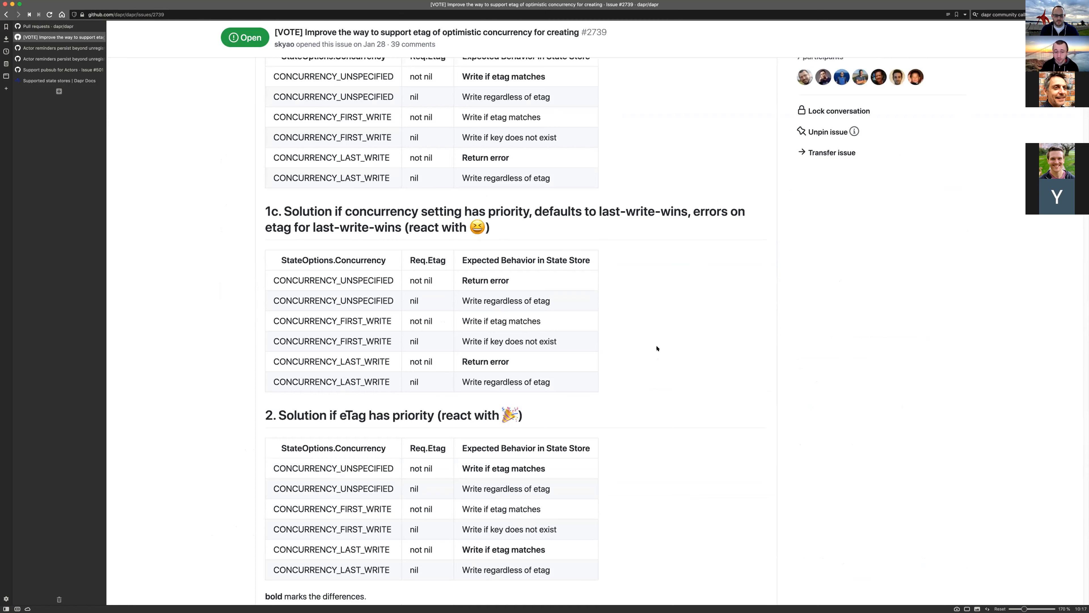
scroll("down", 3)
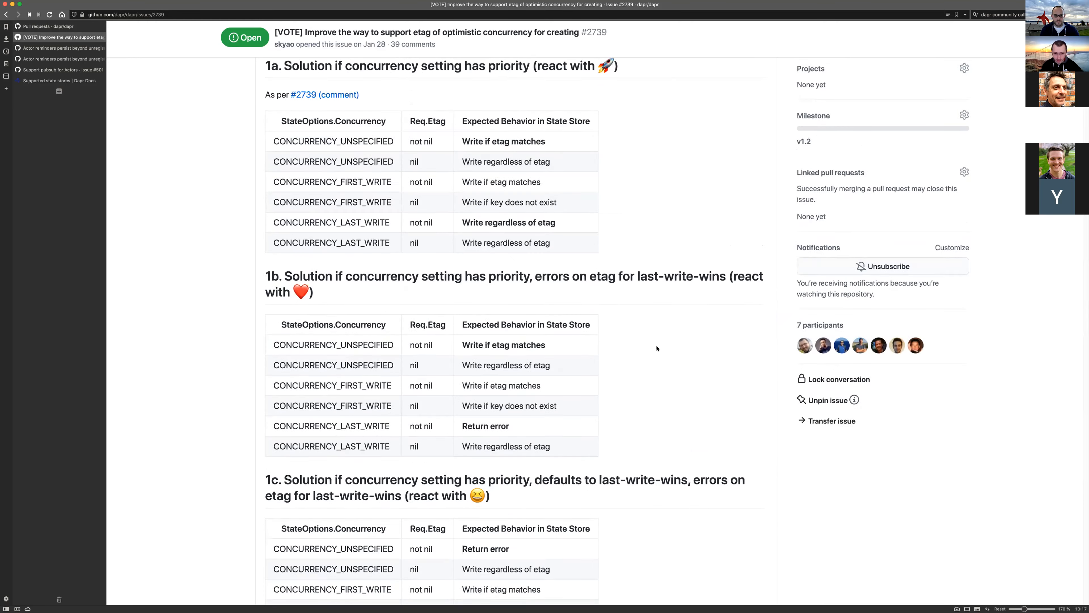
scroll("down", 3)
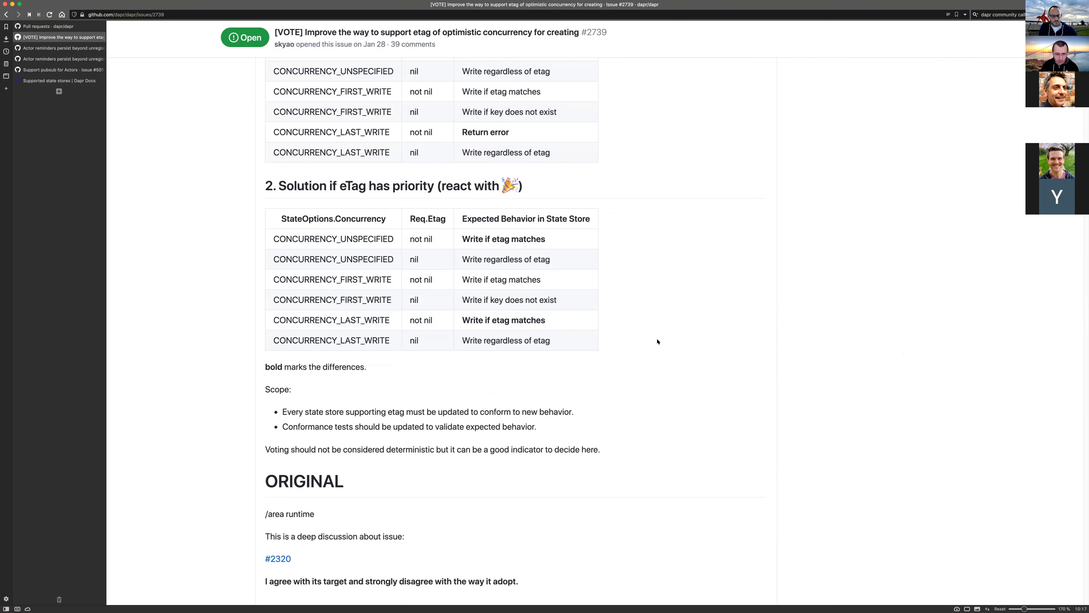
scroll("down", 3)
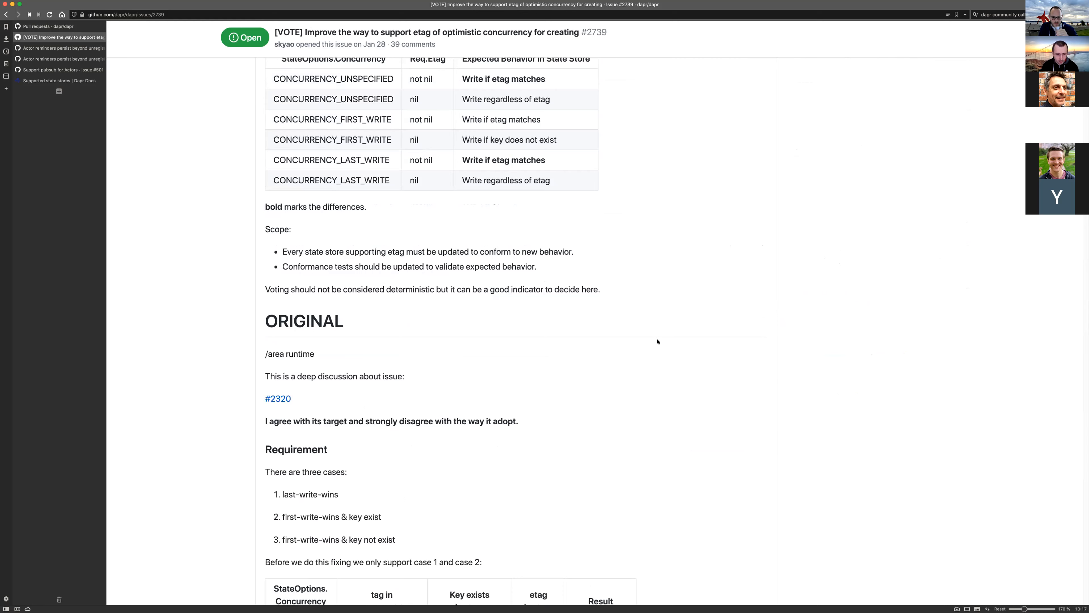
scroll("down", 3)
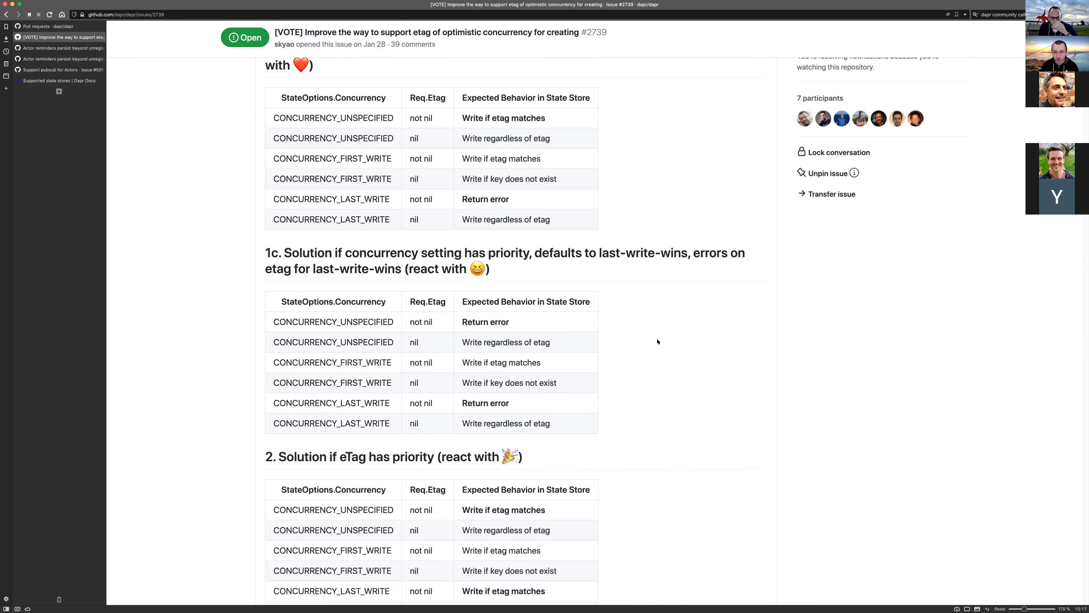
scroll("down", 3)
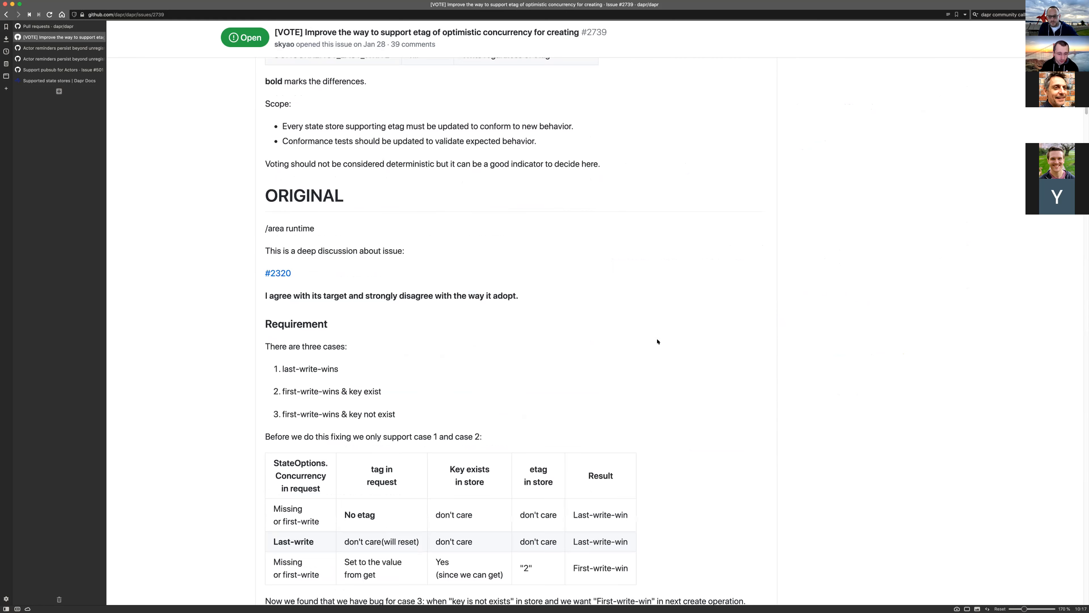
scroll("down", 3)
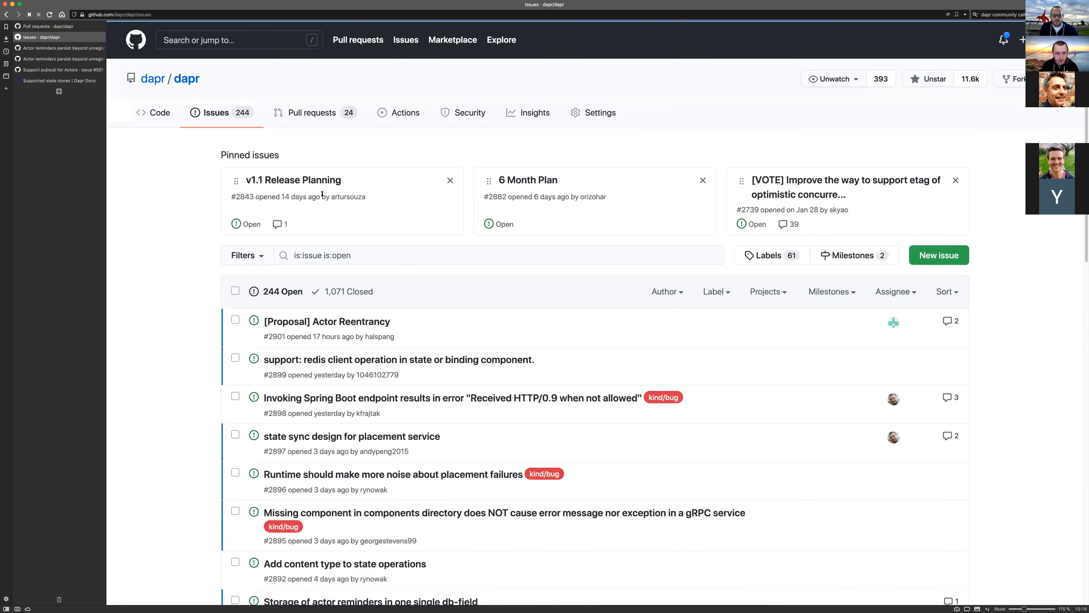
mouse_move(314, 182)
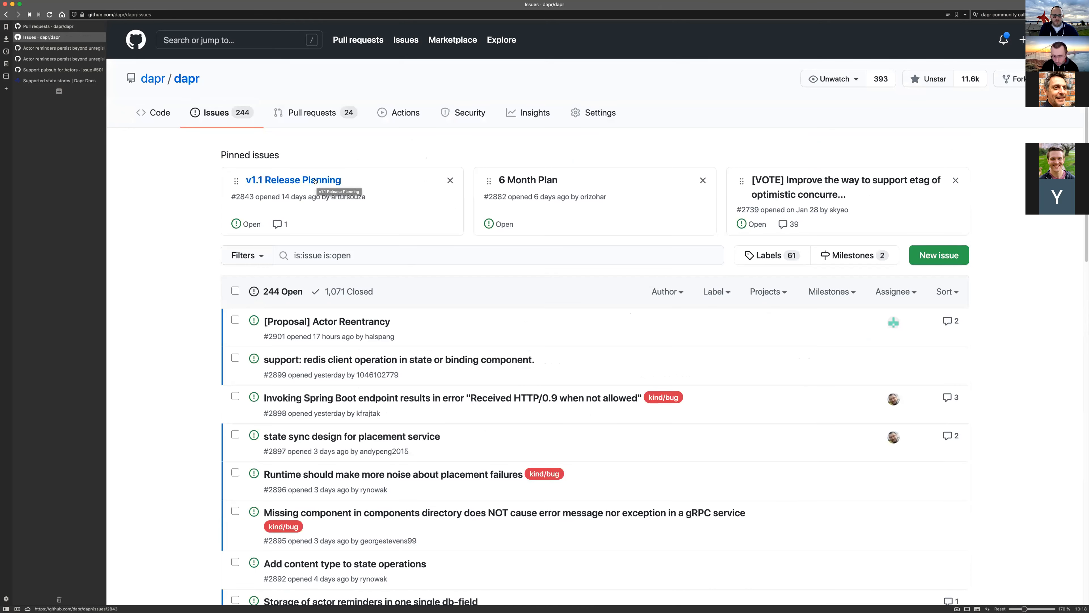
left_click(315, 180)
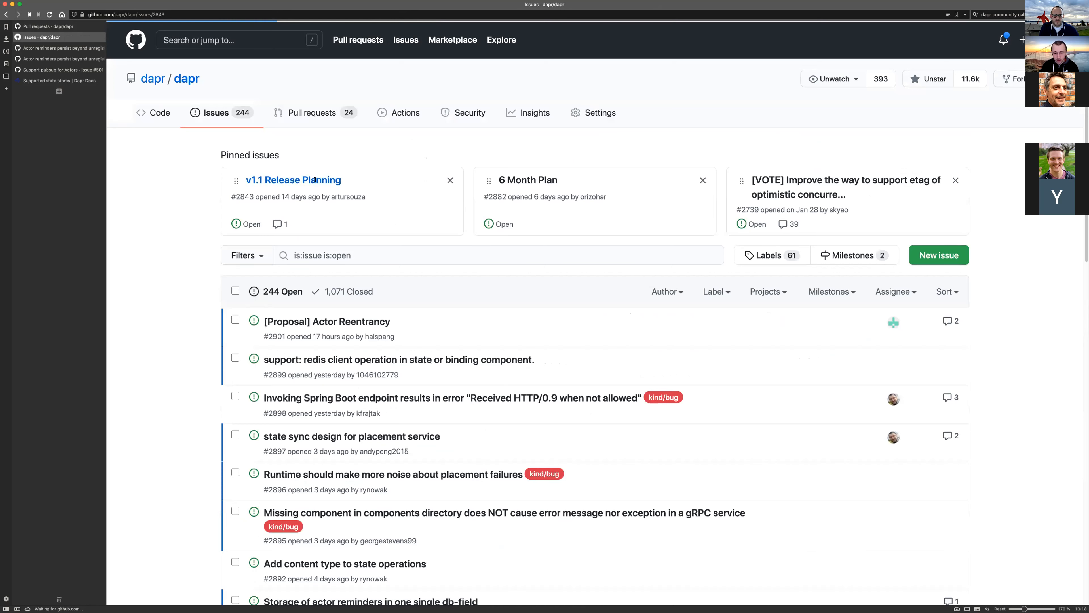
left_click(294, 180)
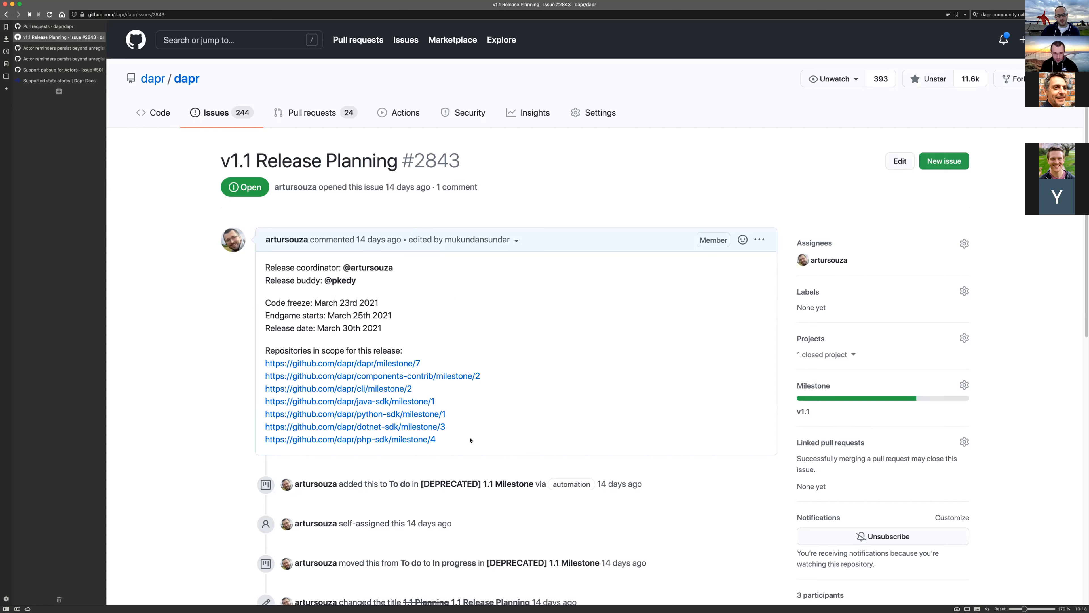
mouse_move(353, 364)
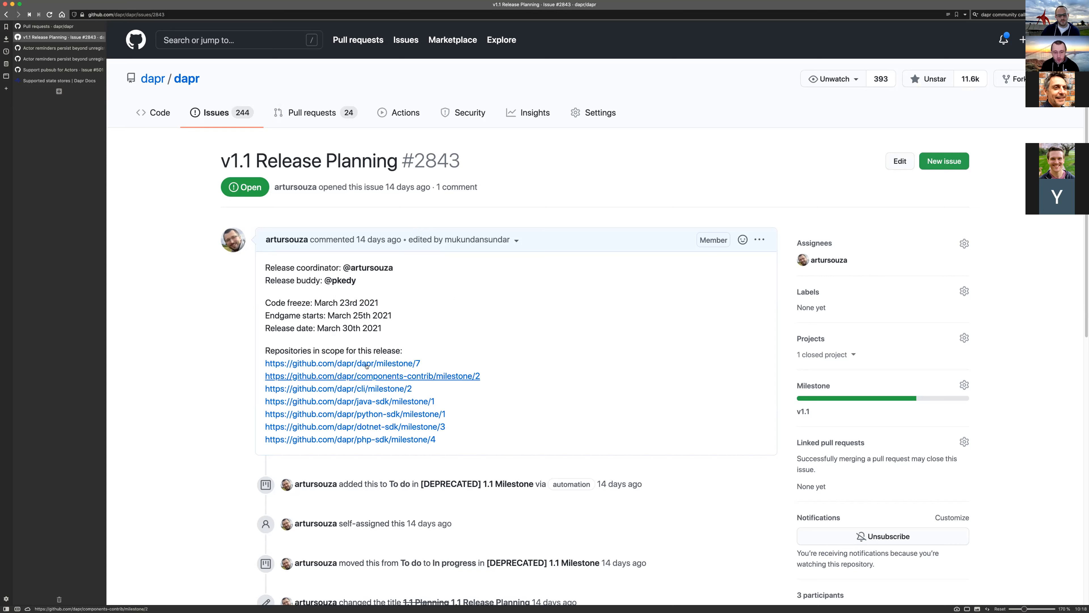
mouse_move(375, 427)
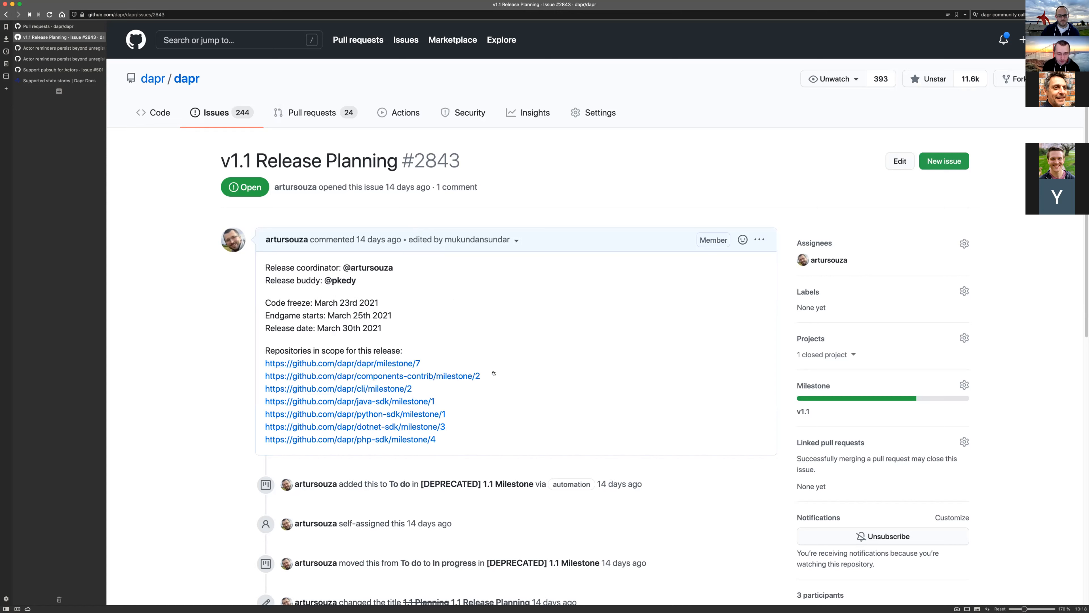
mouse_move(377, 371)
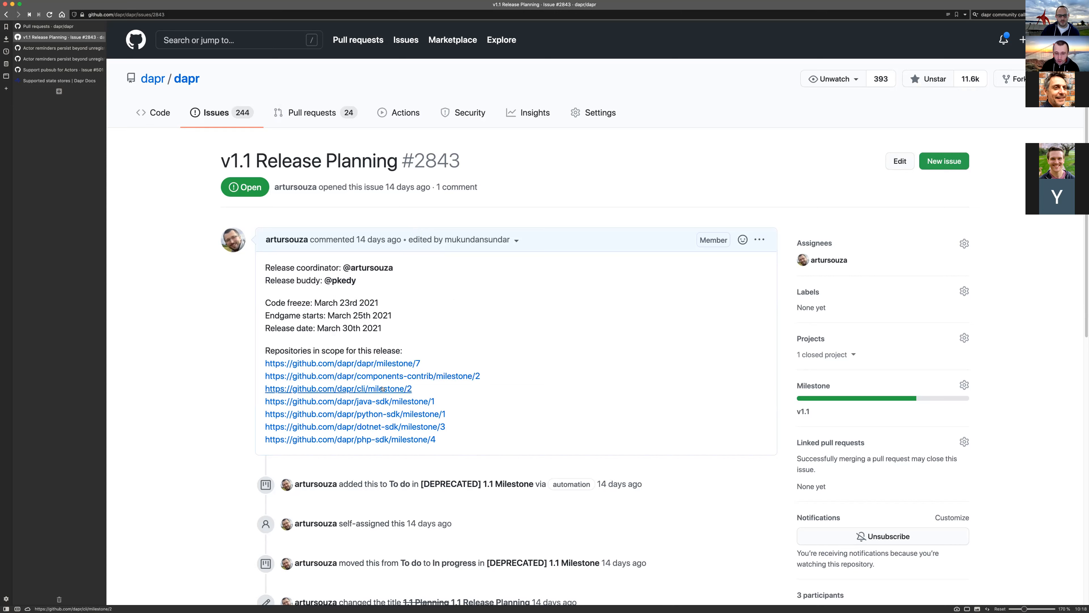
mouse_move(598, 379)
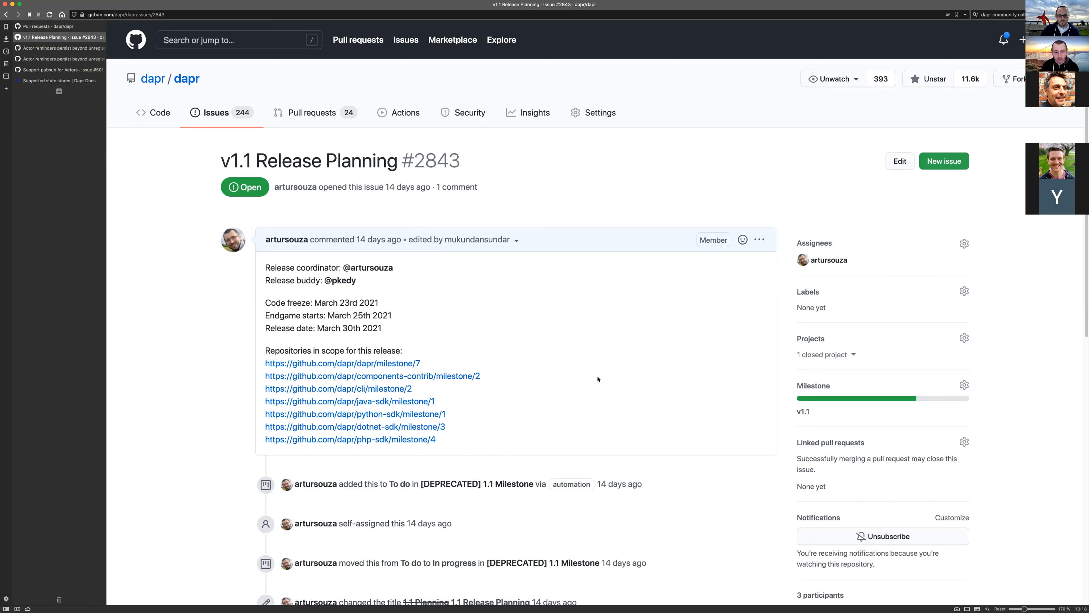
mouse_move(484, 288)
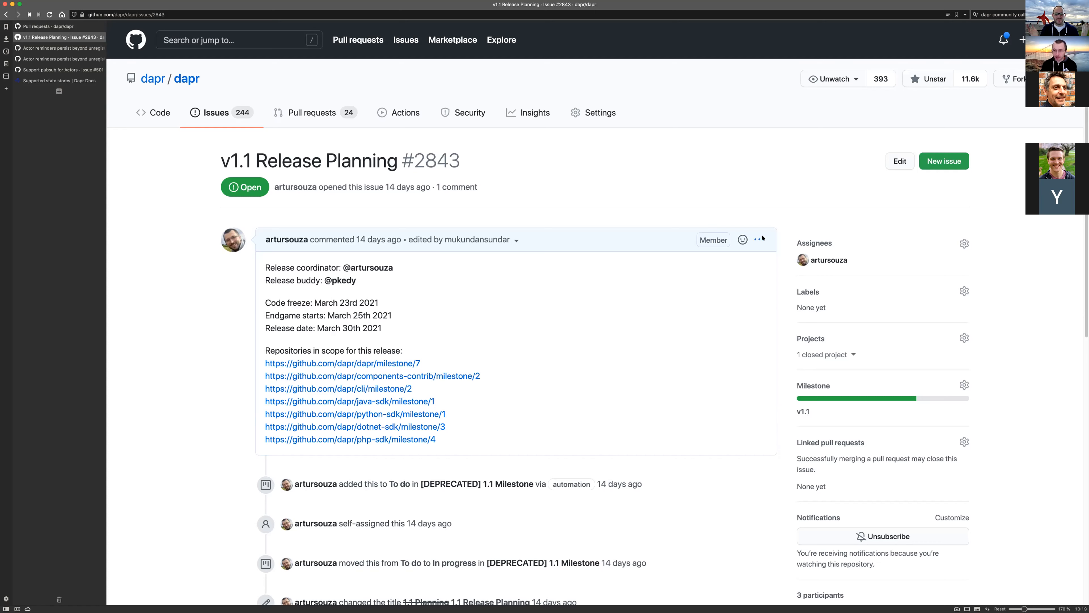
- Edit the release planning comment so its list heading reads 'Milestones in scope for this release'
left_click(758, 240)
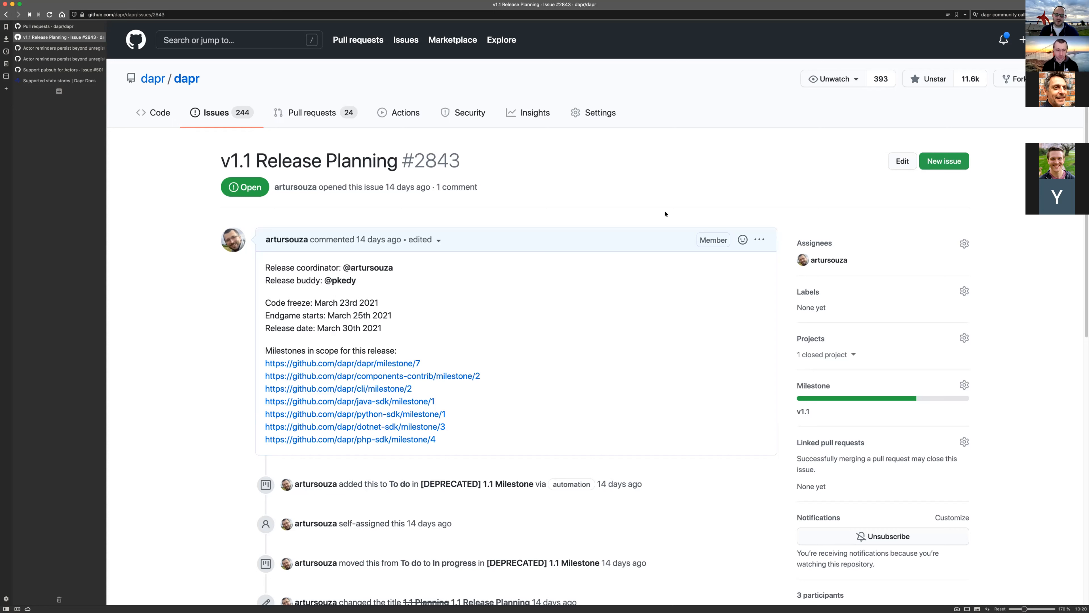
mouse_move(623, 334)
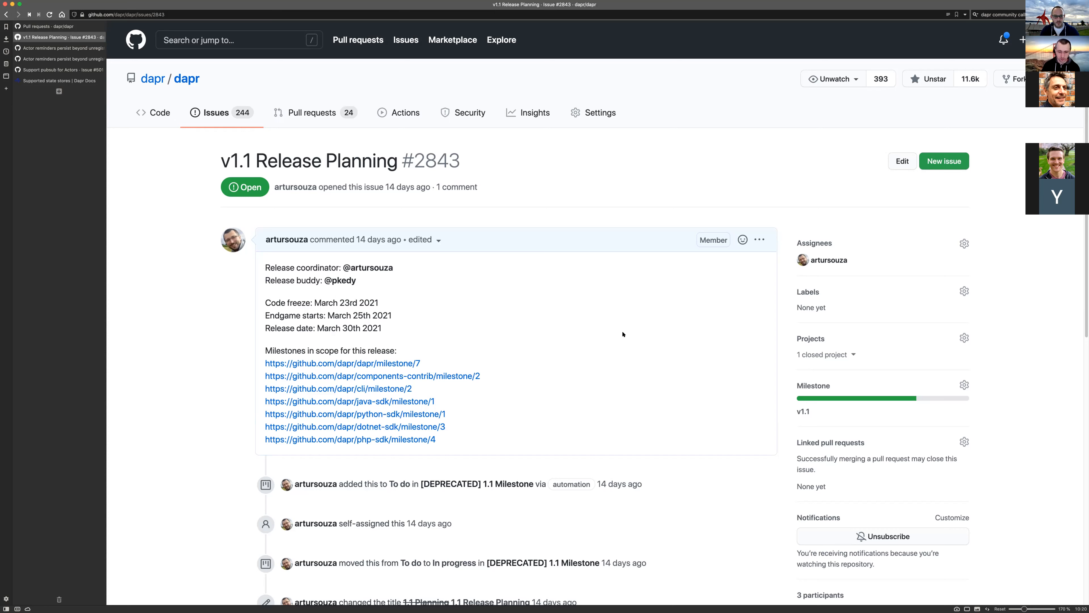
mouse_move(587, 312)
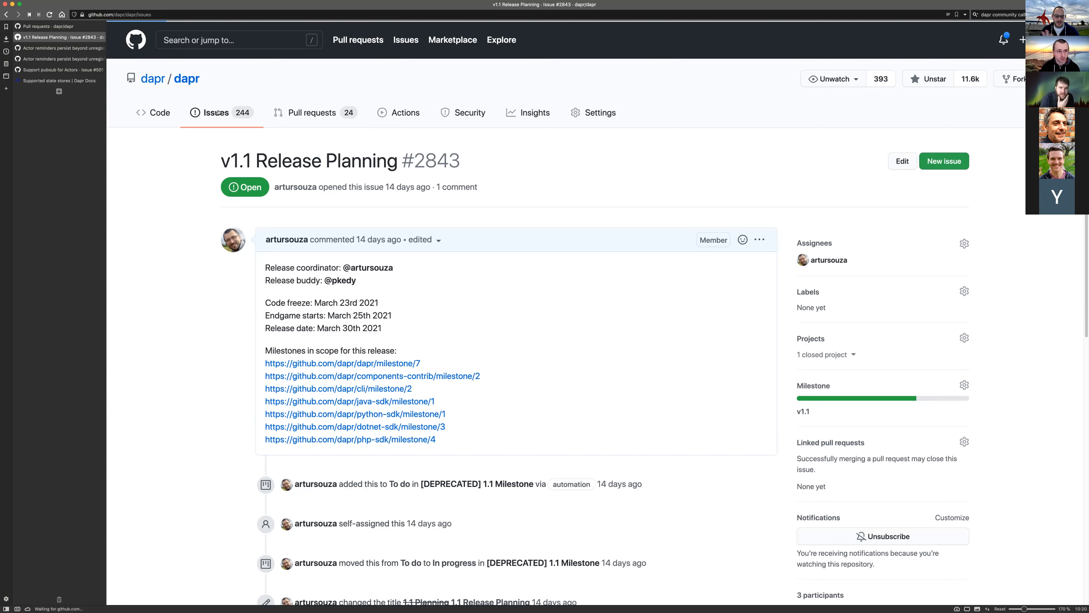
- Show the dapr repository's Milestones page with v1.1 at 69% and v1.2 at 0%
left_click(216, 112)
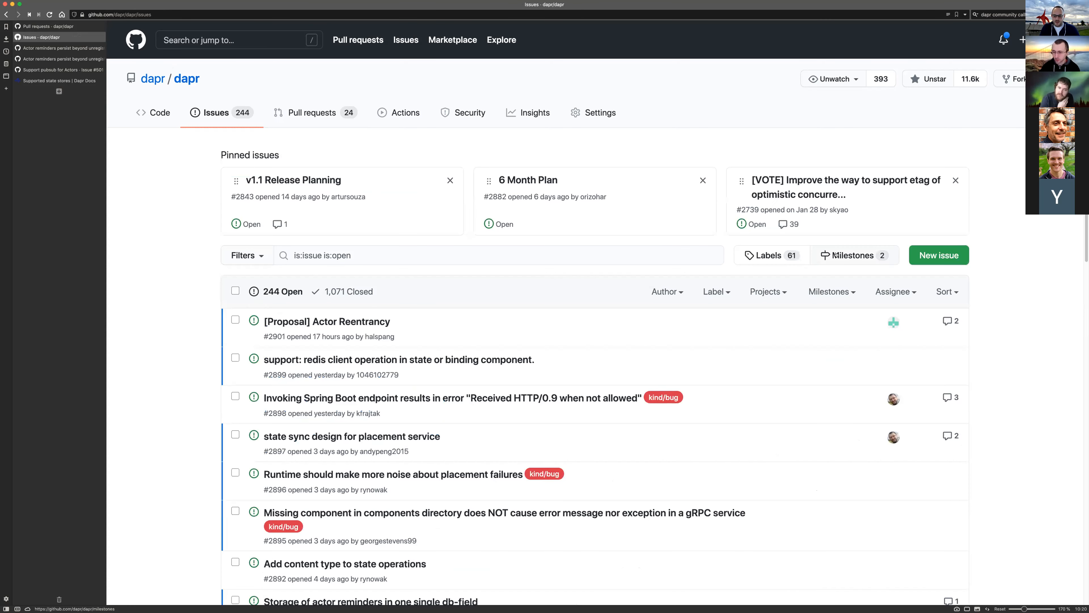
left_click(850, 255)
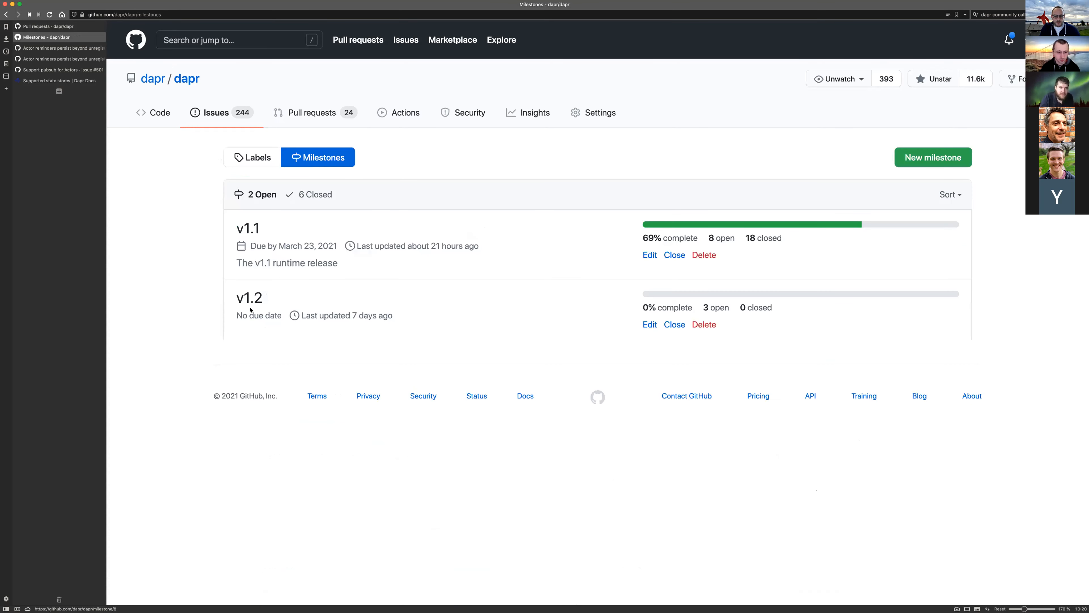
mouse_move(455, 304)
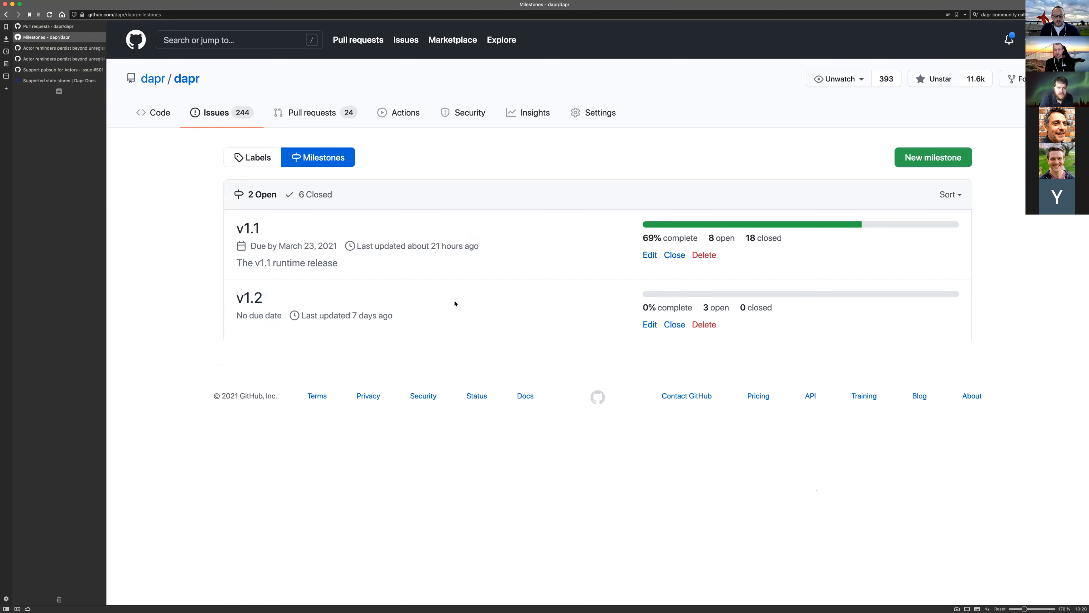
mouse_move(914, 305)
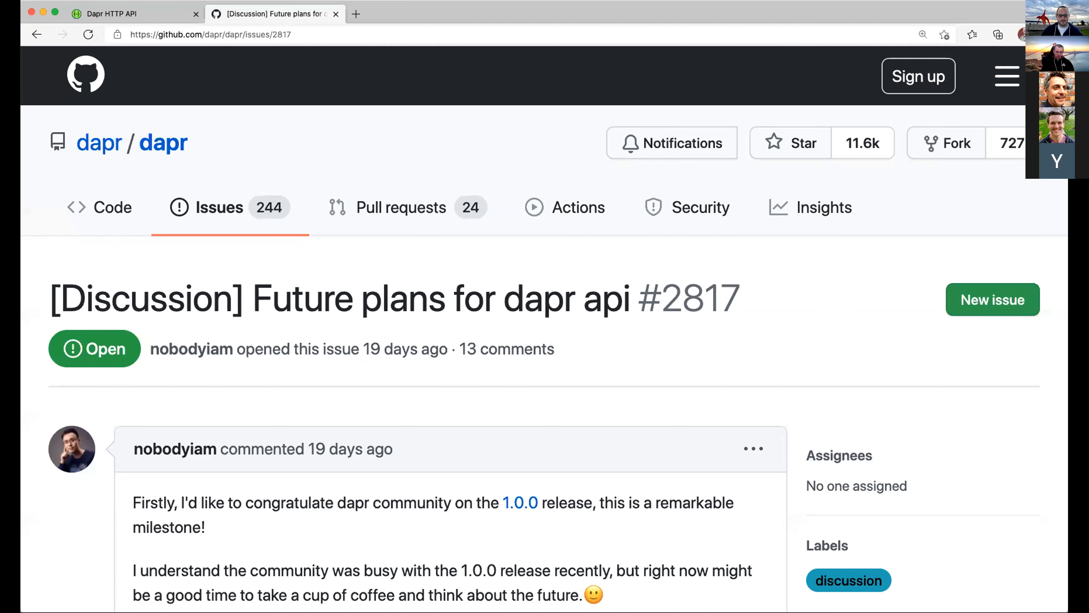
mouse_move(528, 387)
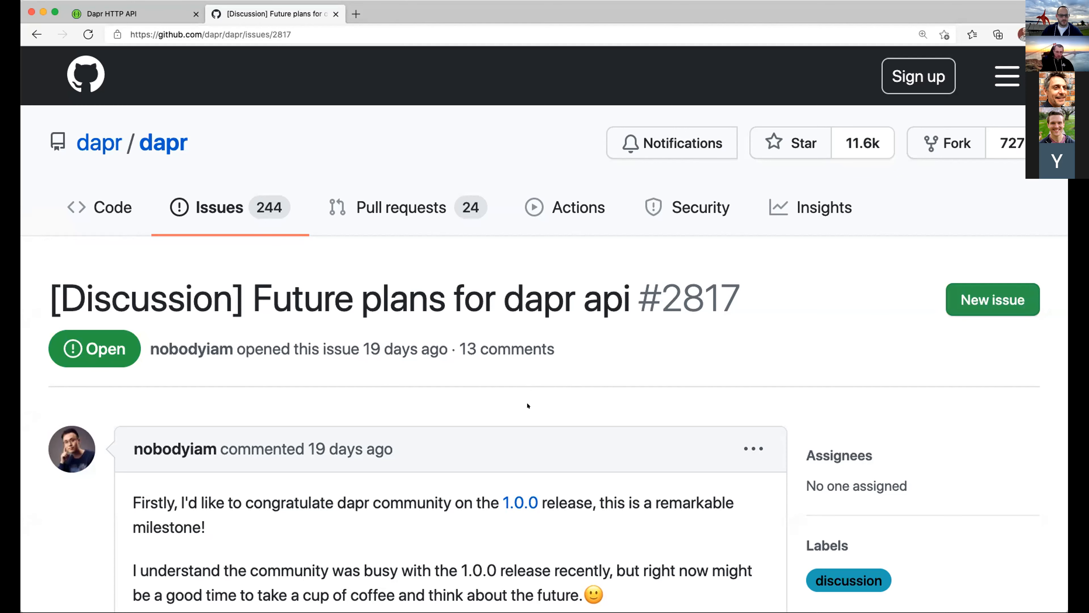
- Bring issue #2817 '[Discussion] Future plans for dapr api' by nobodyiam into view
scroll("down", 3)
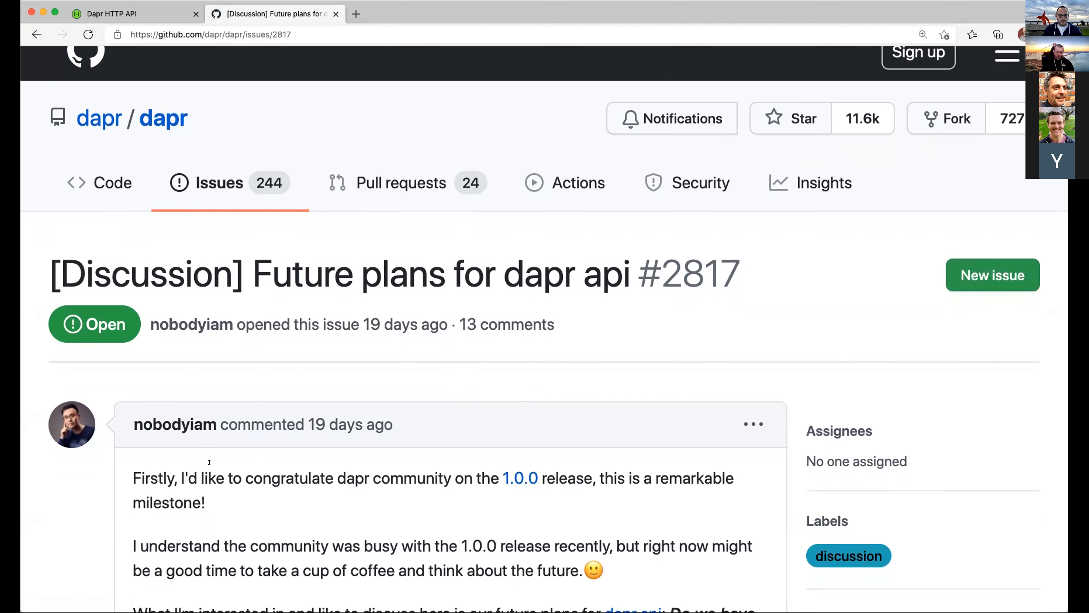
- Scroll the issue to its diagram of application code calling dapr api on Azure and AWS
scroll("down", 3)
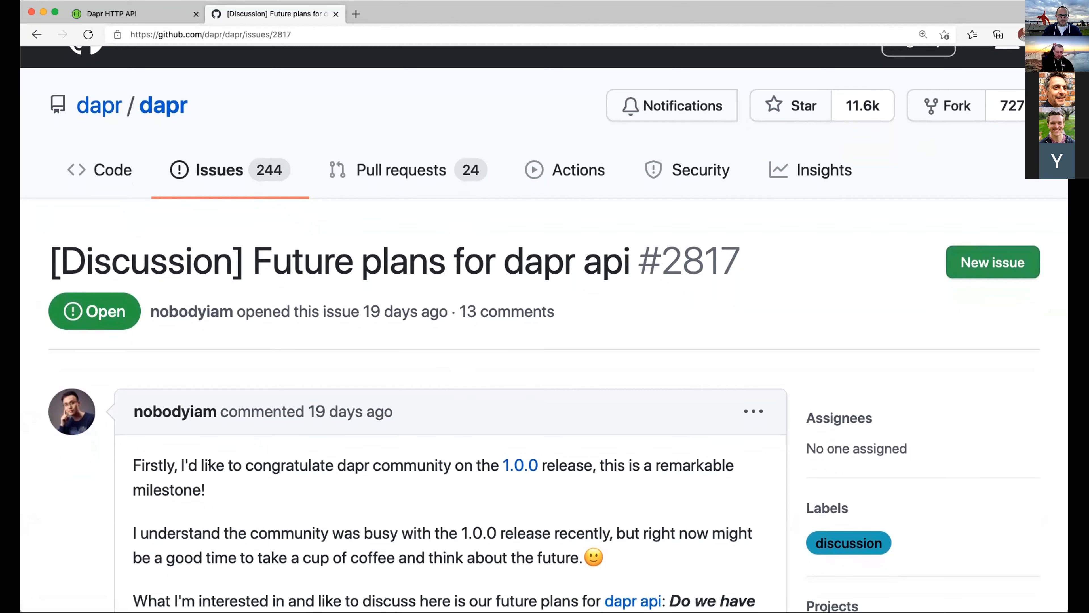
scroll("down", 3)
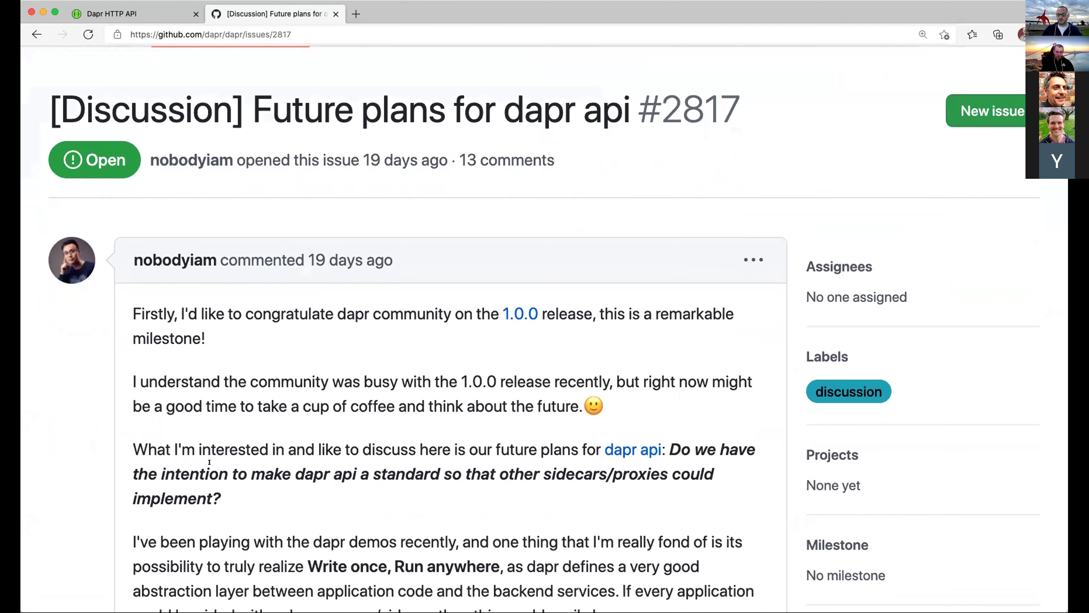
scroll("down", 3)
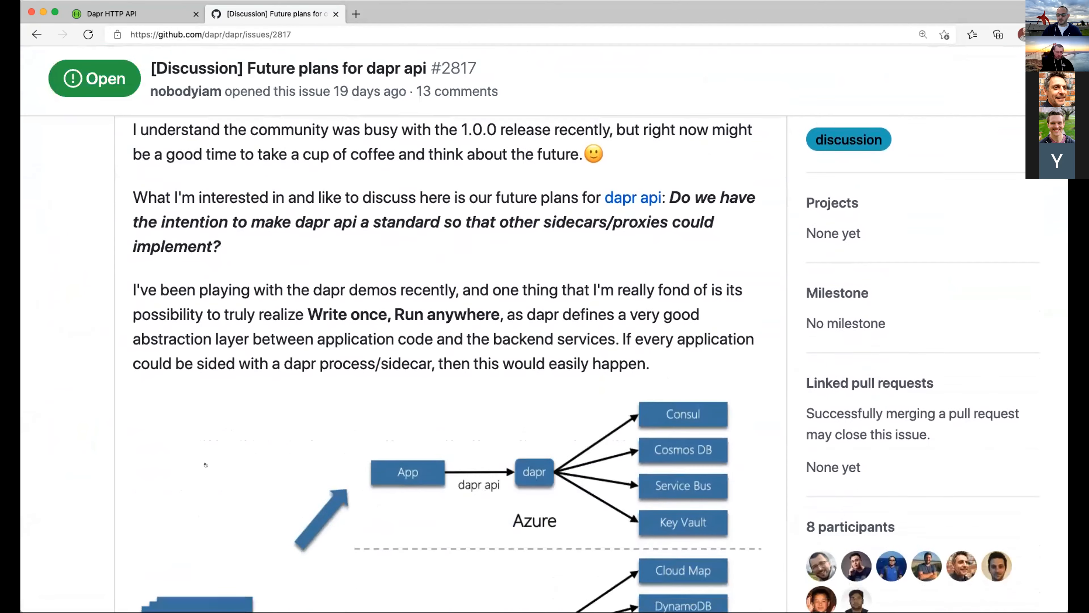
scroll("down", 3)
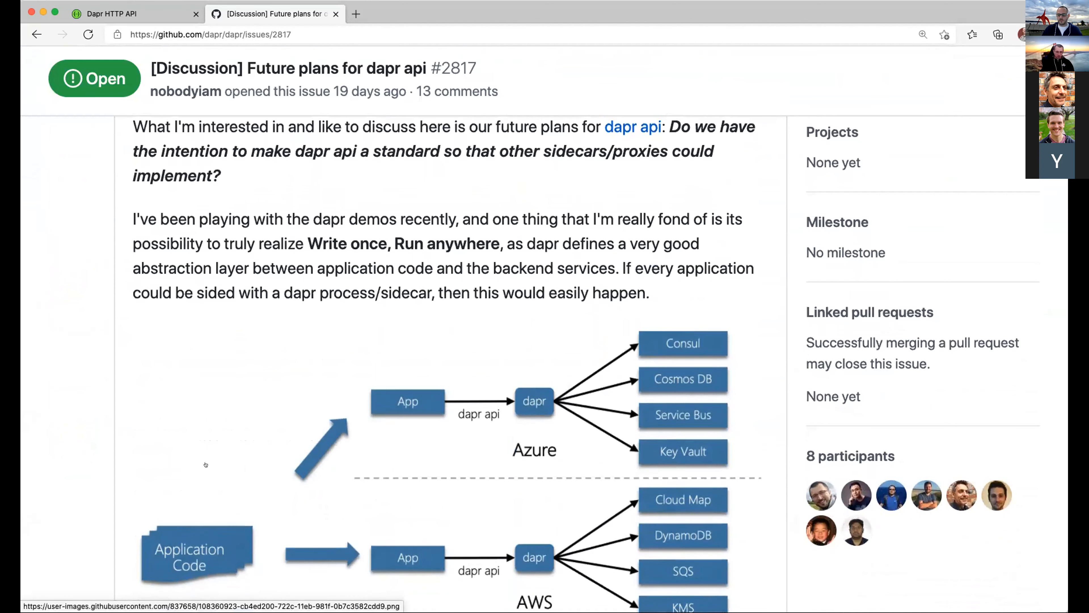
scroll("down", 3)
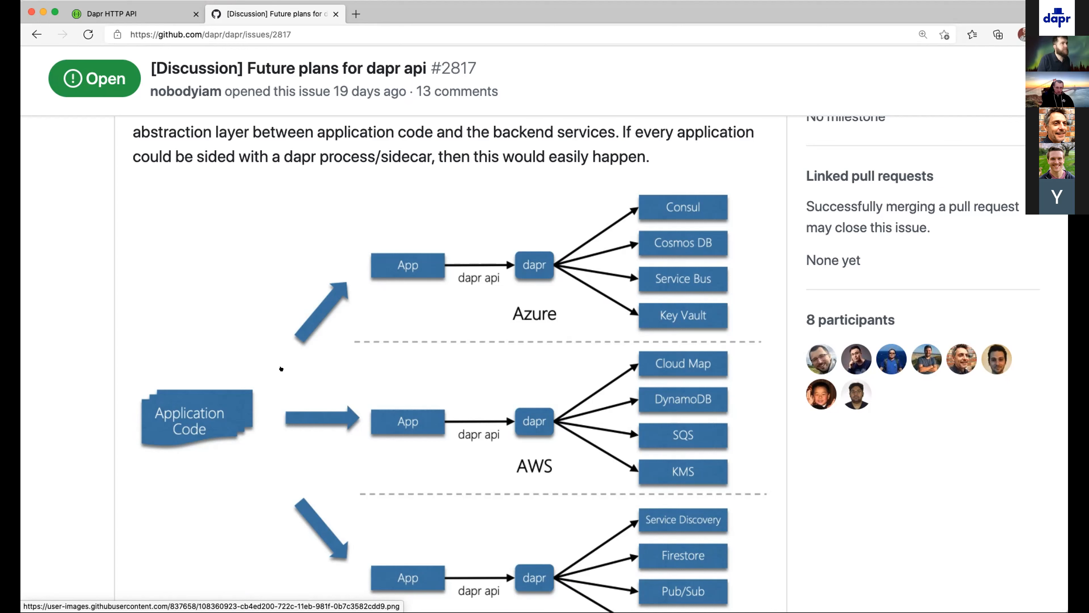
mouse_move(203, 323)
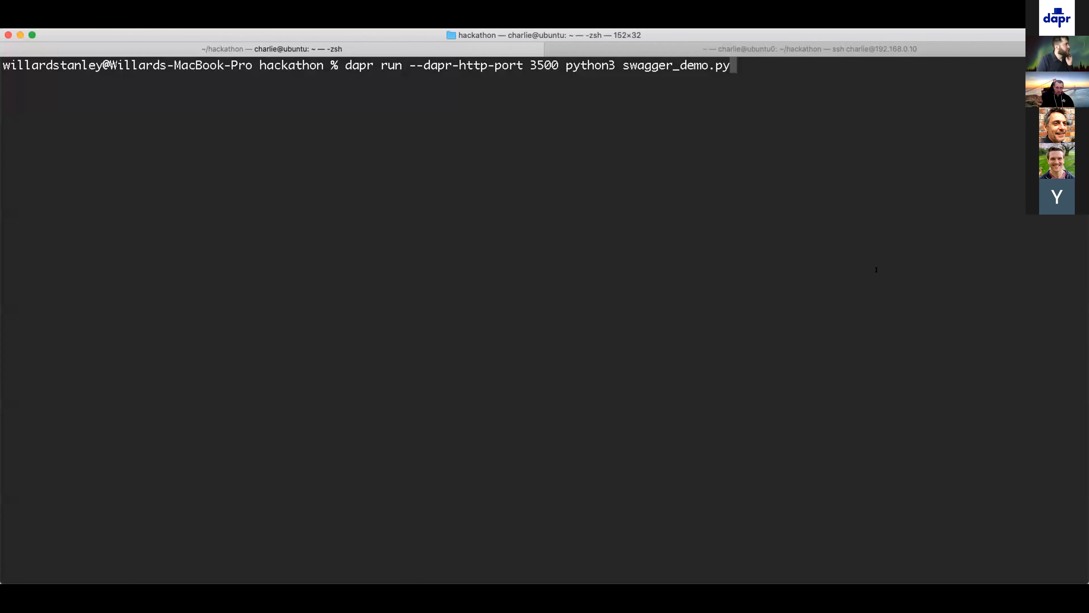
mouse_move(582, 269)
type("ls")
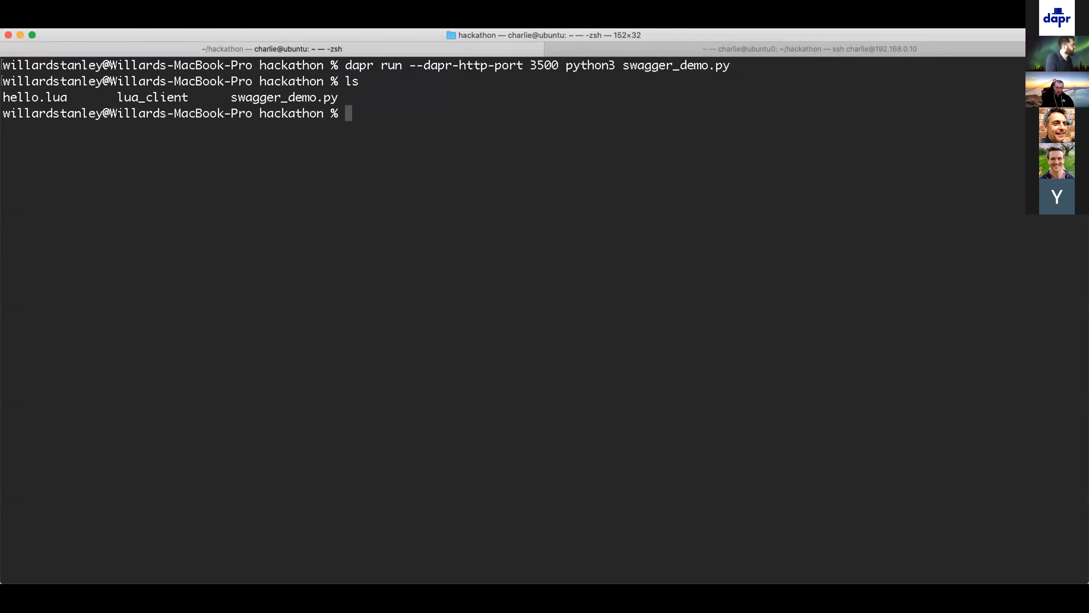
- Display swagger_demo.py with cat and vim, then run it under dapr with HTTP port 3500
type("cat swagger_demo.py")
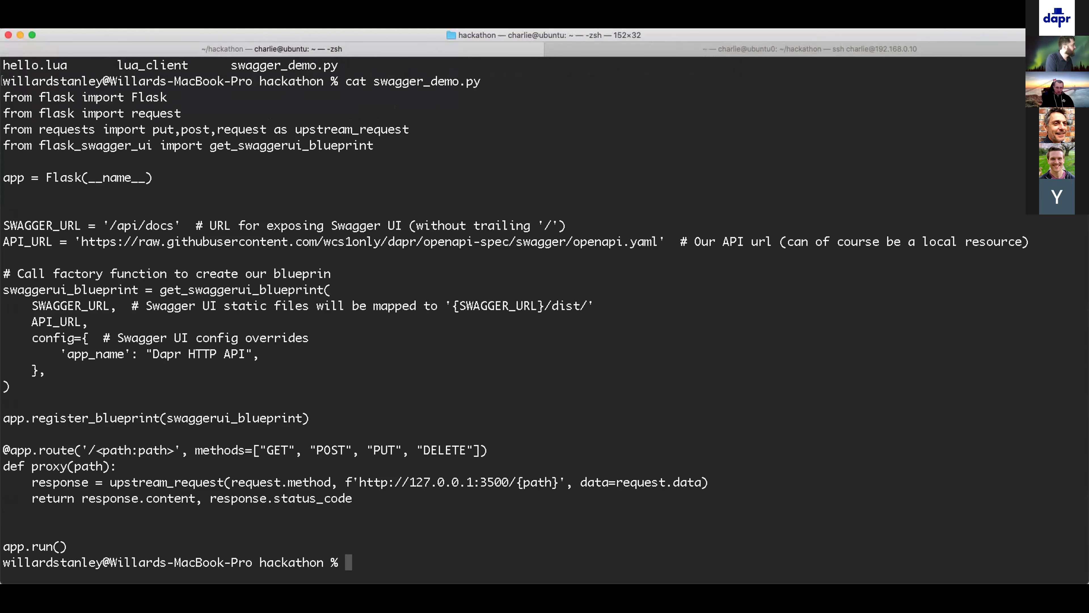
type("vim swagger_demo.py")
type("ls")
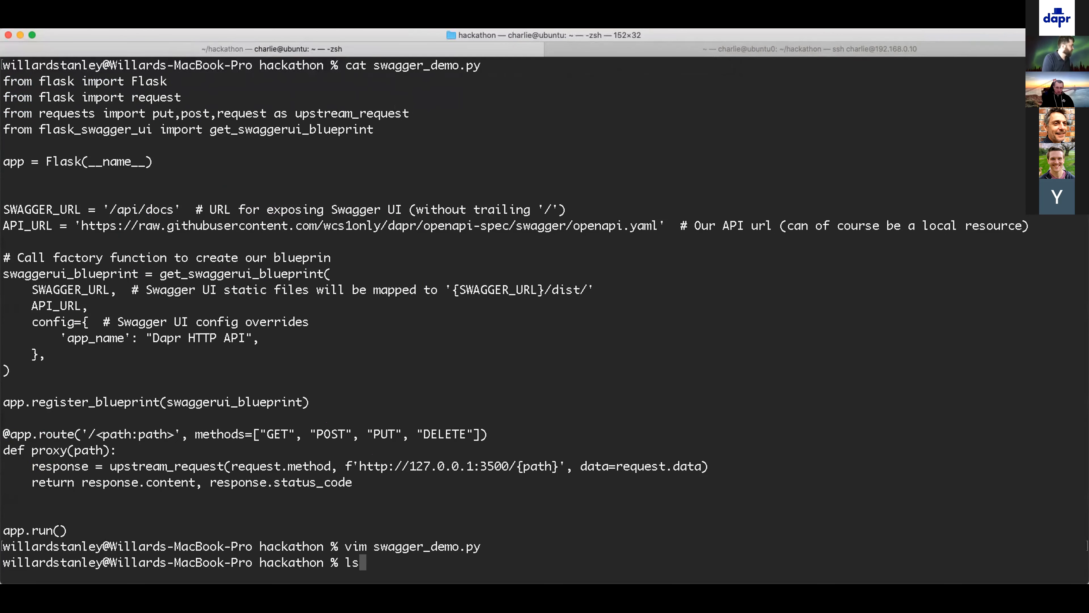
type("dapr run --dapr-http-port 3500 python3 swagger_demo.py")
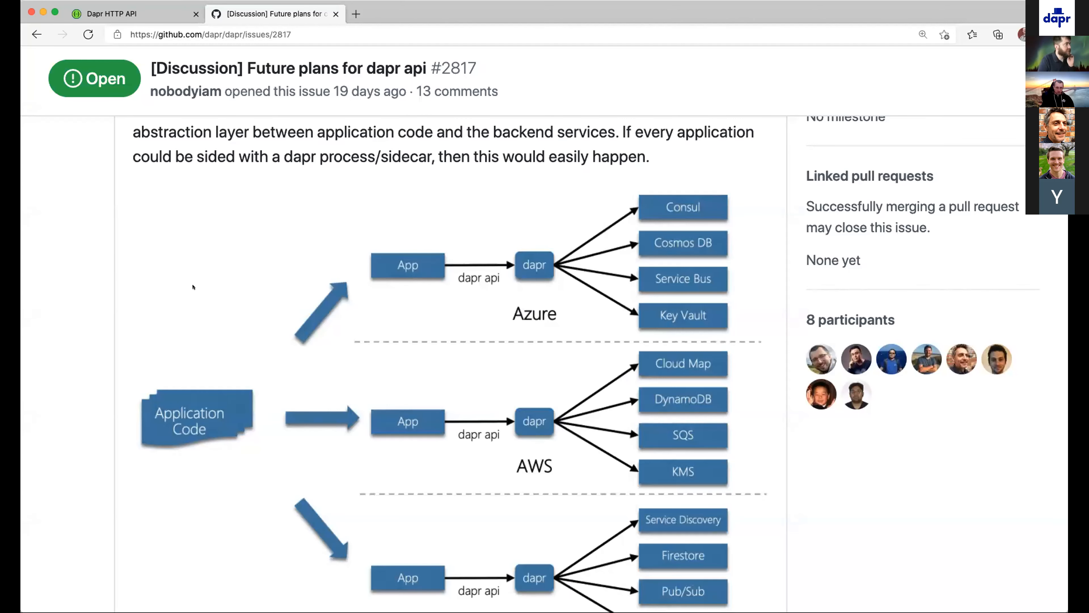
- Switch the browser to the locally served Dapr HTTP API Swagger UI tab
left_click(112, 13)
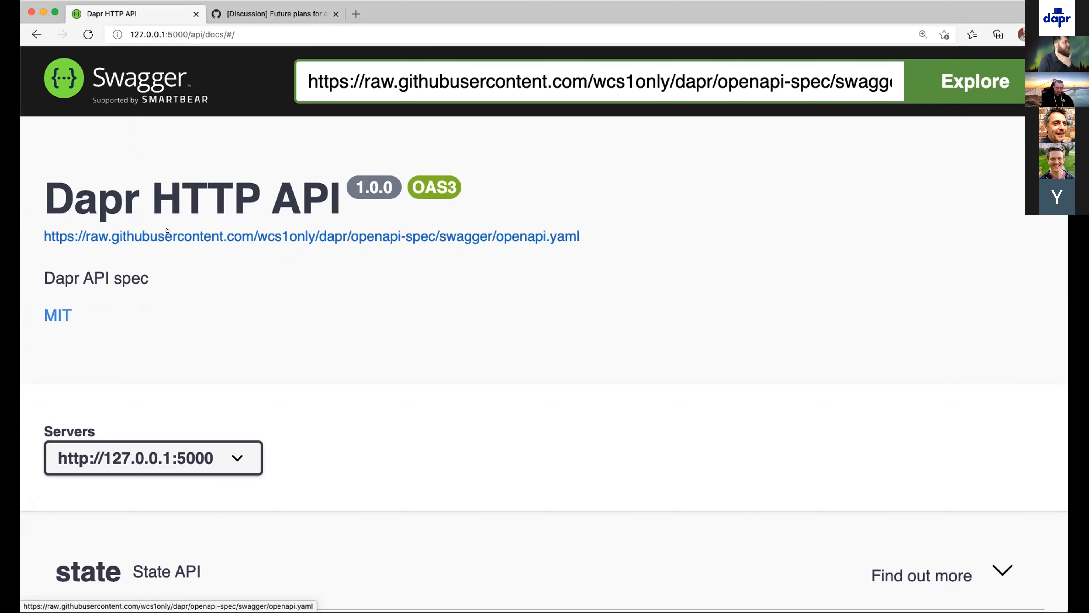
- Scroll to the State API section listing PUT, POST, GET and DELETE state endpoints
scroll("down", 3)
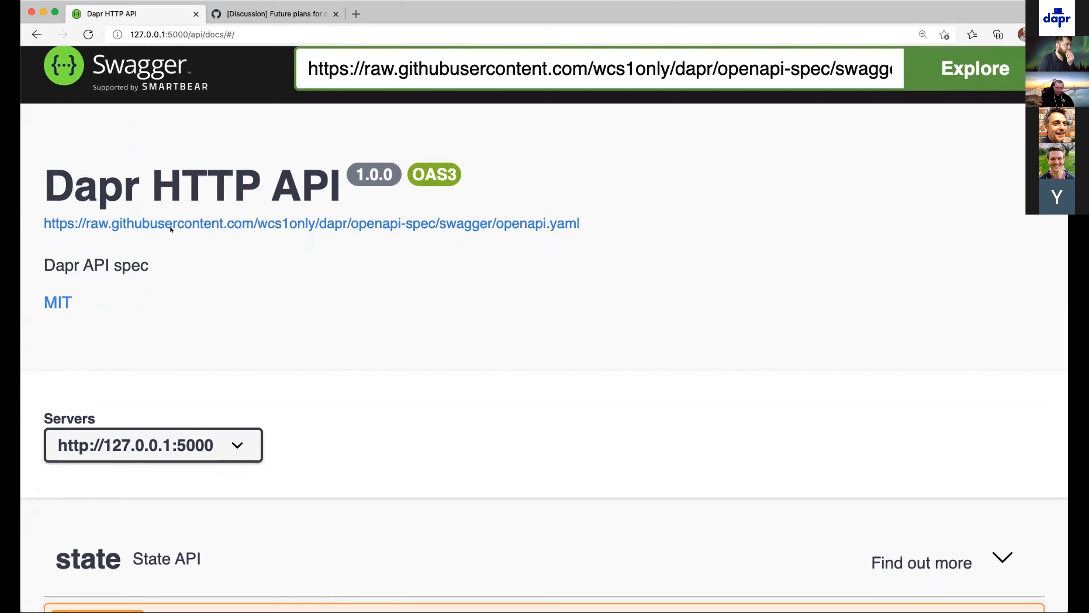
scroll("down", 3)
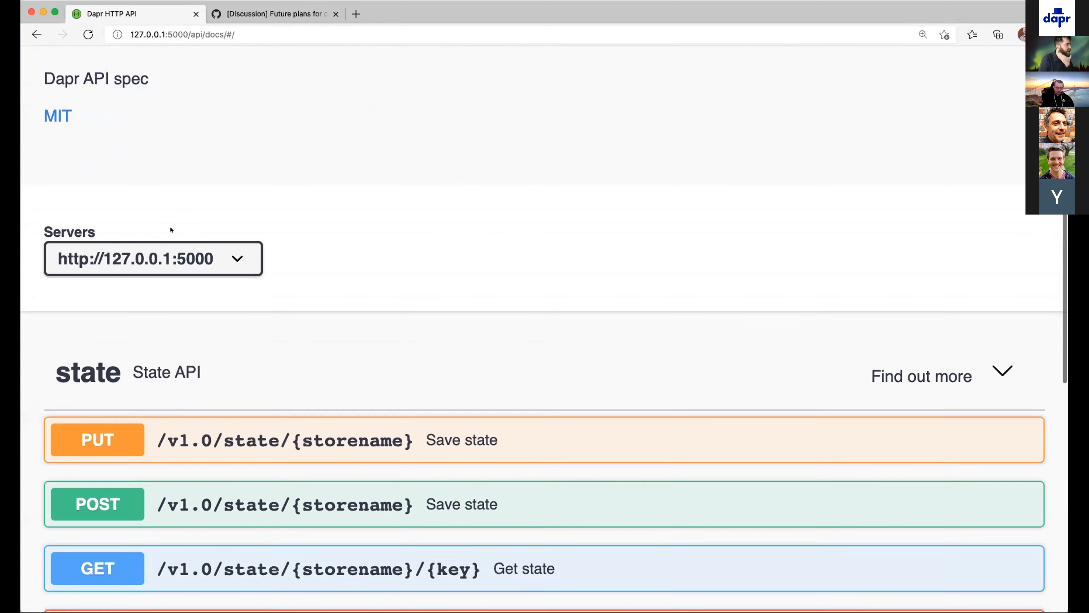
scroll("down", 3)
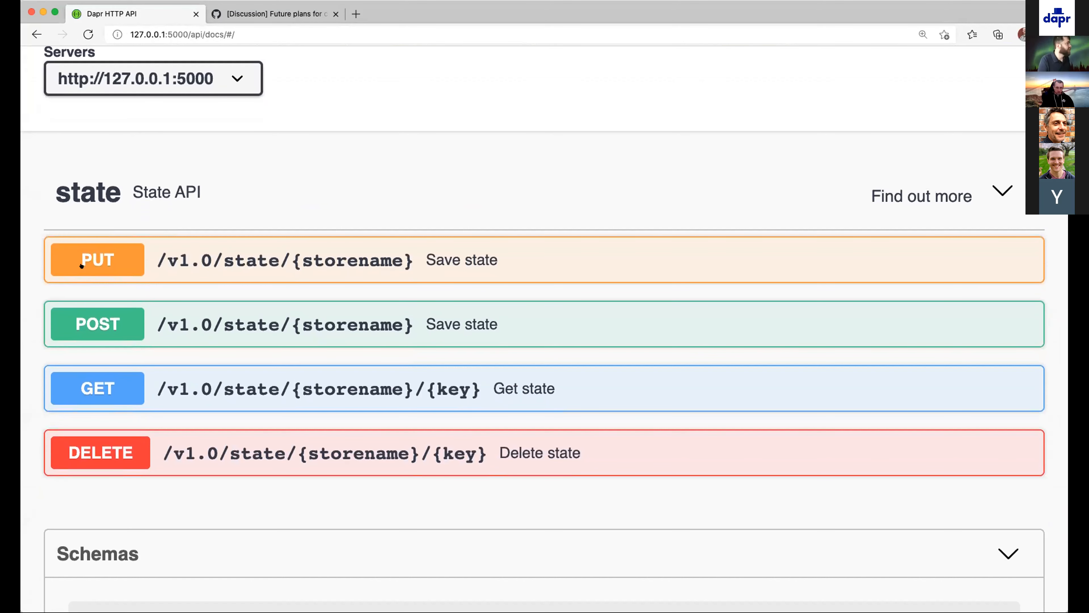
- Expand PUT /v1.0/state/{storename} and set the store name to statestore
left_click(97, 260)
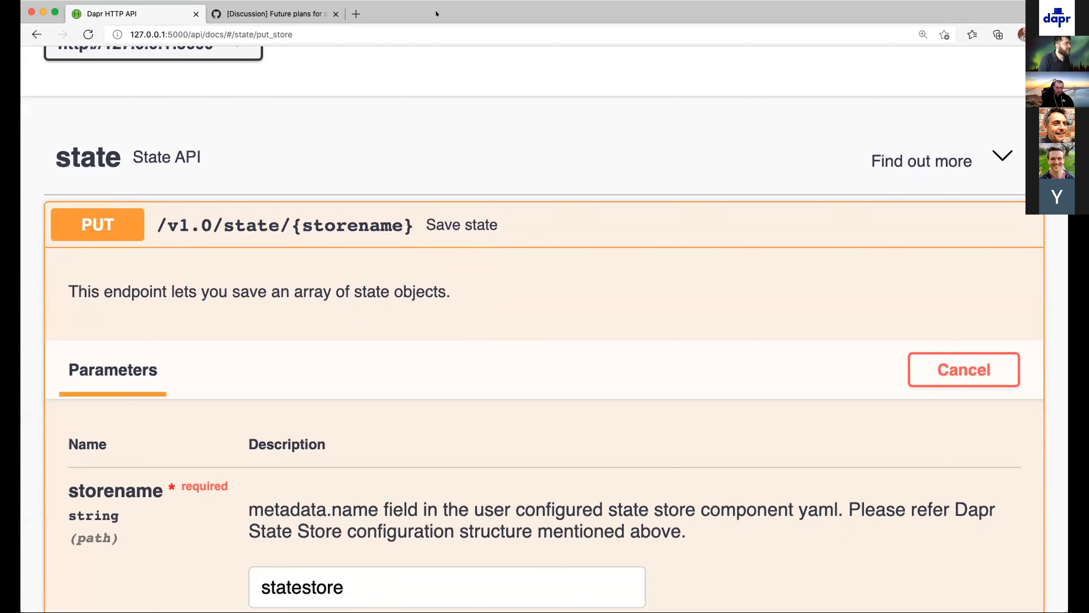
scroll("down", 3)
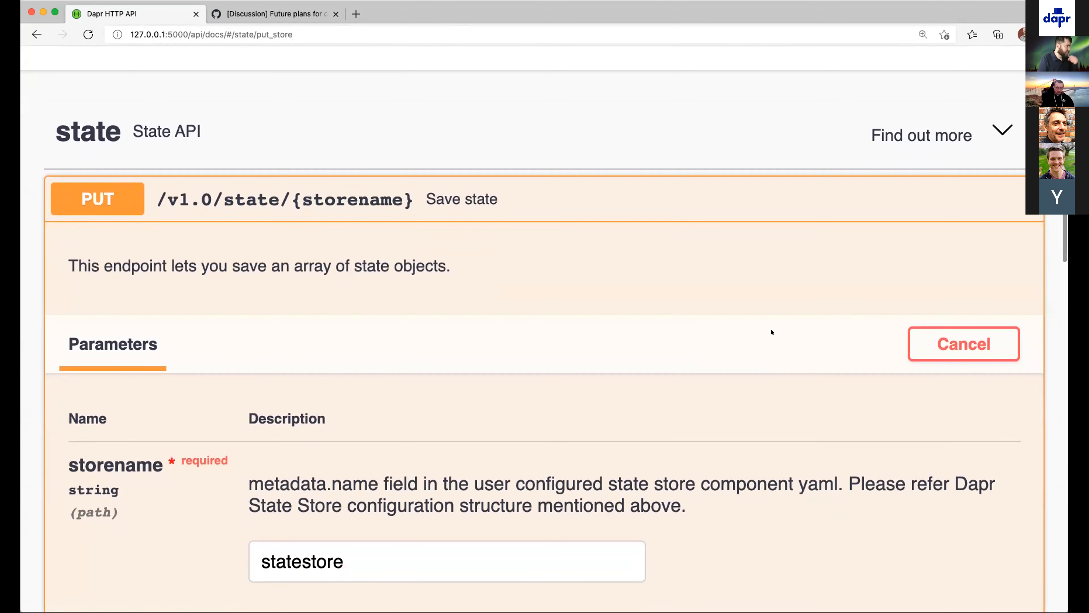
scroll("down", 3)
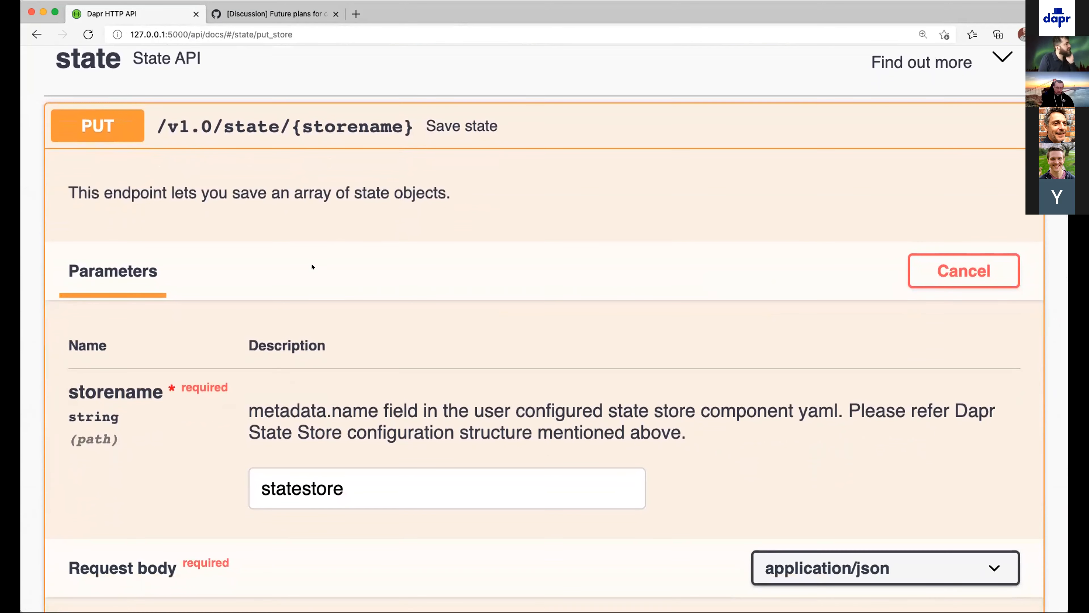
mouse_move(358, 276)
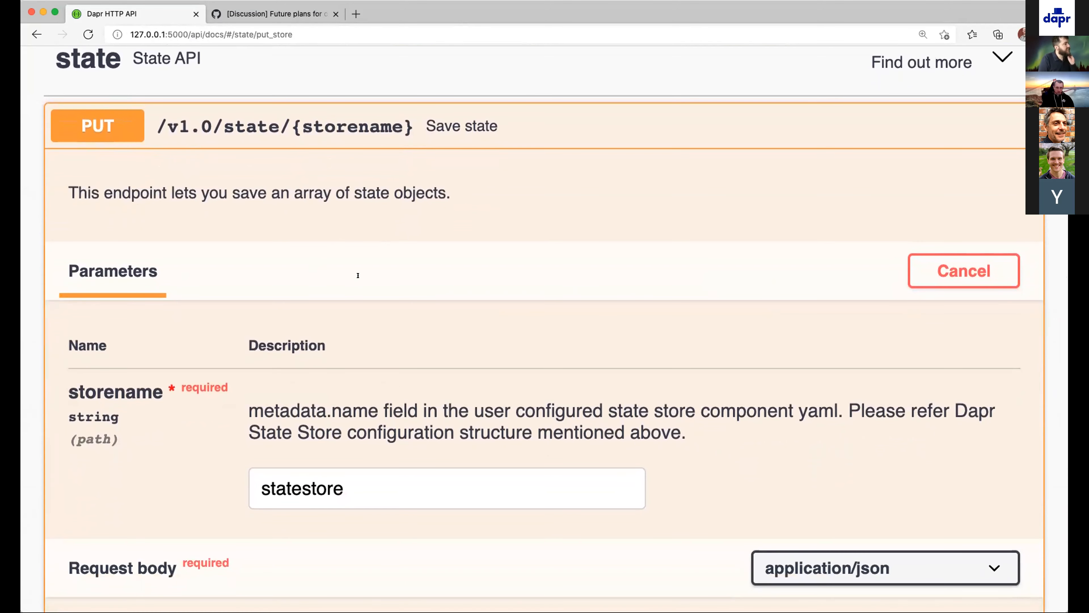
scroll("down", 3)
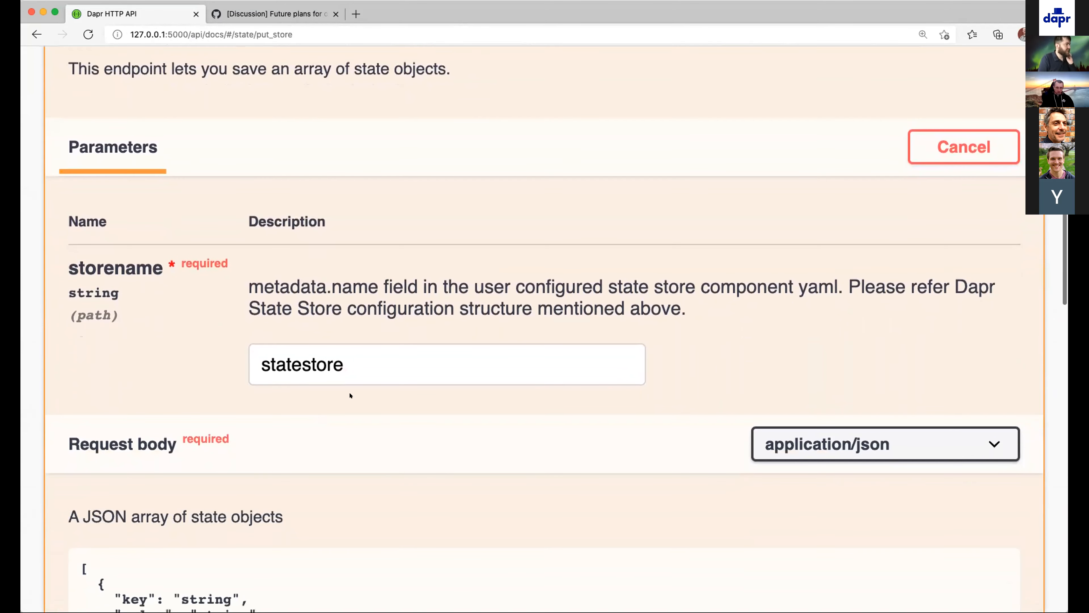
left_click(490, 369)
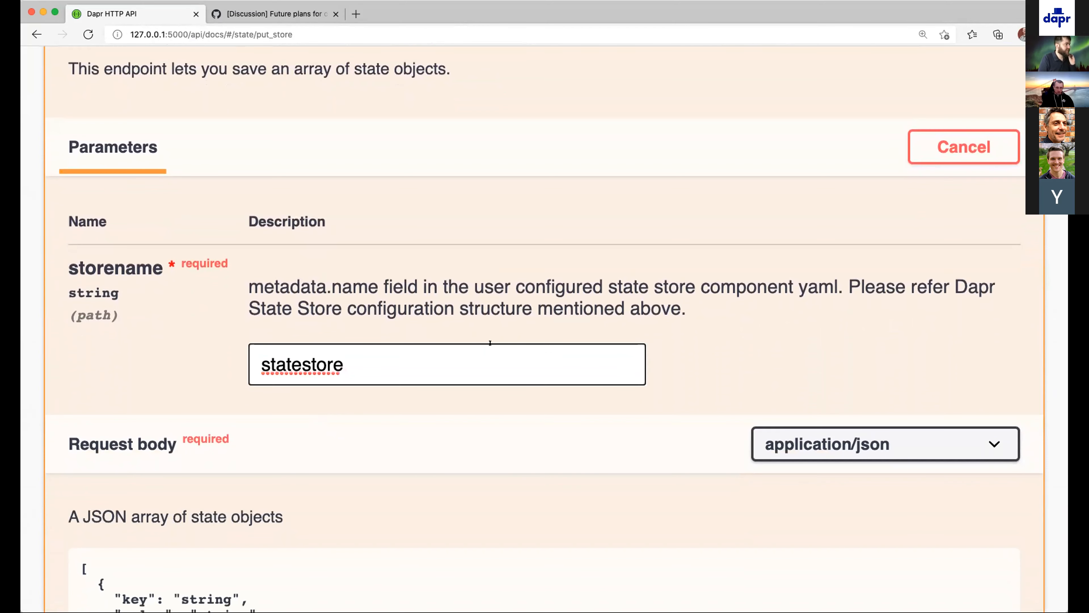
- Edit the request body to a single object with key foo2, value bar and etag 1
scroll("down", 3)
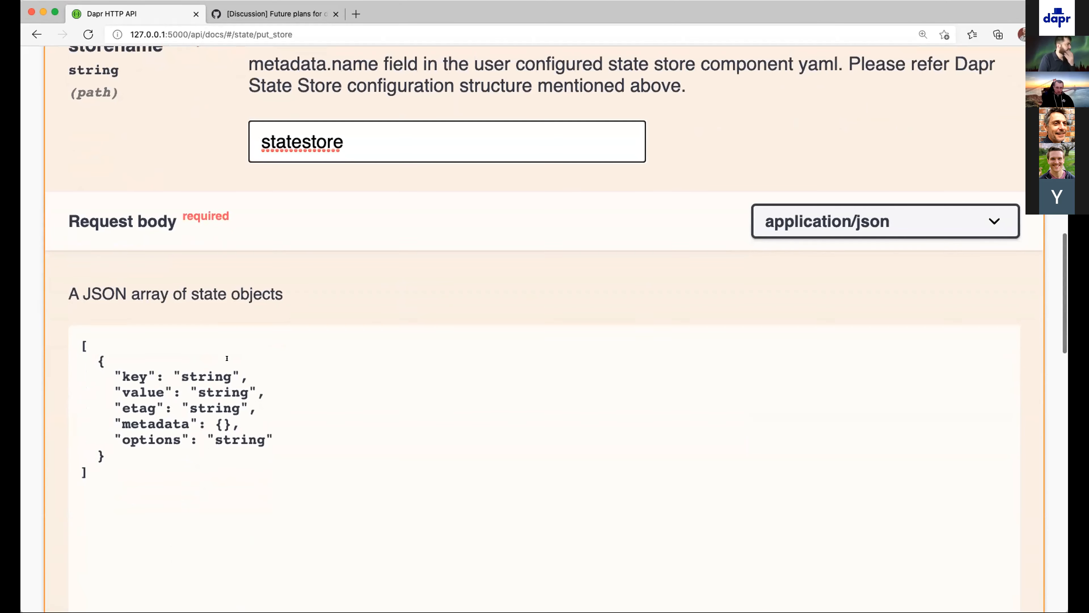
left_click(233, 378)
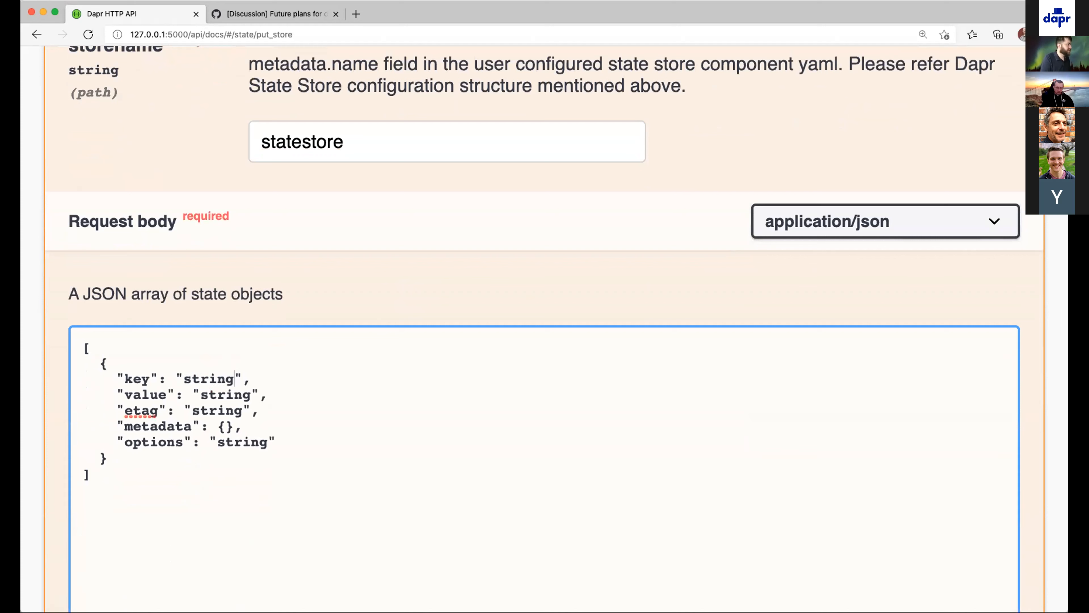
type("foo2")
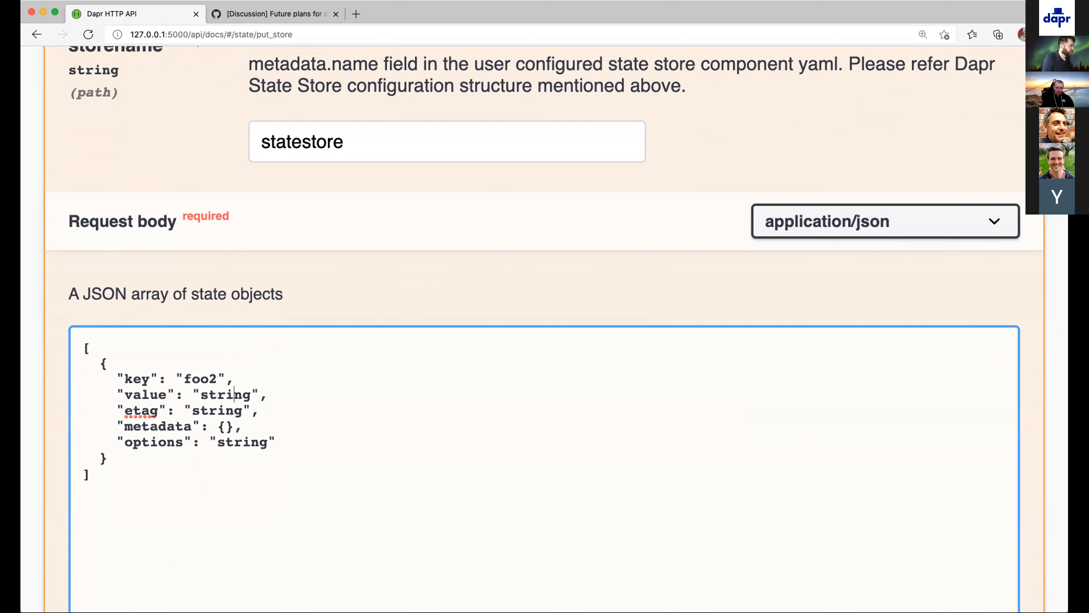
type("bar")
left_click(188, 410)
type("1")
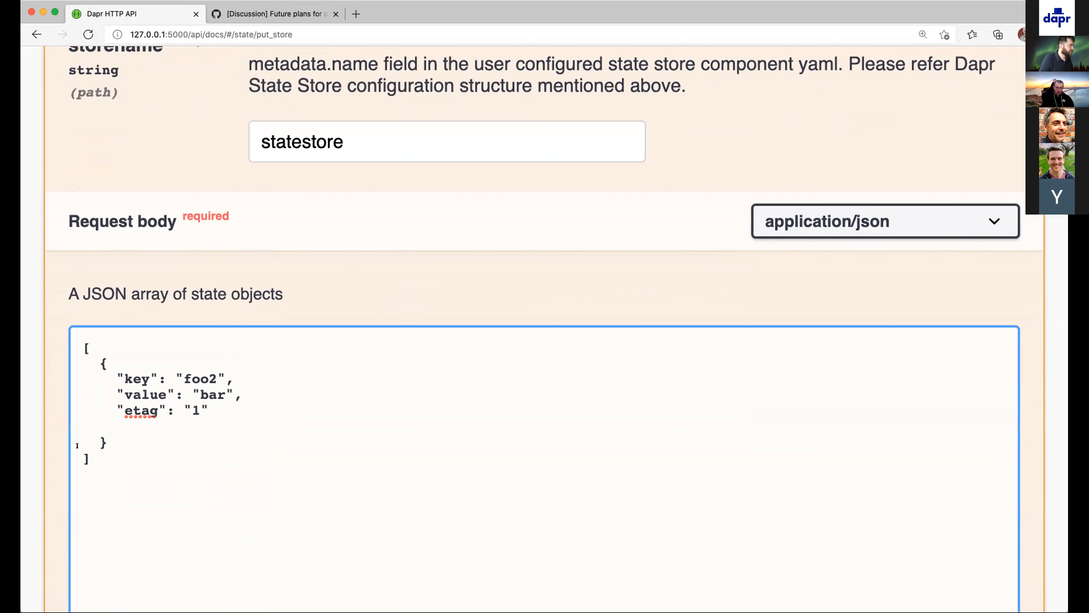
scroll("down", 3)
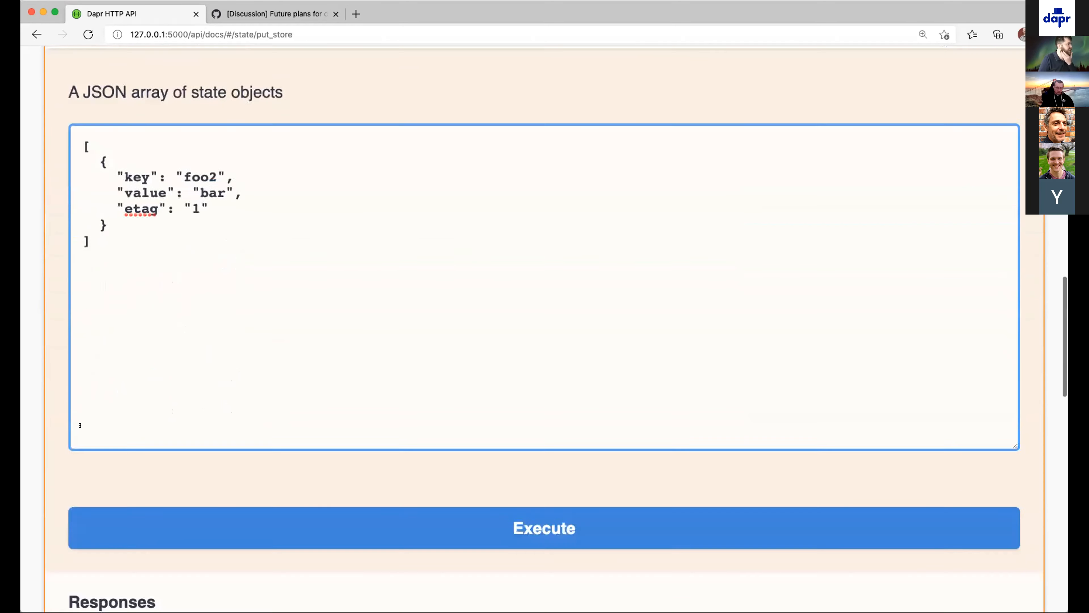
- Execute the save-state request and review the curl command and 204 State saved response
left_click(544, 528)
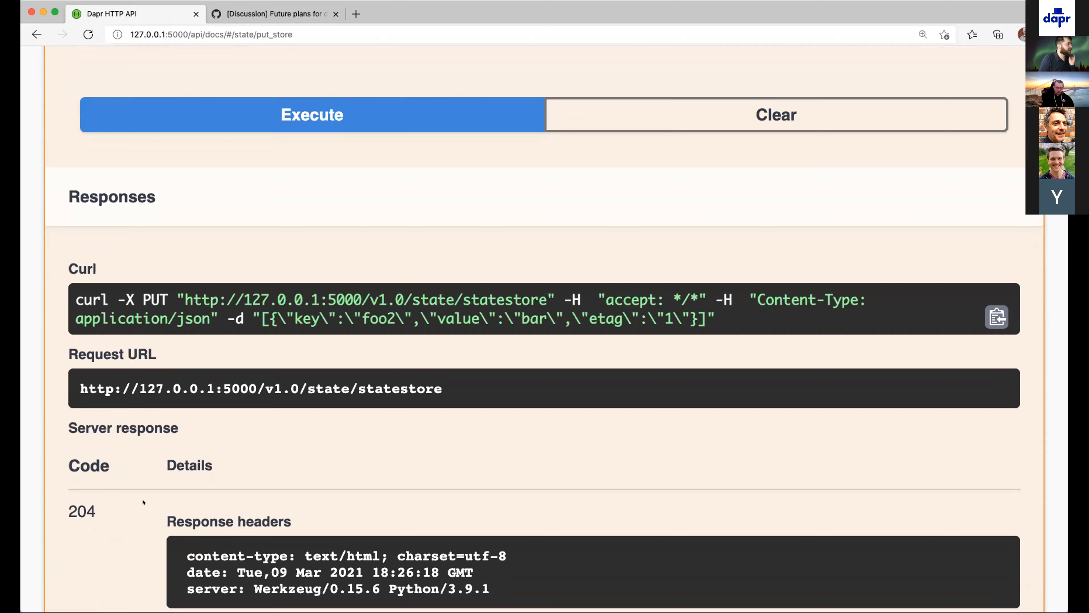
scroll("down", 3)
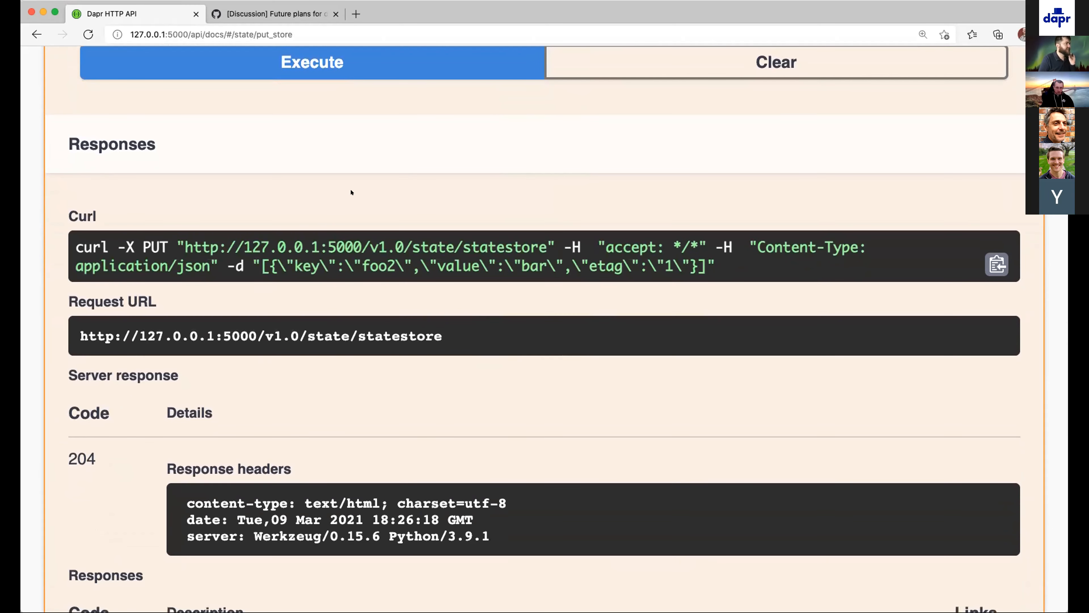
scroll("down", 3)
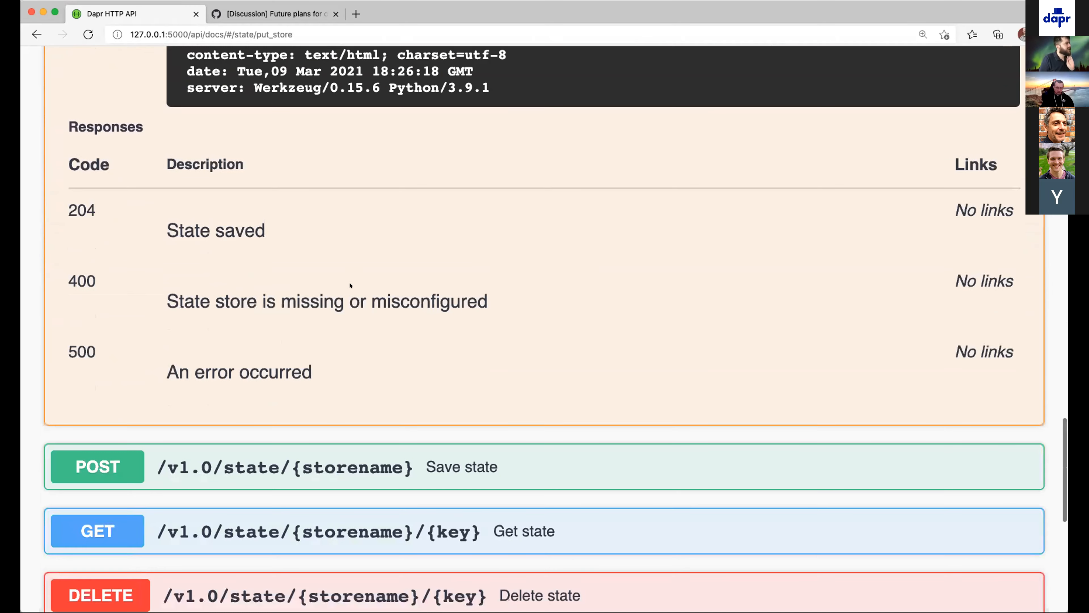
- Get key foo2 from statestore with eventual consistency, returning 200 with 'bar'
left_click(97, 531)
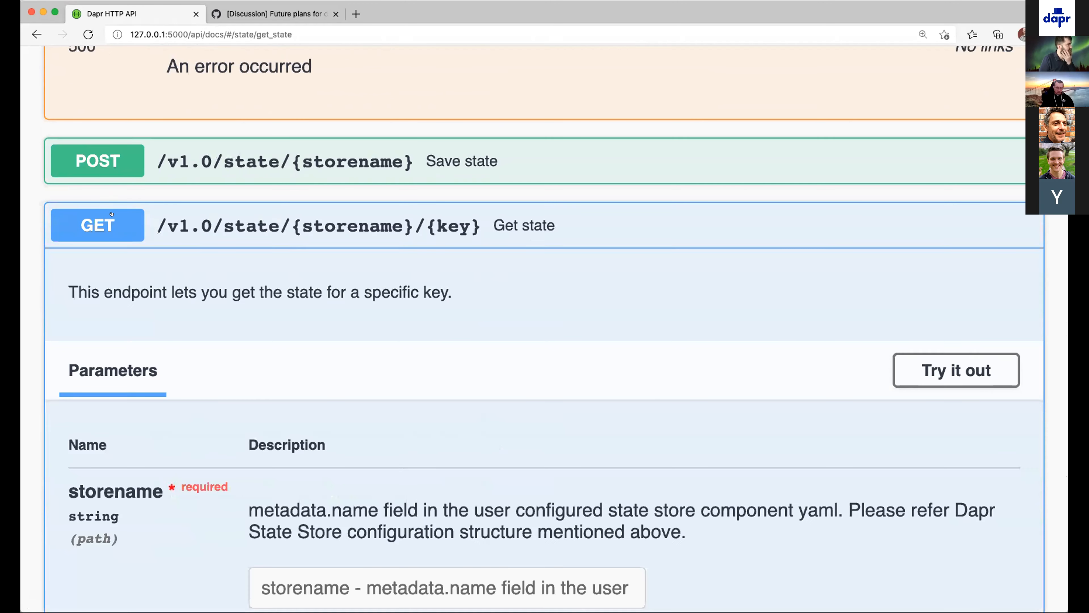
scroll("down", 3)
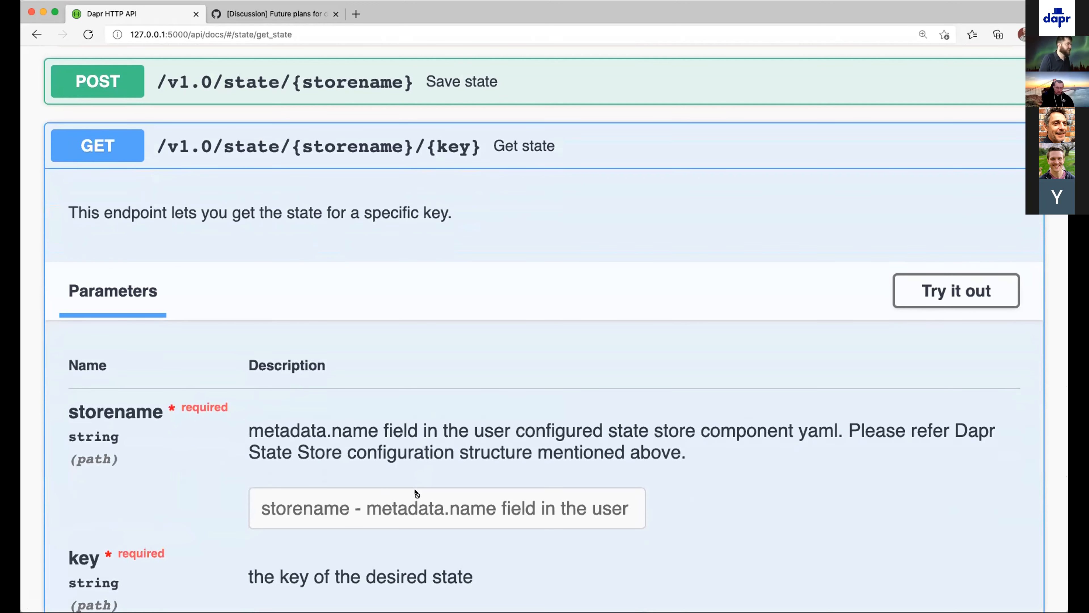
left_click(956, 290)
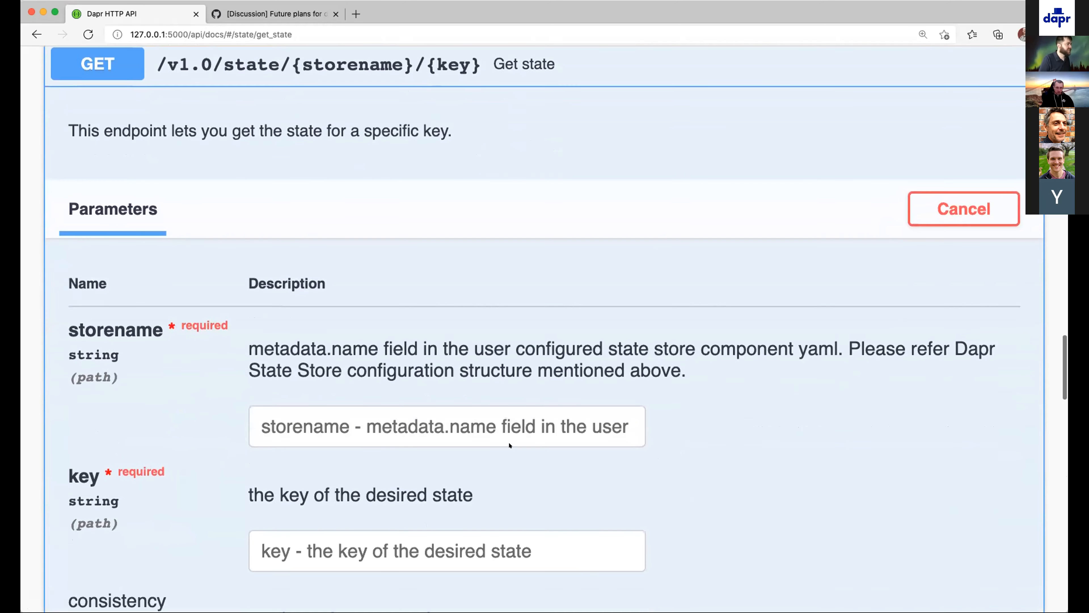
type("statestore")
type("foo2")
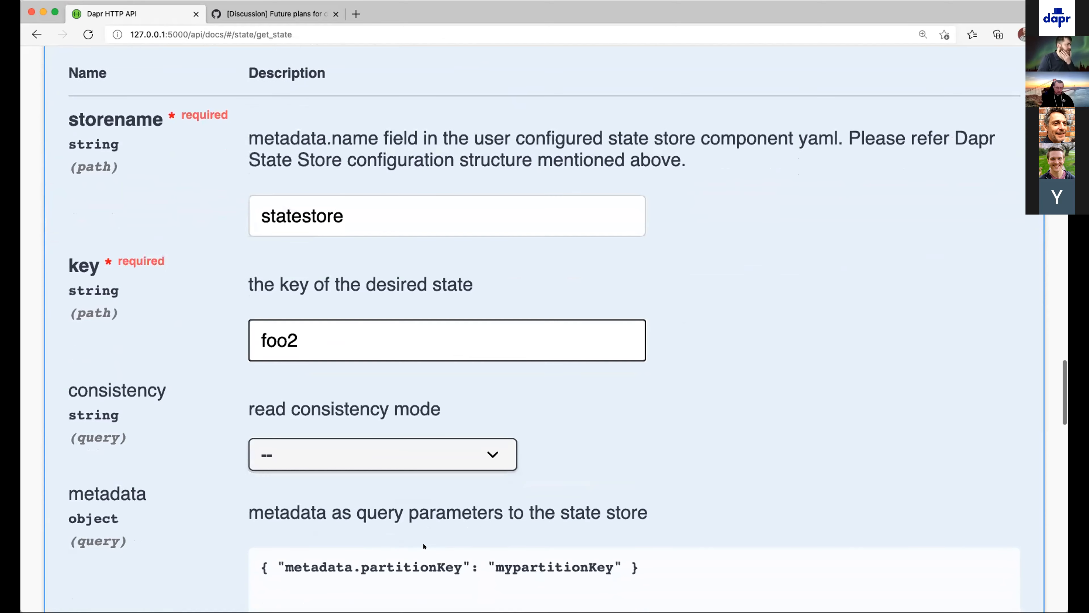
left_click(382, 458)
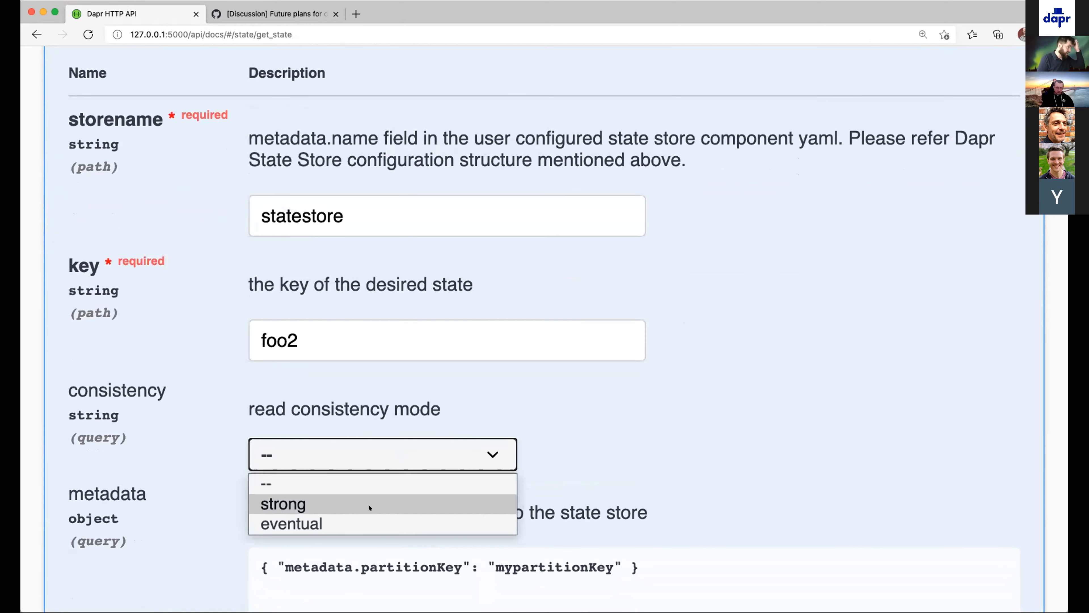
left_click(292, 524)
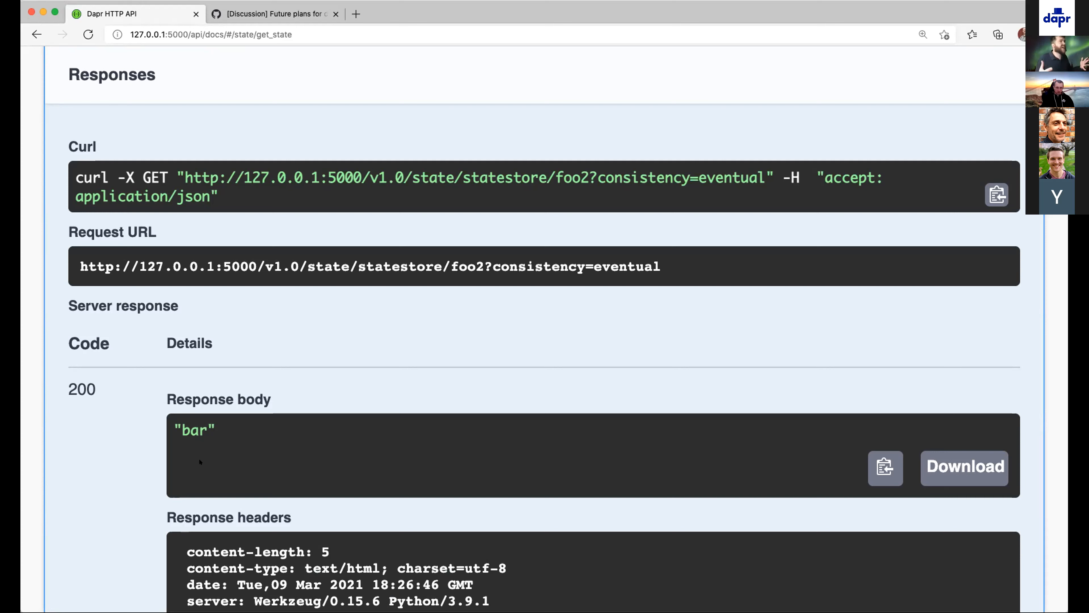
mouse_move(181, 389)
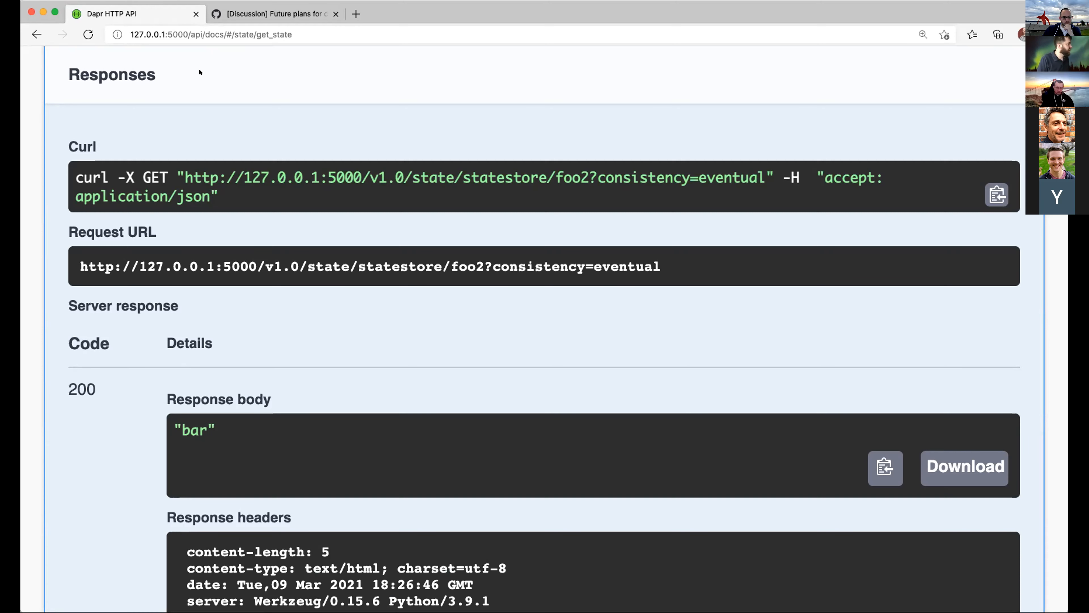
left_click(274, 14)
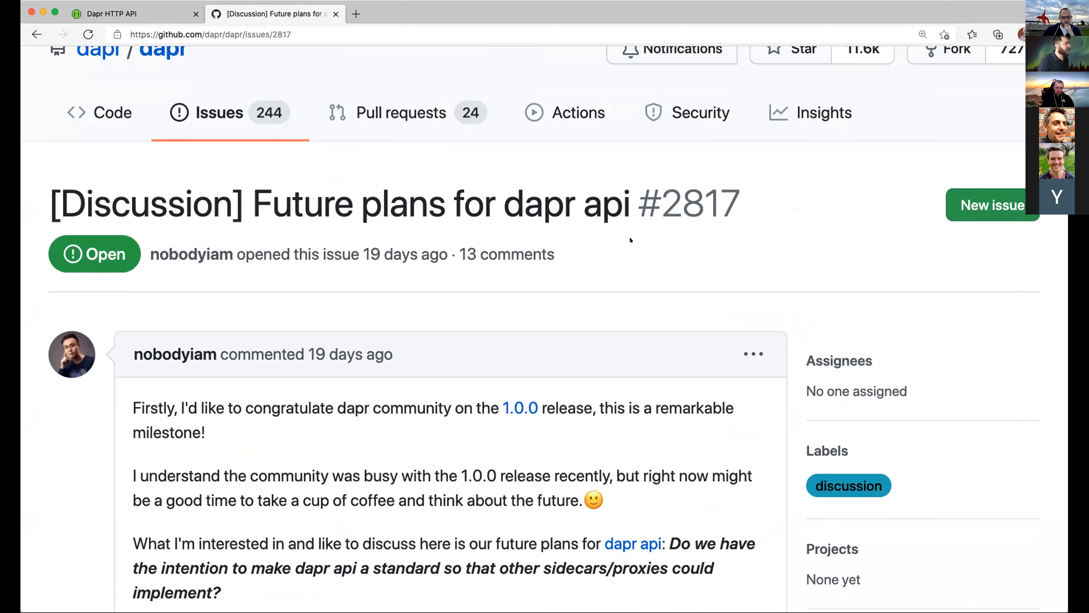
mouse_move(665, 209)
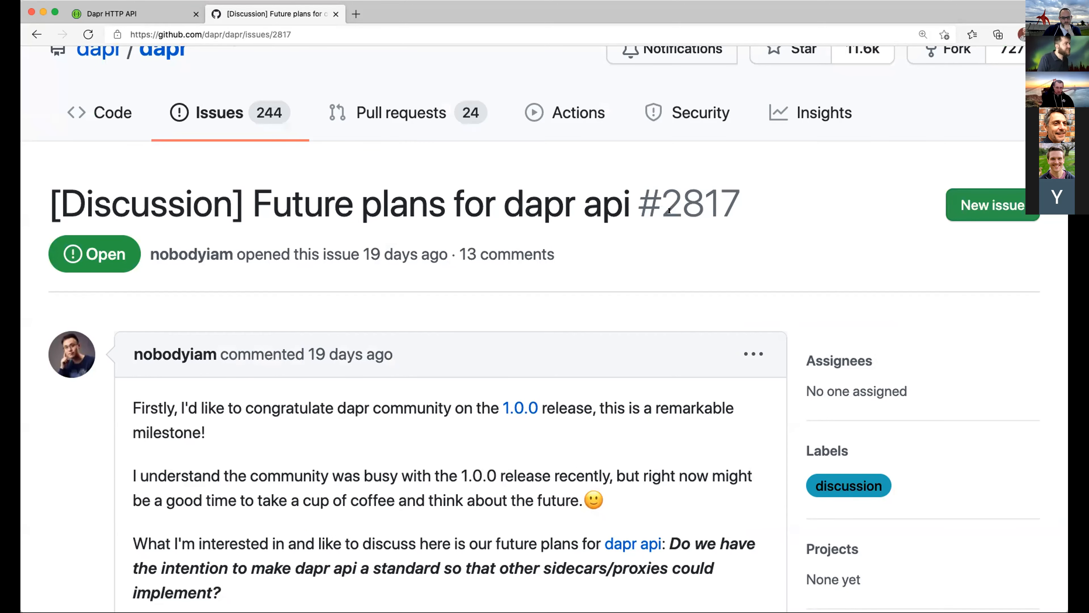
scroll("down", 3)
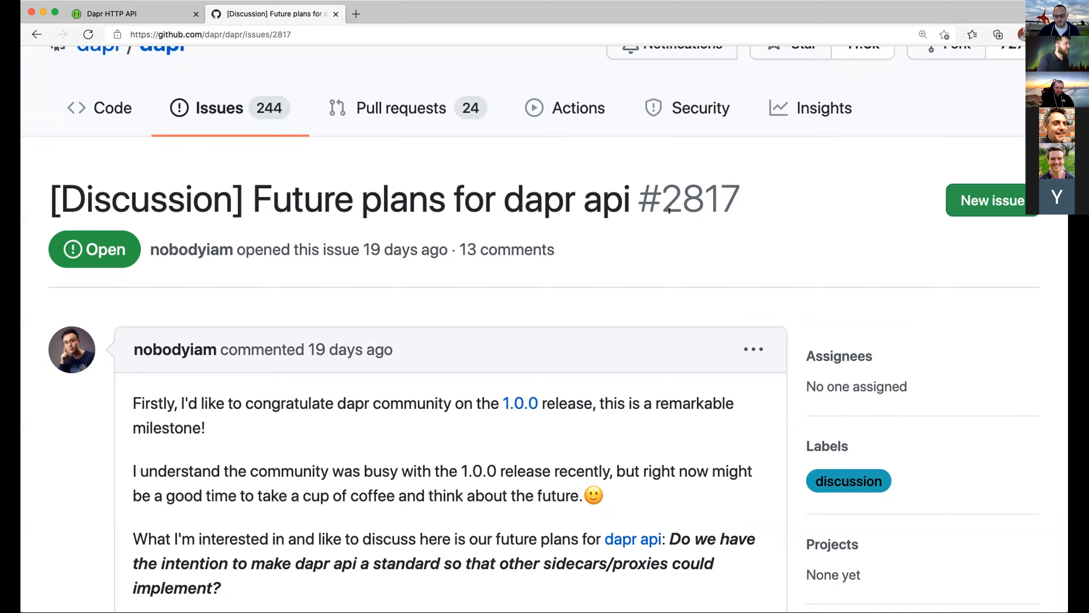
scroll("down", 3)
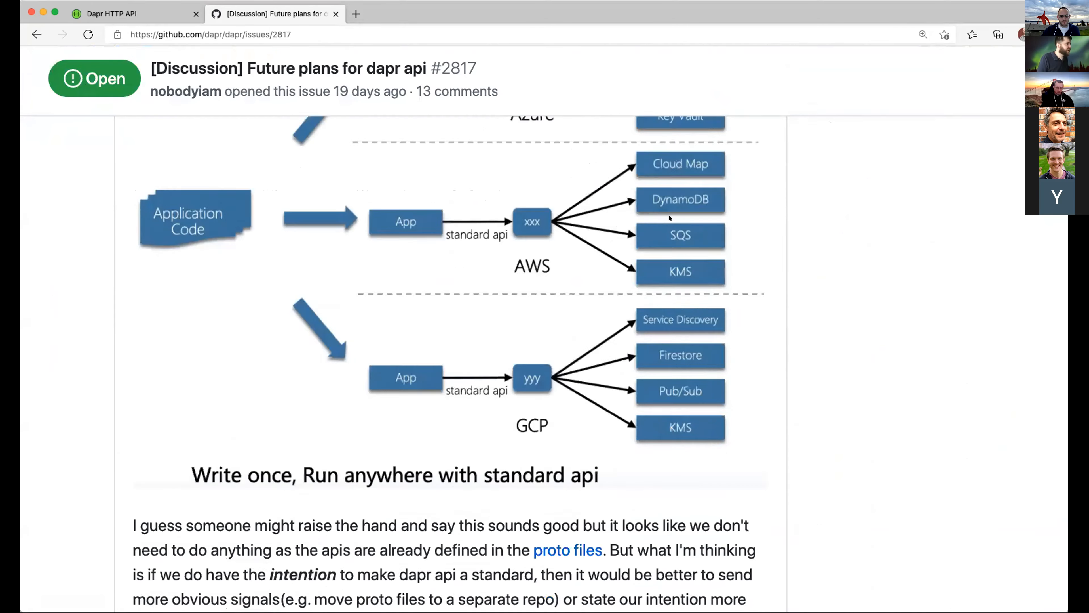
scroll("down", 3)
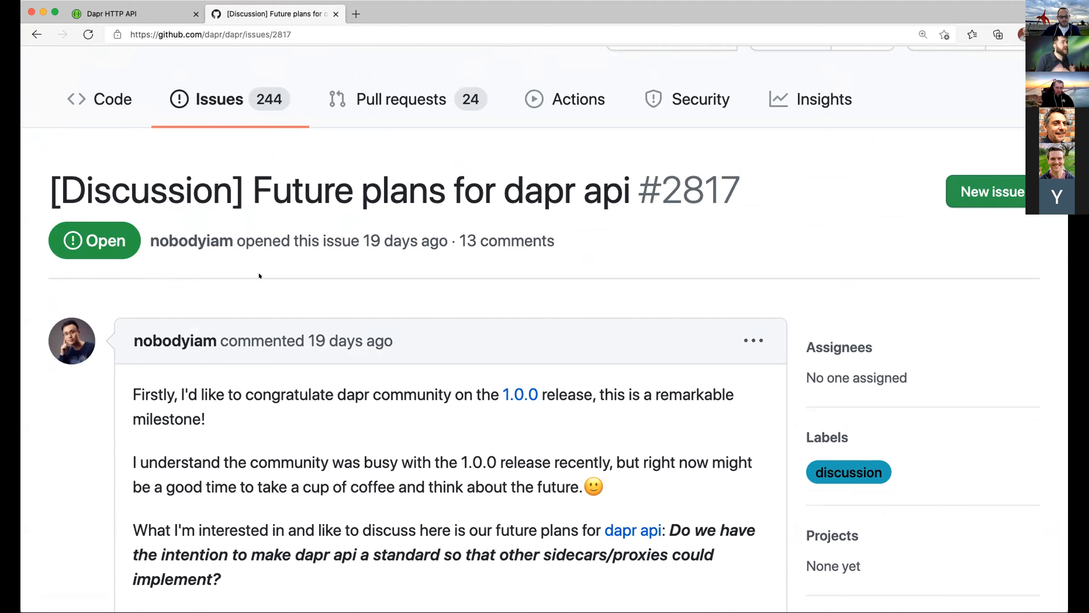
mouse_move(275, 273)
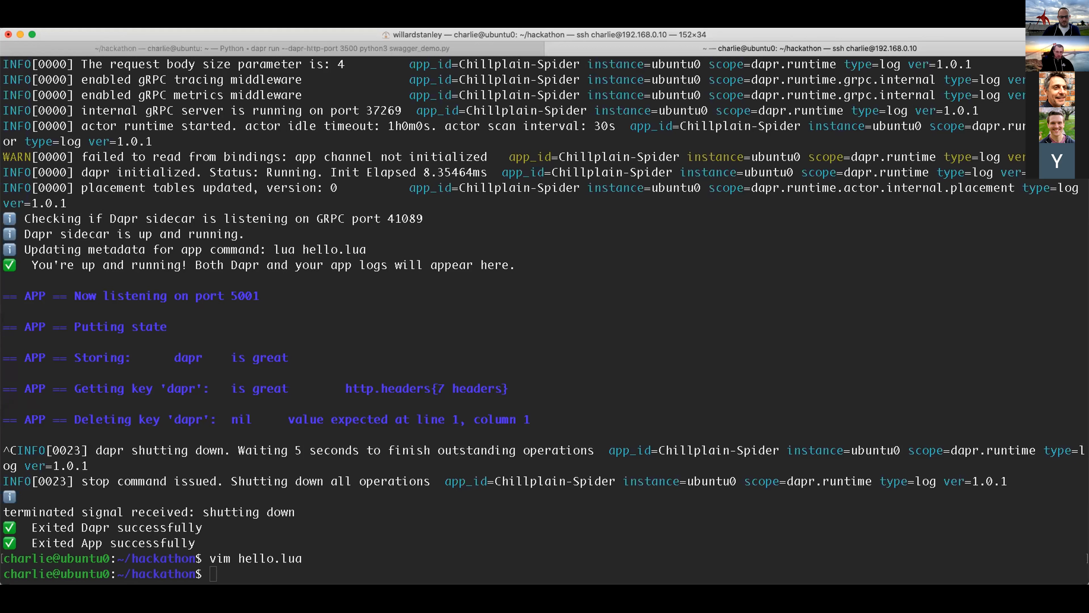
mouse_move(413, 281)
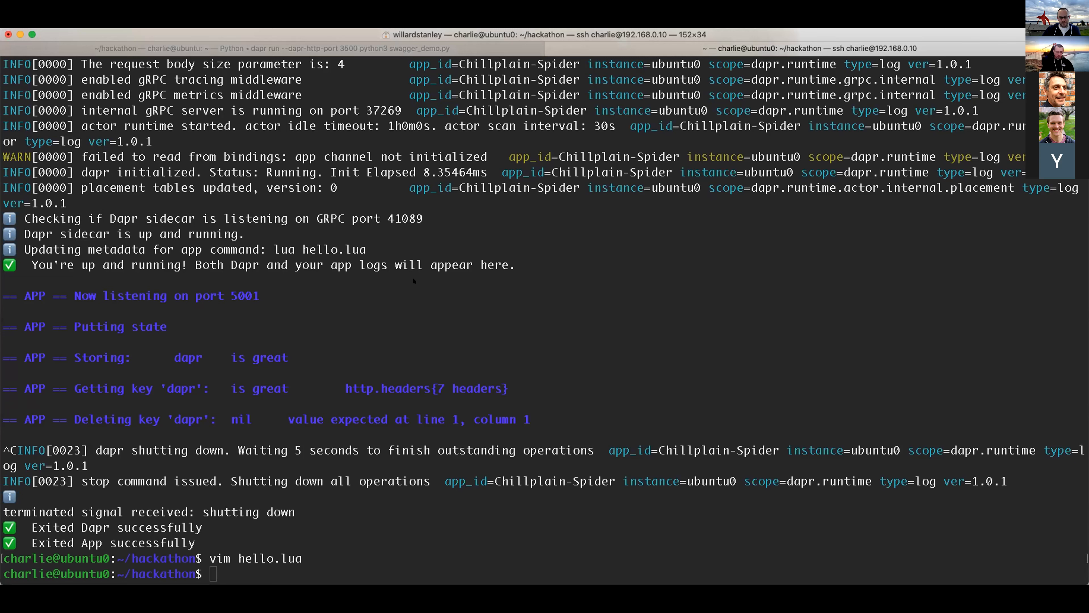
- Rerun the previous command to open hello.lua in Vim
key("Return")
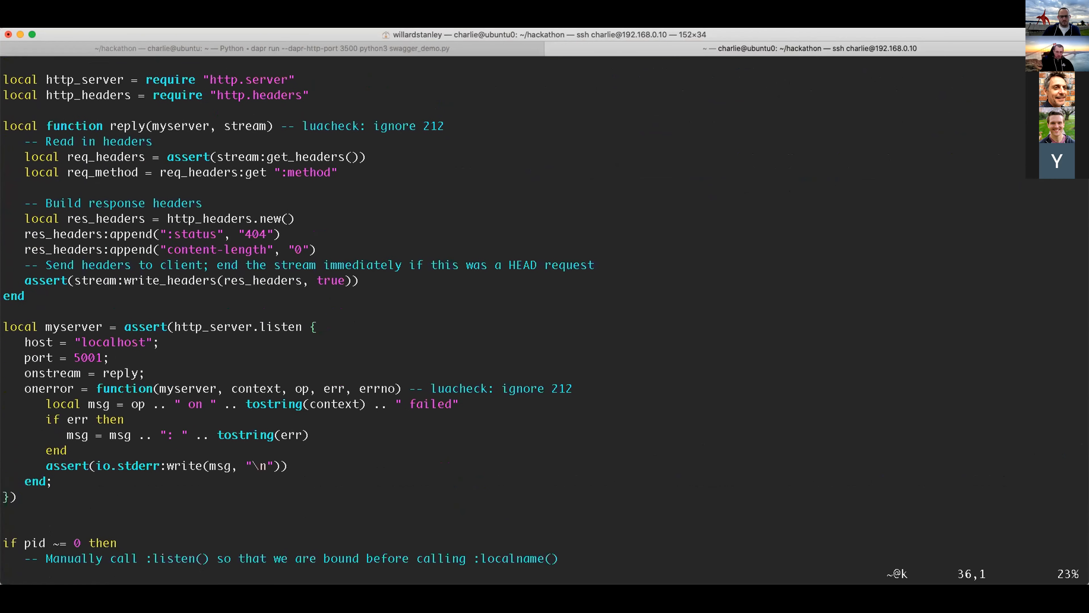
- Quit Vim with :q, leaving the Lua script unchanged
scroll("down", 3)
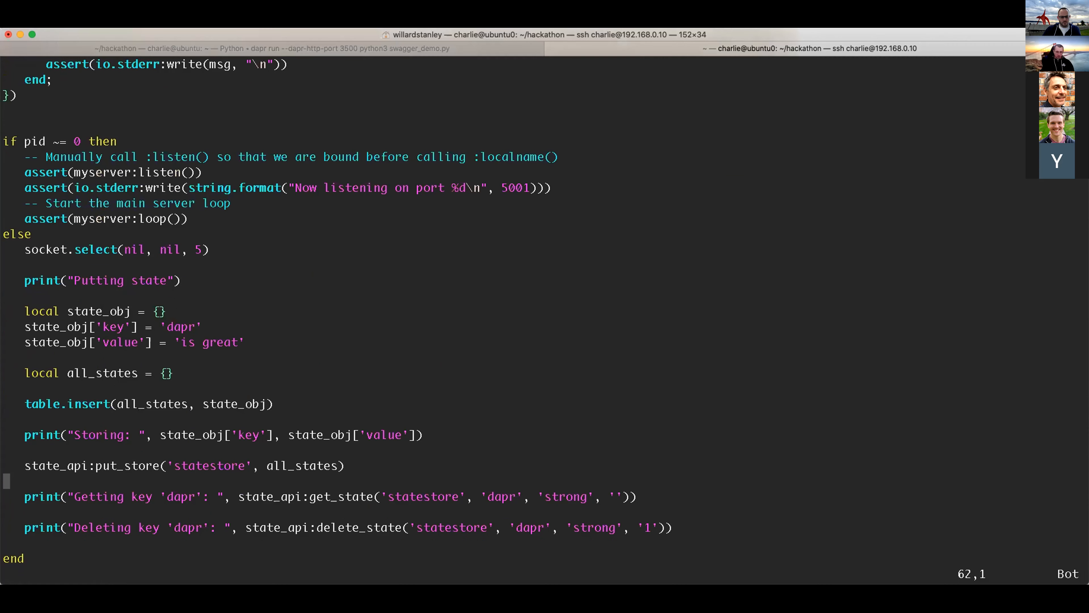
type(":q")
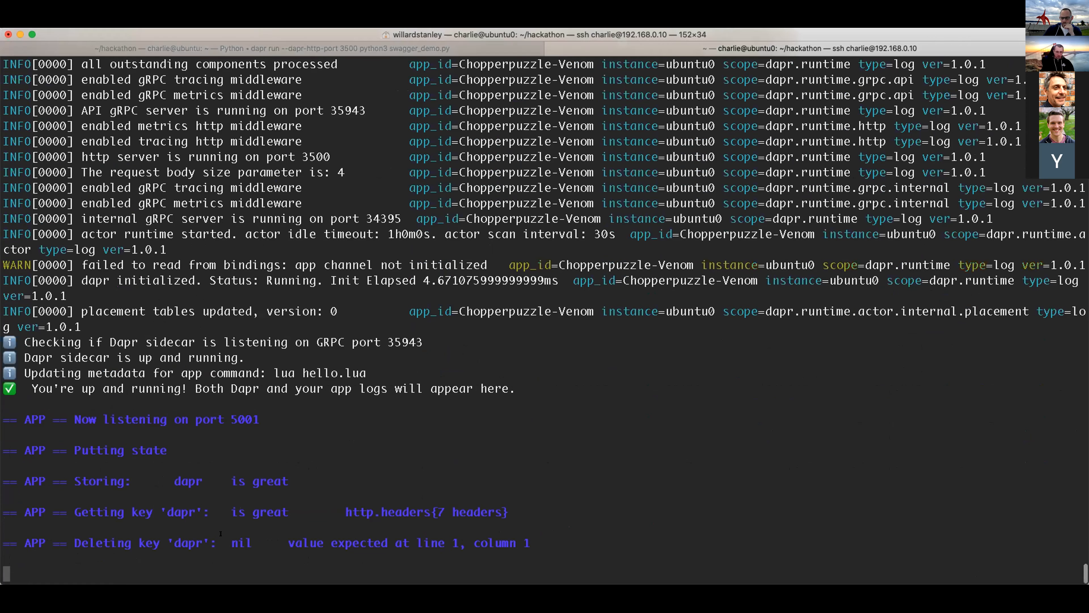
mouse_move(373, 566)
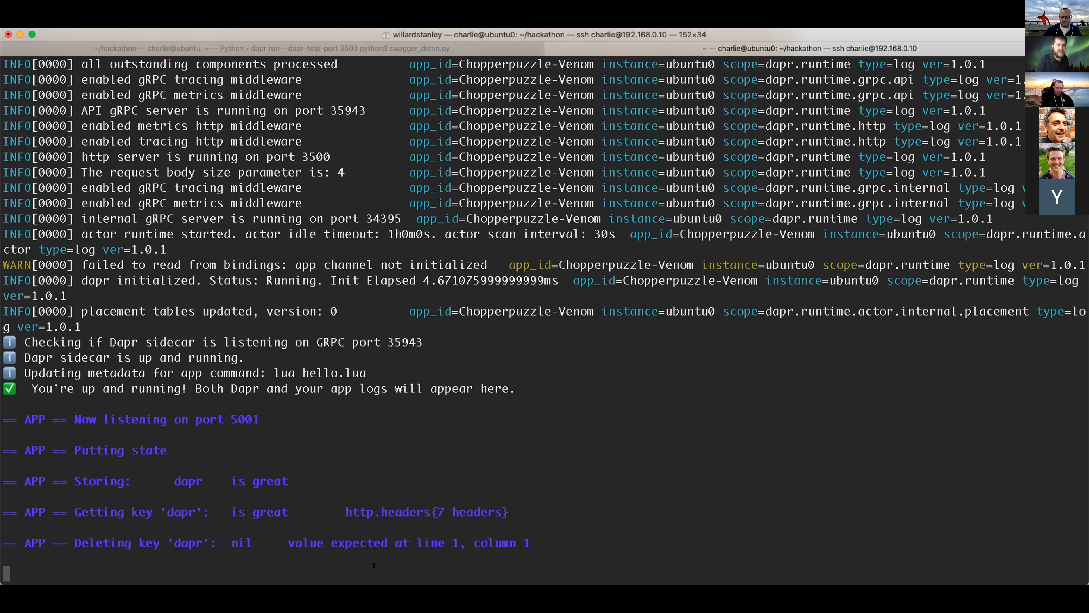
mouse_move(592, 573)
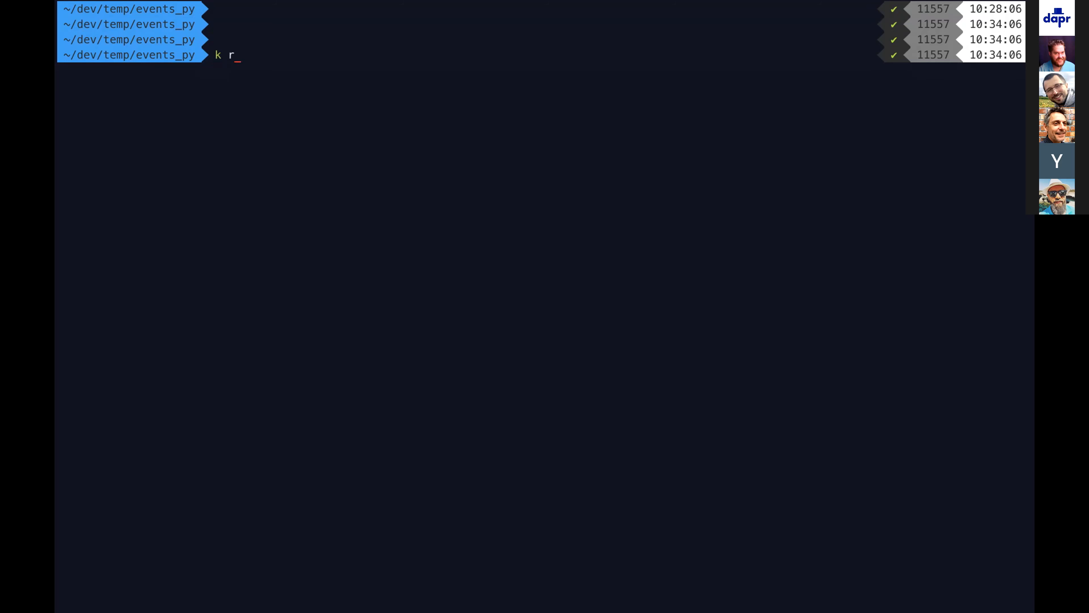
- Run nginx on the cluster at port 80, then describe its running pod
type("un nginx --image nginx --port 80")
type("k get po")
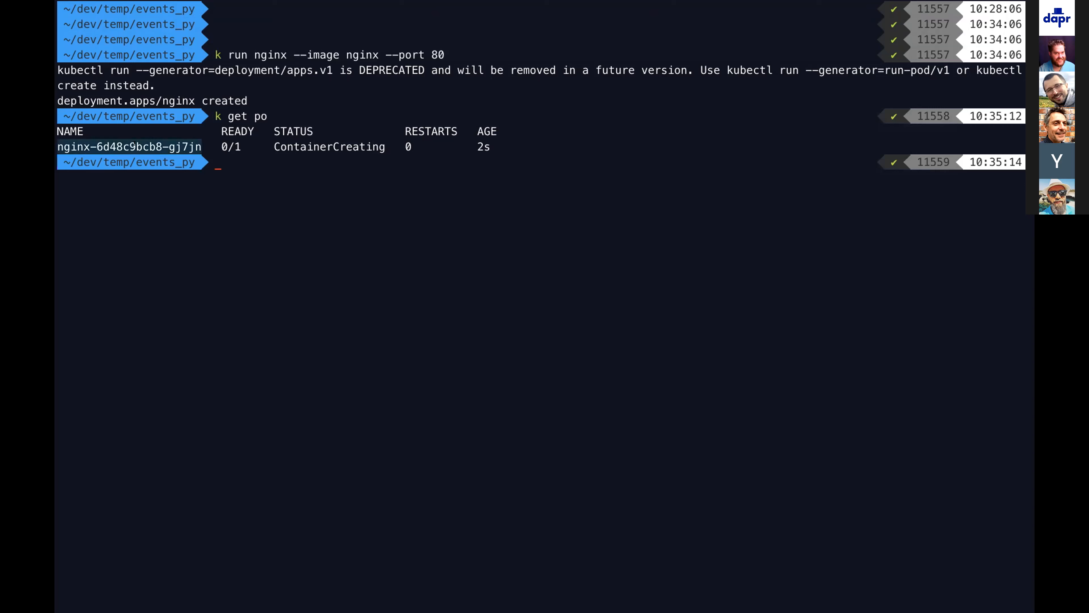
type("k describe pod nginx-6d48c9bcb8-gj7jn")
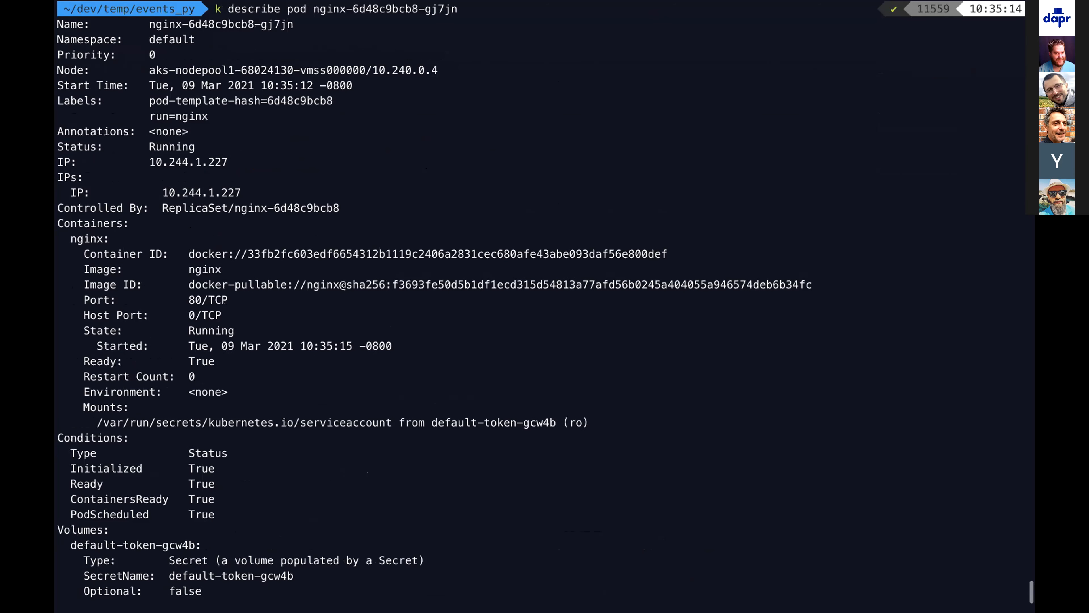
scroll("down", 3)
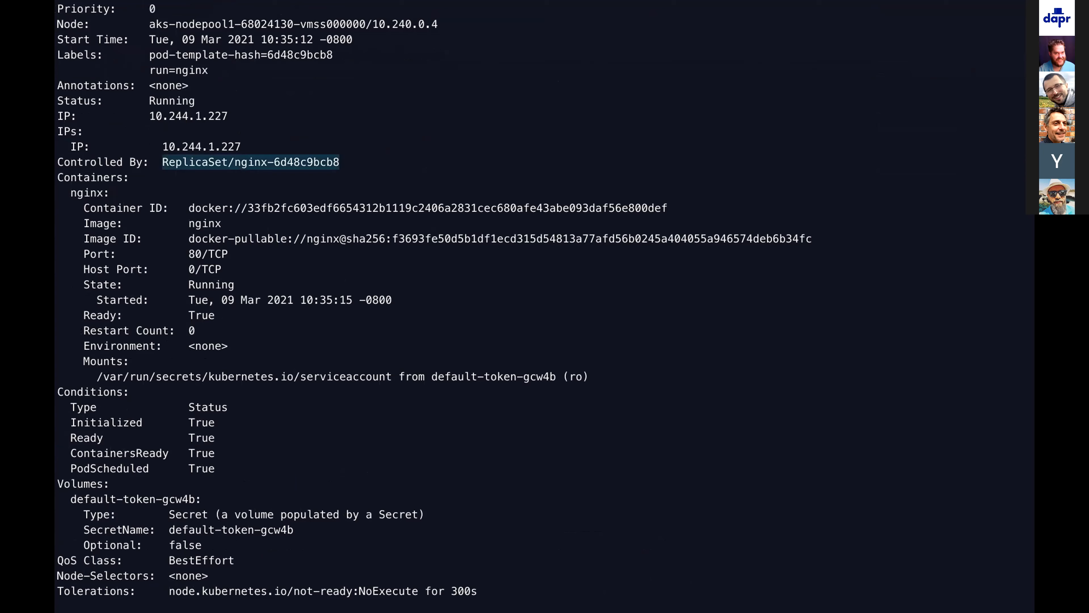
scroll("down", 3)
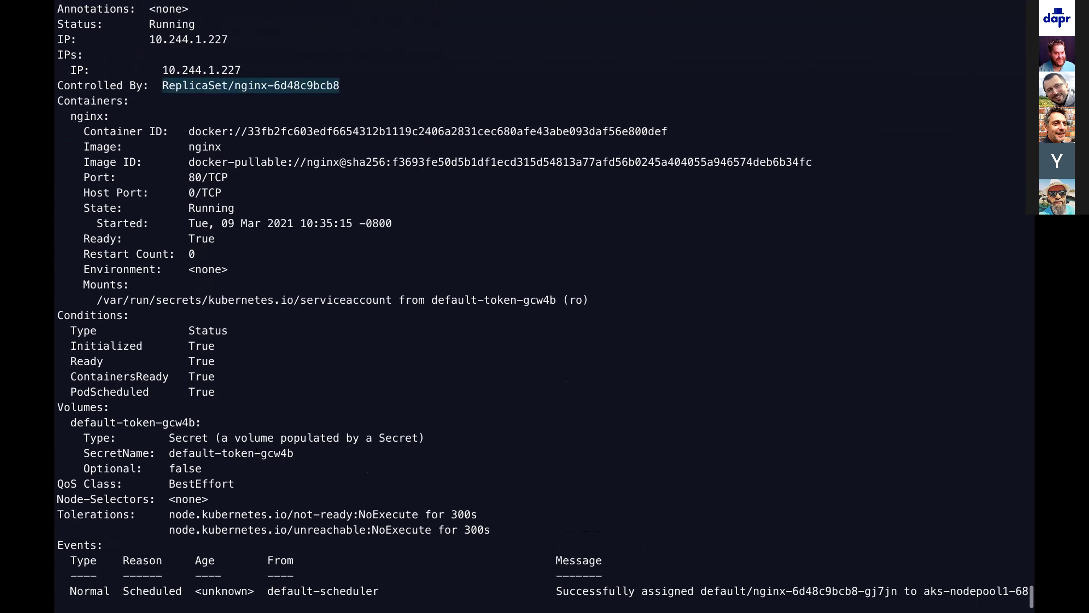
scroll("down", 3)
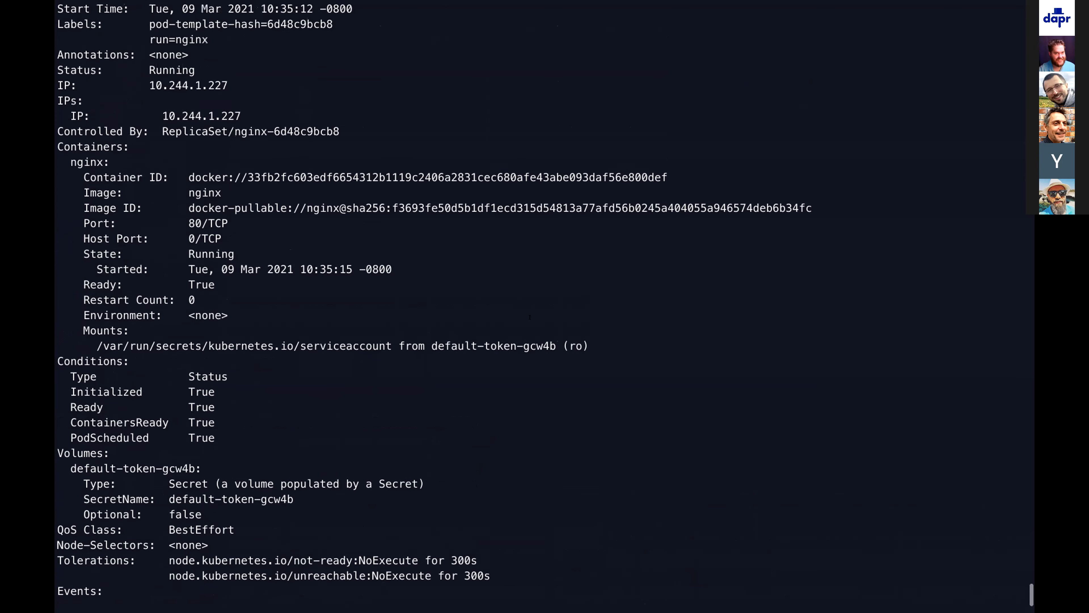
scroll("down", 3)
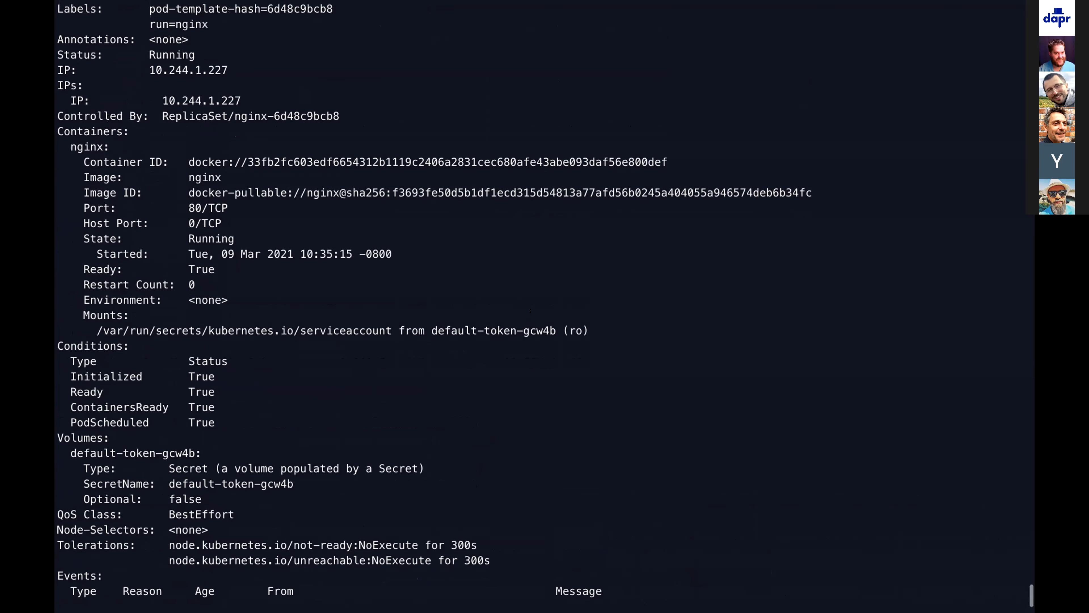
scroll("down", 3)
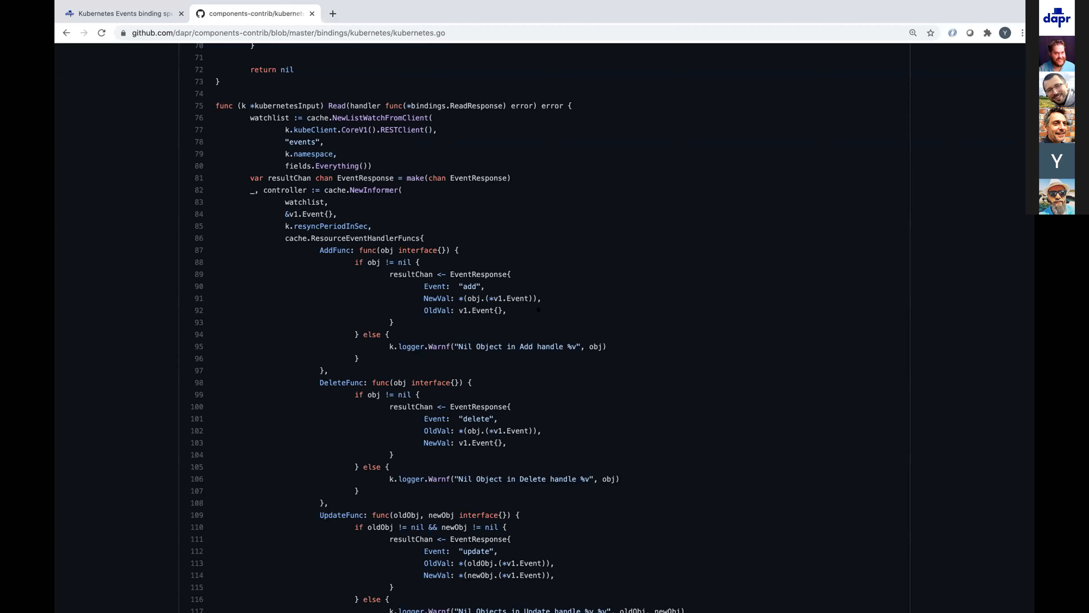
scroll("down", 3)
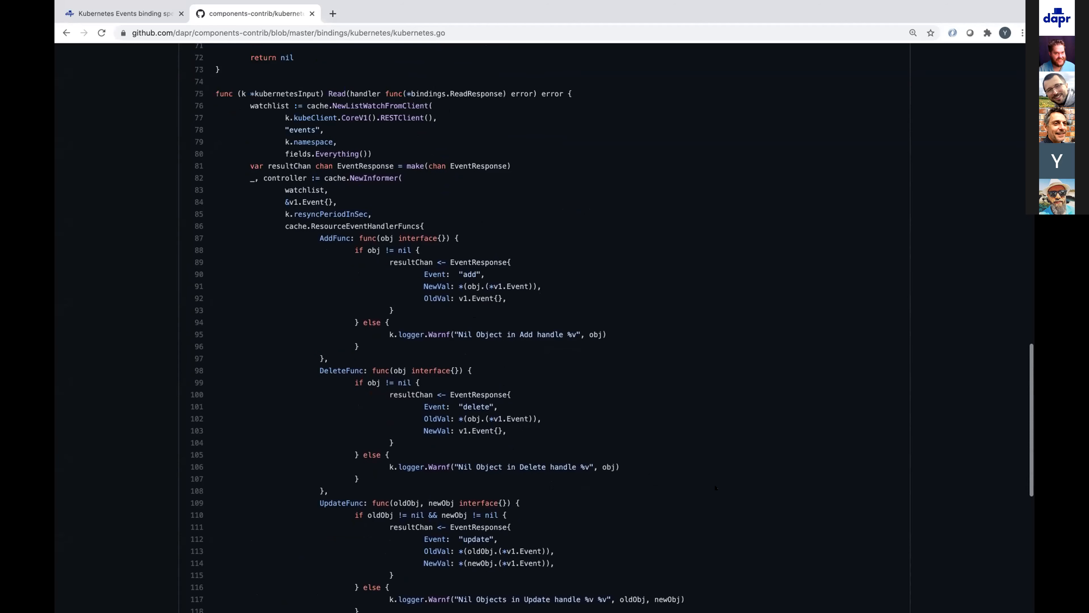
scroll("down", 3)
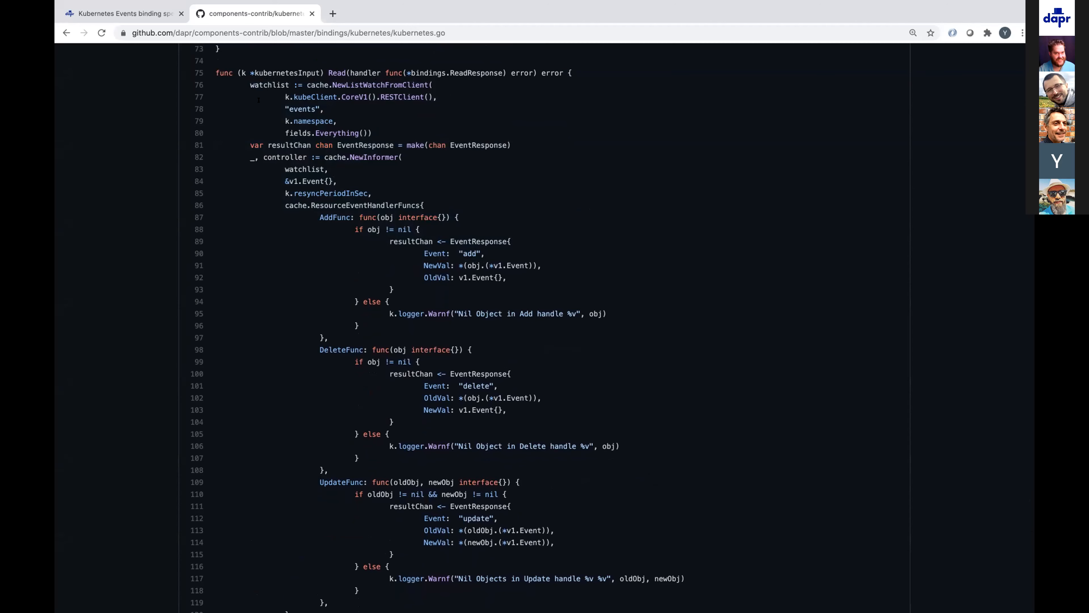
scroll("up", 3)
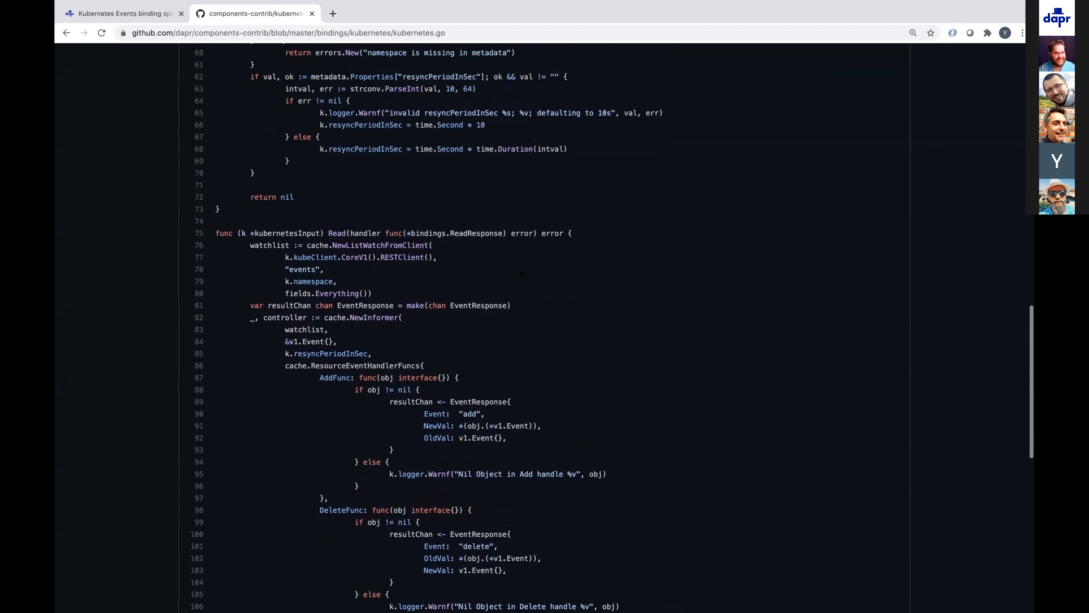
scroll("down", 3)
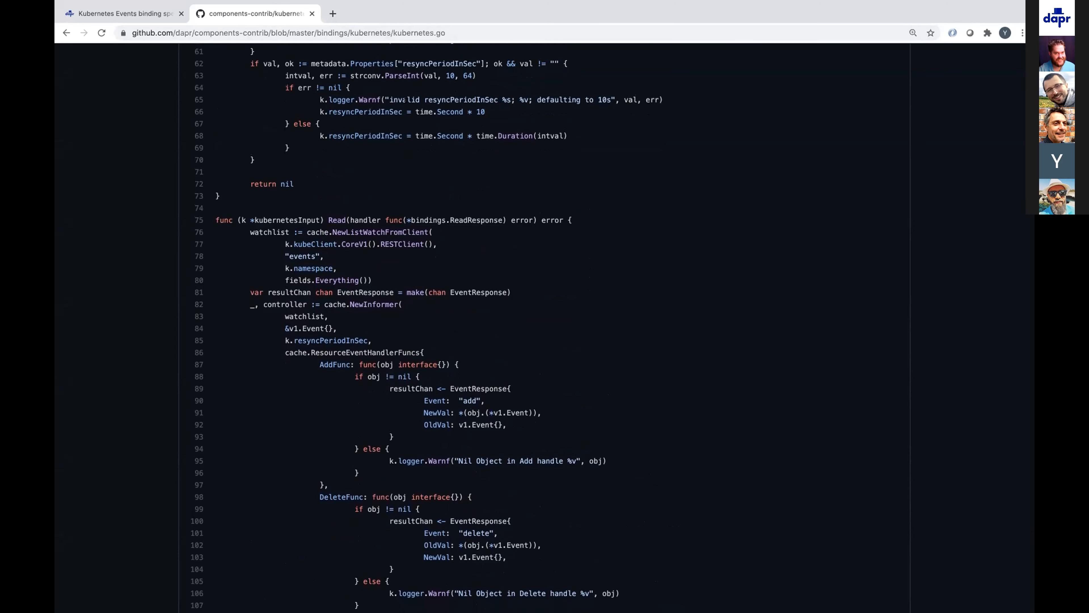
scroll("down", 3)
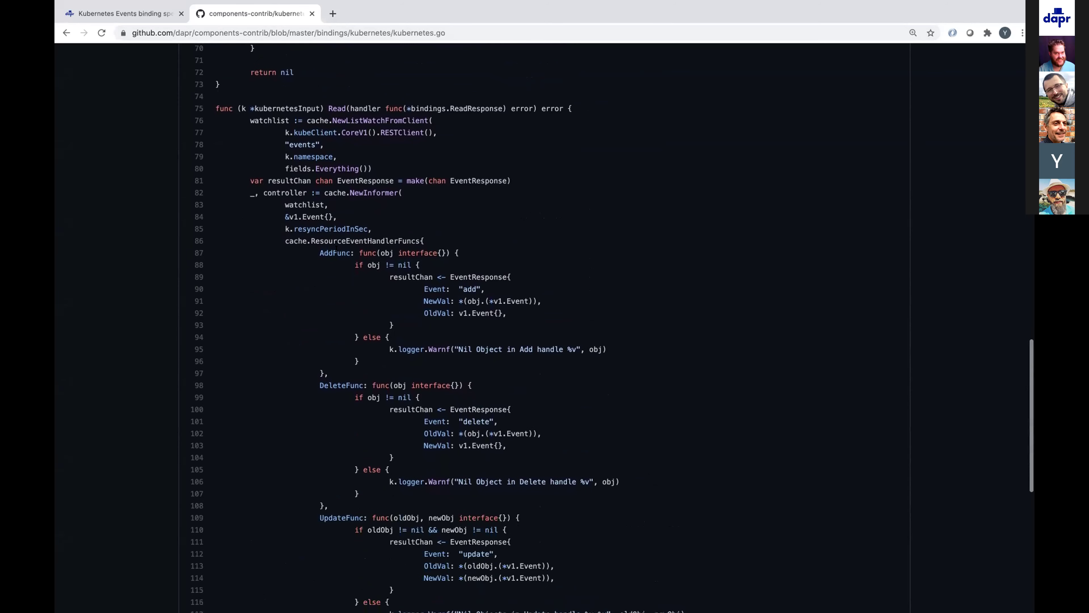
mouse_move(557, 320)
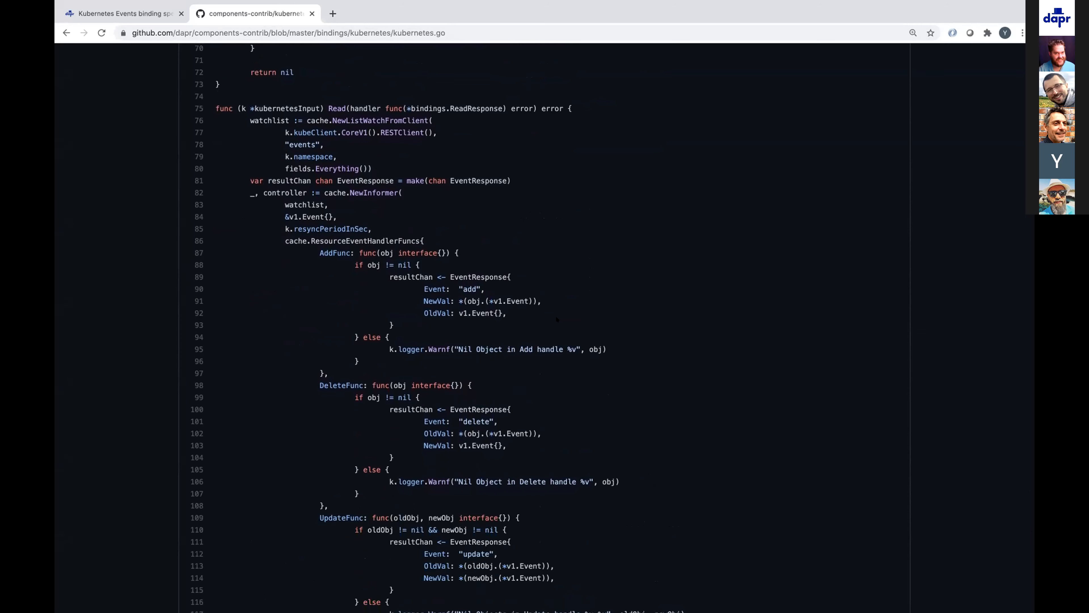
scroll("down", 3)
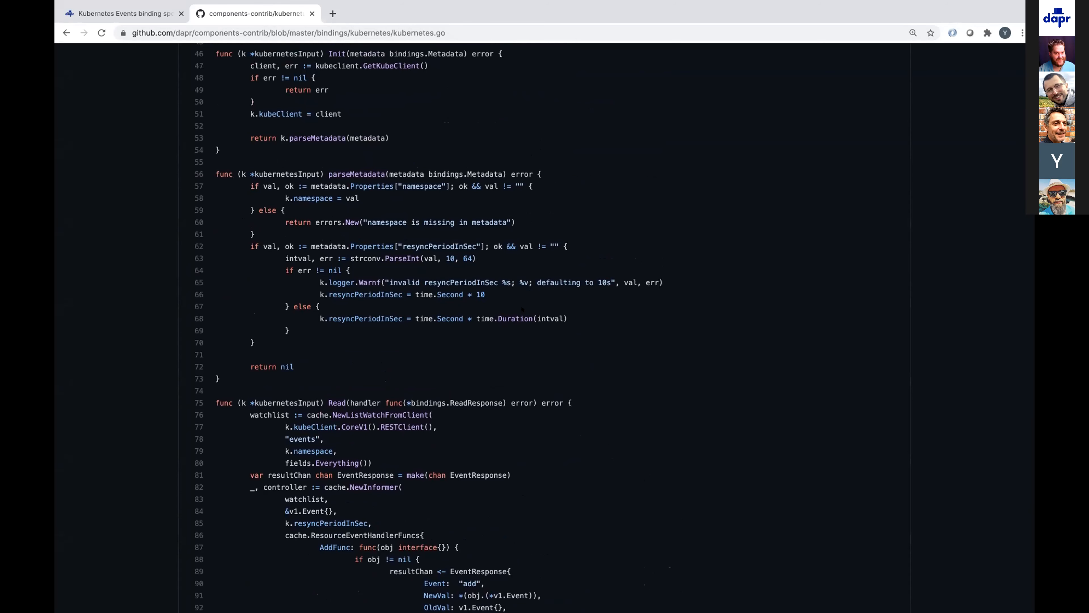
scroll("down", 3)
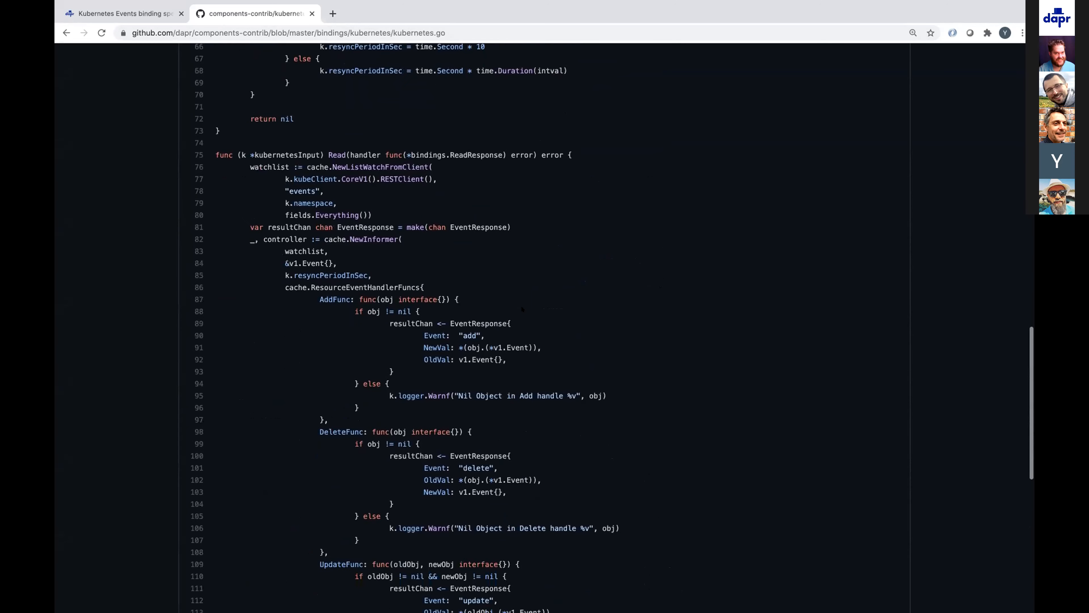
double_click(364, 228)
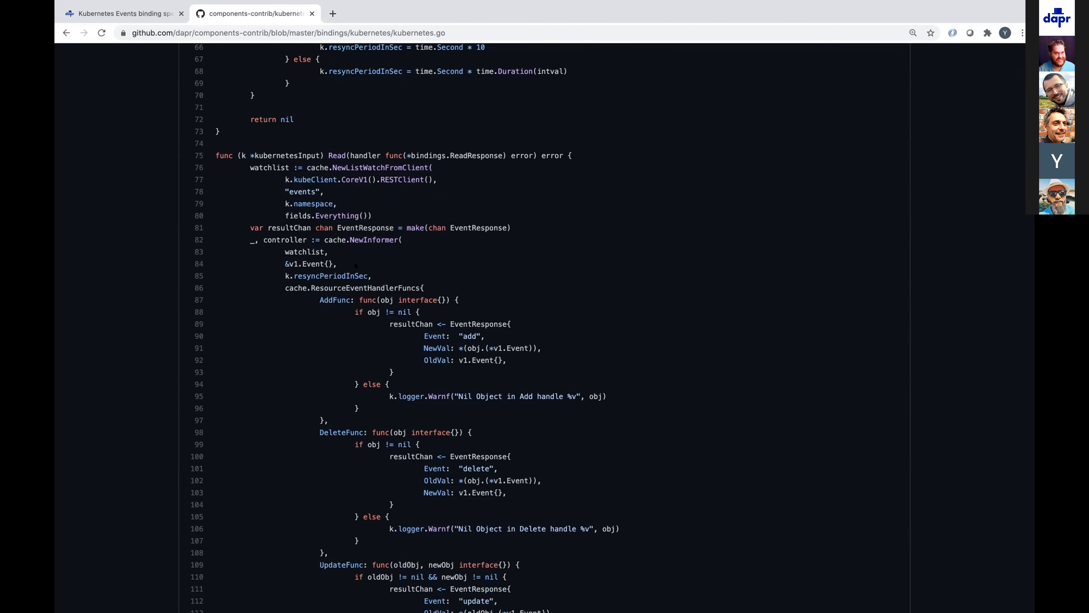
mouse_move(520, 321)
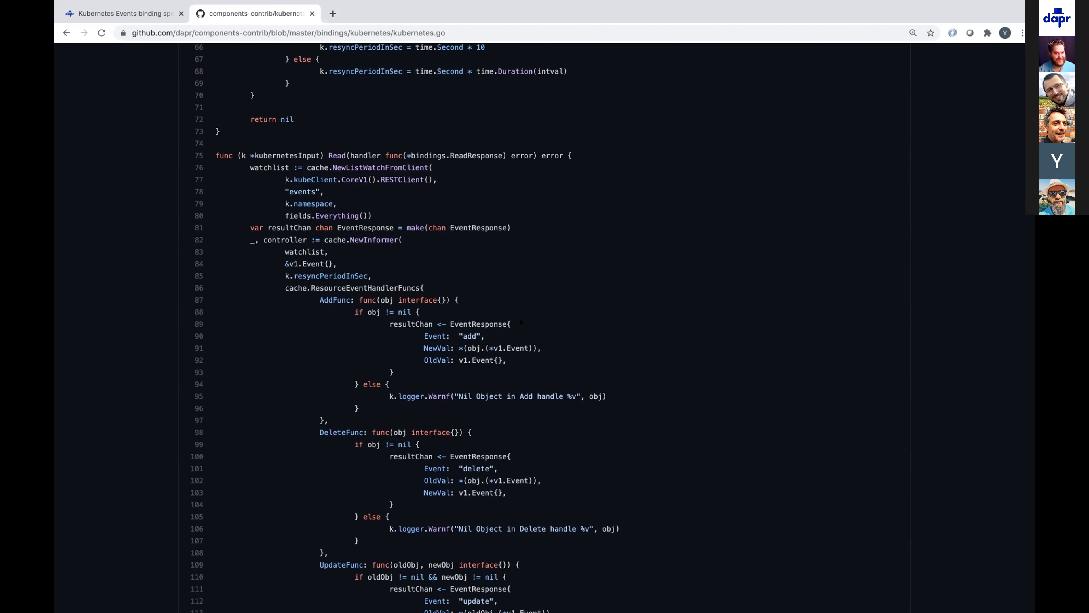
scroll("down", 3)
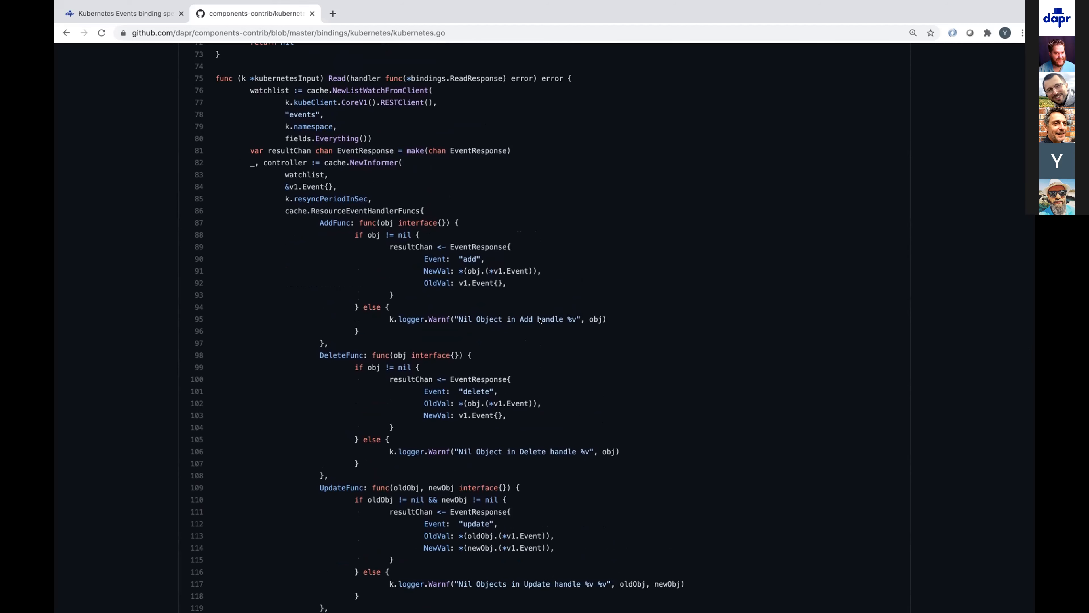
scroll("down", 3)
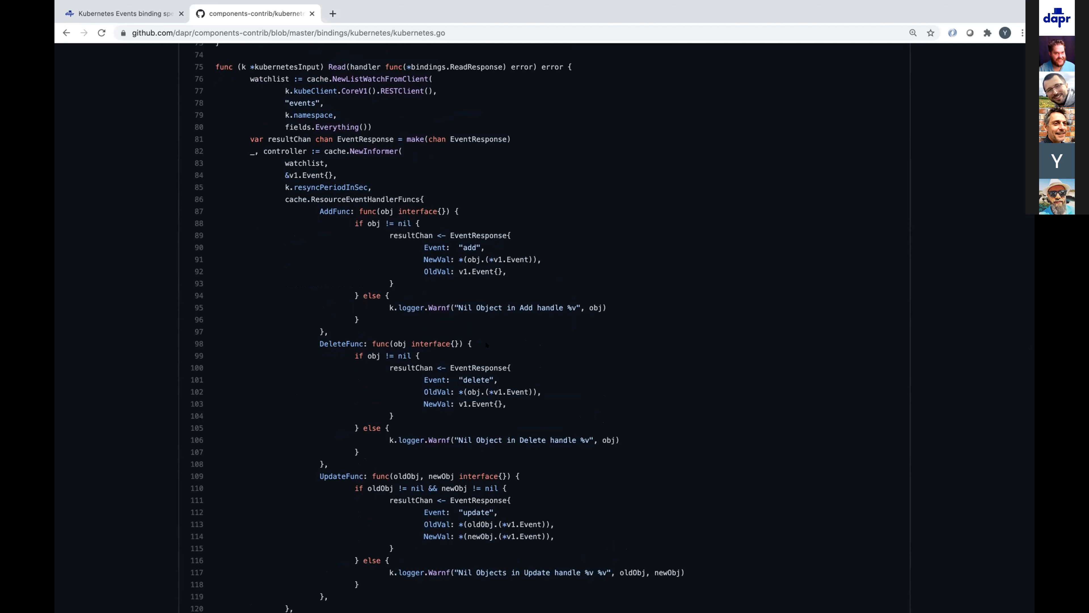
scroll("down", 3)
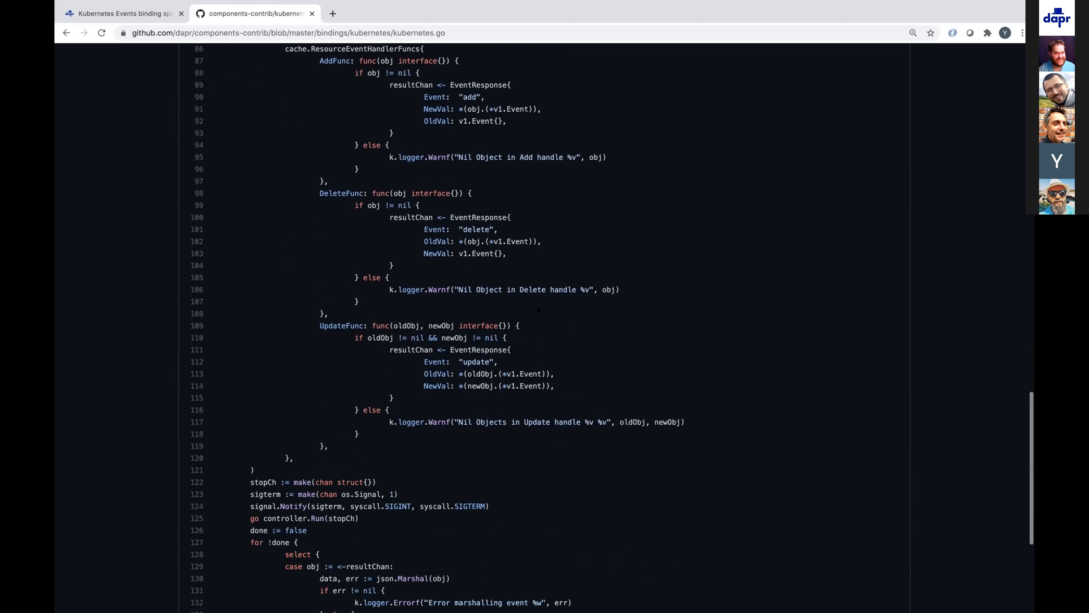
scroll("down", 3)
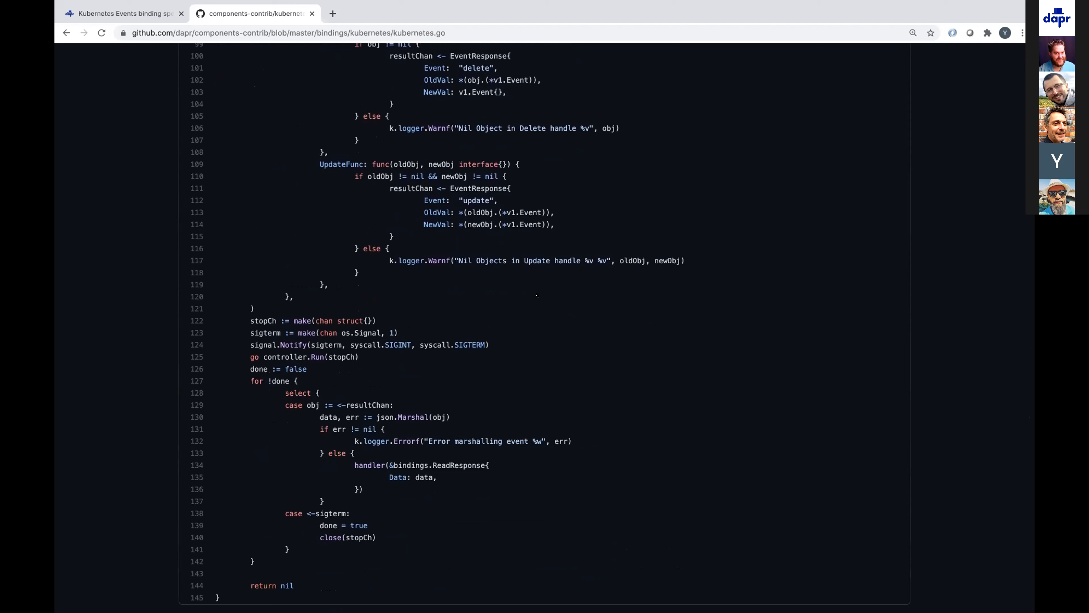
key("Cmd+Tab")
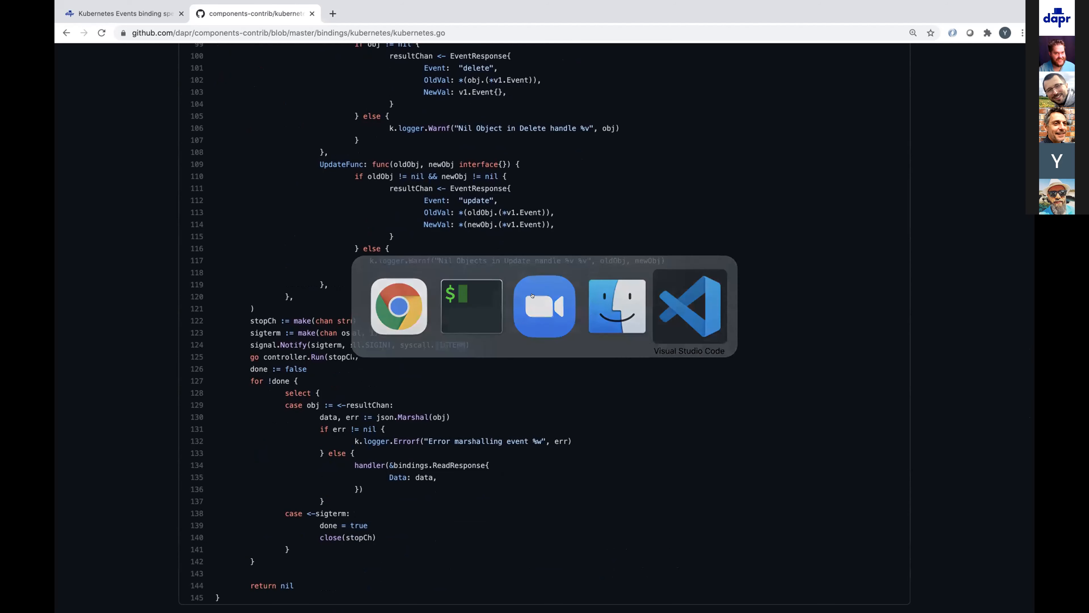
- Review app.py's Flask /events handler and expand the deploy folder in the Explorer
left_click(691, 309)
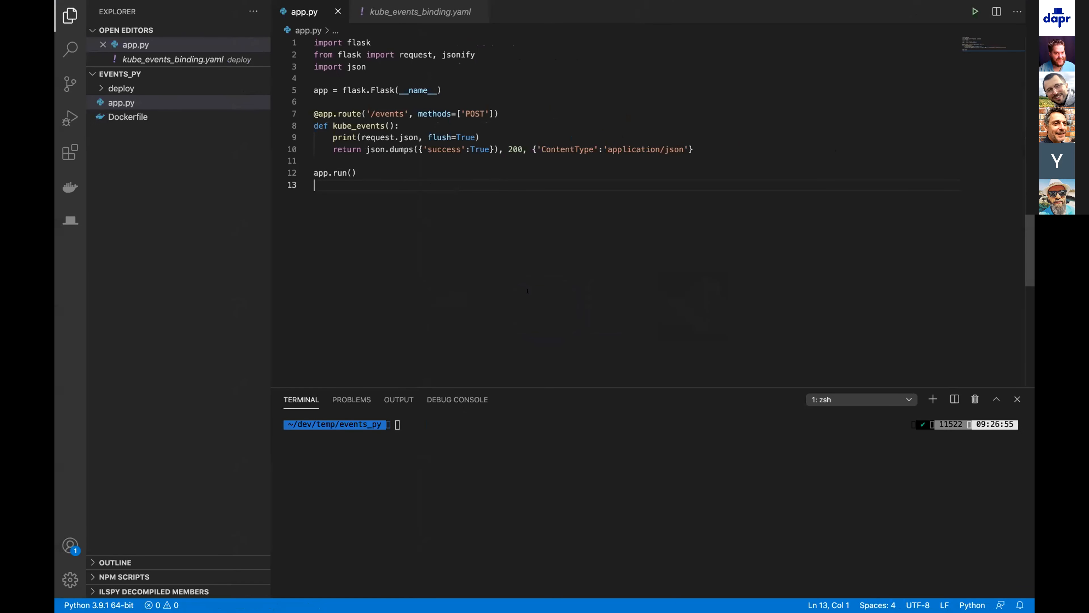
mouse_move(521, 225)
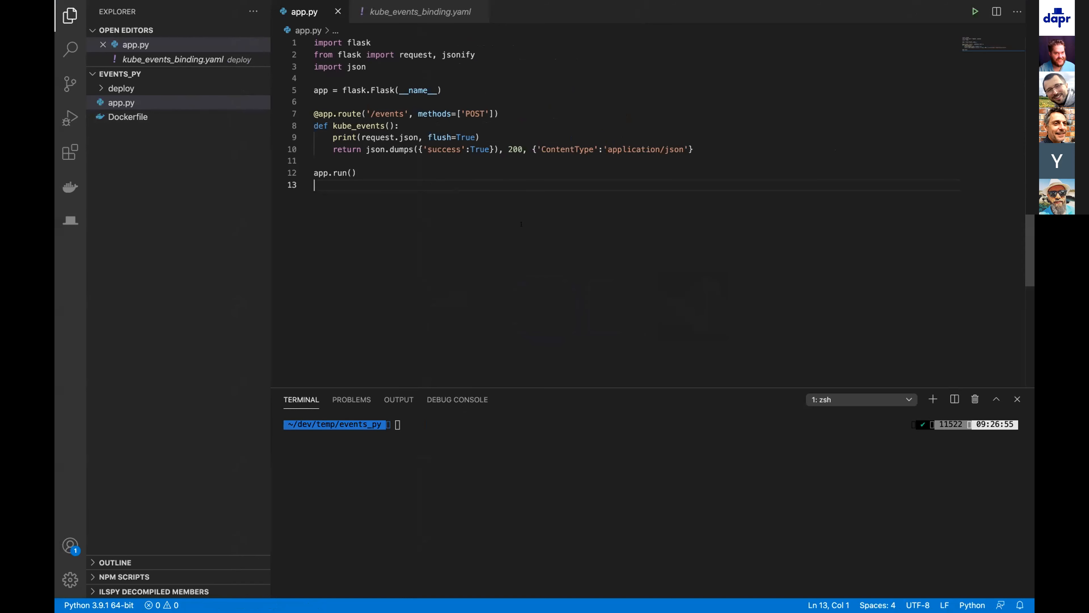
key("ctrl+a")
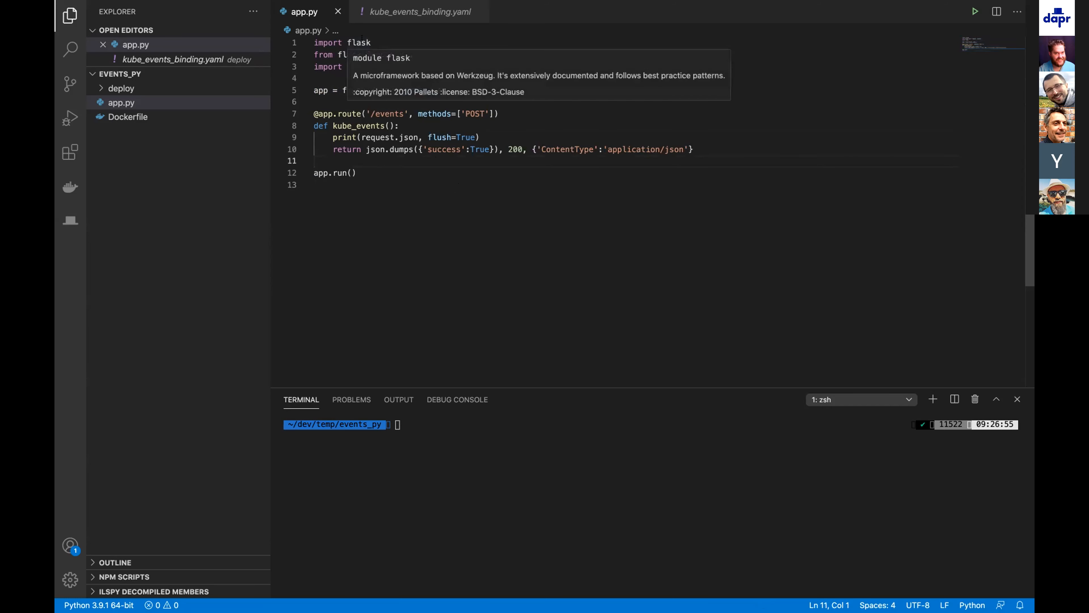
double_click(388, 113)
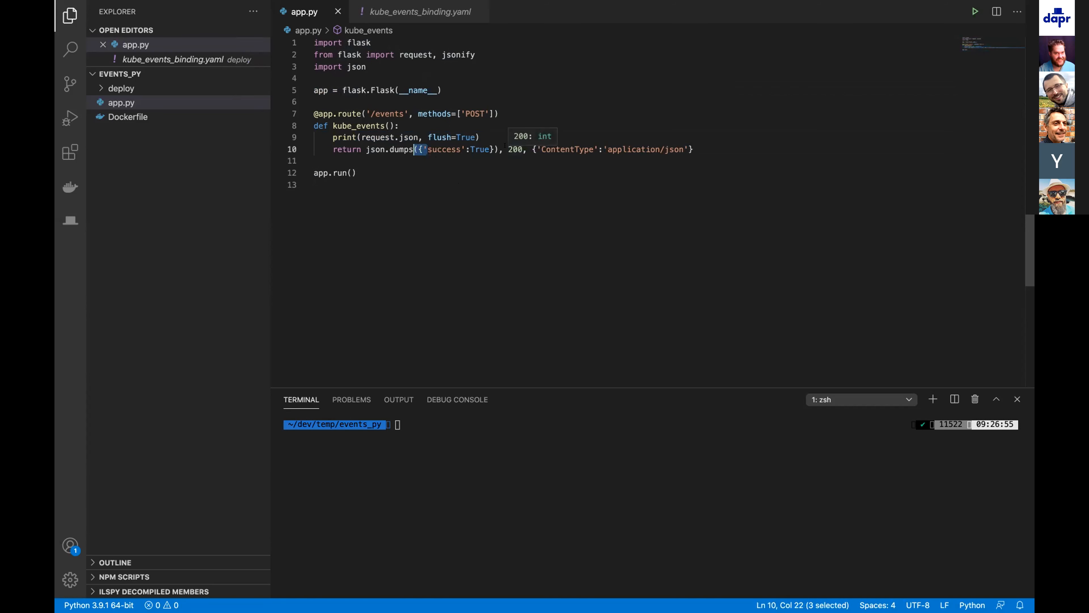
mouse_move(555, 275)
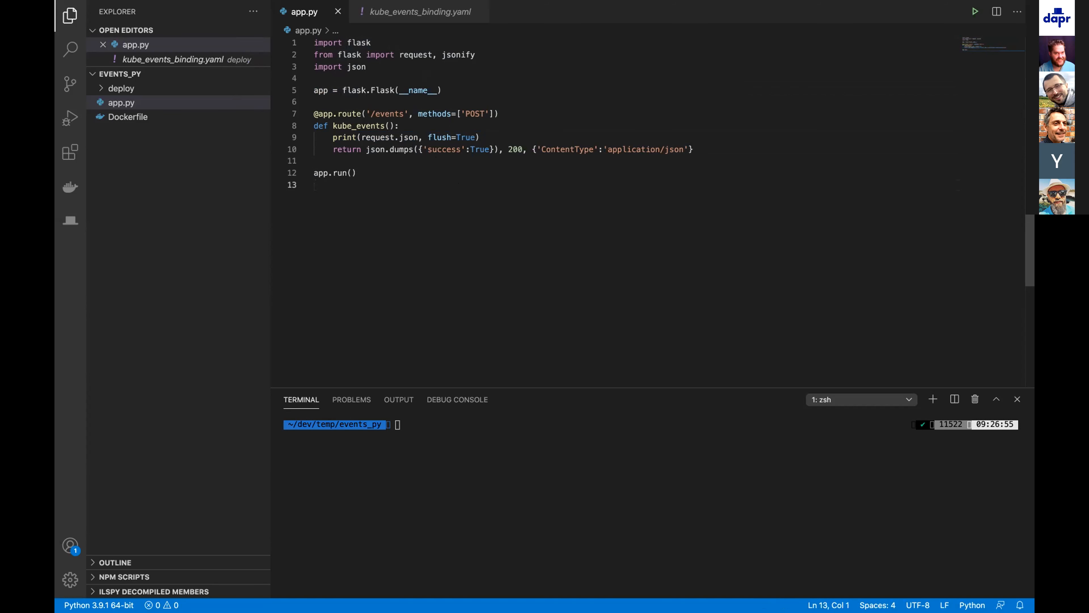
double_click(389, 113)
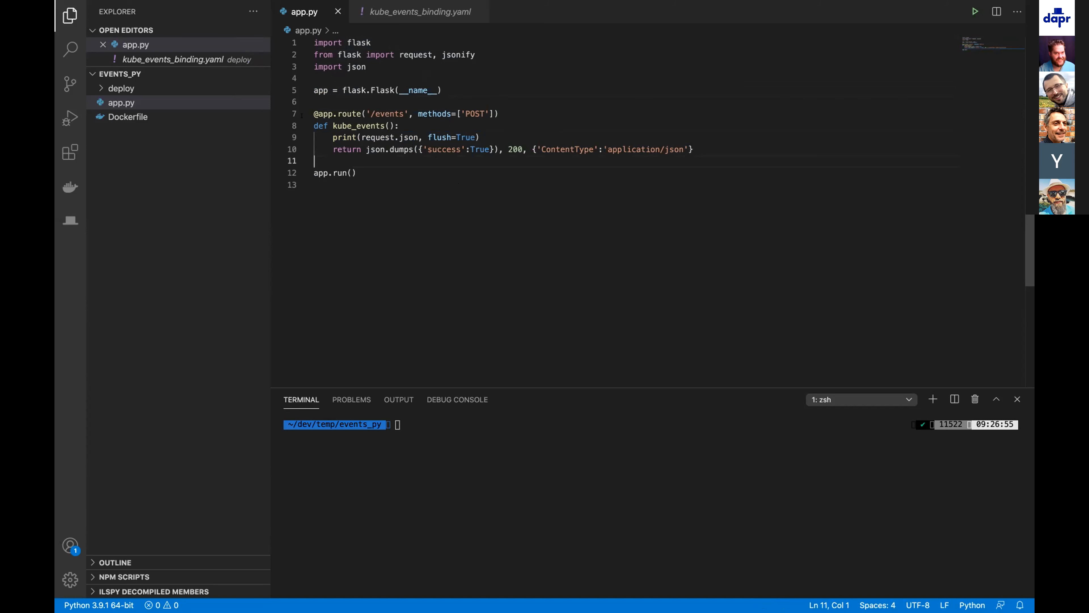
left_click(121, 88)
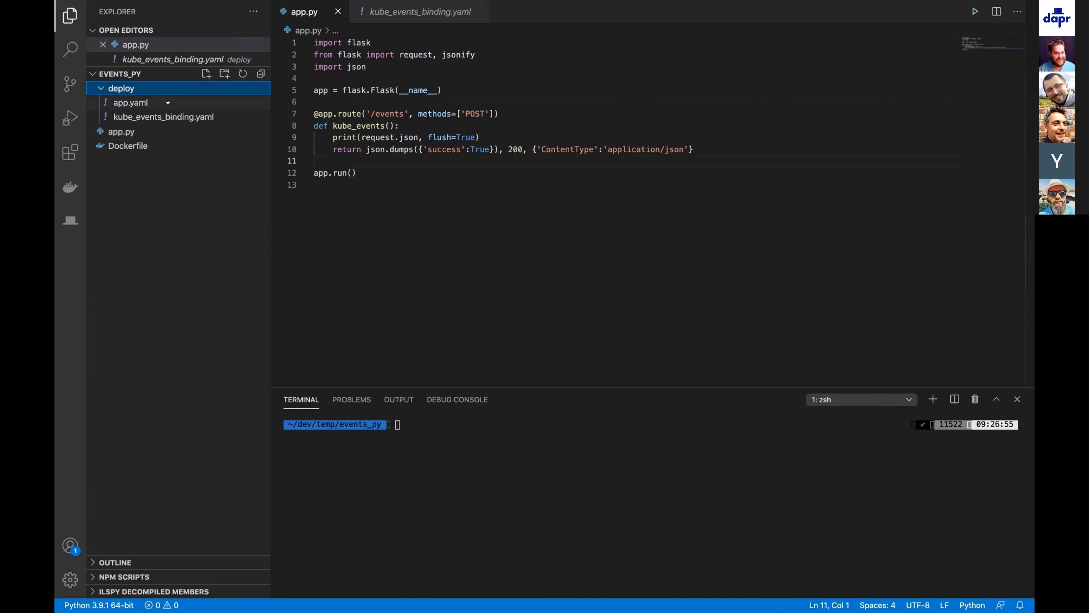
mouse_move(158, 117)
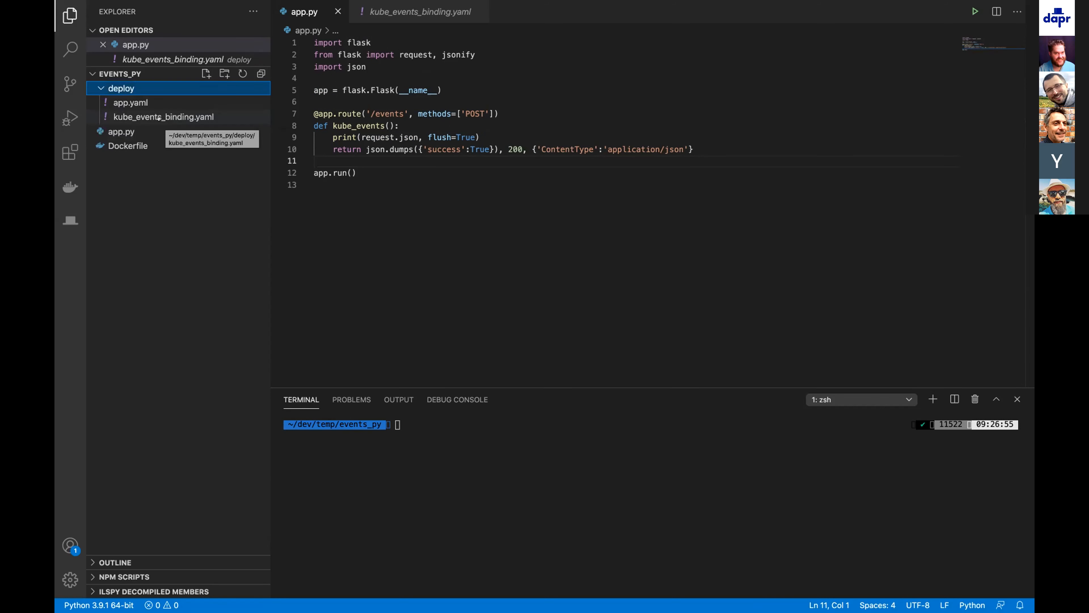
- Review the bindings.kubernetes component's type, metadata and default namespace in kube_events_binding.yaml
left_click(419, 11)
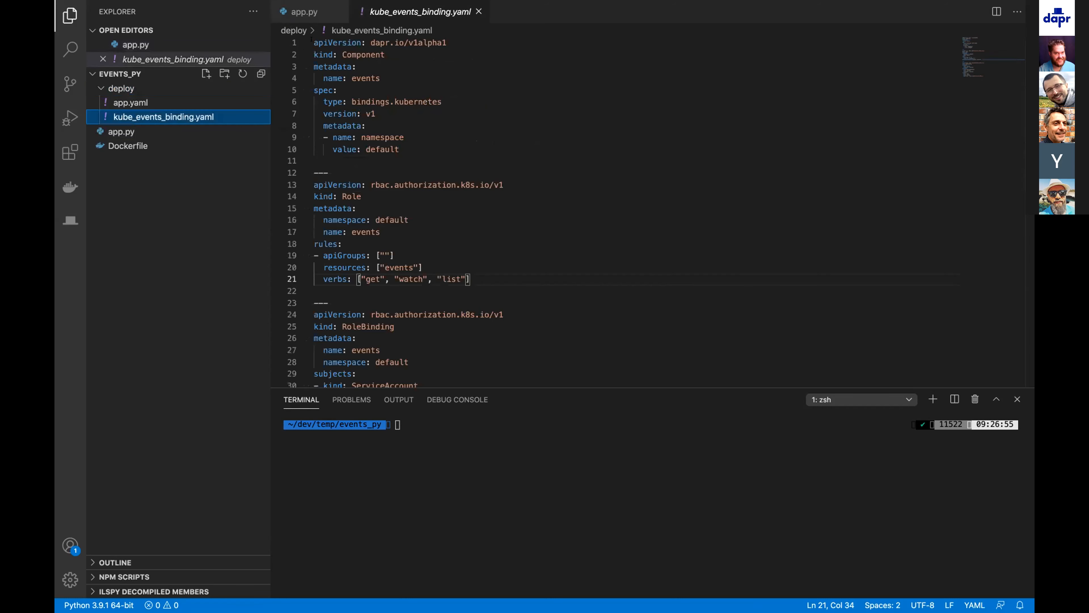
left_click(398, 150)
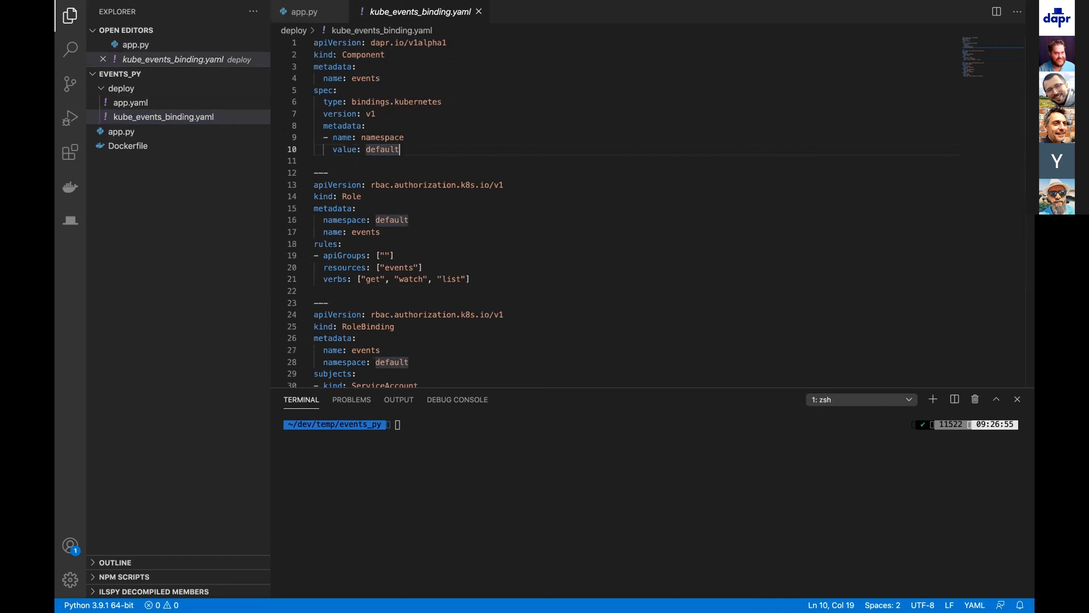
double_click(370, 102)
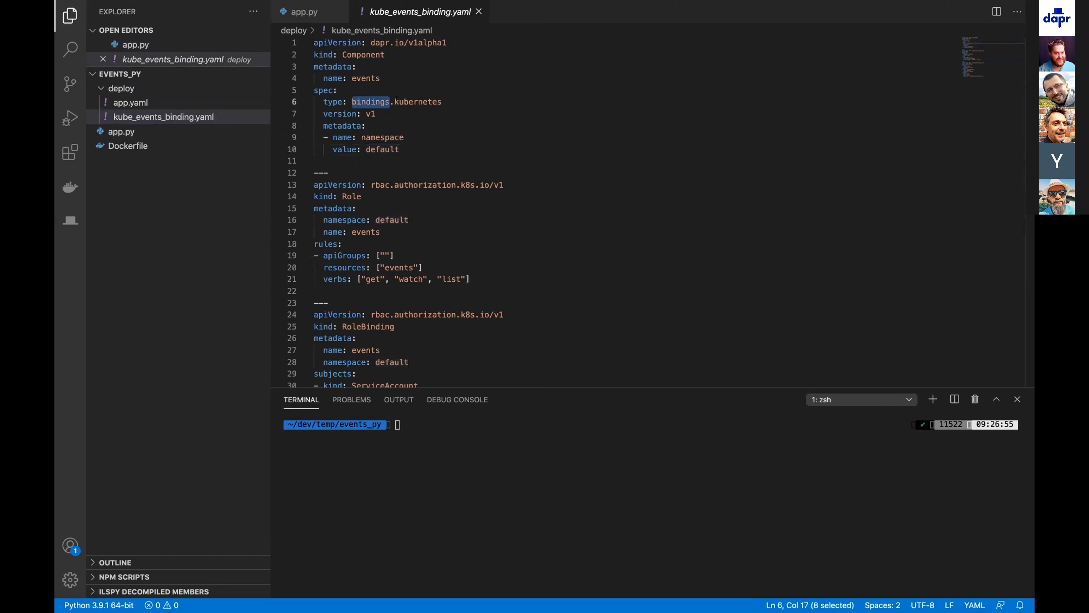
double_click(418, 101)
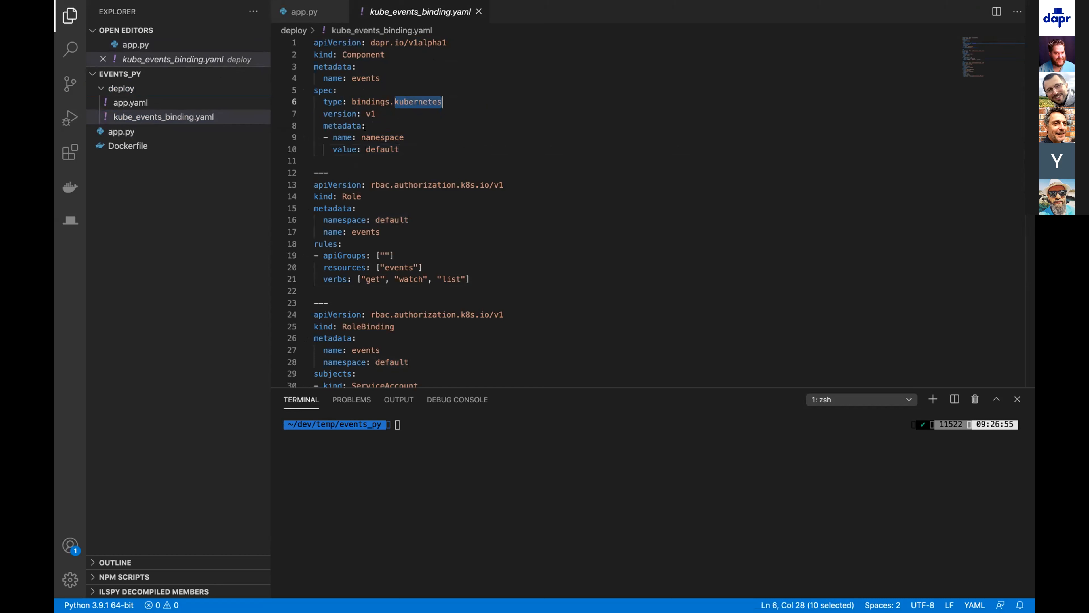
double_click(341, 126)
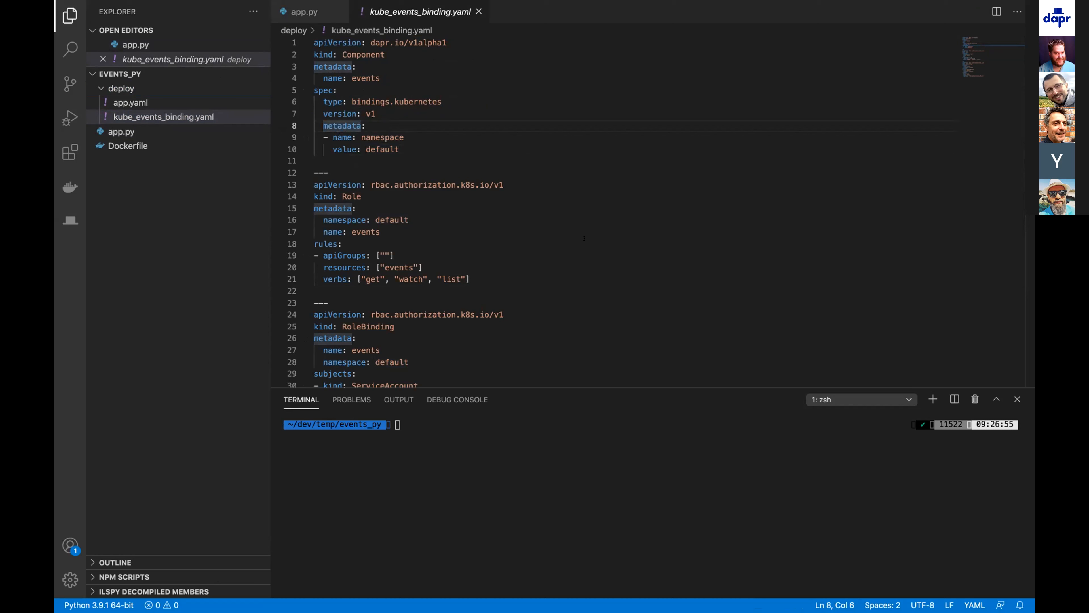
double_click(382, 138)
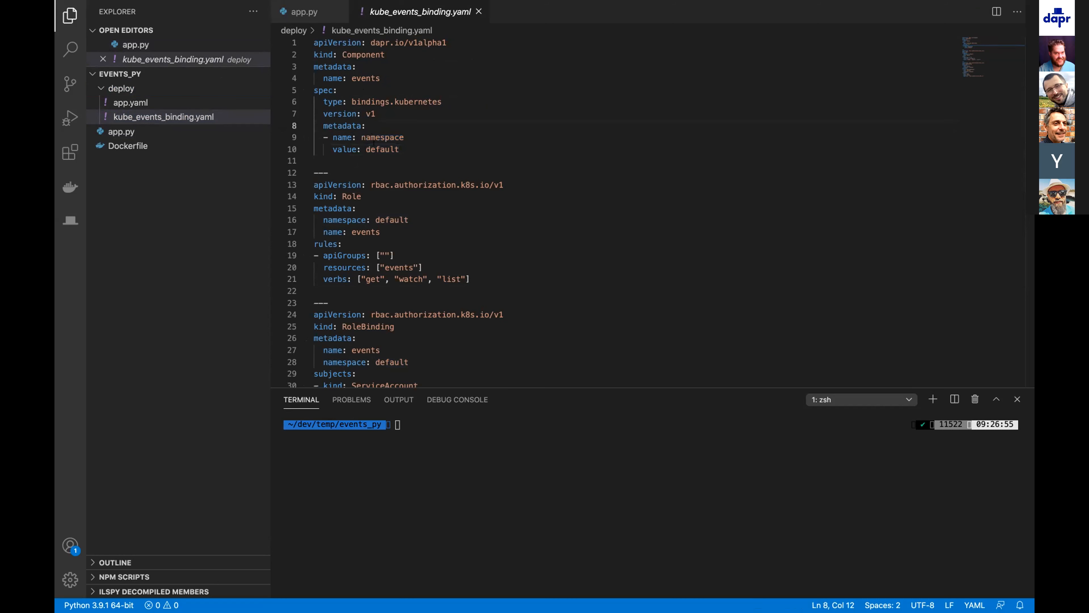
double_click(383, 150)
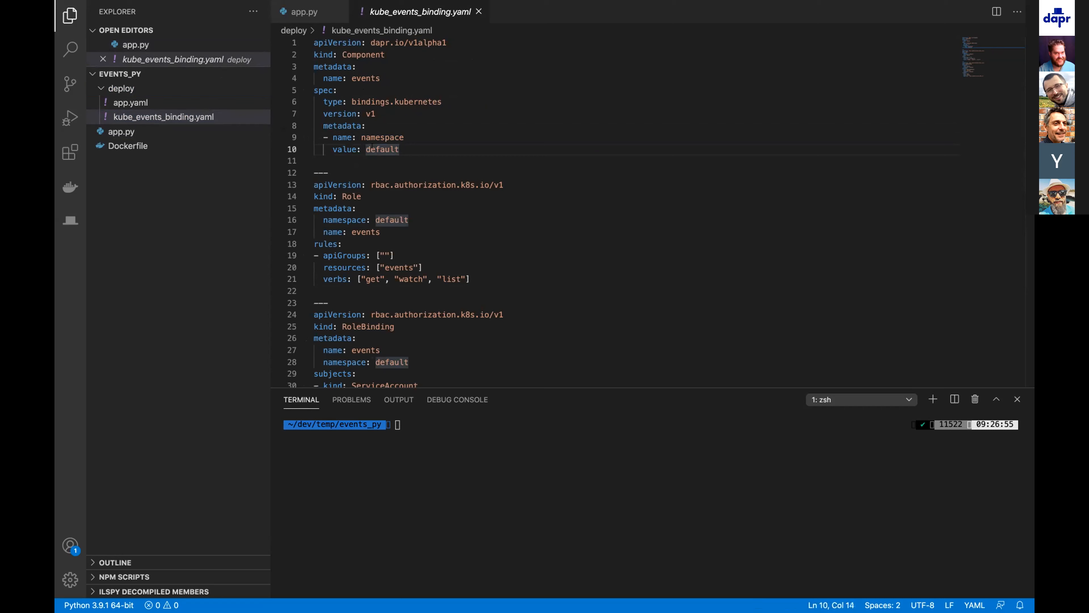
- Select the events Role and RoleBinding definitions further down the file
scroll("down", 3)
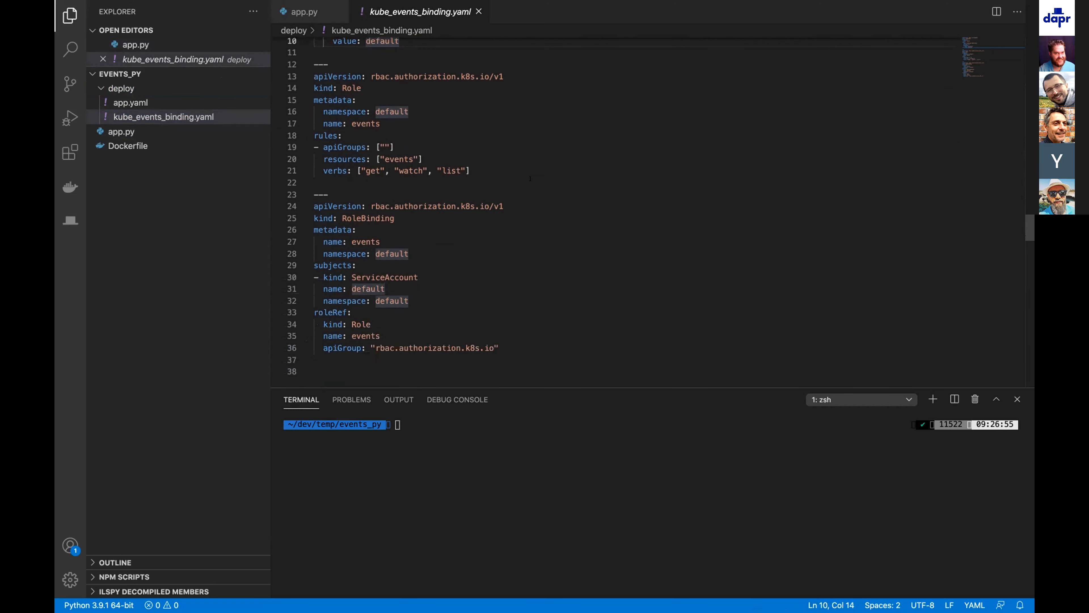
left_click_drag(330, 64, 350, 312)
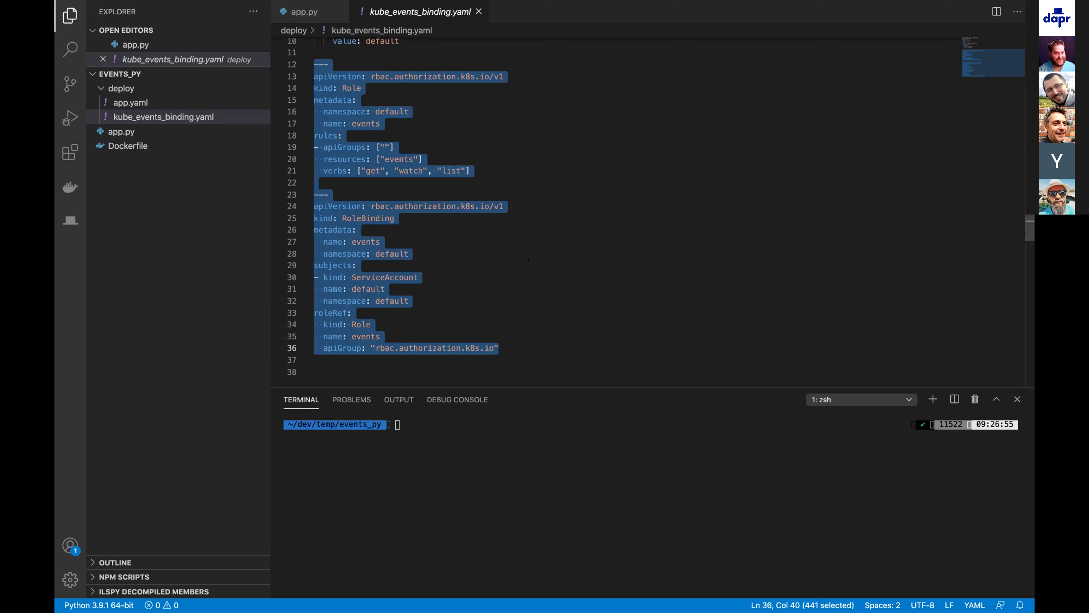
left_click(355, 266)
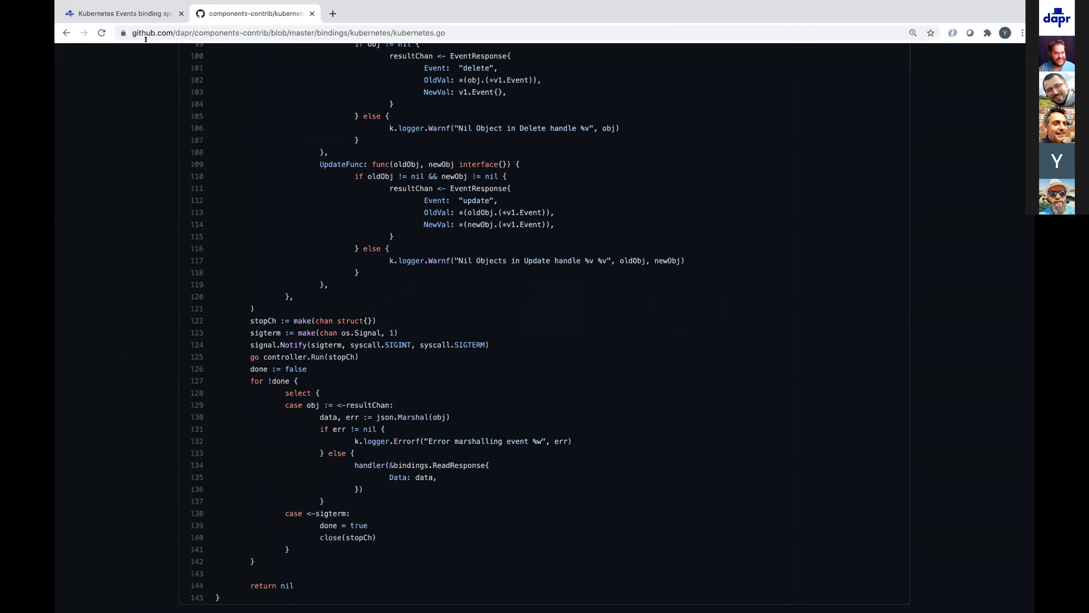
- Scroll the Kubernetes Events binding spec to its required Role and RoleBinding examples, then switch apps
left_click(125, 14)
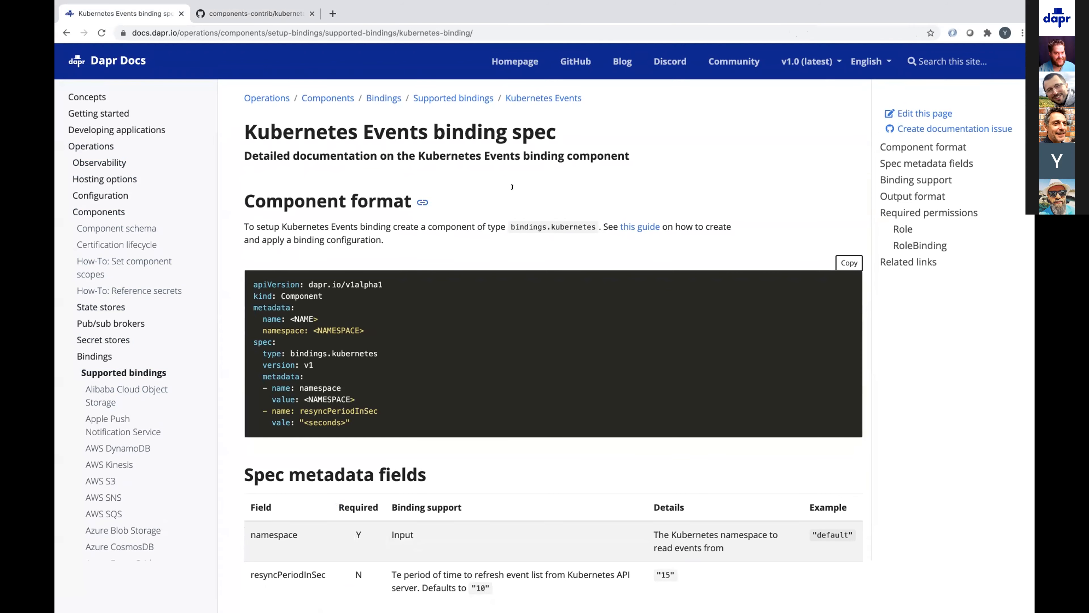
scroll("down", 3)
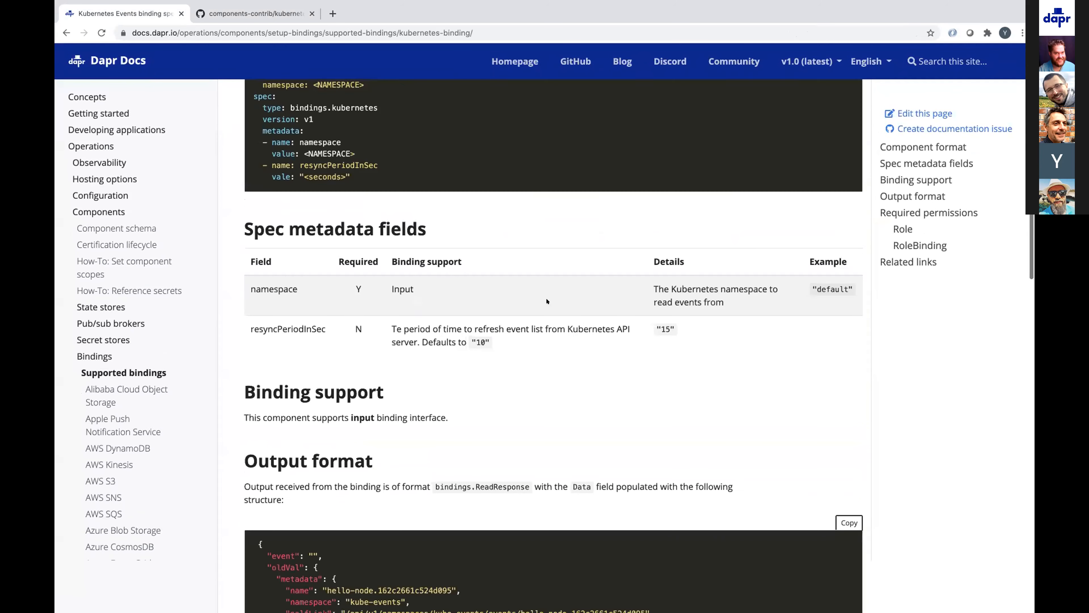
scroll("down", 3)
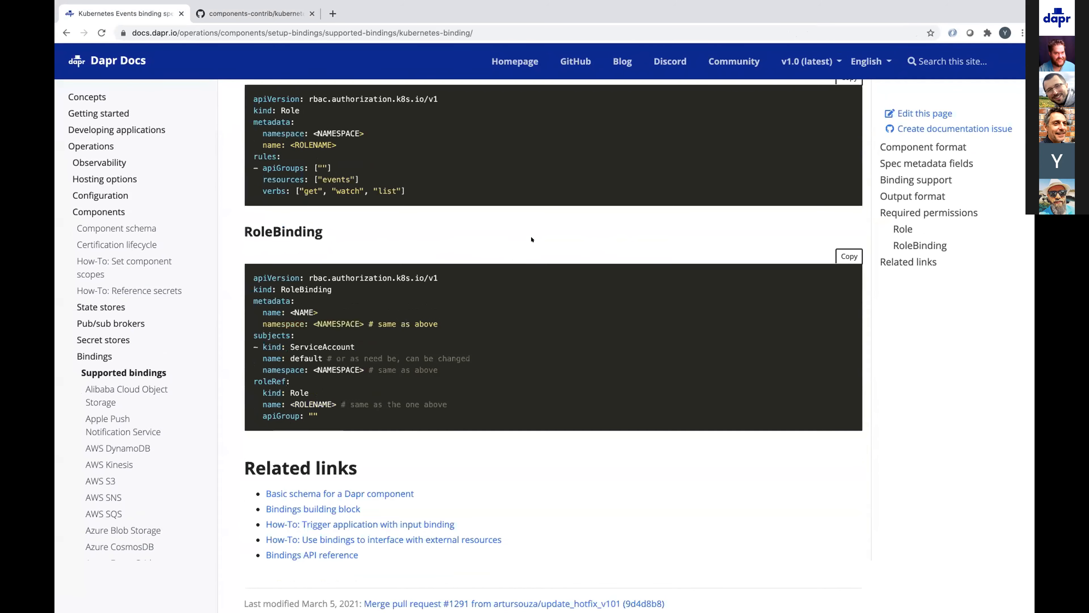
key("cmd+tab")
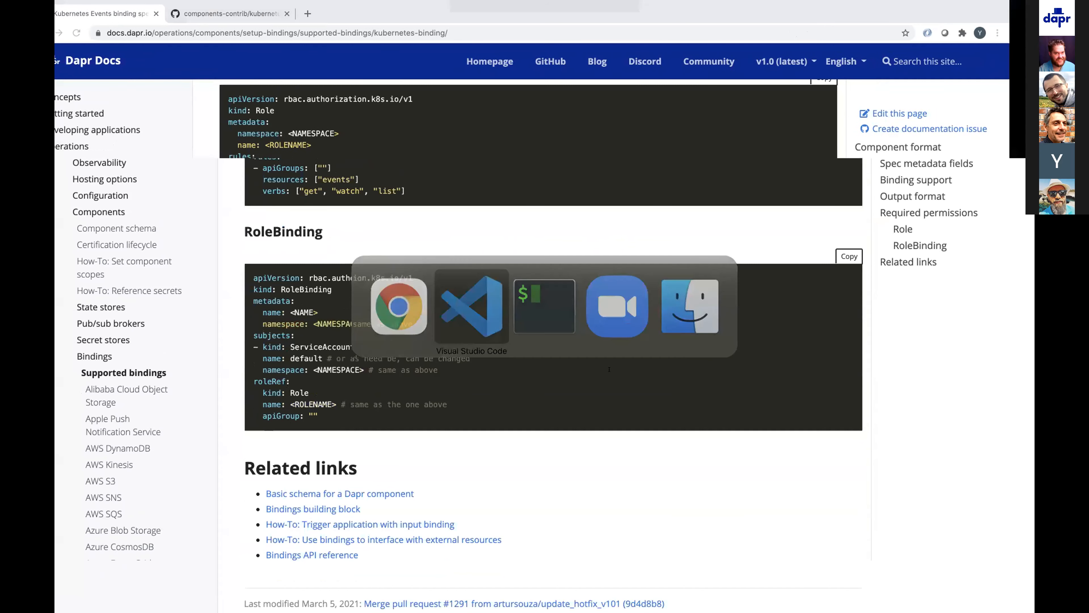
- Review app.yaml and app.py, then cd into deploy and apply its manifests with k apply -f
left_click(471, 308)
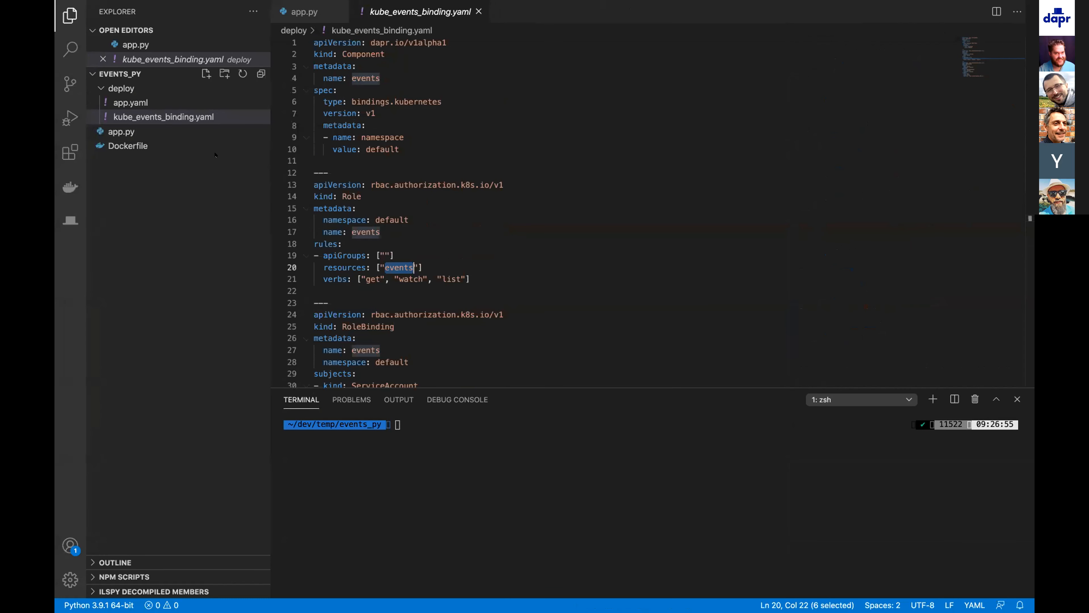
left_click(130, 102)
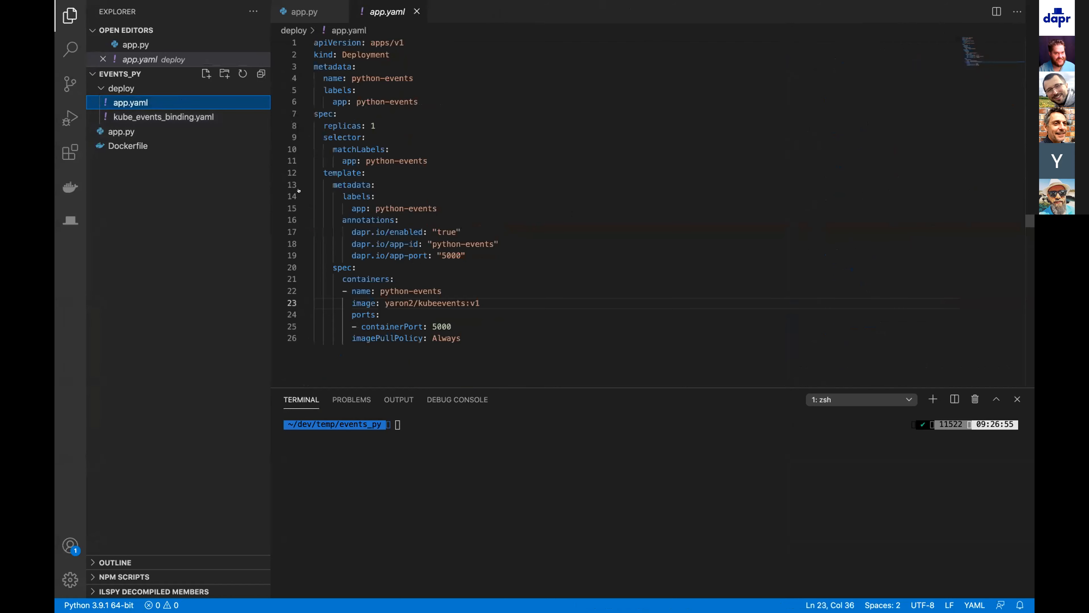
left_click(120, 132)
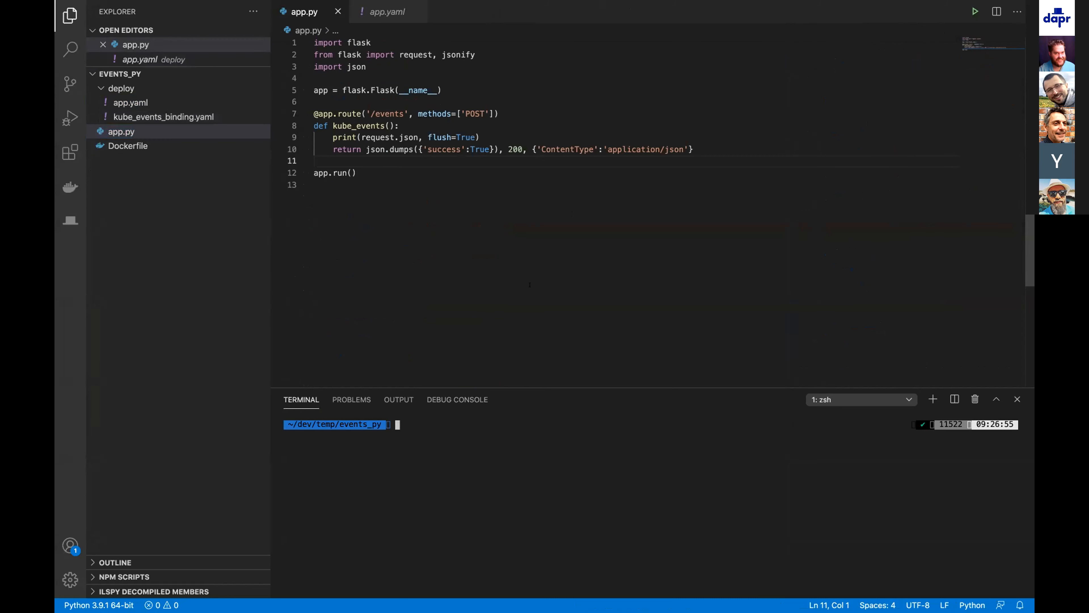
type("cd deploy")
type("k apply -f .")
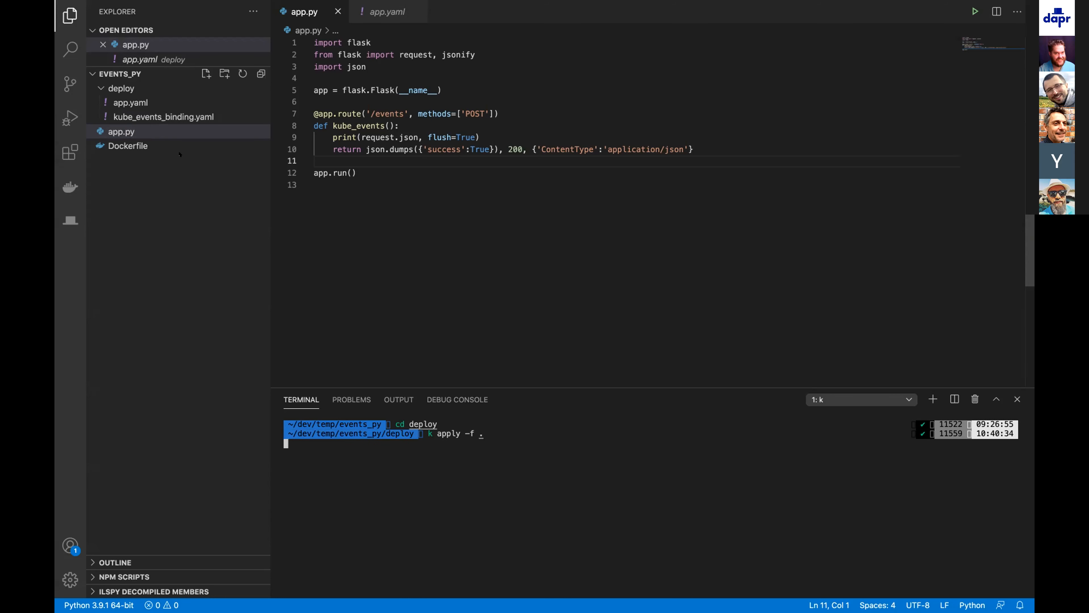
key("Return")
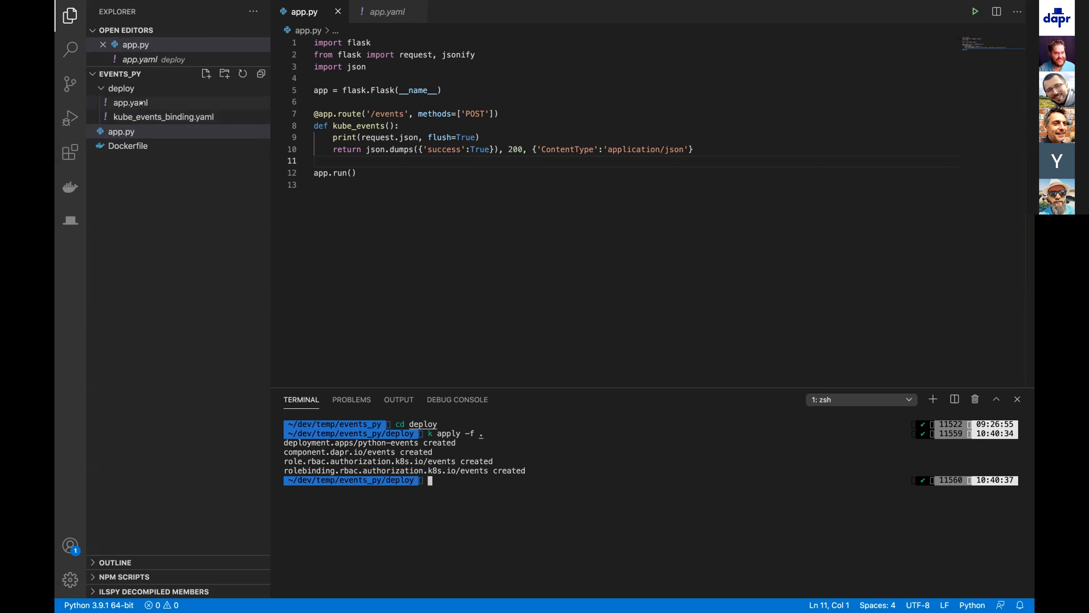
left_click(163, 117)
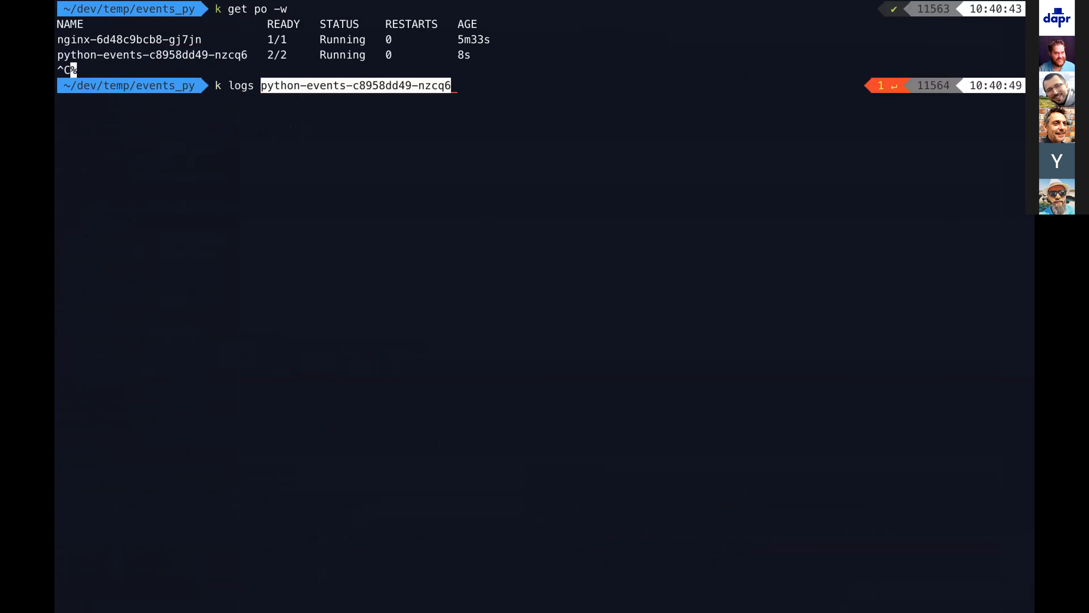
- Run k logs on the python-events pod's python-events container
type("python")
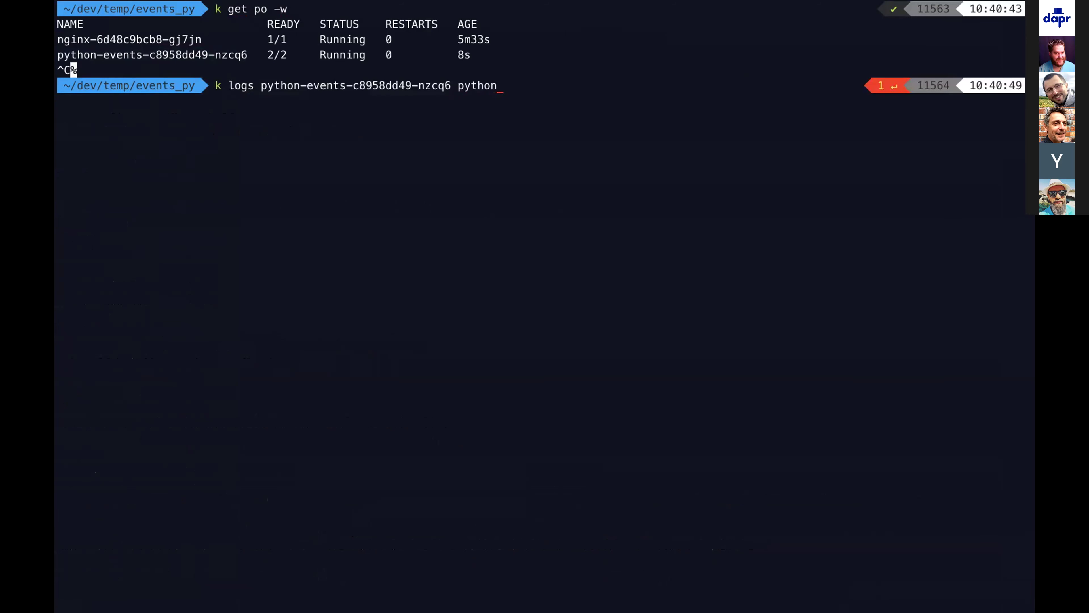
type("-events")
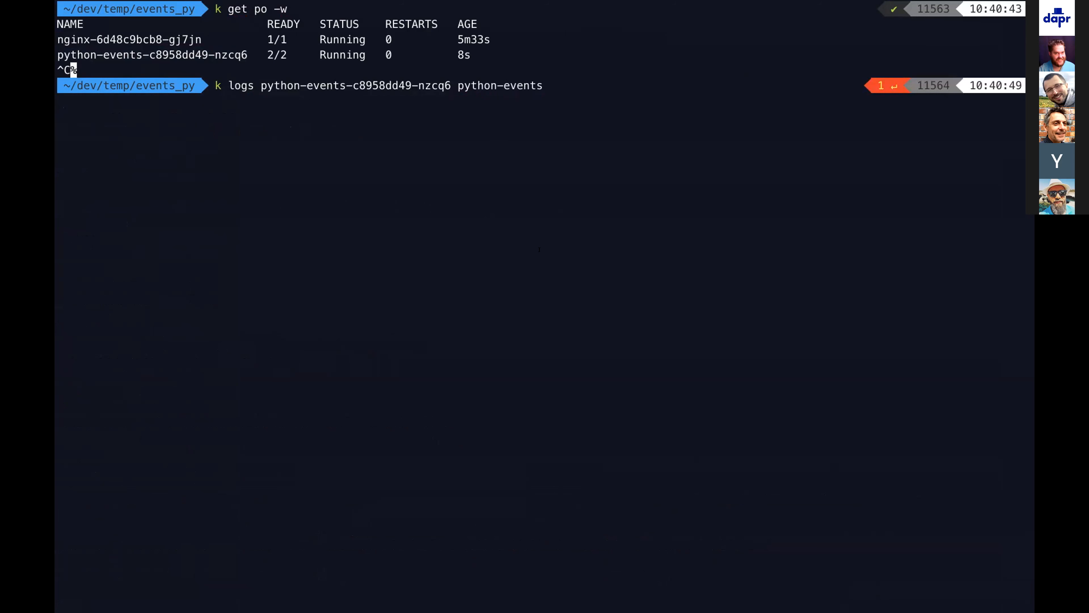
key("Return")
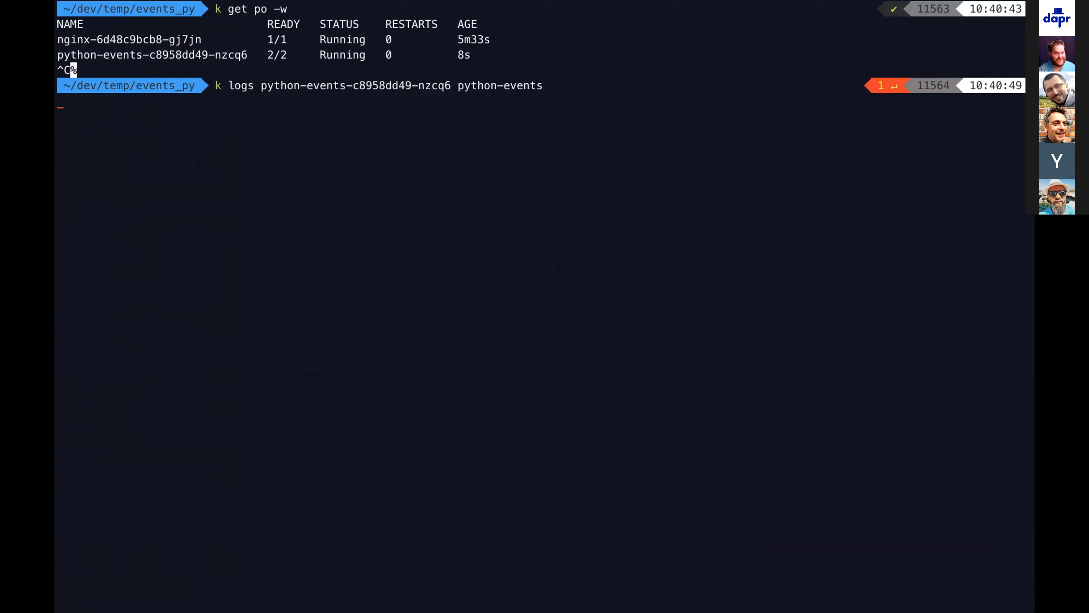
key("Return")
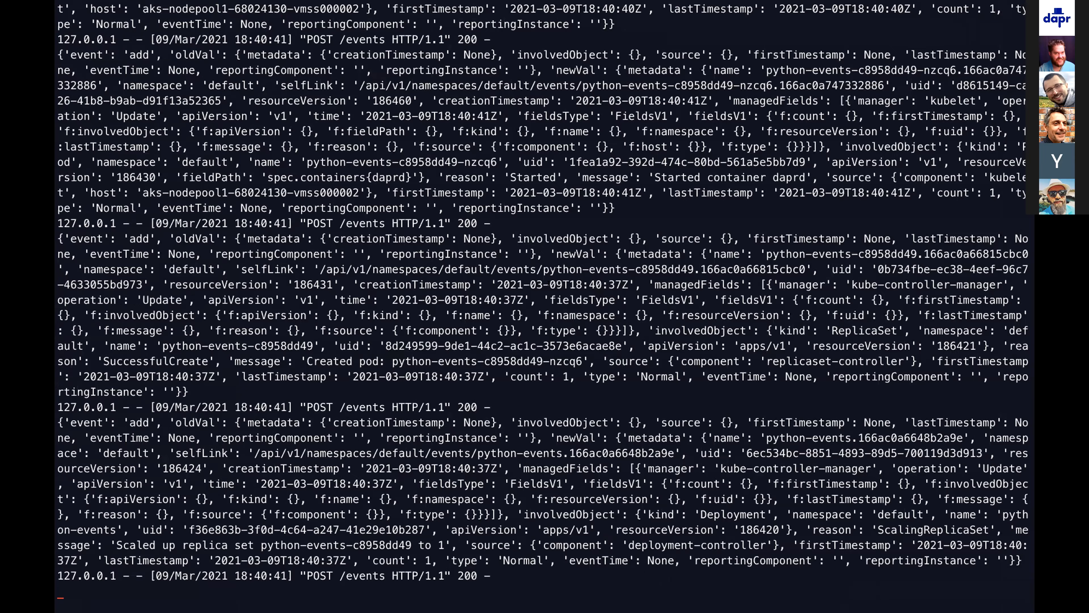
- Scroll through the POST /events log entries the app received
scroll("down", 3)
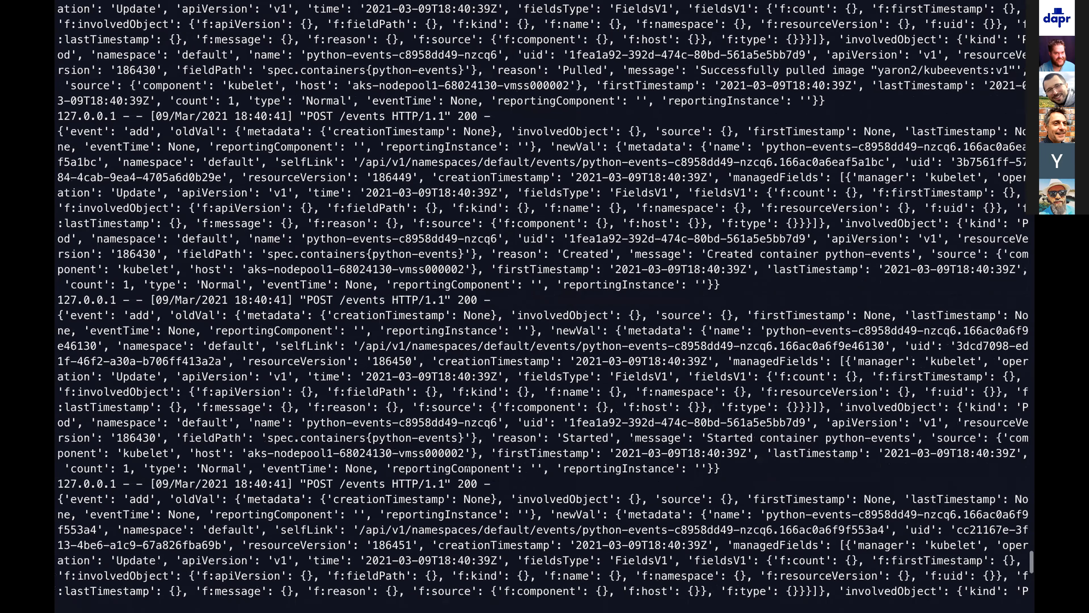
scroll("down", 3)
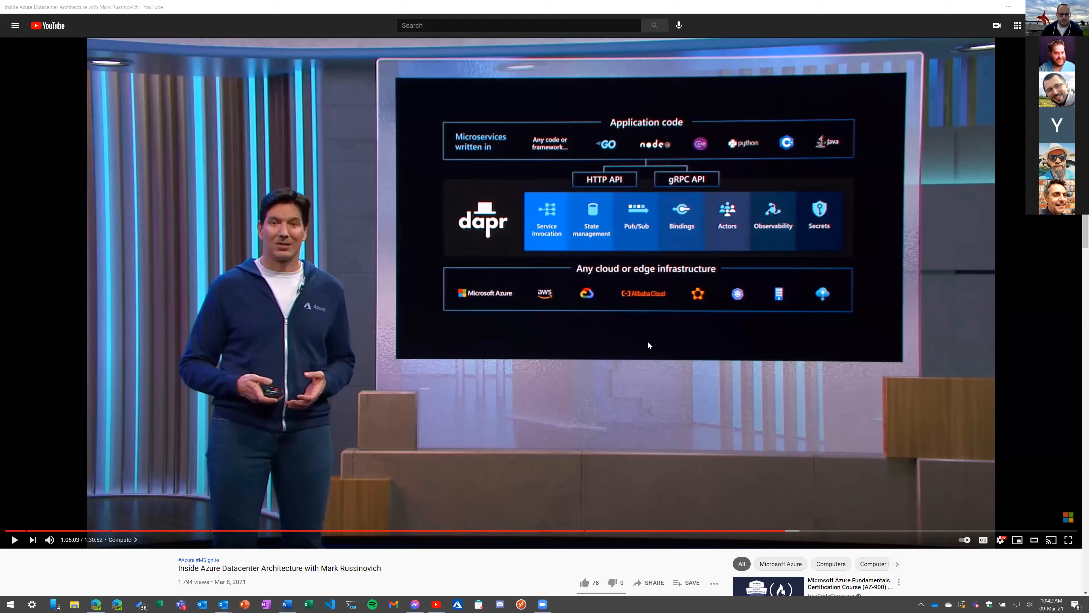
mouse_move(324, 172)
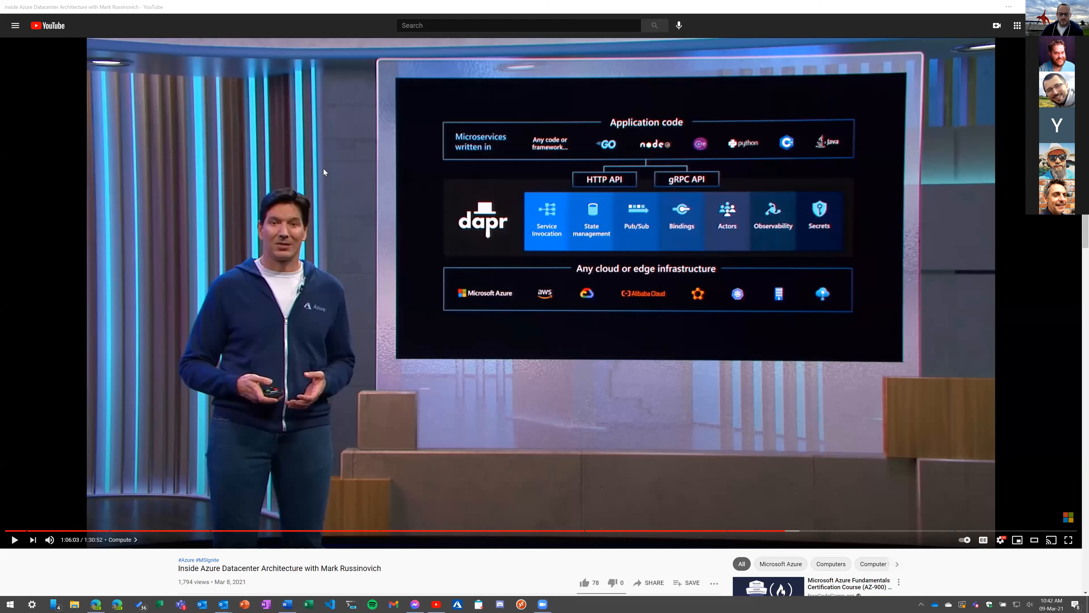
mouse_move(350, 256)
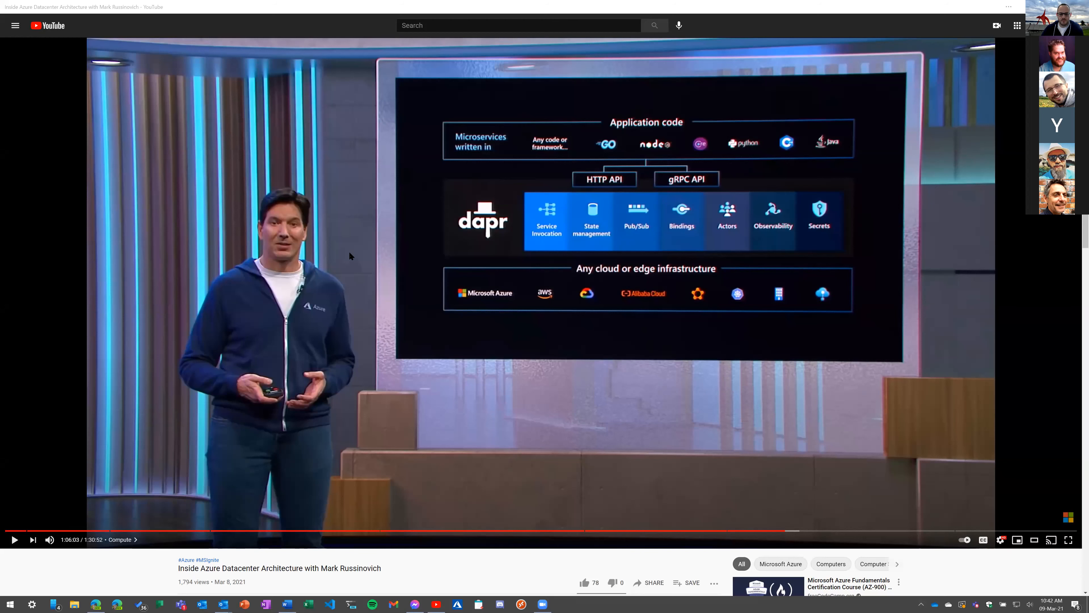
mouse_move(968, 285)
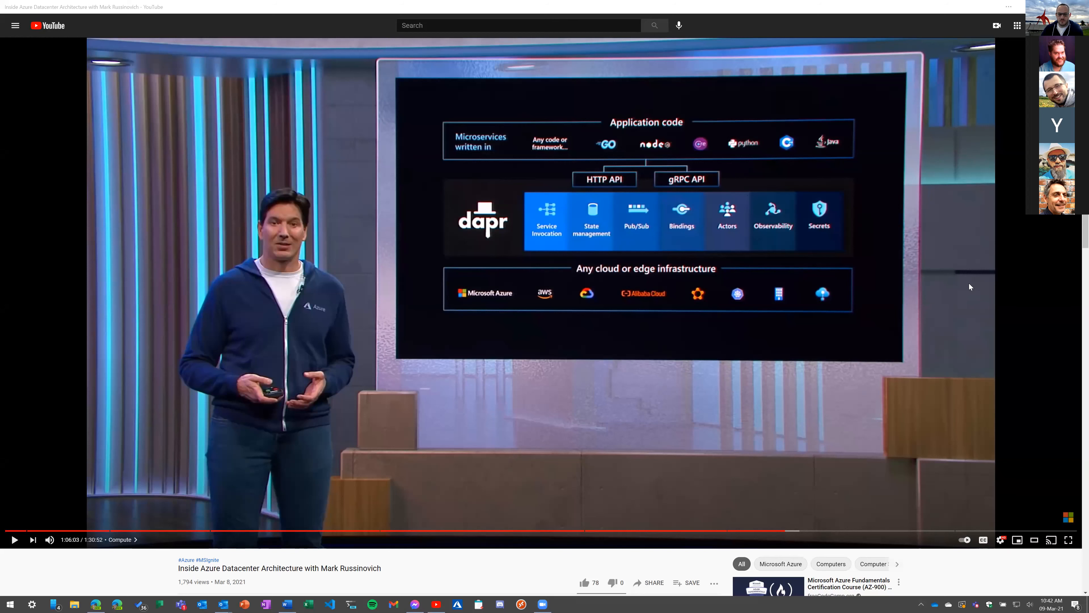
mouse_move(689, 444)
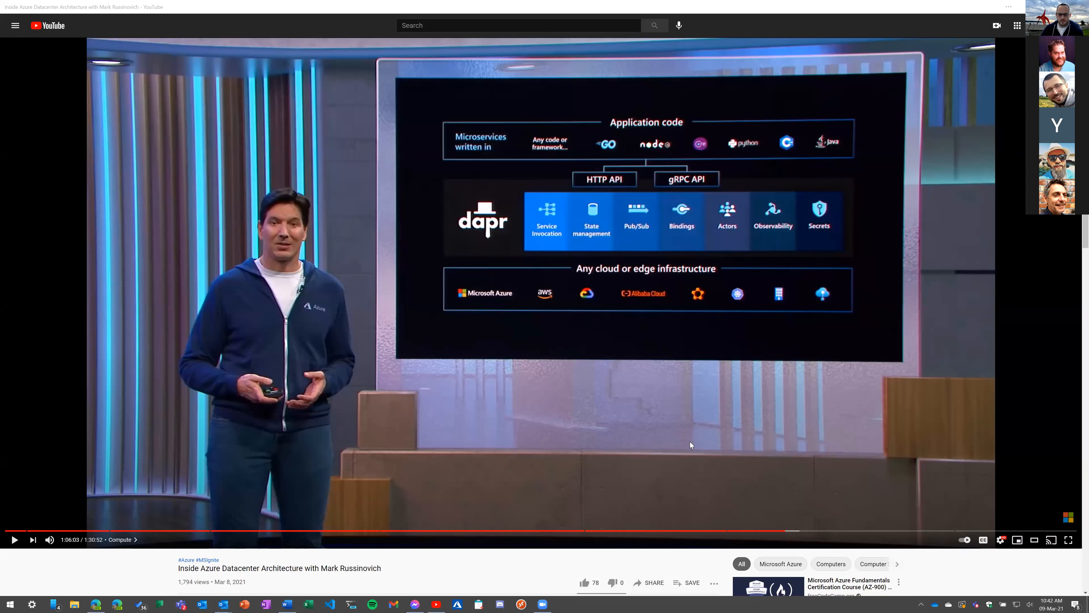
mouse_move(680, 352)
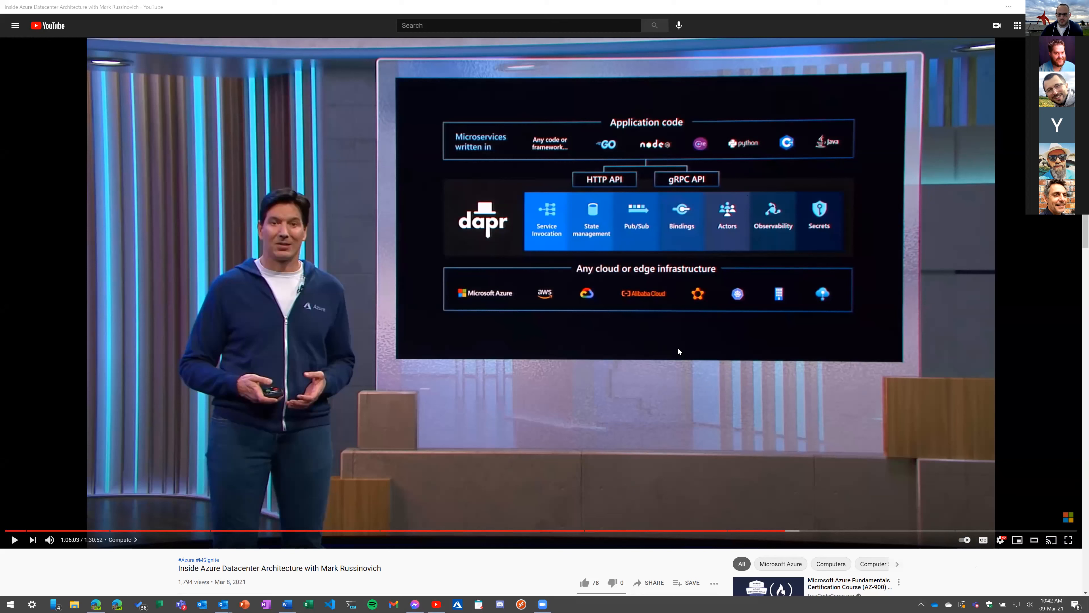
mouse_move(776, 496)
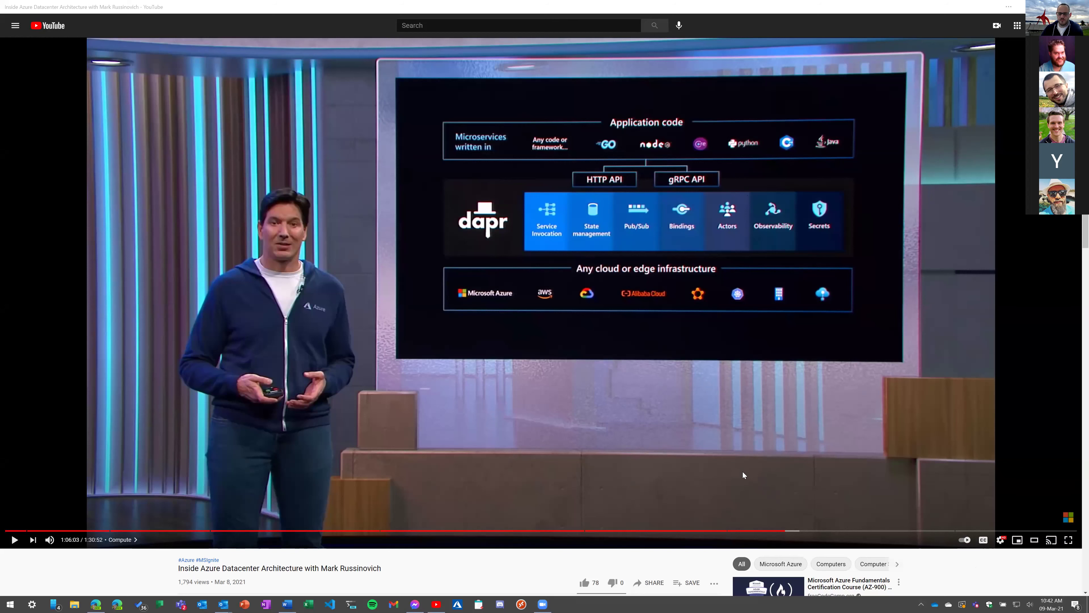
mouse_move(784, 532)
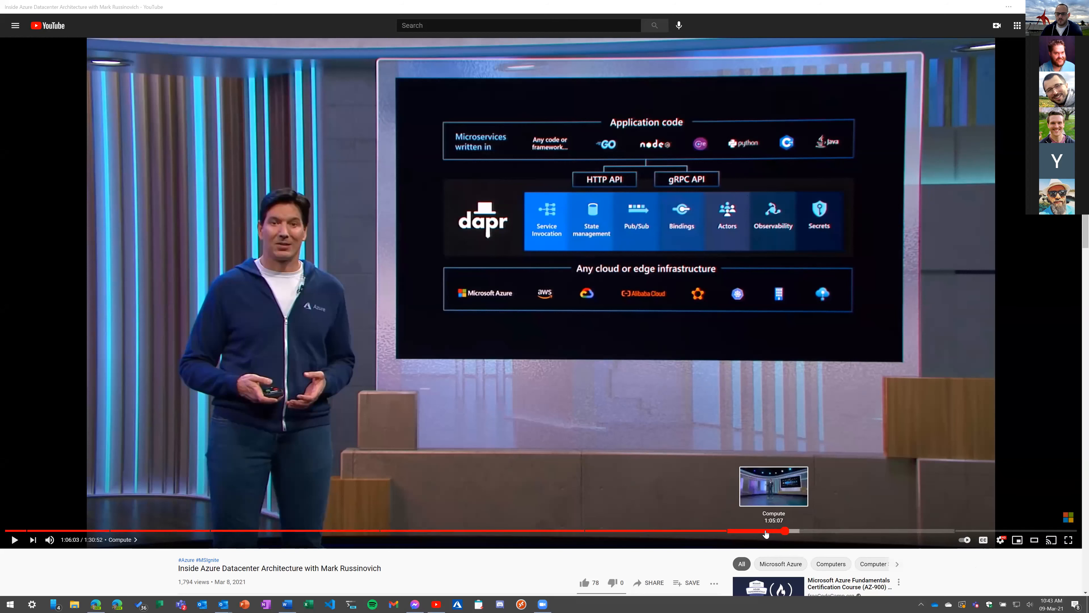
- Rewind the talk to about 1:04, mute it, then jump ahead to the guest speaker's Dapr deployment diagram
left_click_drag(786, 531, 764, 532)
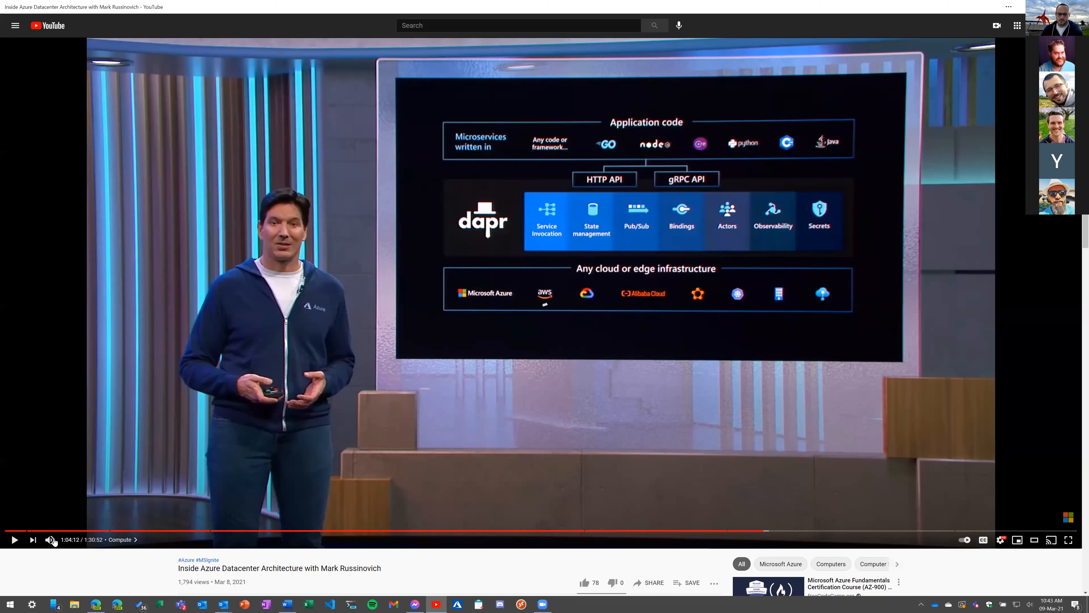
left_click(50, 540)
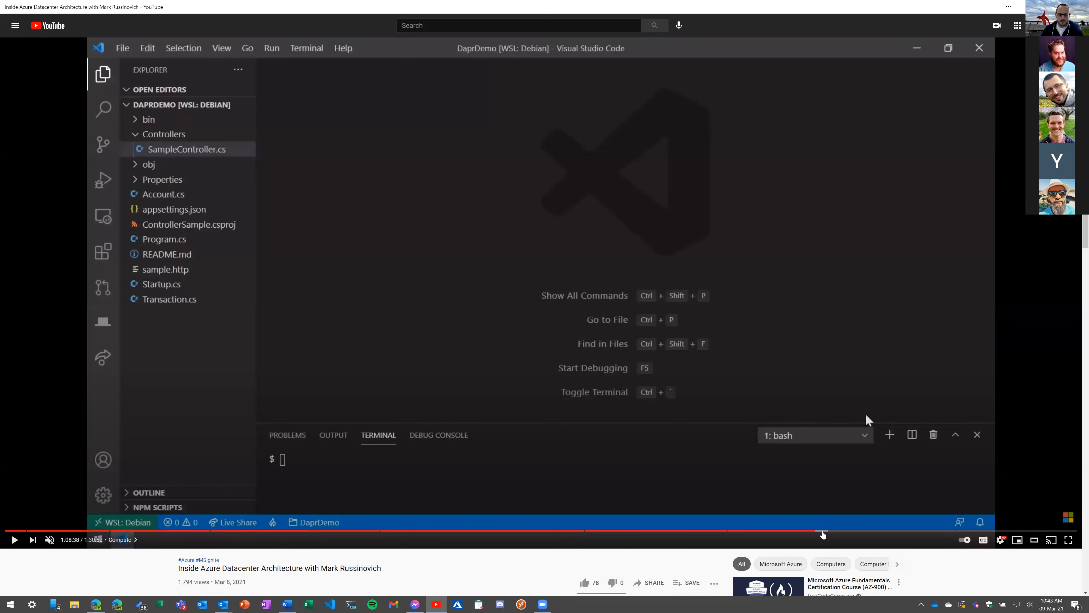
mouse_move(828, 530)
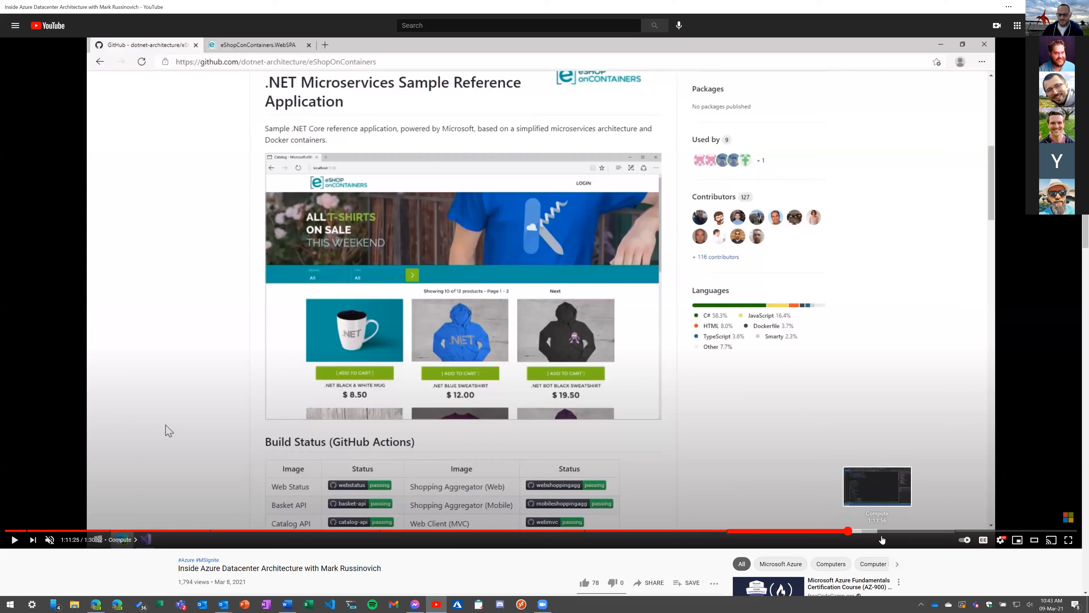
mouse_move(824, 530)
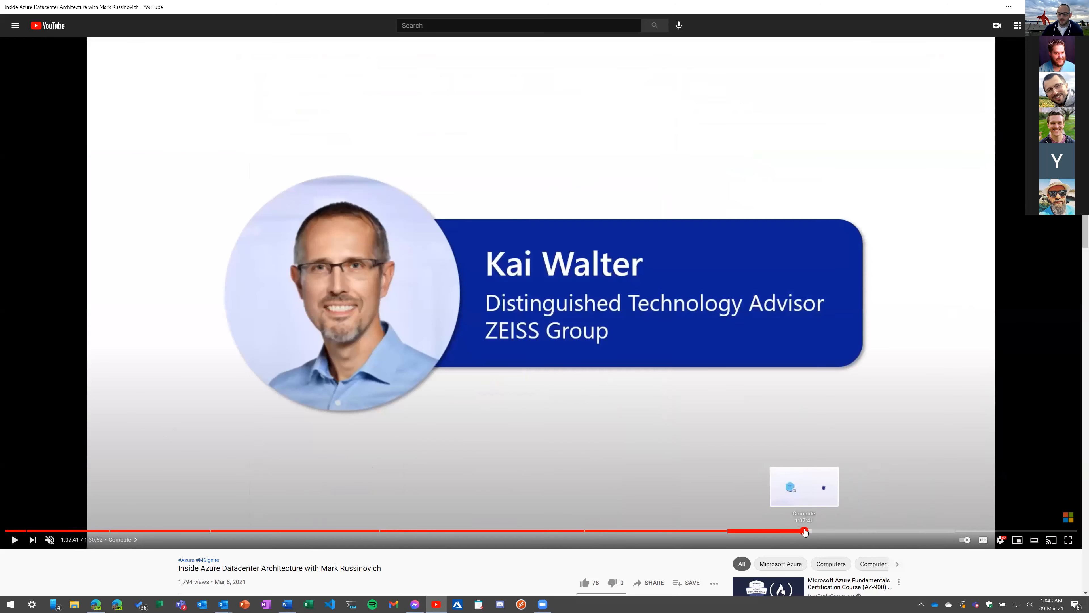
left_click(804, 531)
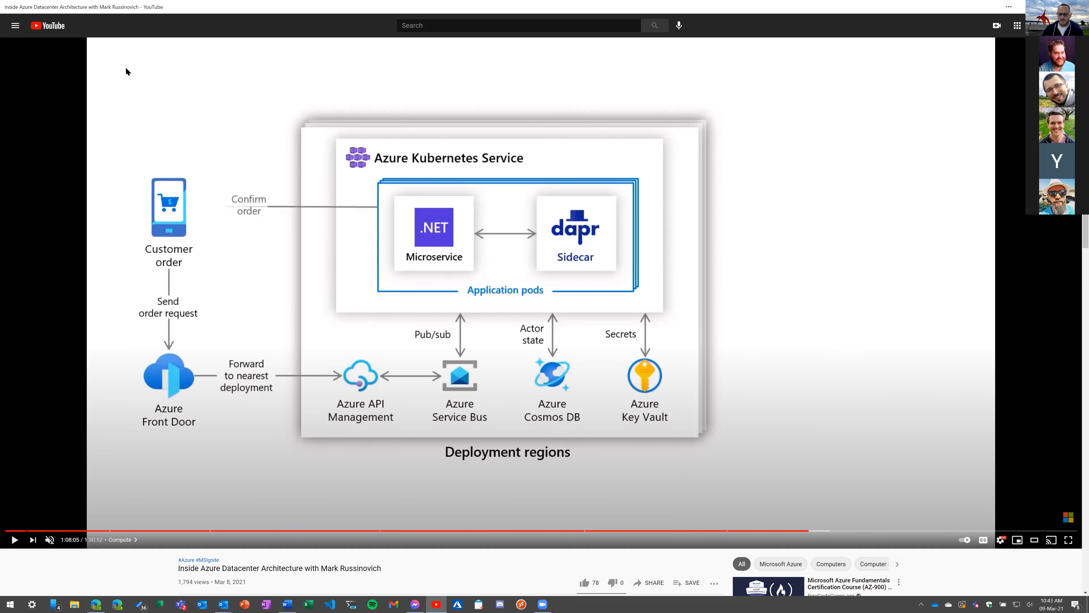
mouse_move(386, 125)
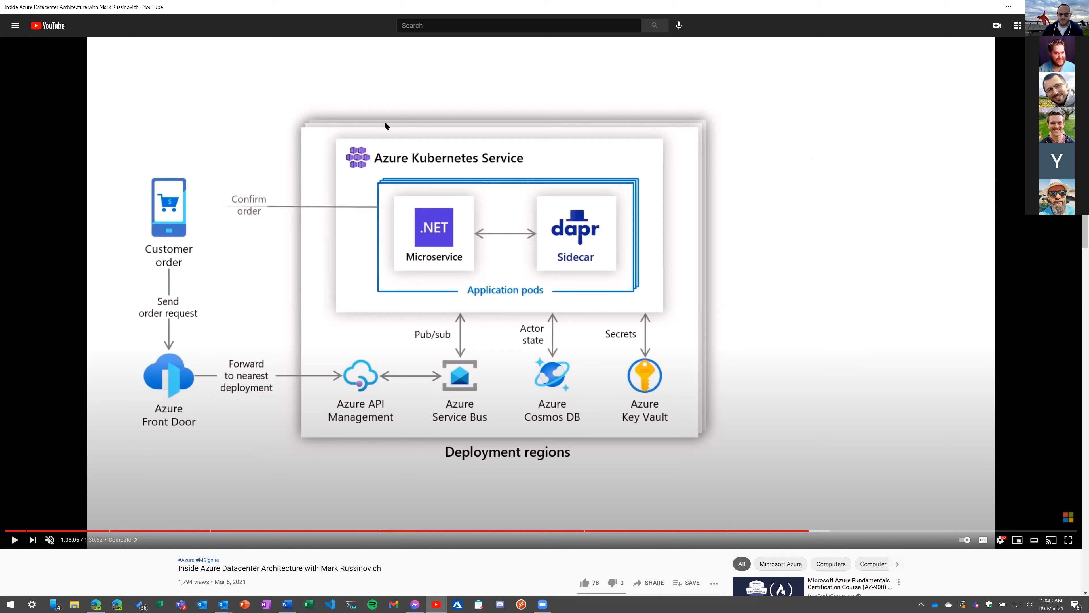
mouse_move(312, 370)
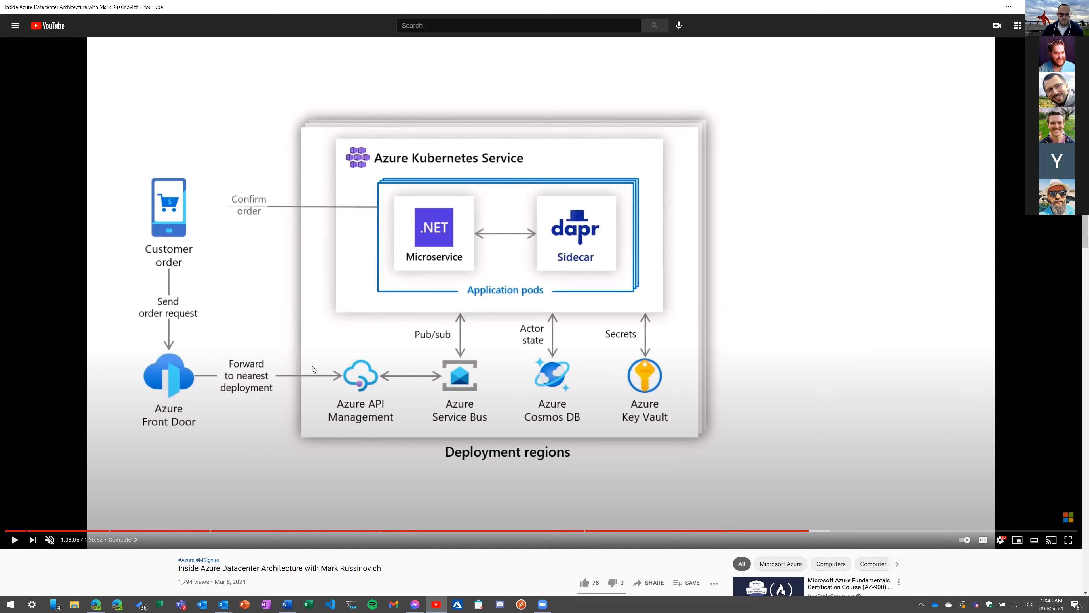
mouse_move(137, 523)
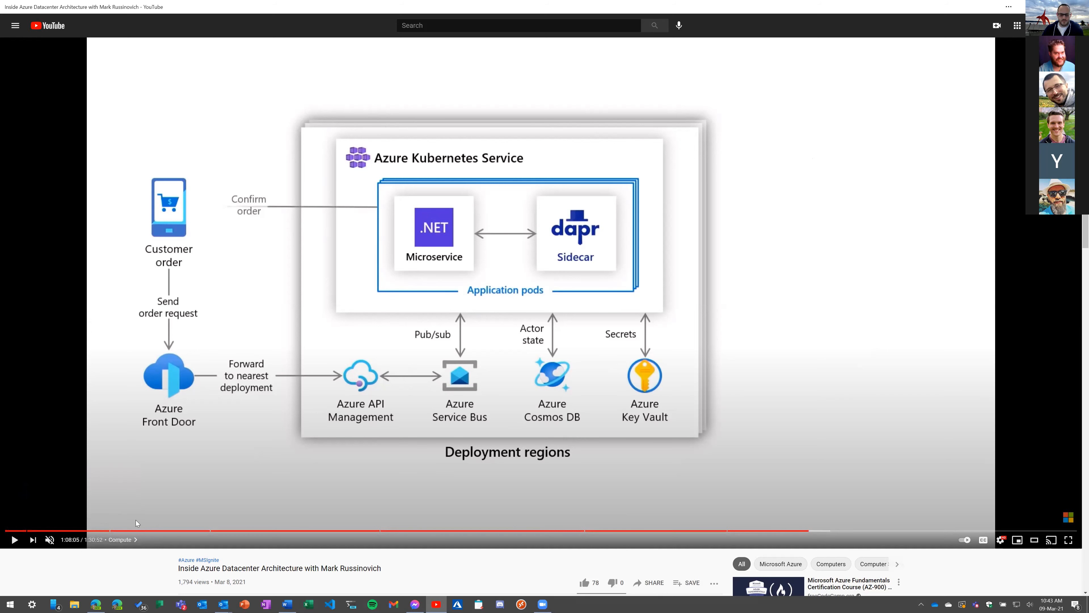
mouse_move(182, 529)
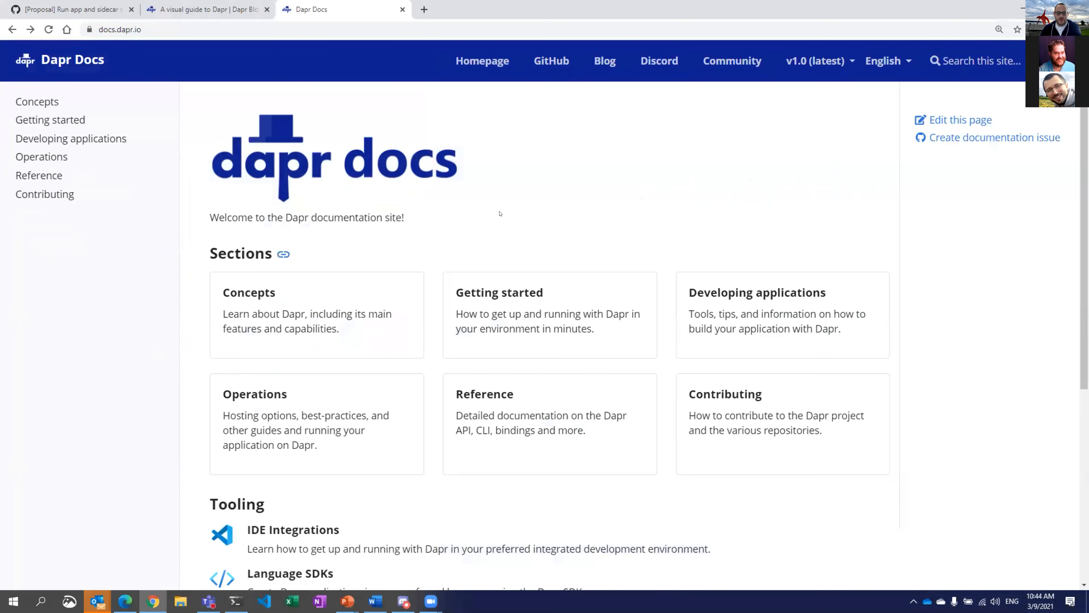
mouse_move(704, 179)
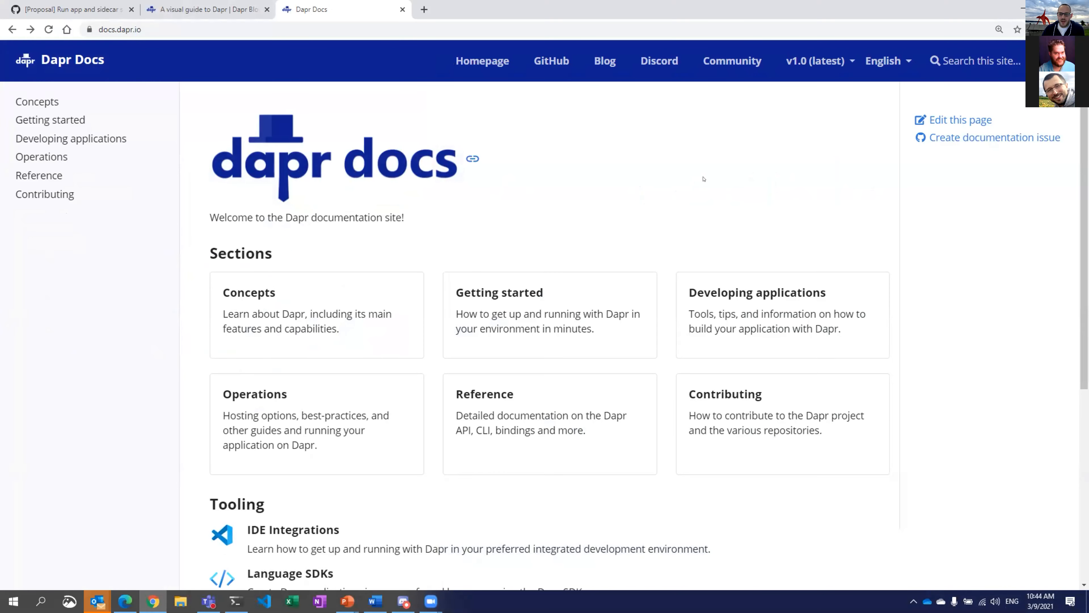
mouse_move(796, 141)
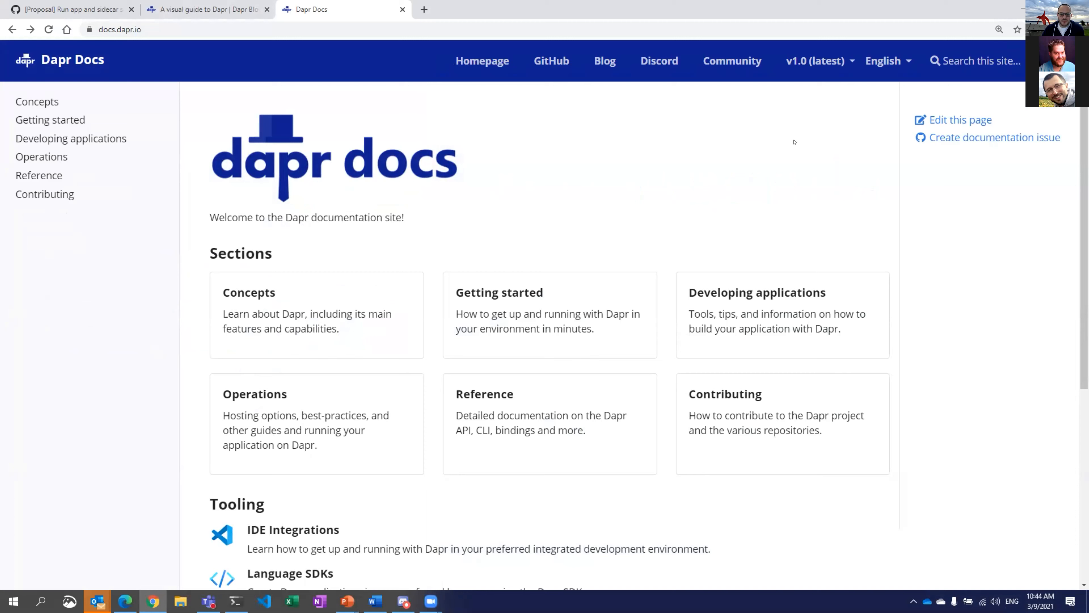
mouse_move(891, 141)
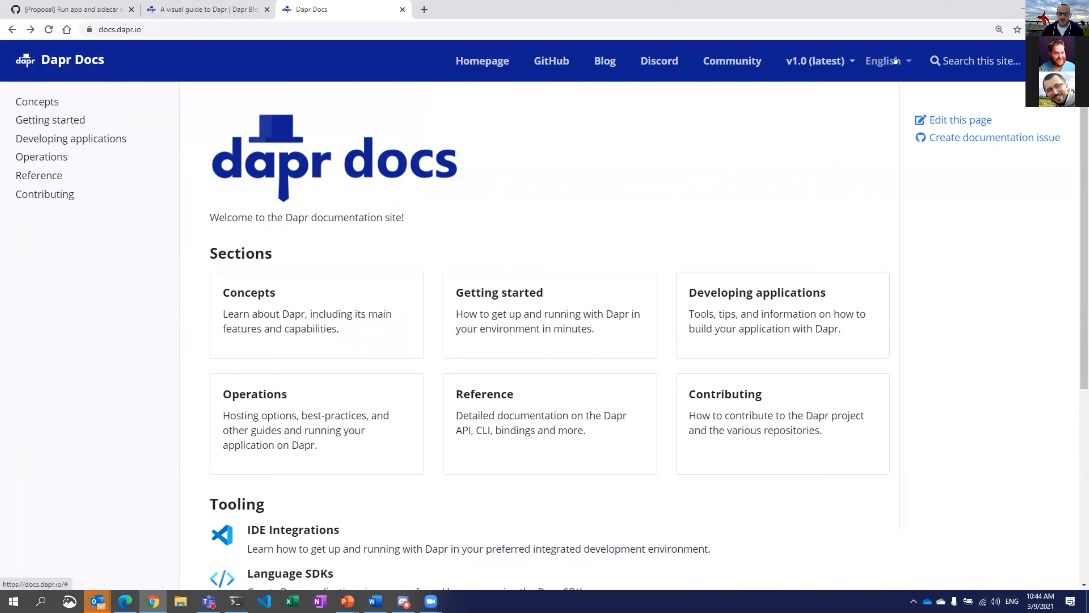
- Switch the docs language to Simplified Chinese (简体中文), then back to English
left_click(889, 60)
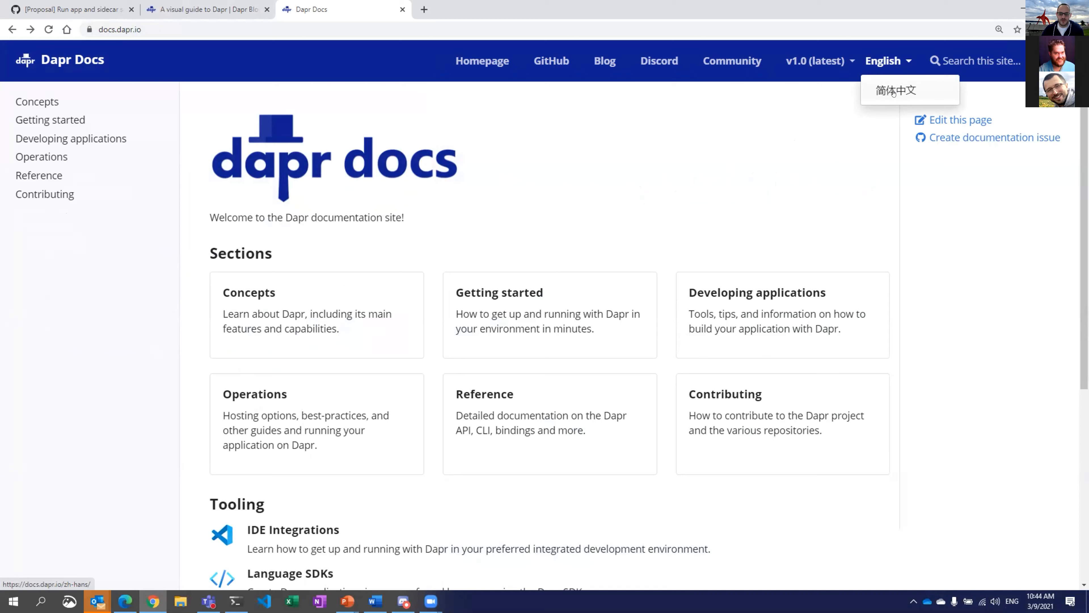
left_click(896, 90)
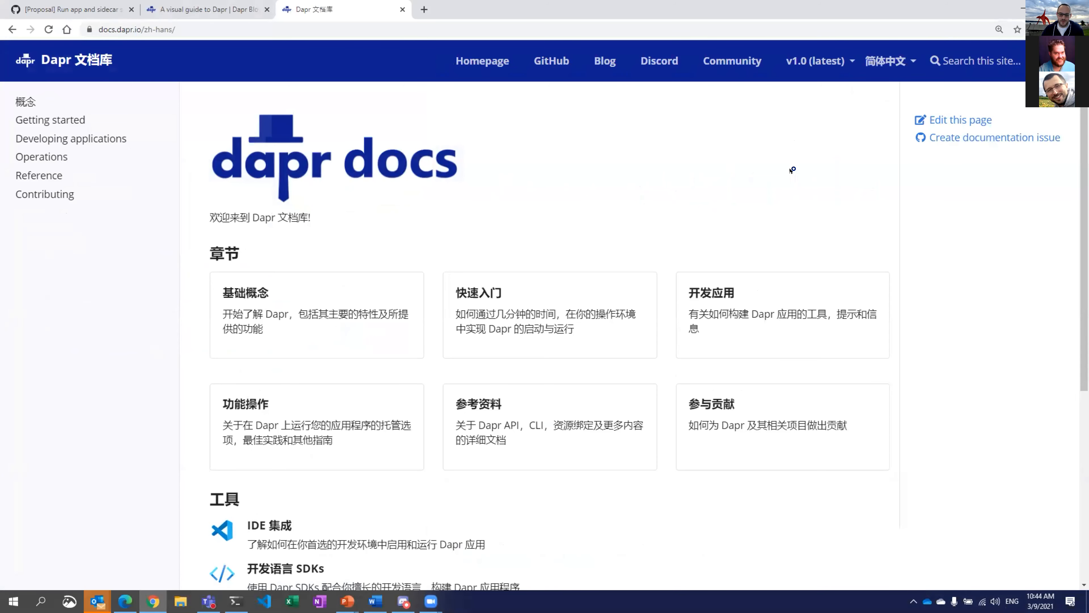
mouse_move(827, 151)
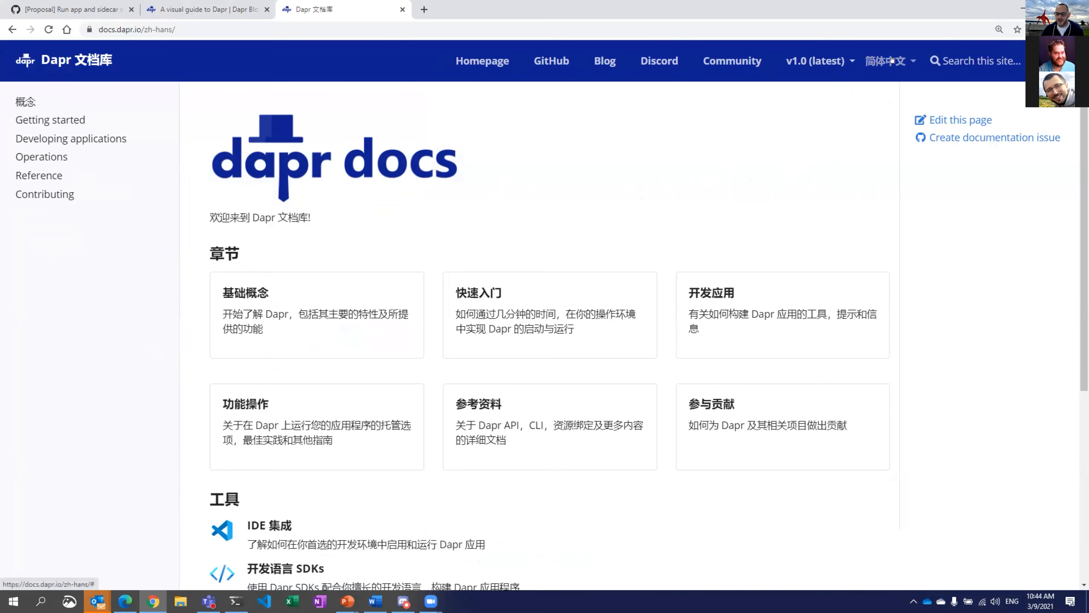
left_click(890, 60)
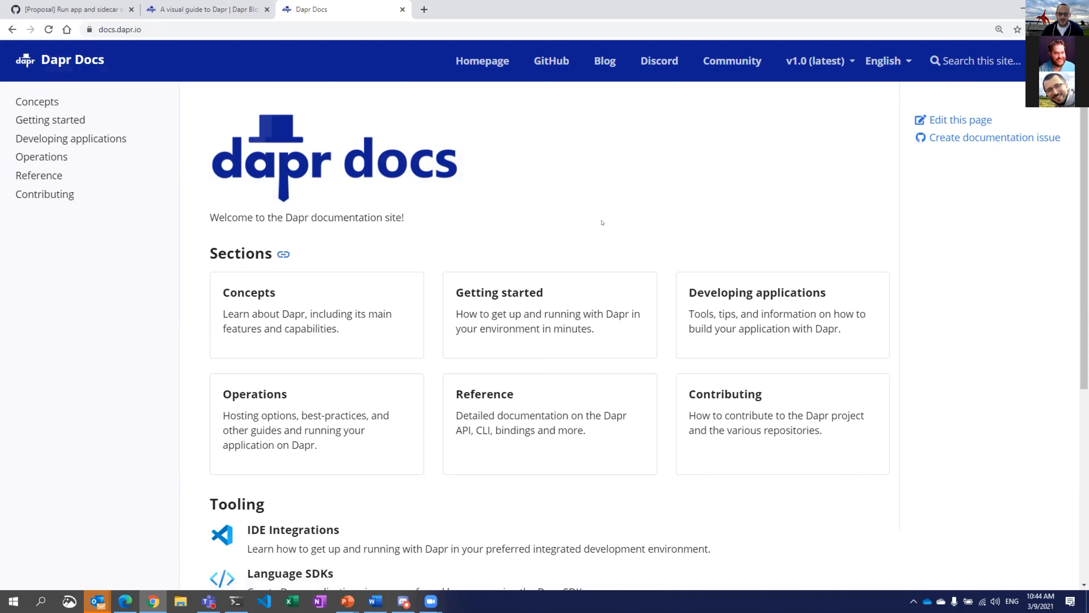
mouse_move(595, 206)
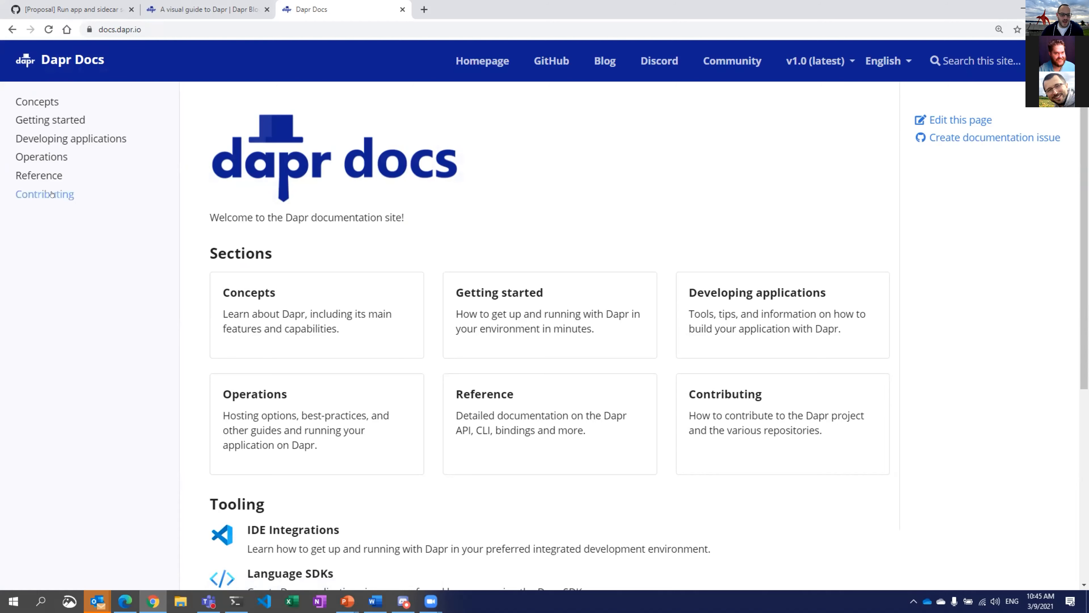
- Show the Contributing guide's Translations section with the steps for adding a language
left_click(45, 194)
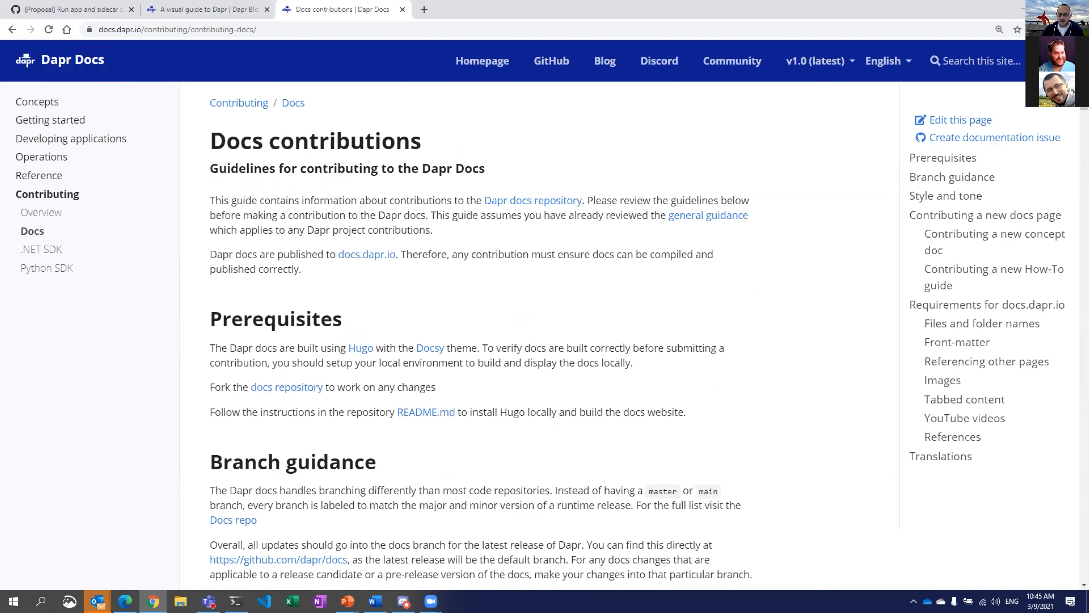
left_click(941, 456)
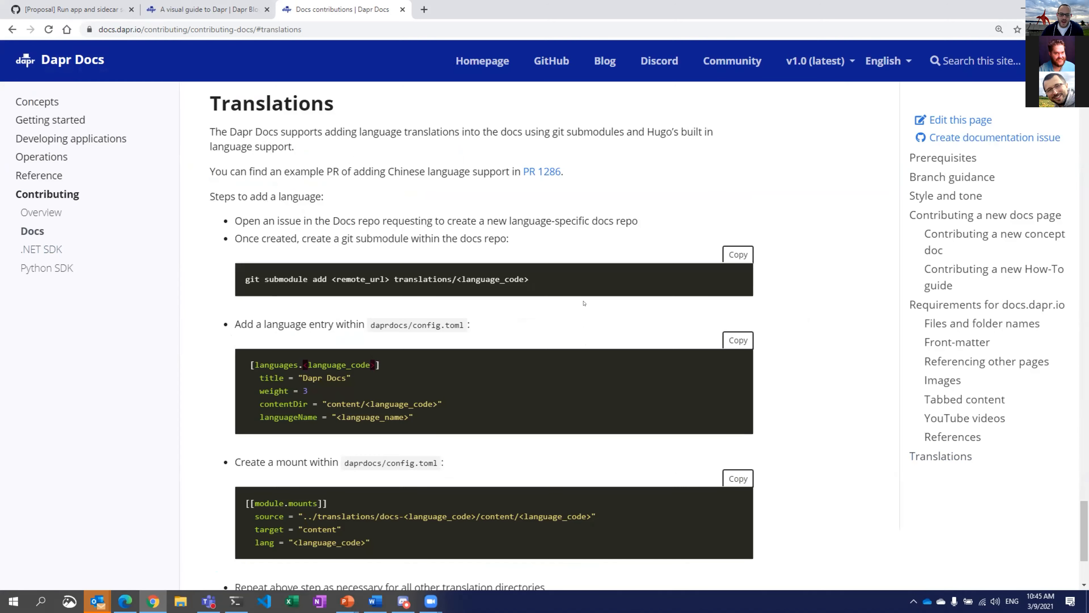
mouse_move(385, 393)
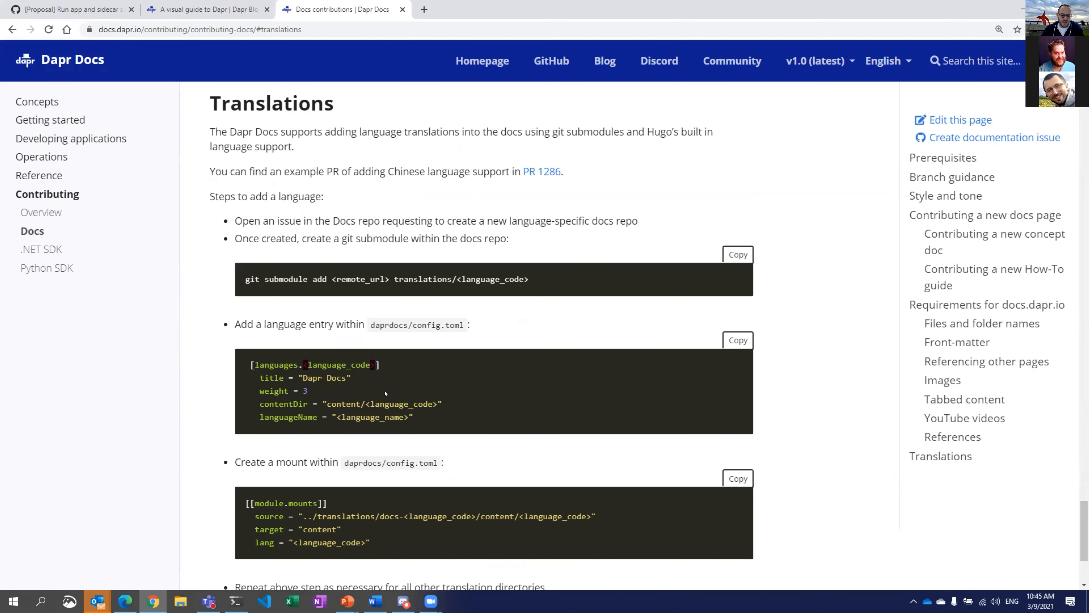
scroll("up", 3)
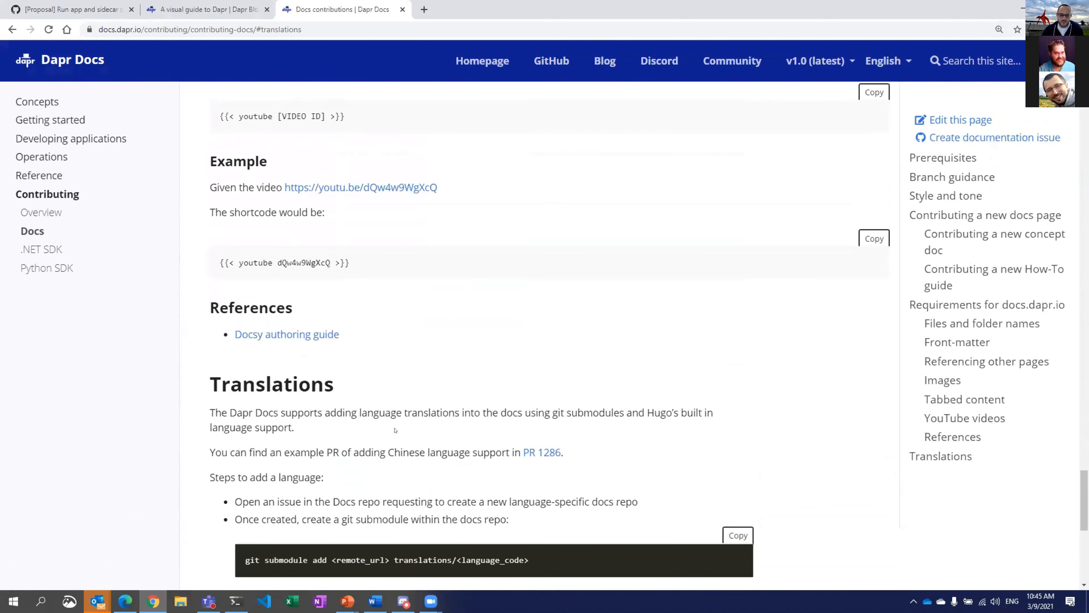
scroll("down", 3)
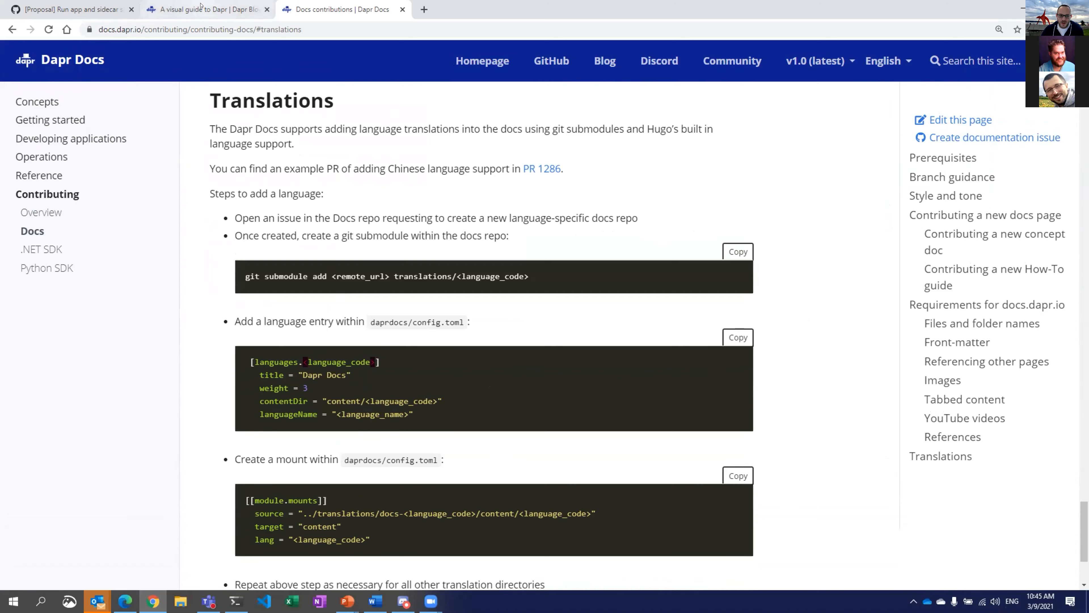
- Scroll the 'A visual guide to Dapr' blog post down until the whole sketchnote is visible
left_click(203, 9)
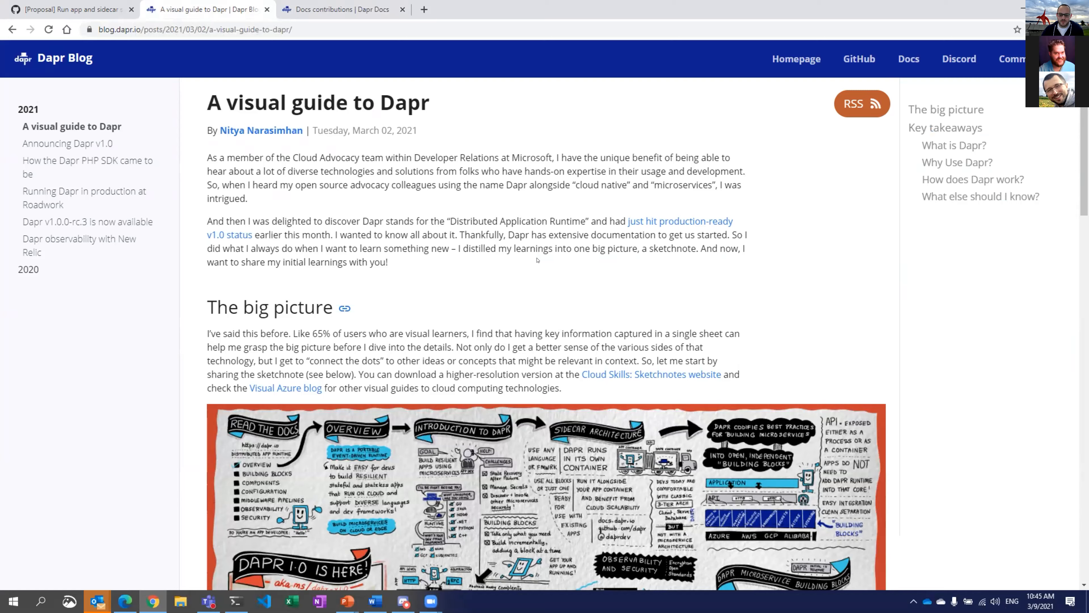
scroll("down", 3)
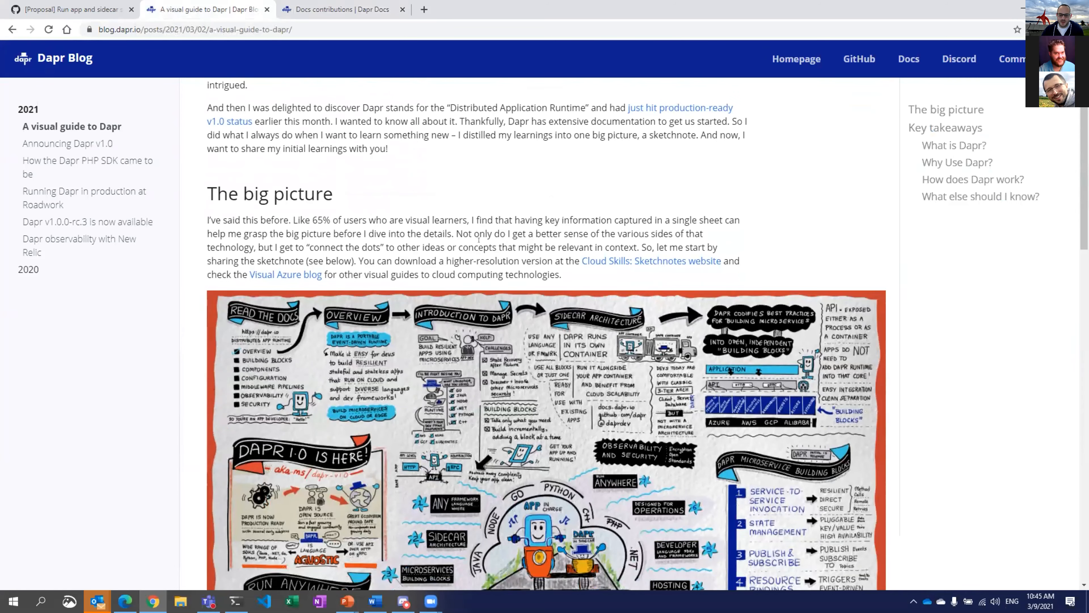
scroll("down", 3)
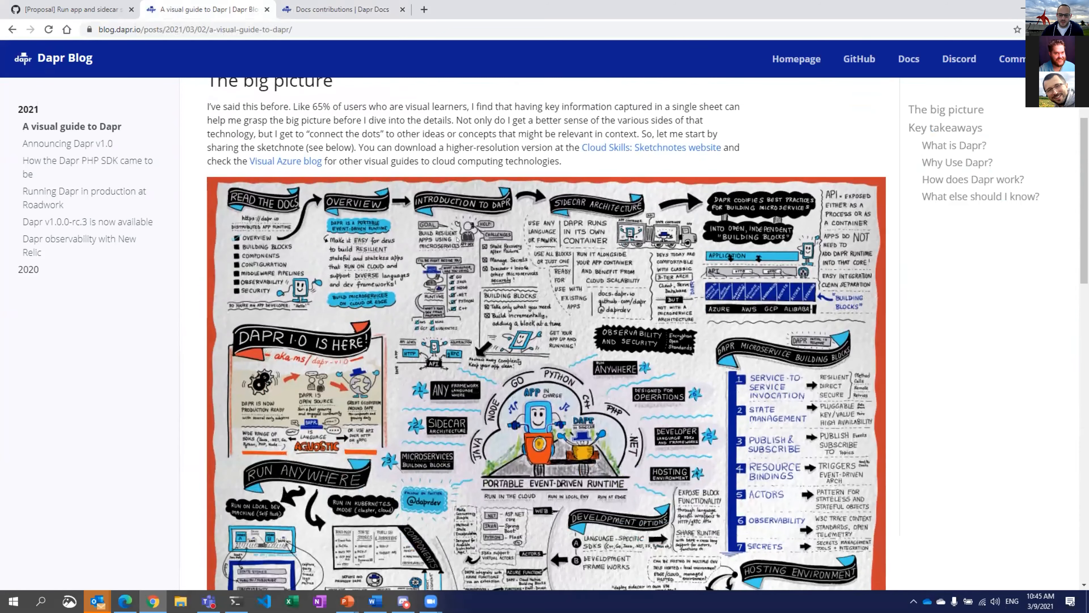
scroll("down", 3)
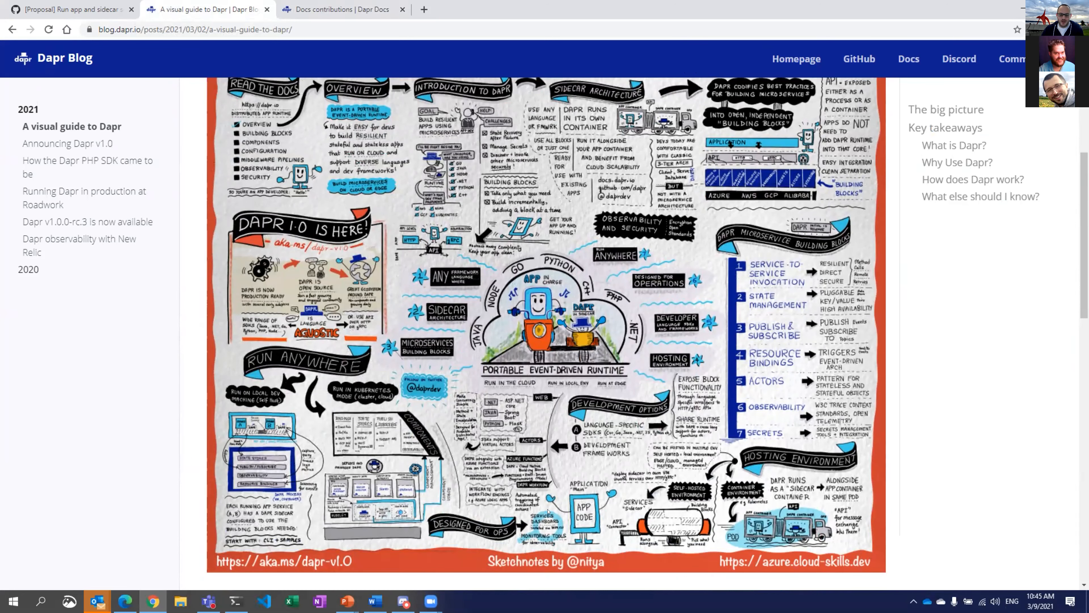
scroll("up", 3)
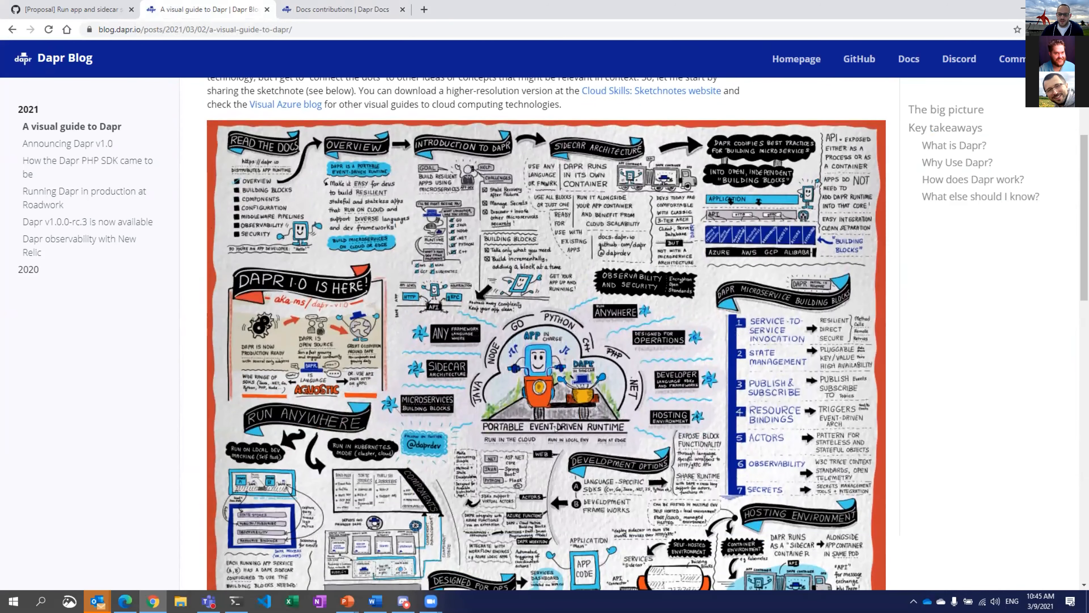
scroll("down", 3)
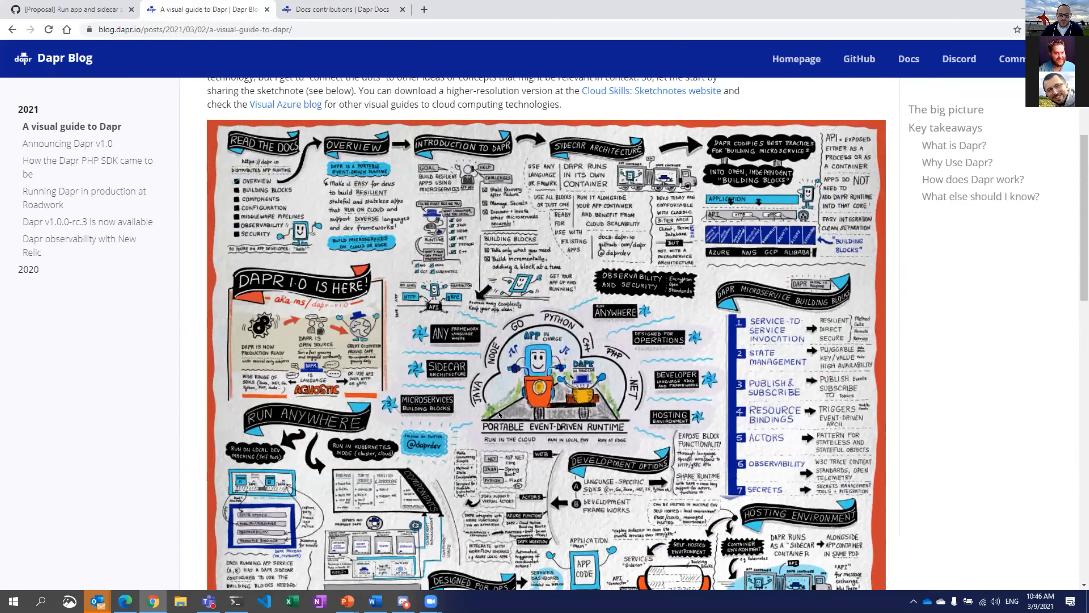
scroll("down", 3)
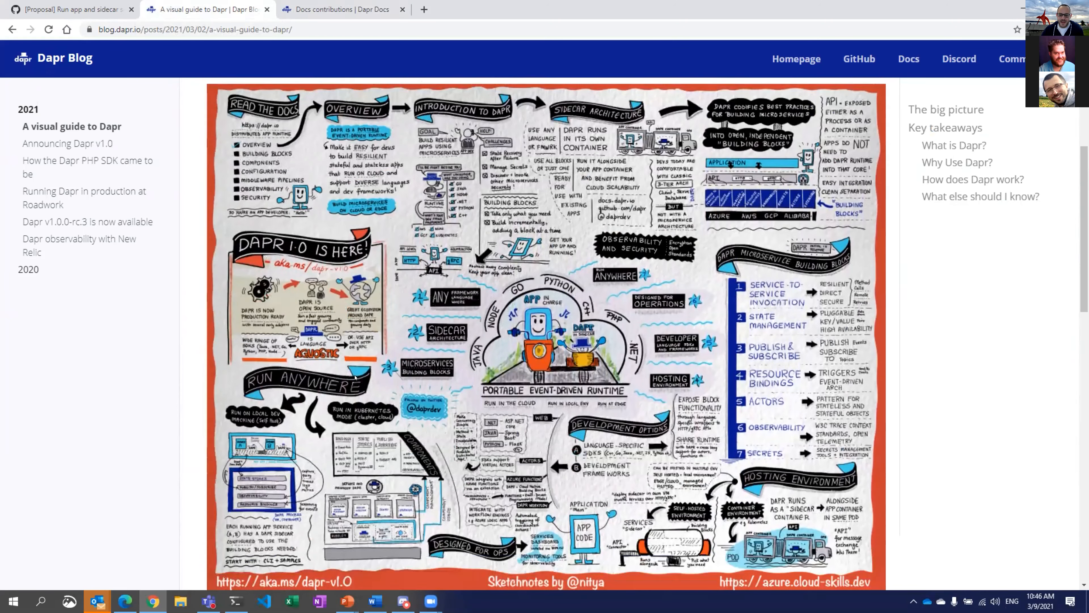
scroll("down", 3)
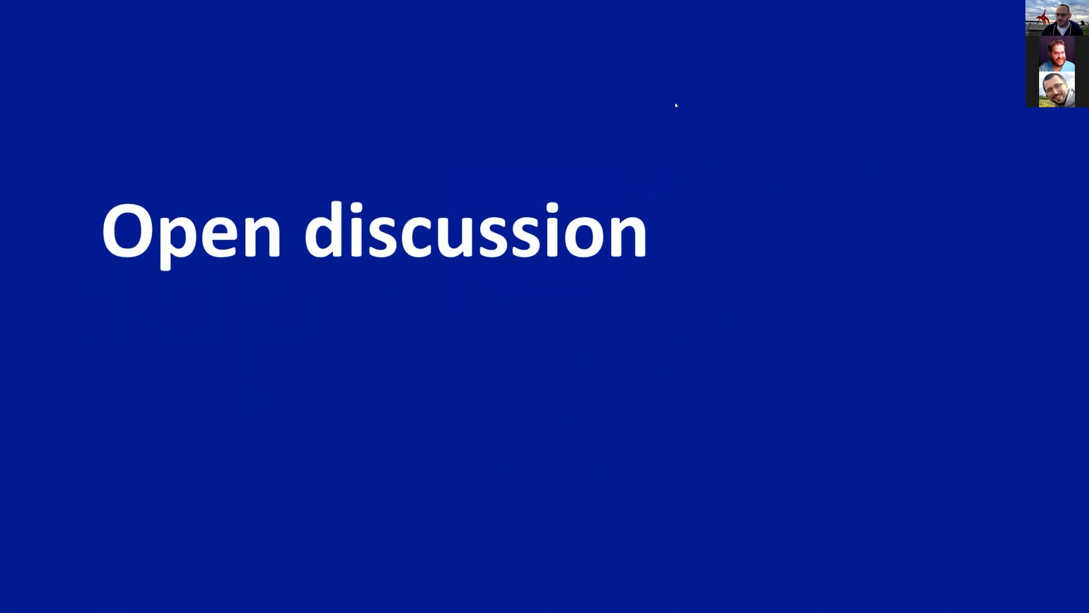
mouse_move(494, 50)
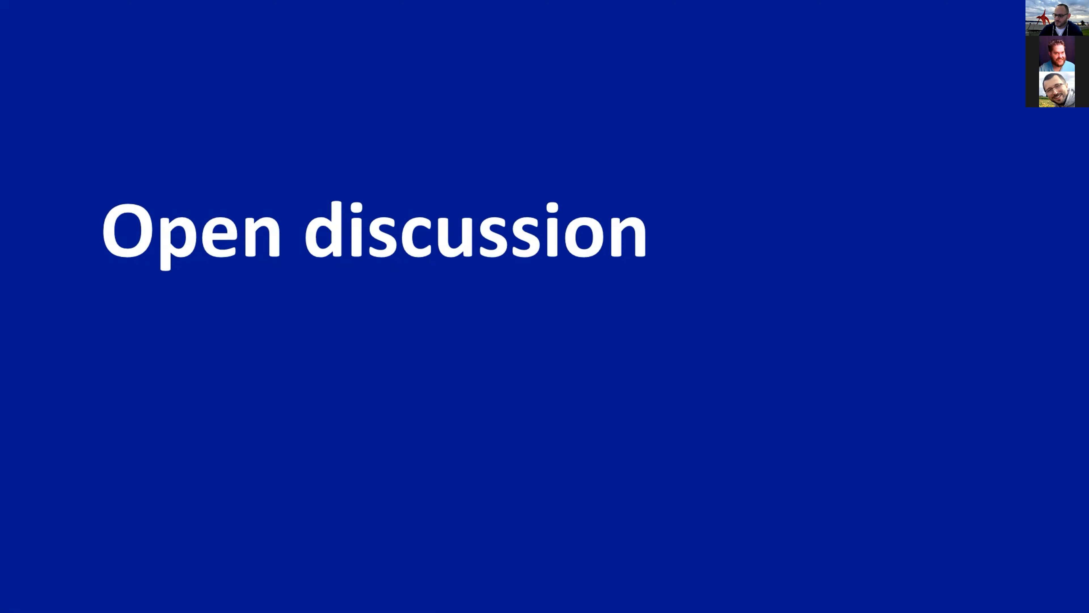
mouse_move(593, 393)
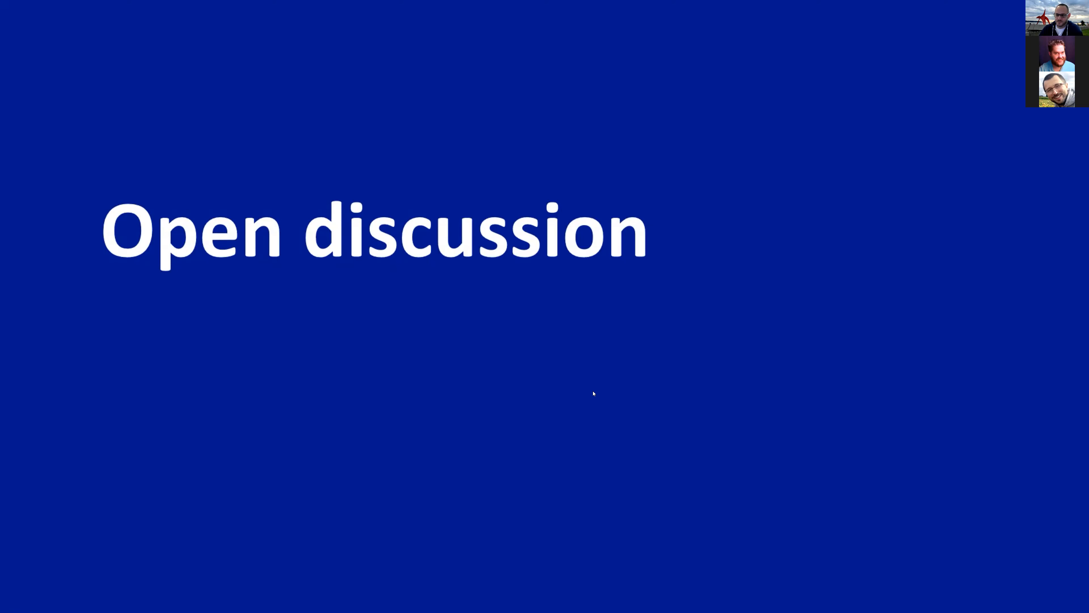
mouse_move(583, 403)
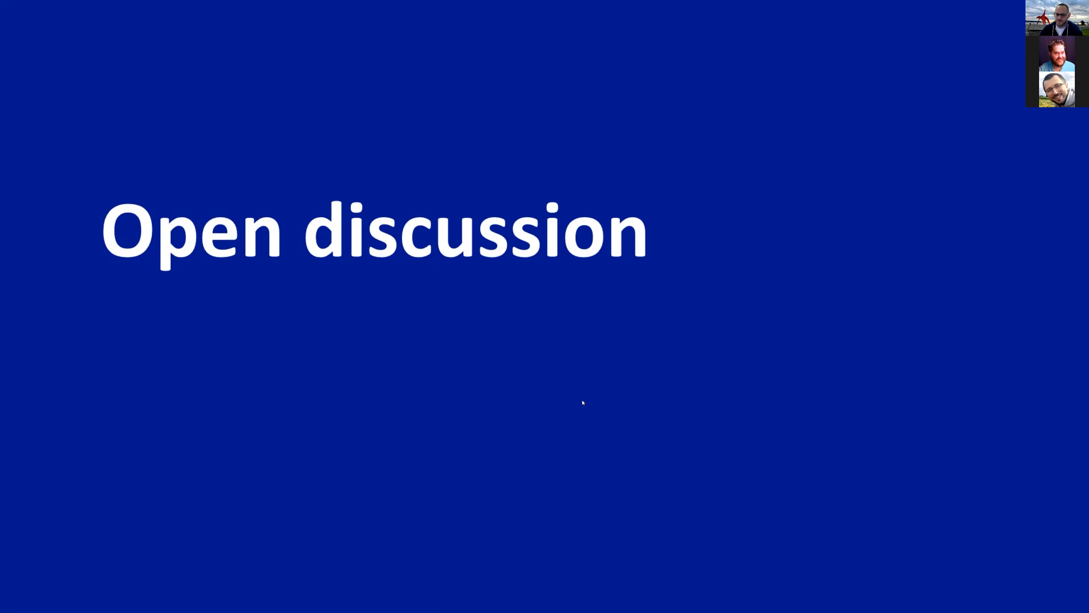
mouse_move(657, 366)
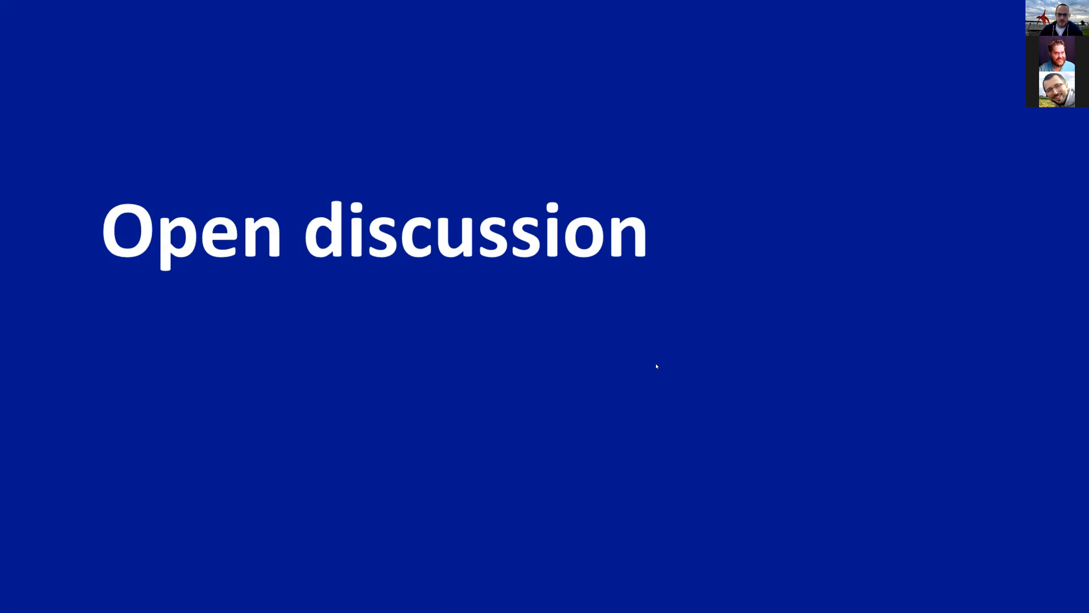